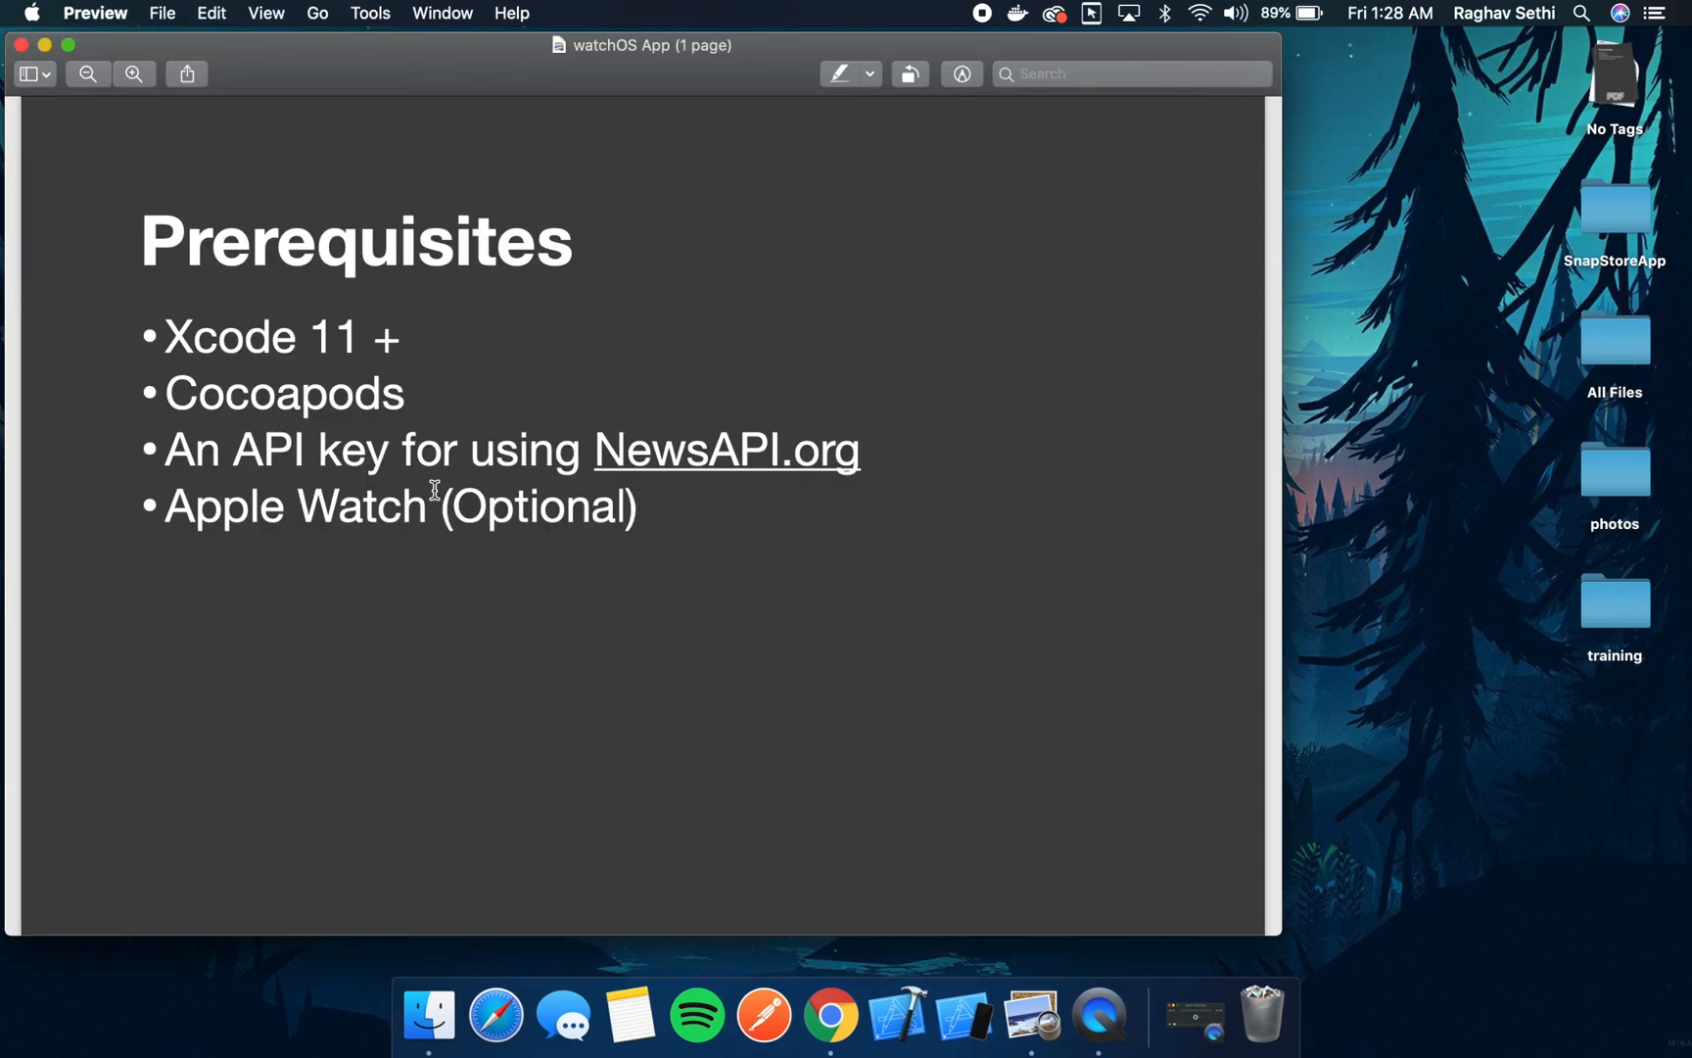
mouse_move(259, 360)
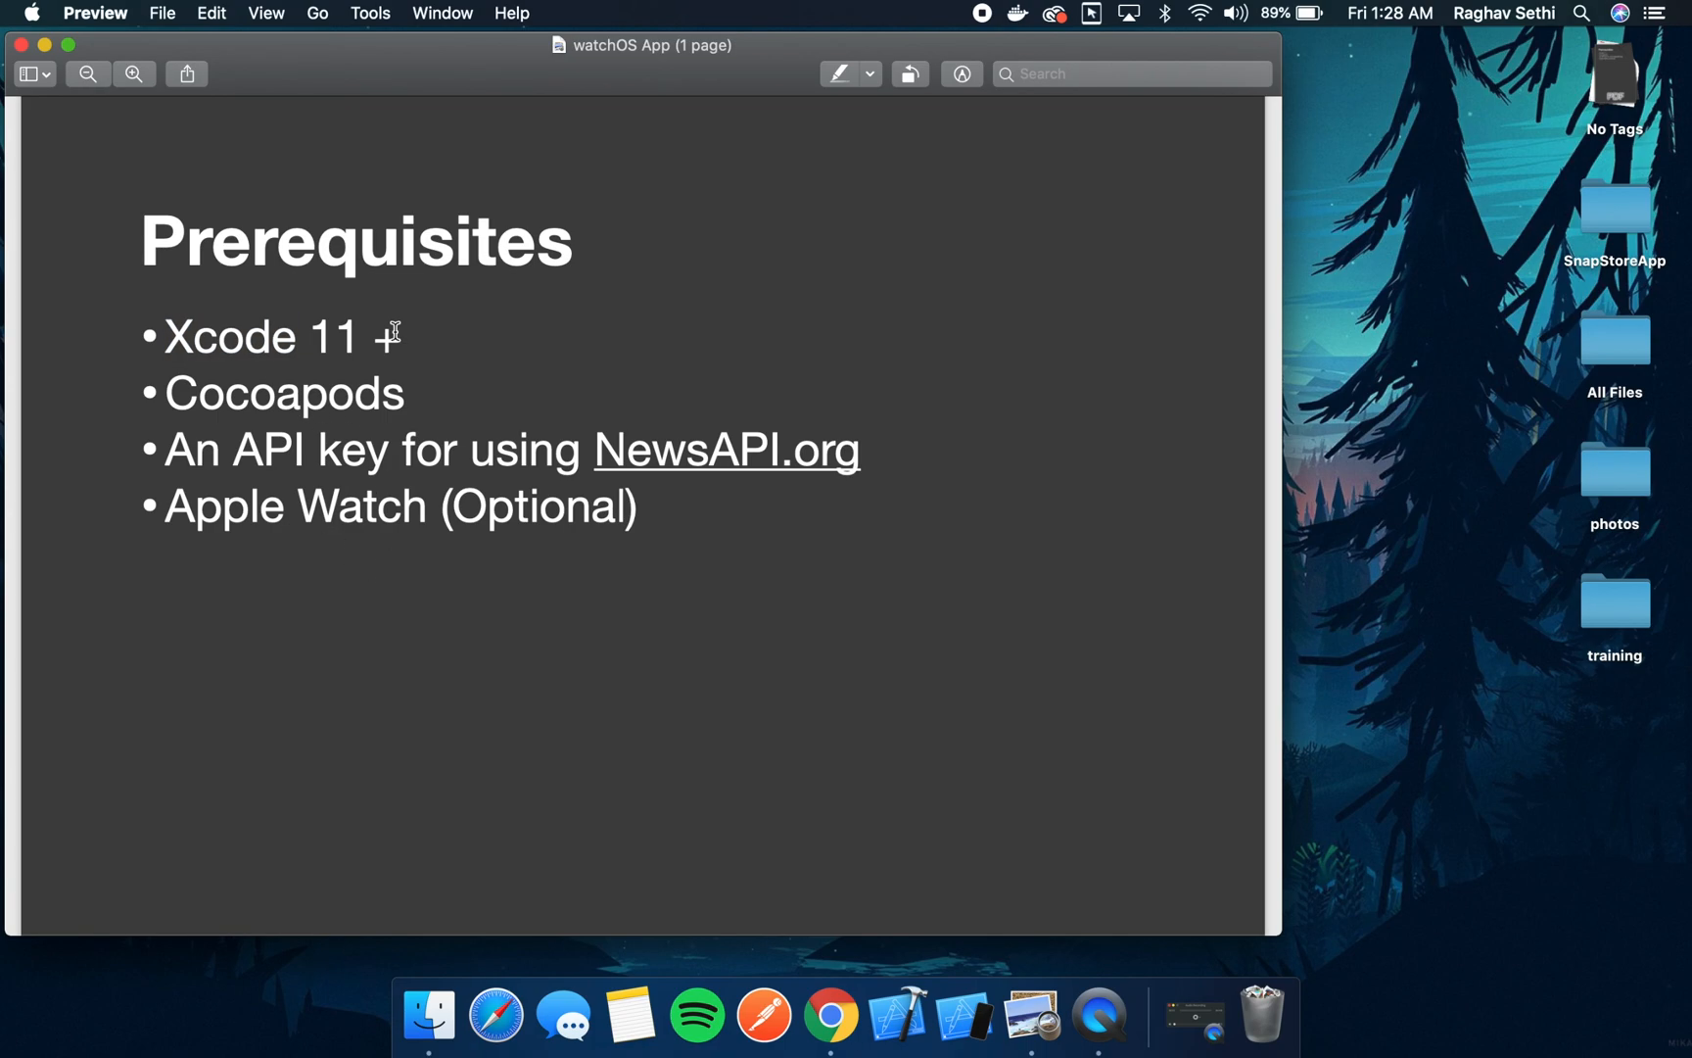
- Close the Preview window showing the Prerequisites slide
double_click(284, 392)
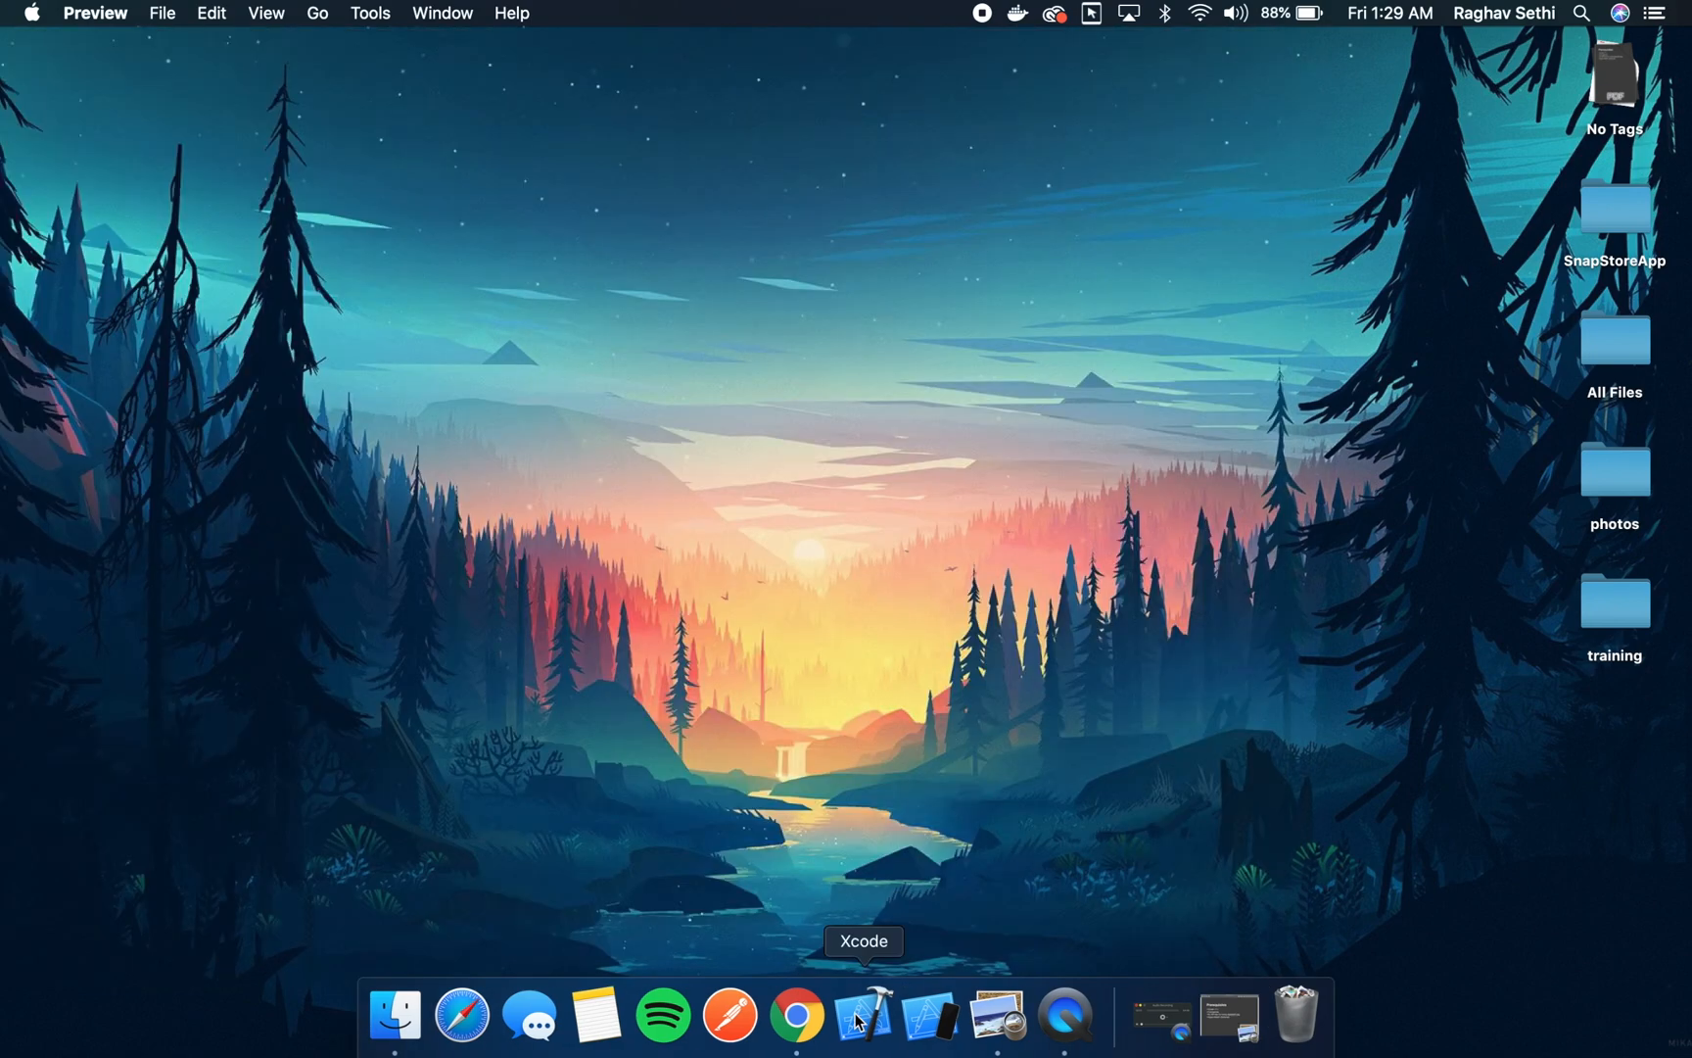
mouse_move(837, 929)
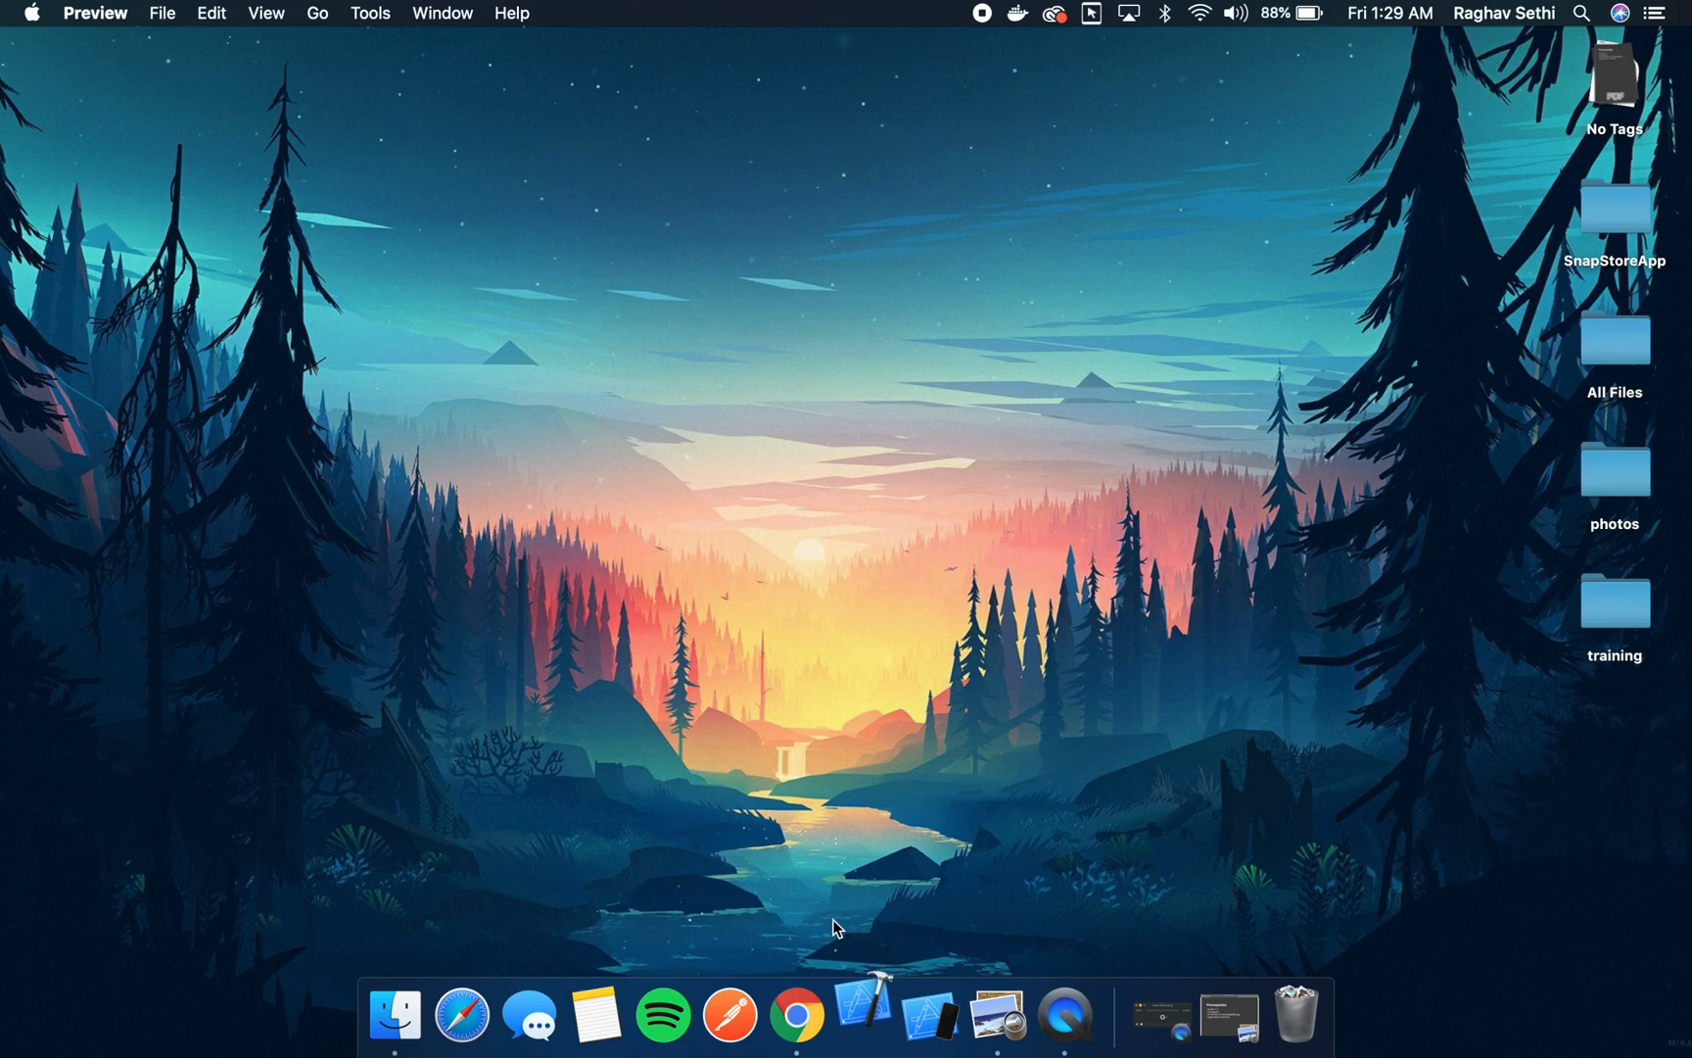
- Launch Xcode and start a new project from the watchOS Watch App template
click(866, 1015)
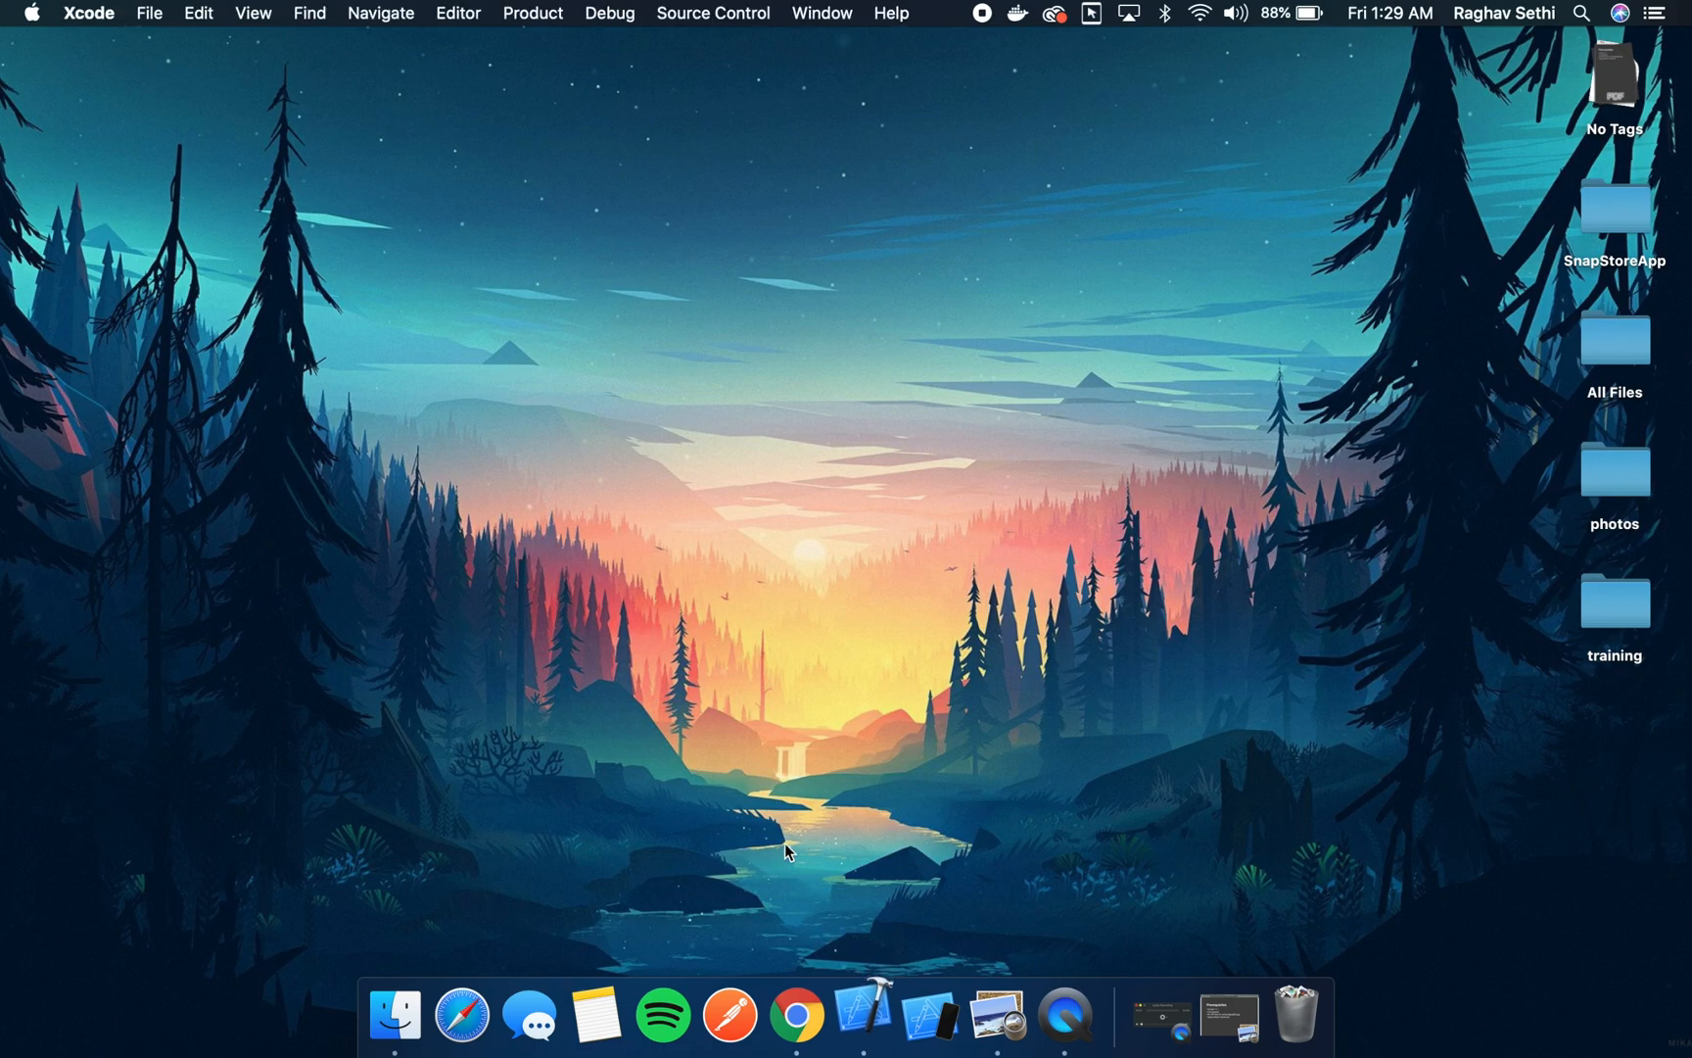
click(860, 1015)
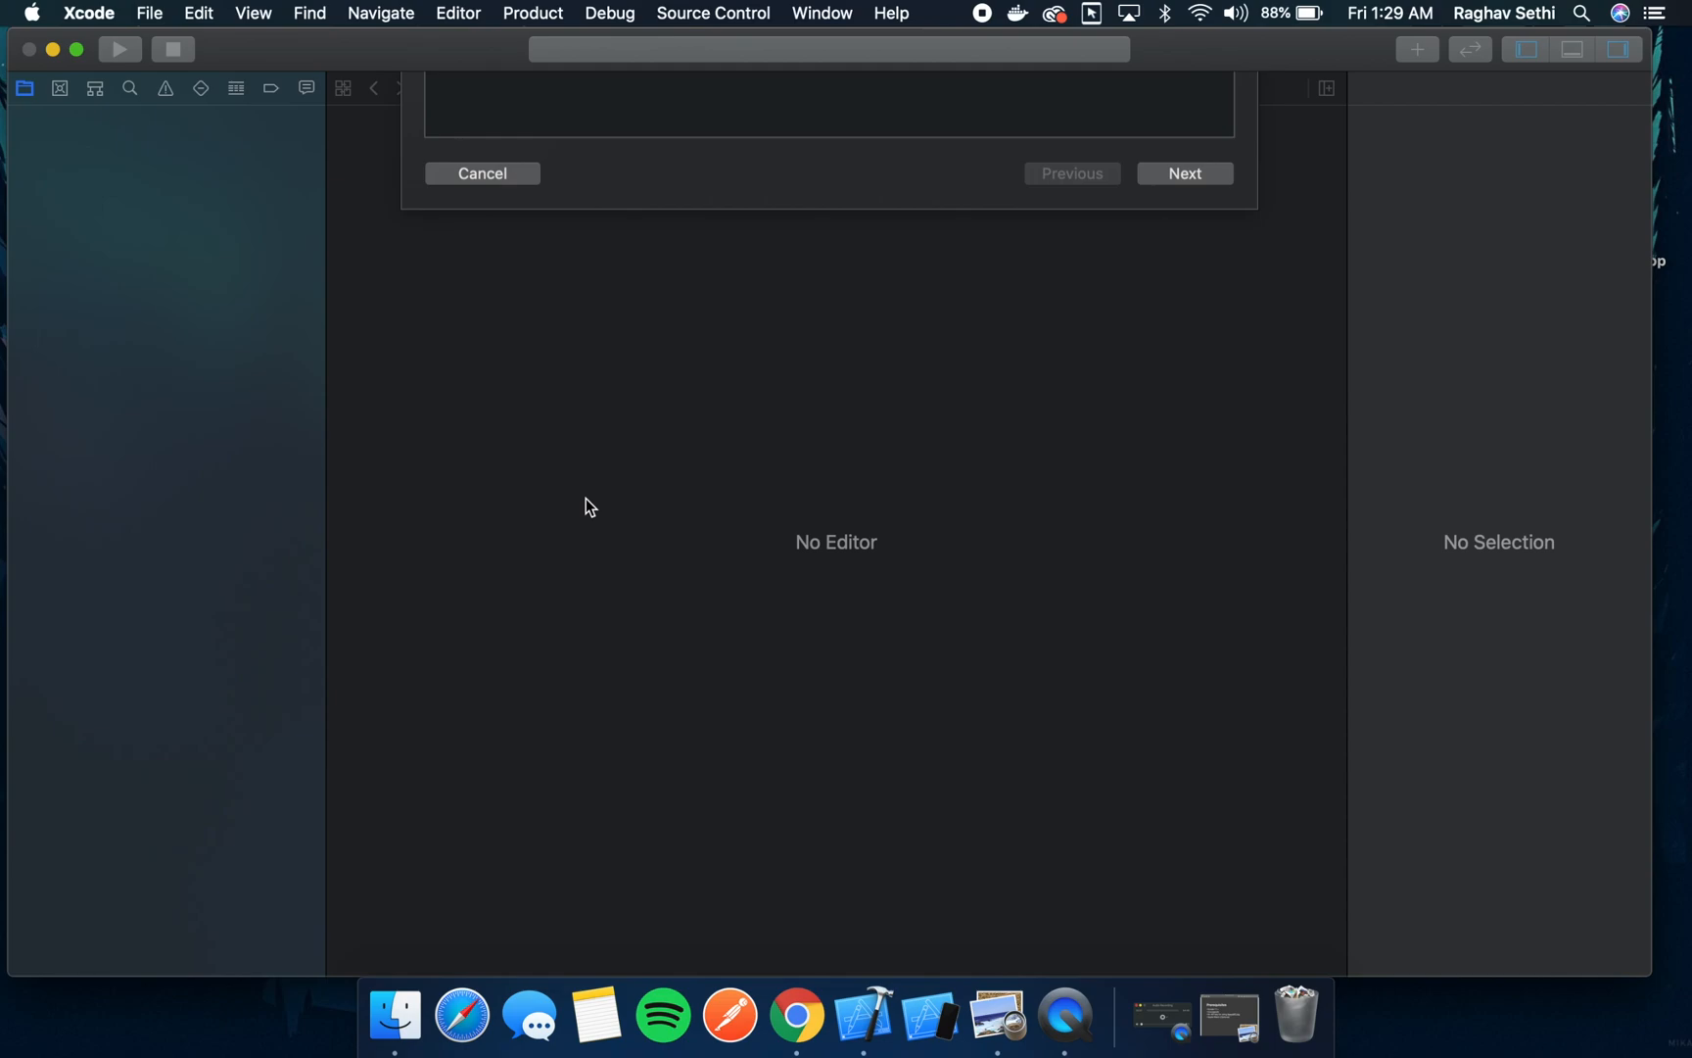
click(515, 130)
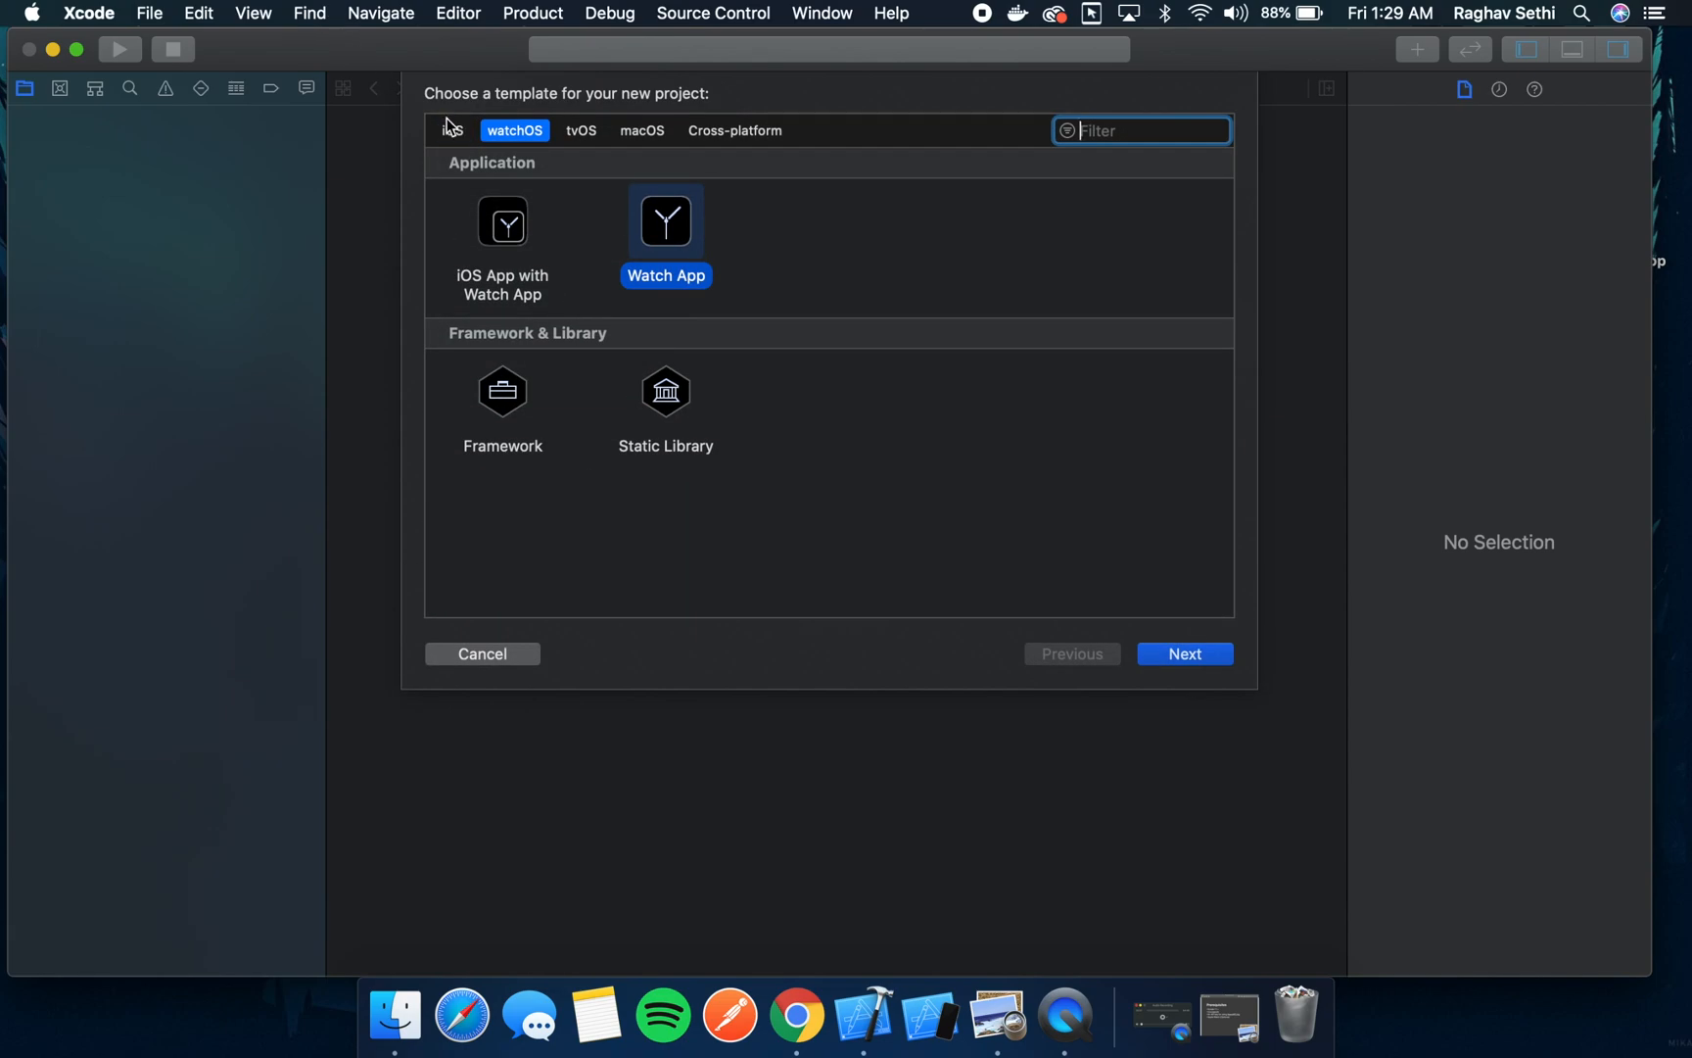
click(453, 129)
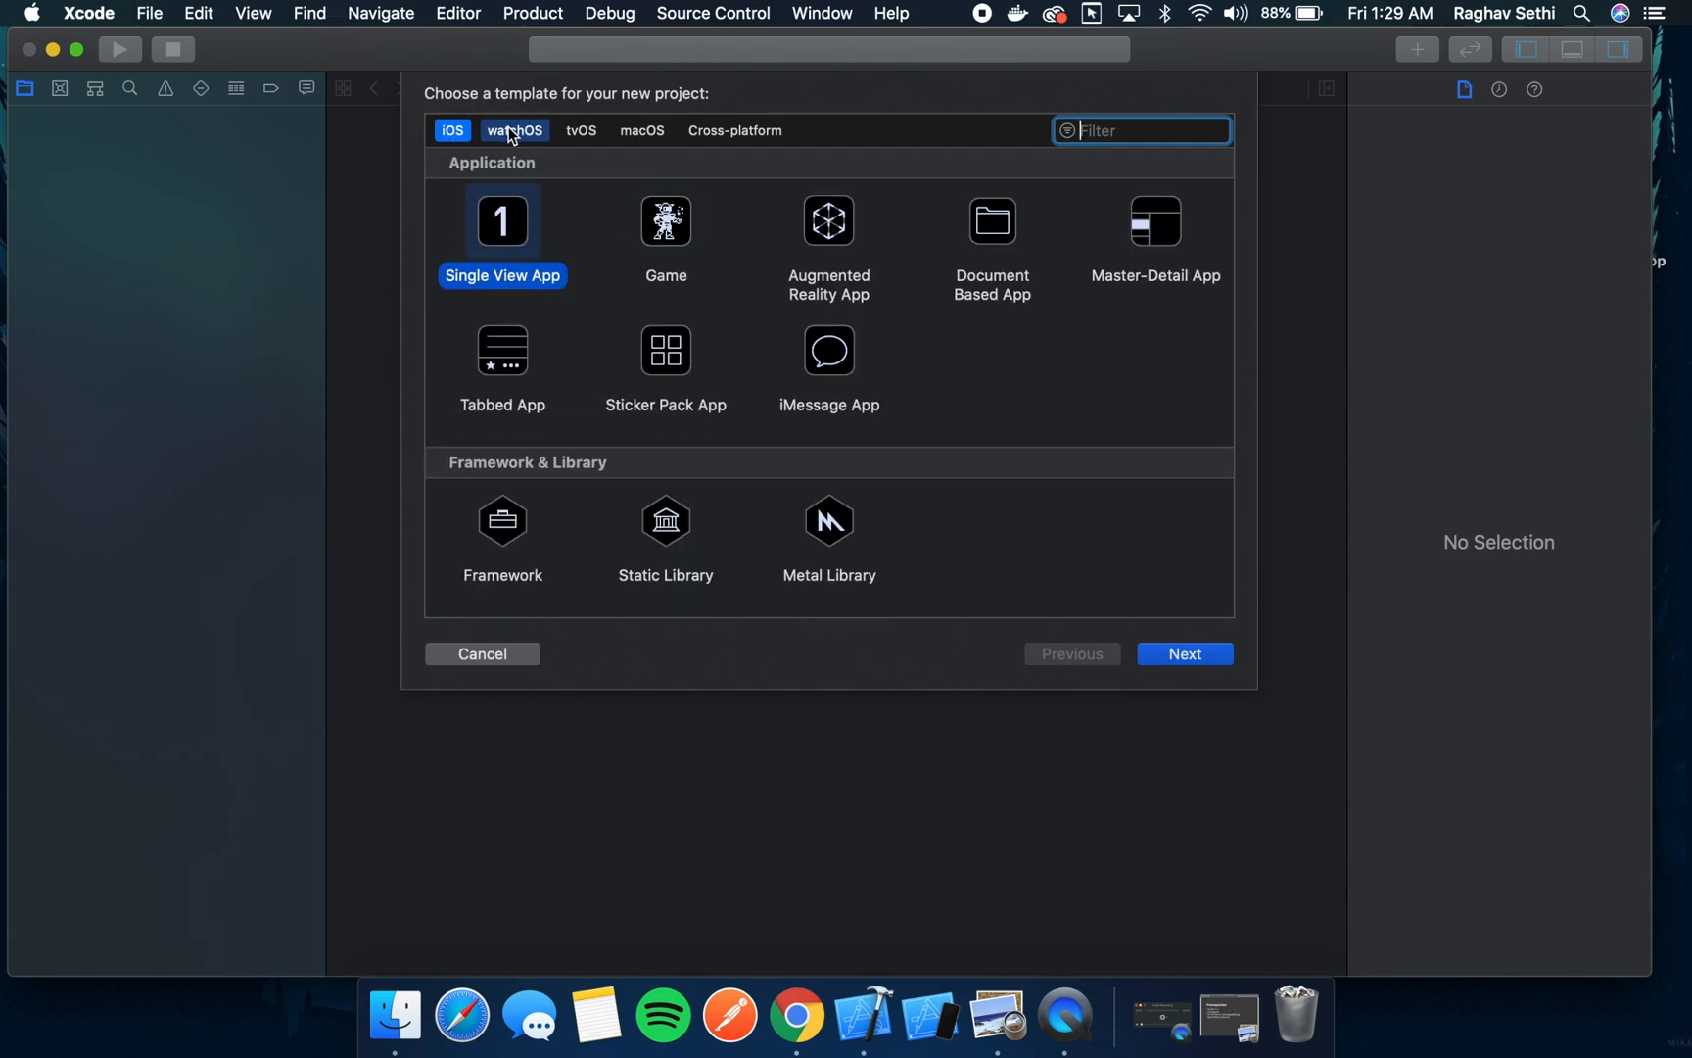
click(516, 129)
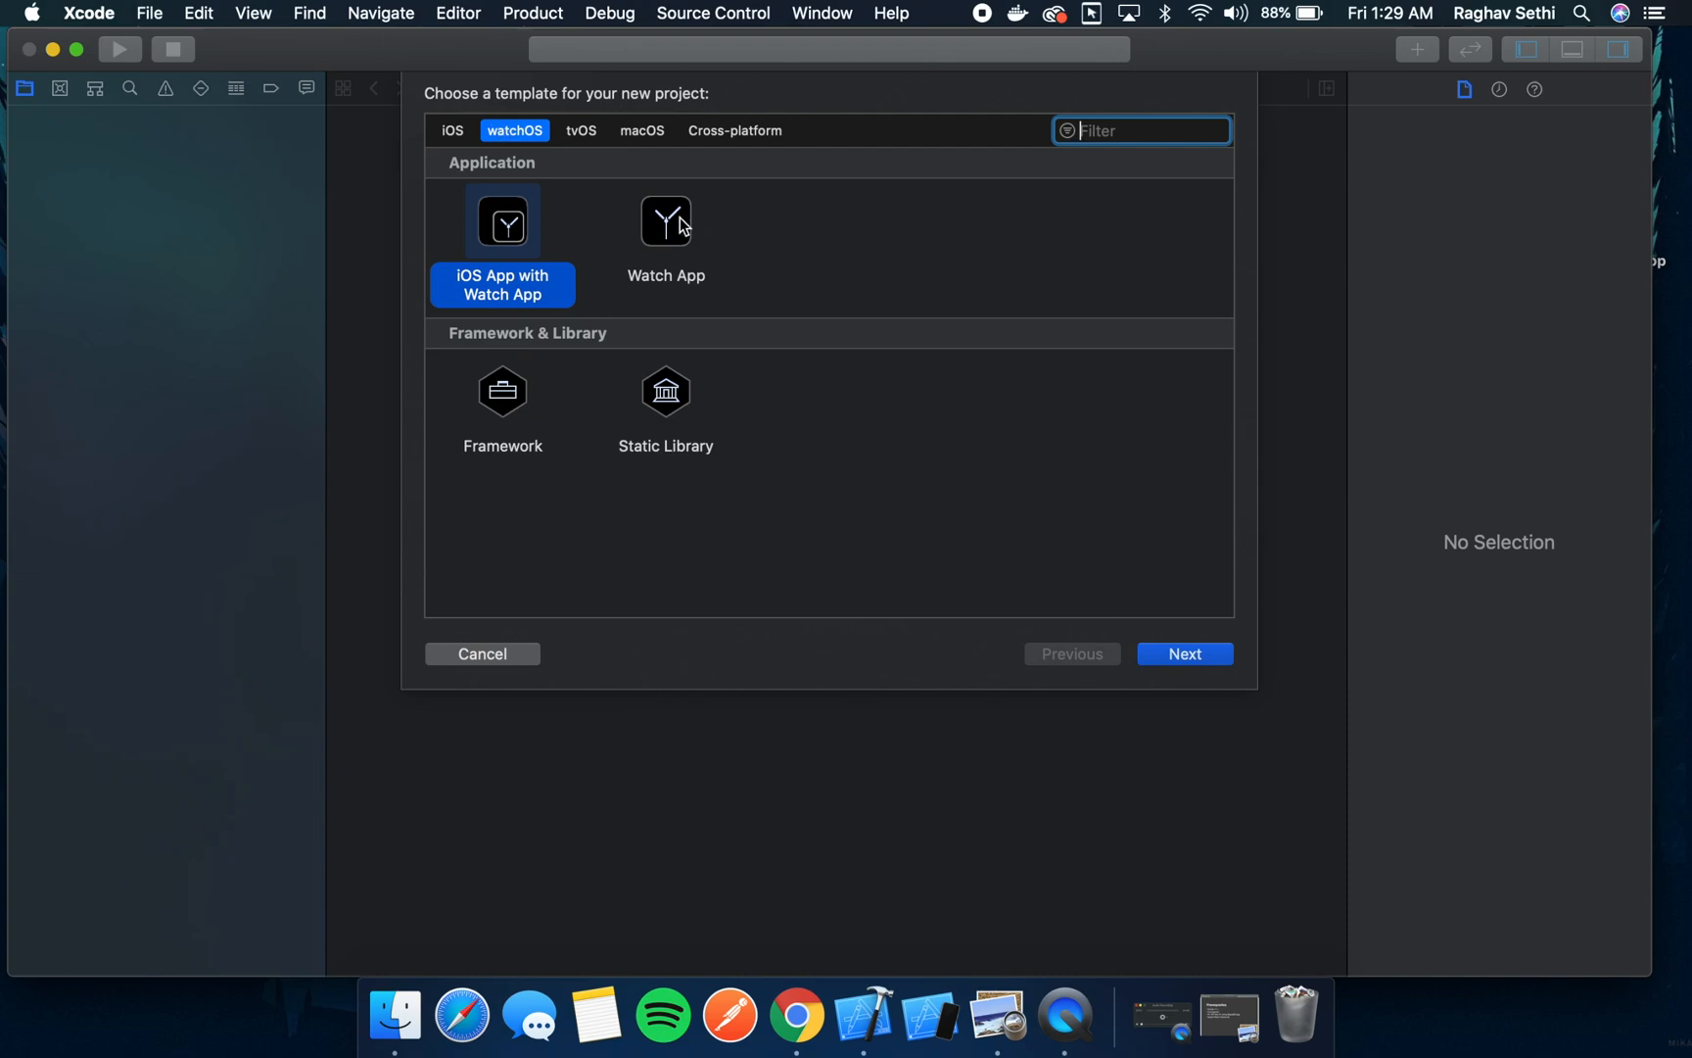
click(666, 221)
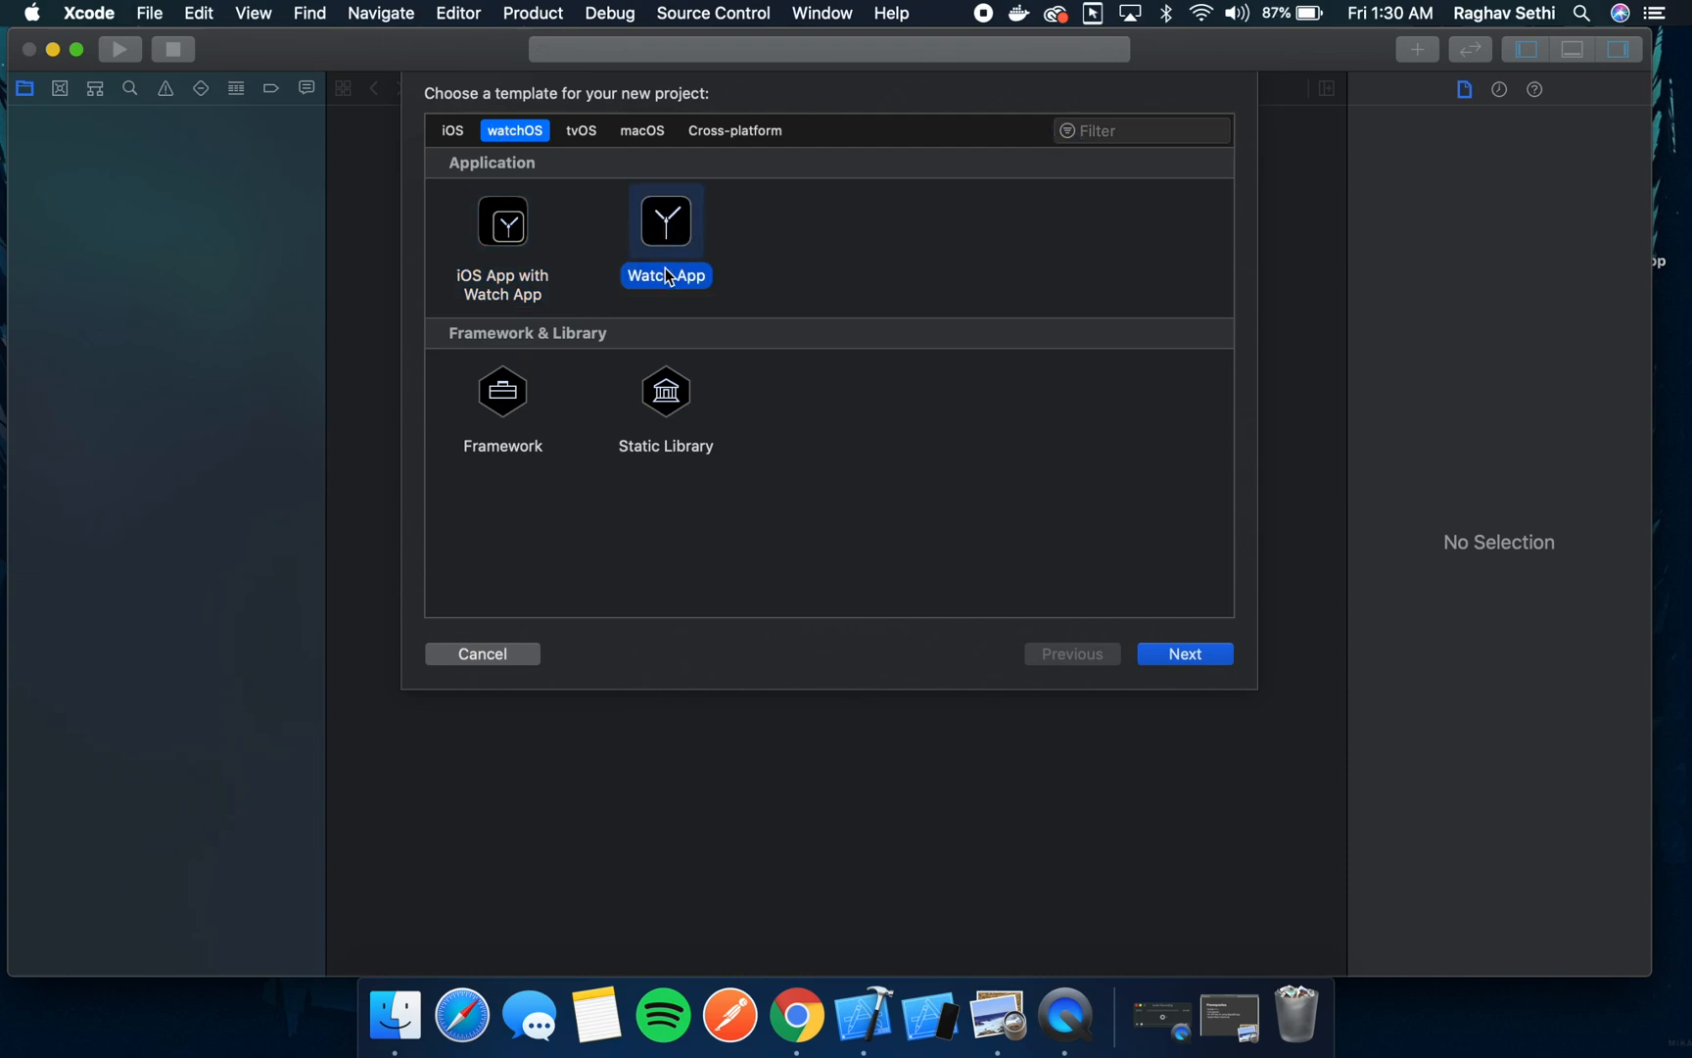
mouse_move(1184, 655)
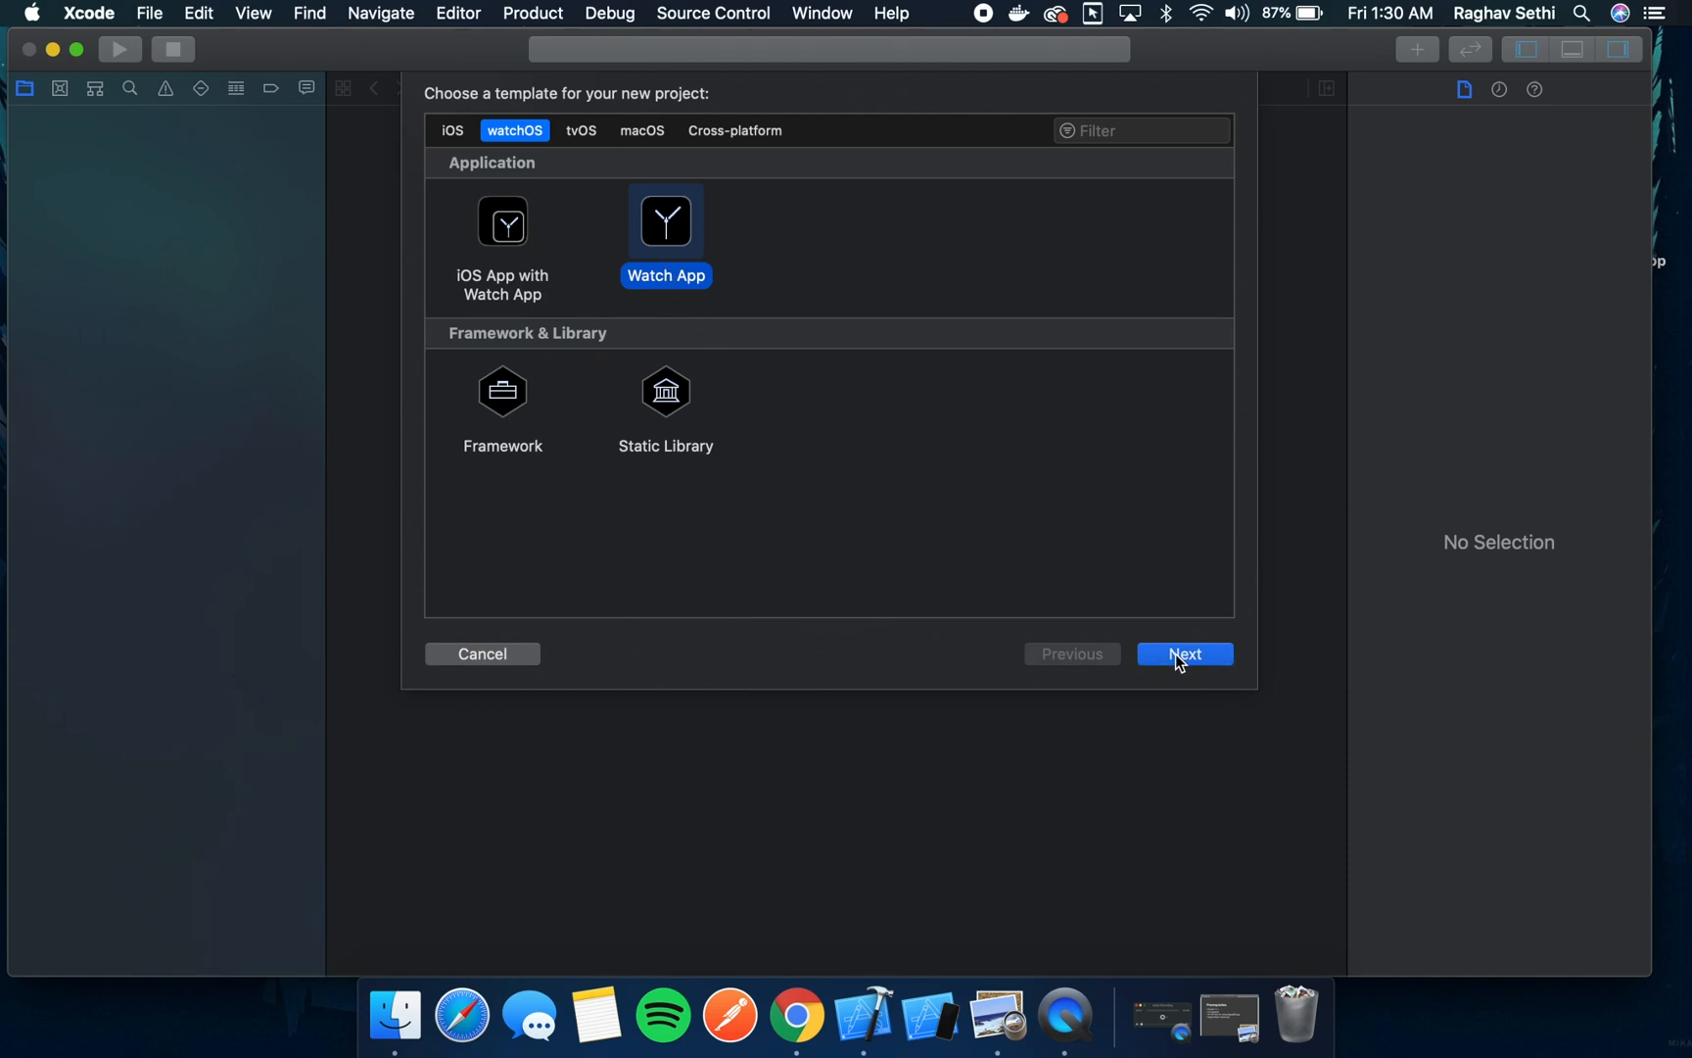
- Name the watch project QuickNews, keeping Swift language and SwiftUI interface
click(1184, 654)
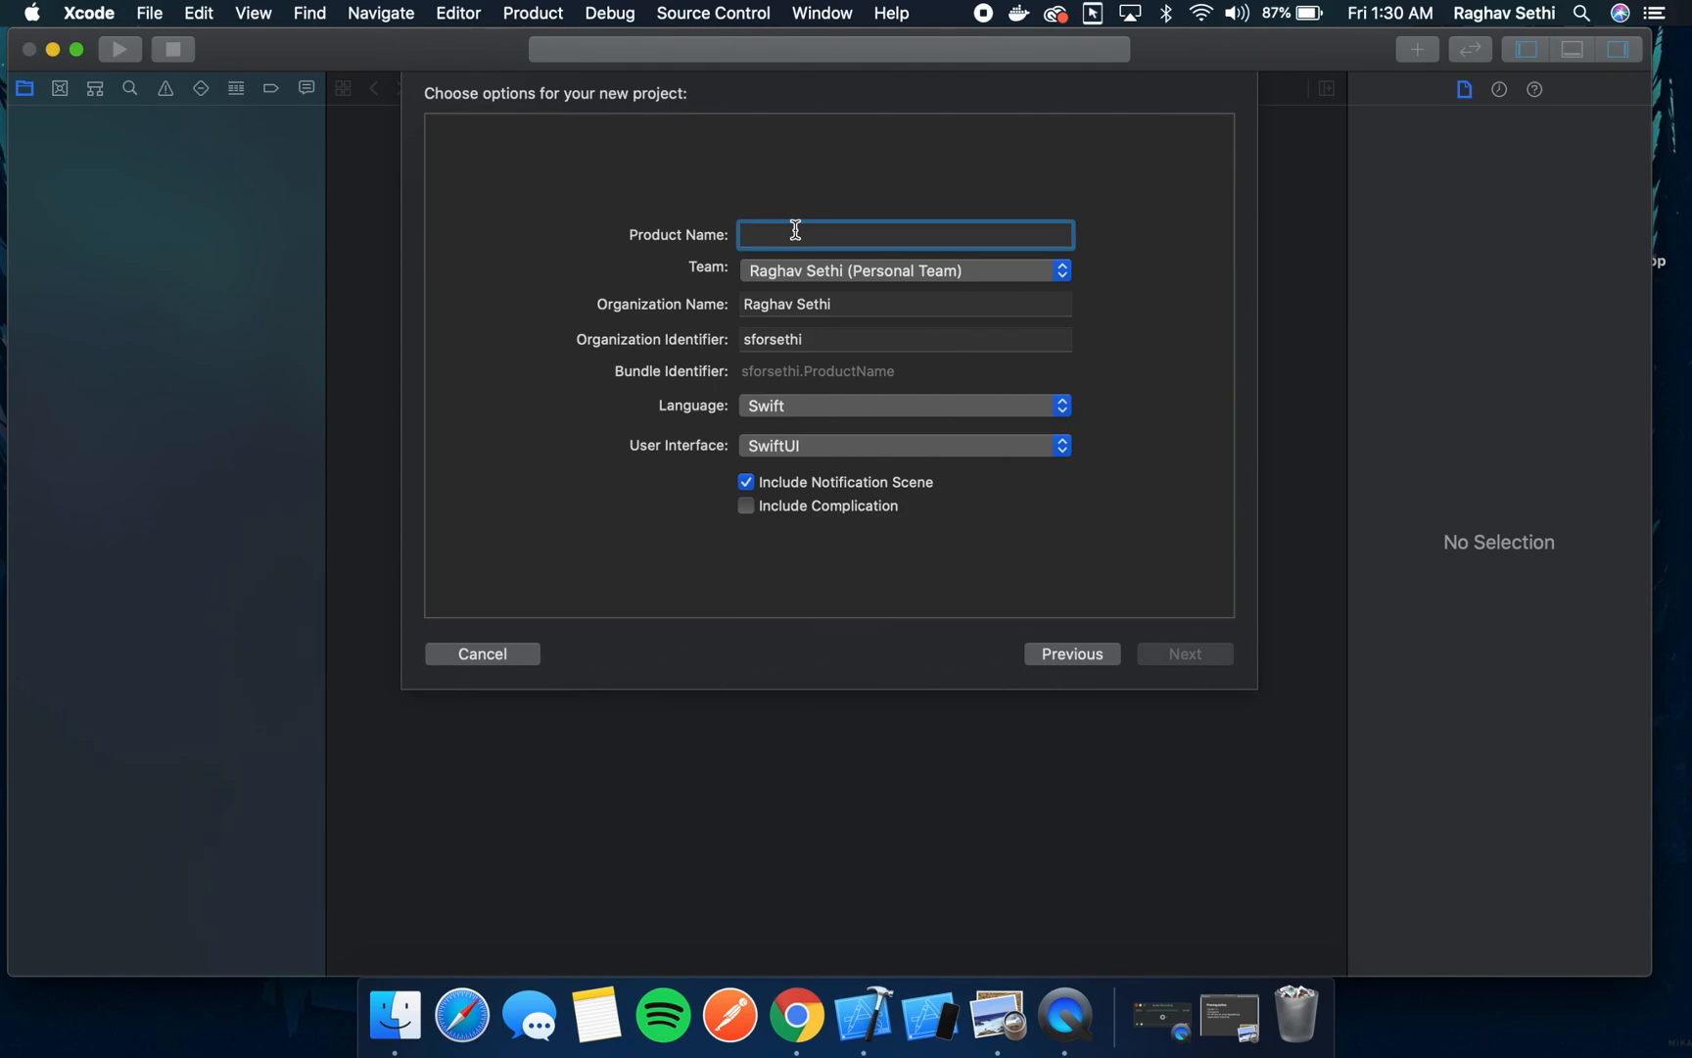
text(Quick)
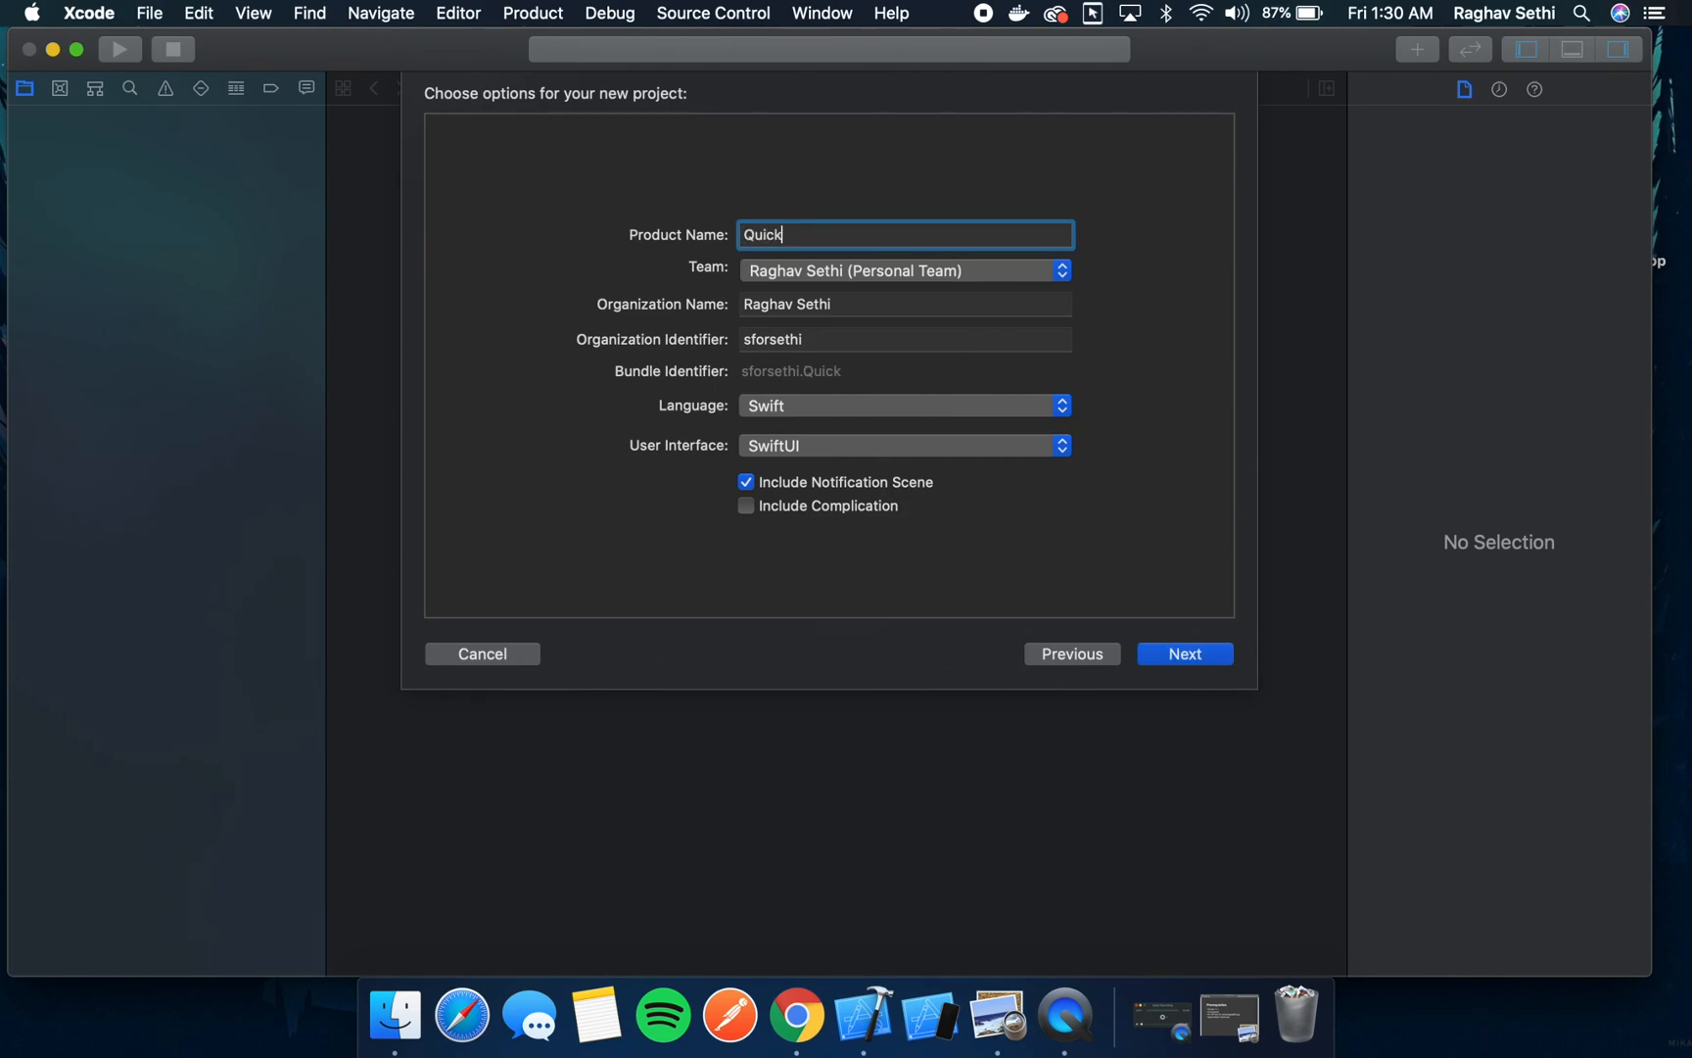
text(News)
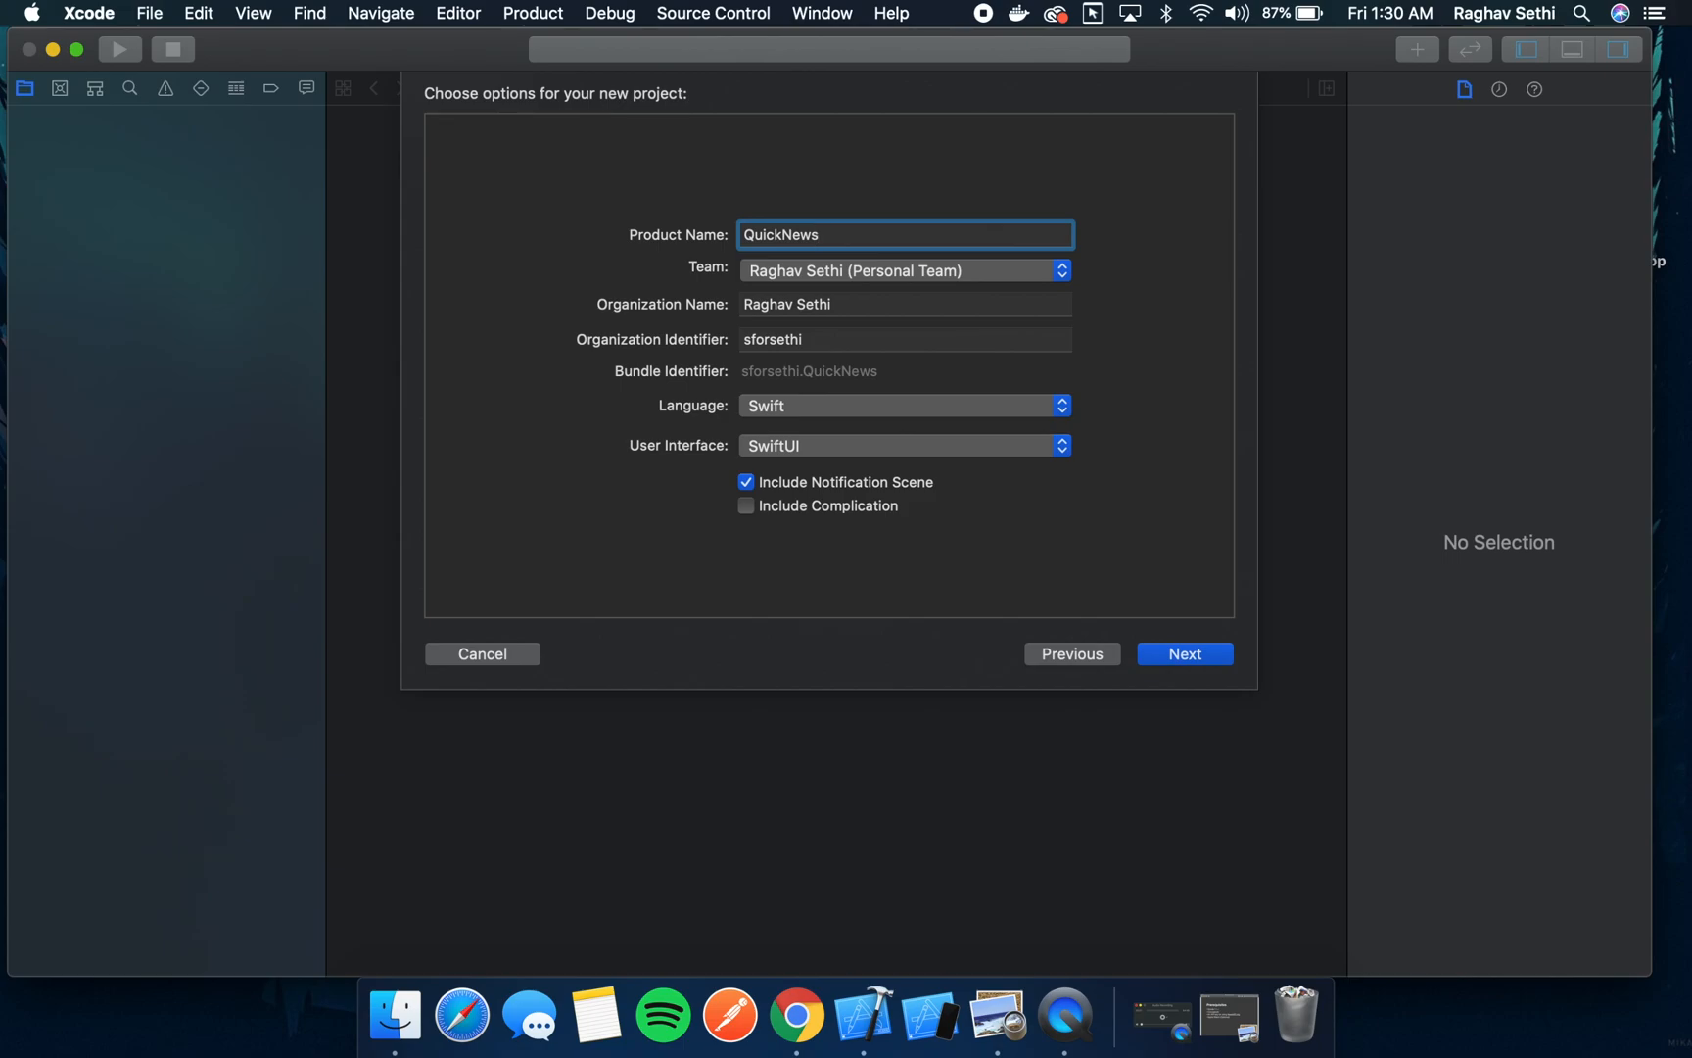
mouse_move(789, 409)
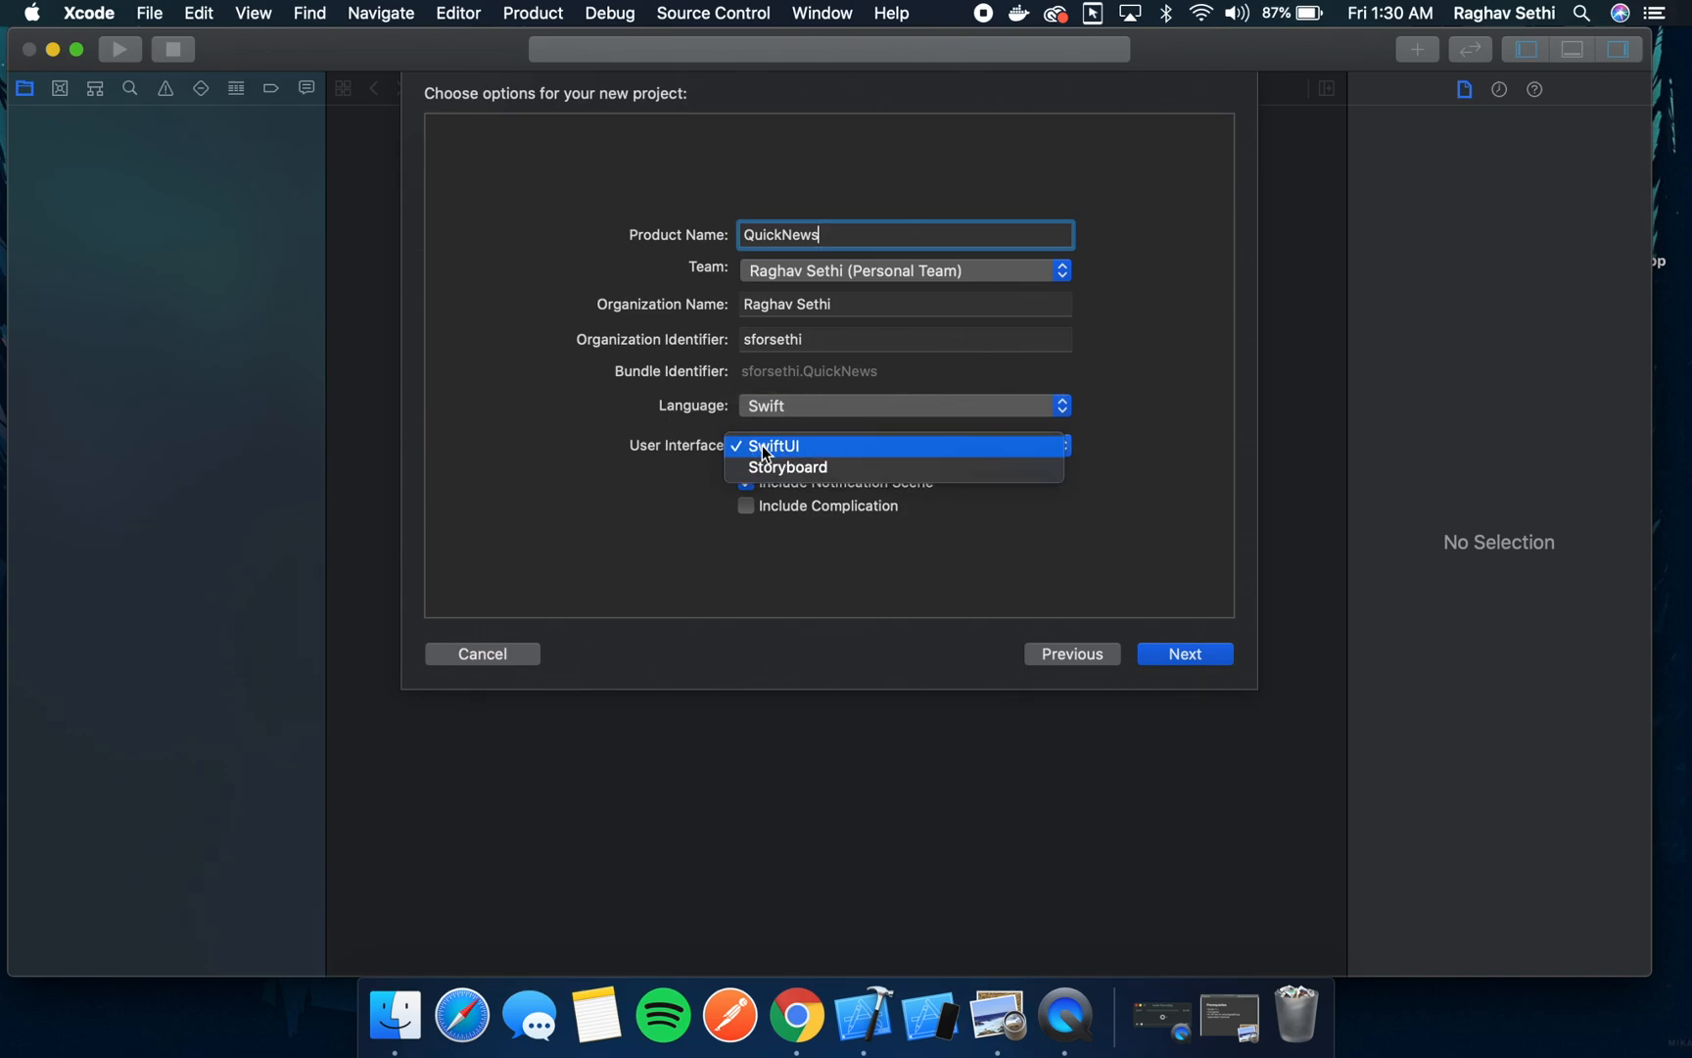
click(772, 445)
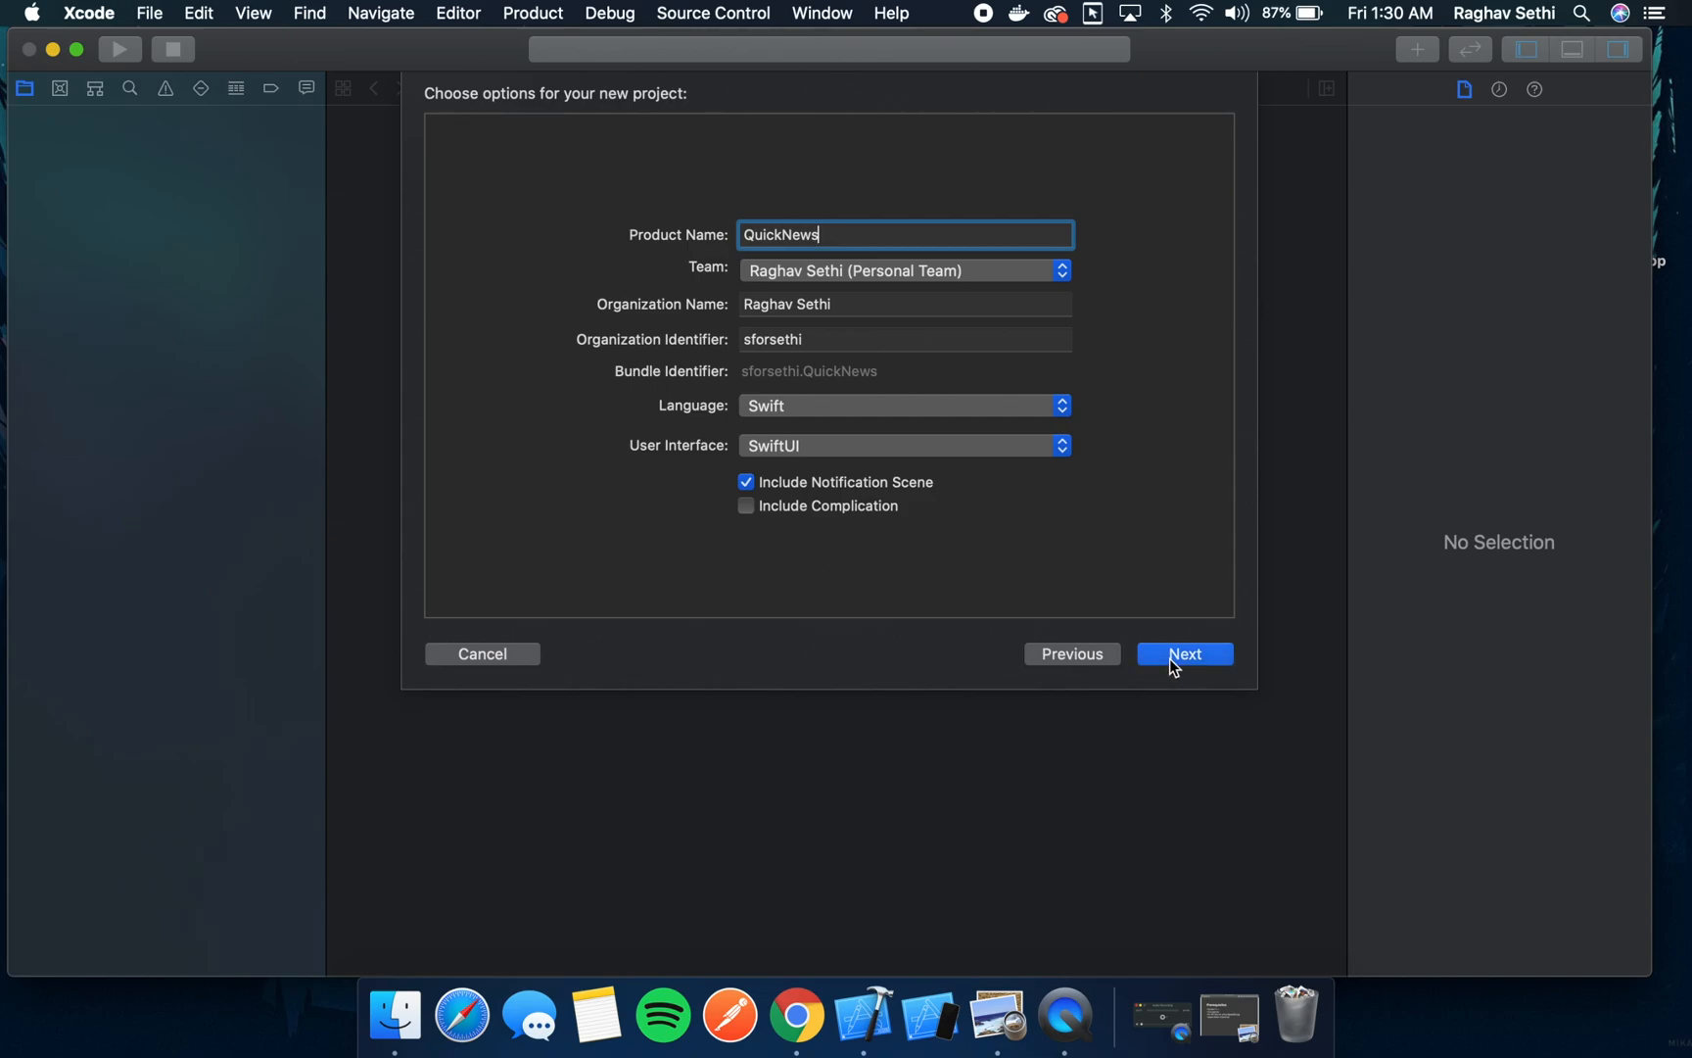
- Save and create the QuickNews project on the Desktop
click(1184, 653)
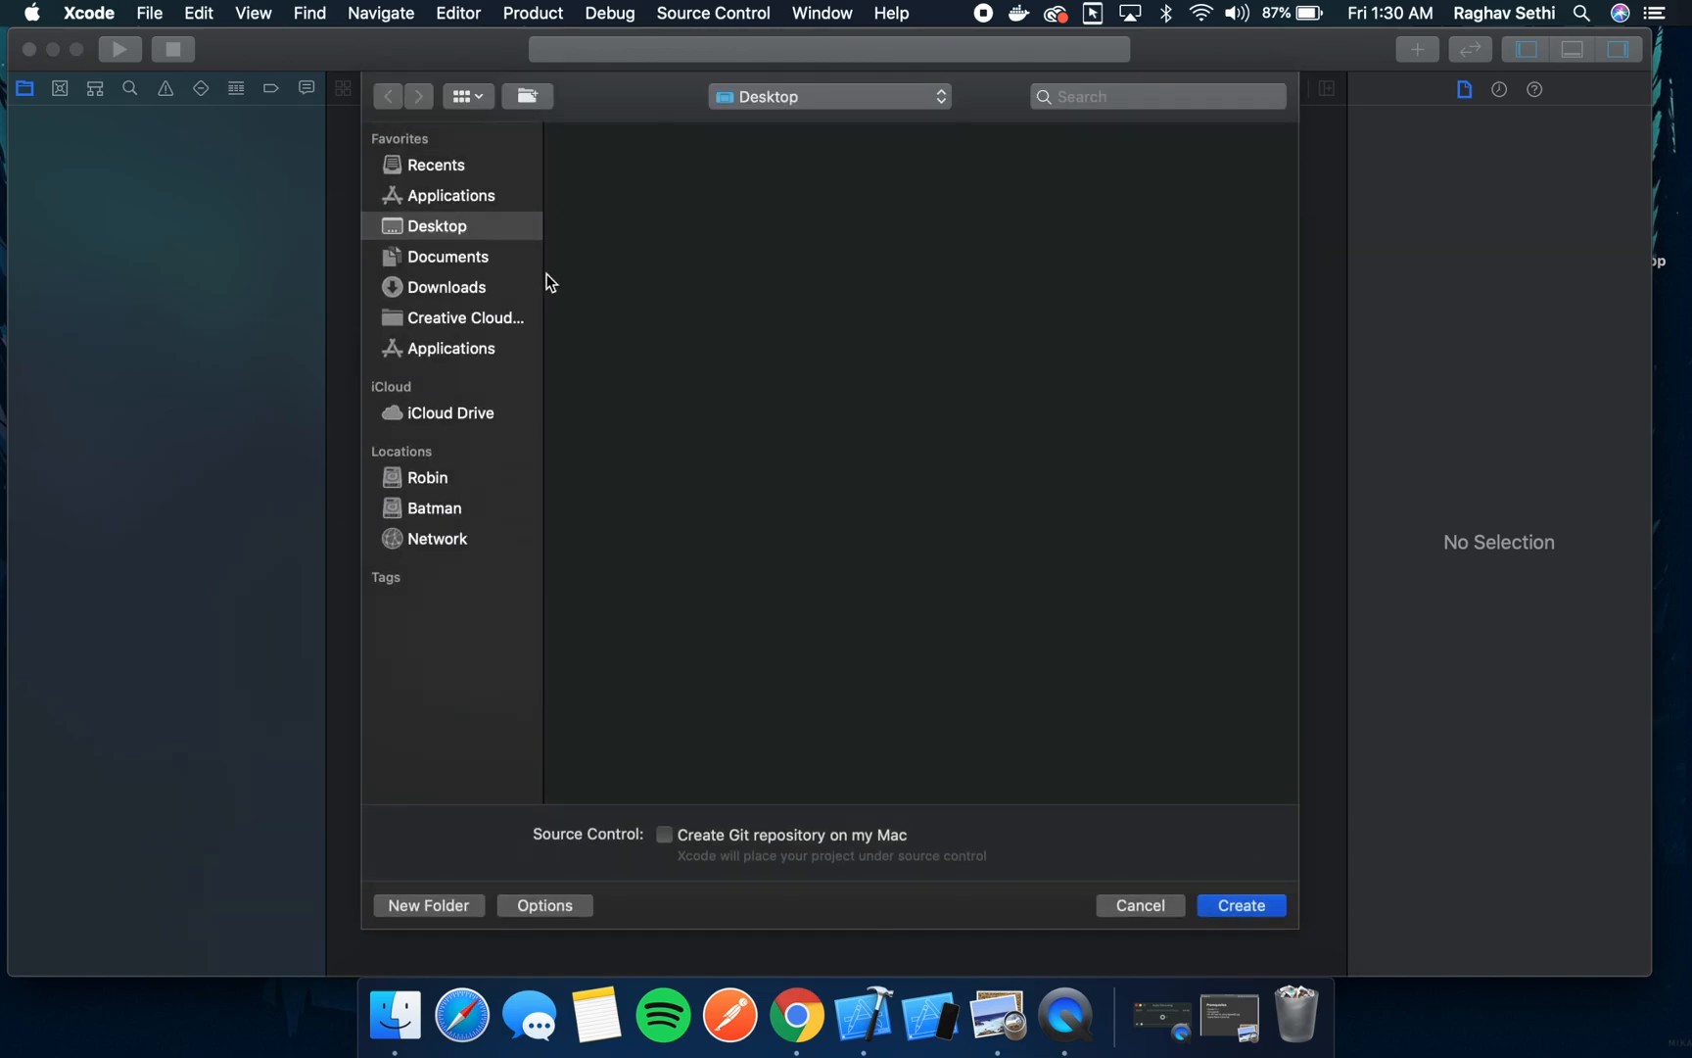
click(436, 225)
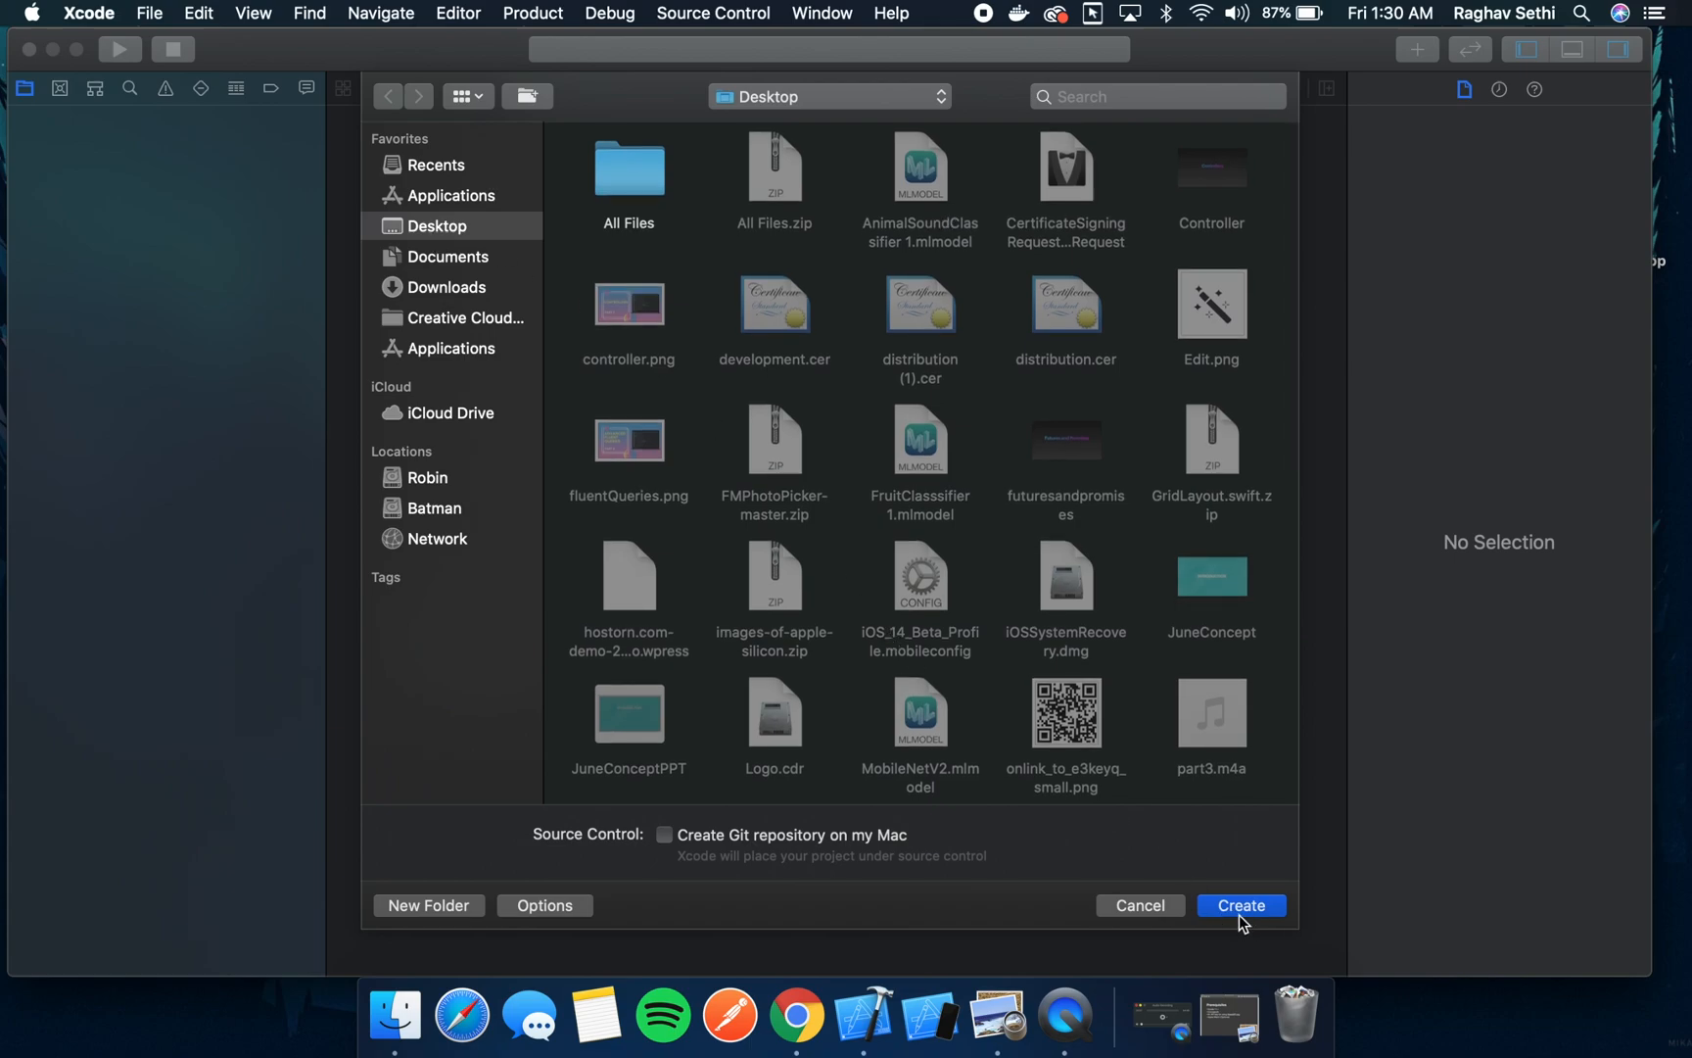
click(1240, 905)
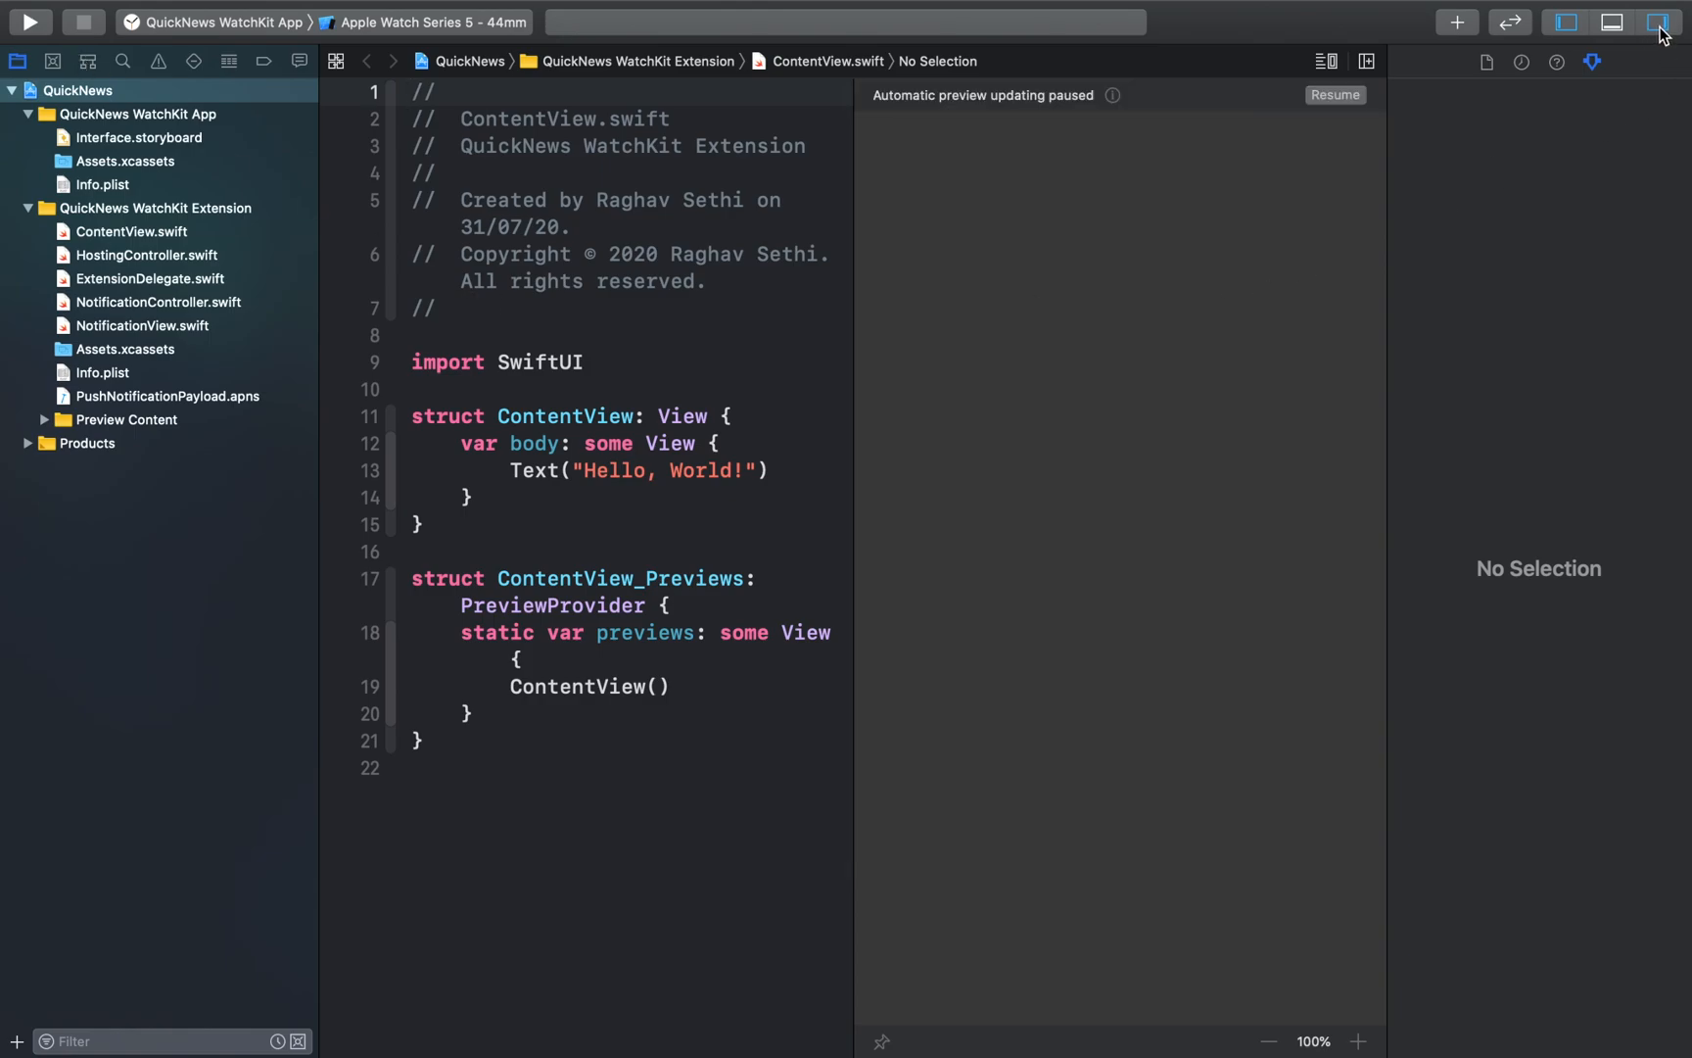
- Hide the inspector panel and resume the ContentView watch preview
click(1661, 21)
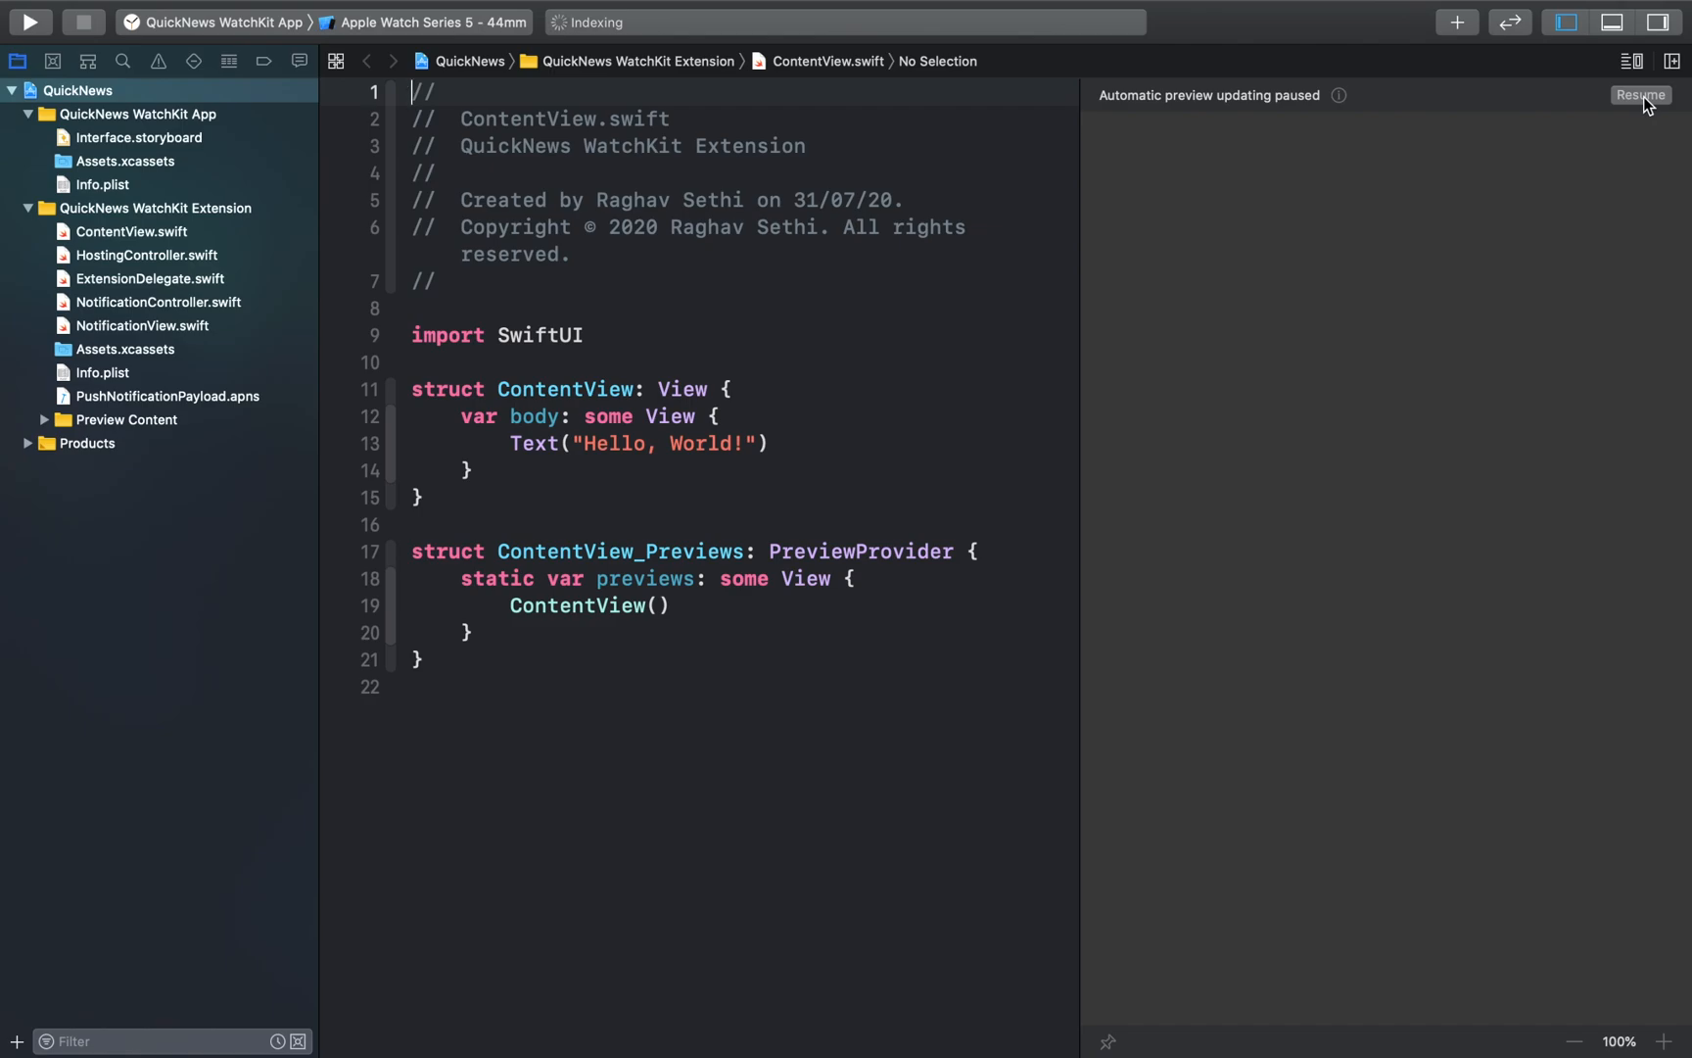
click(1639, 95)
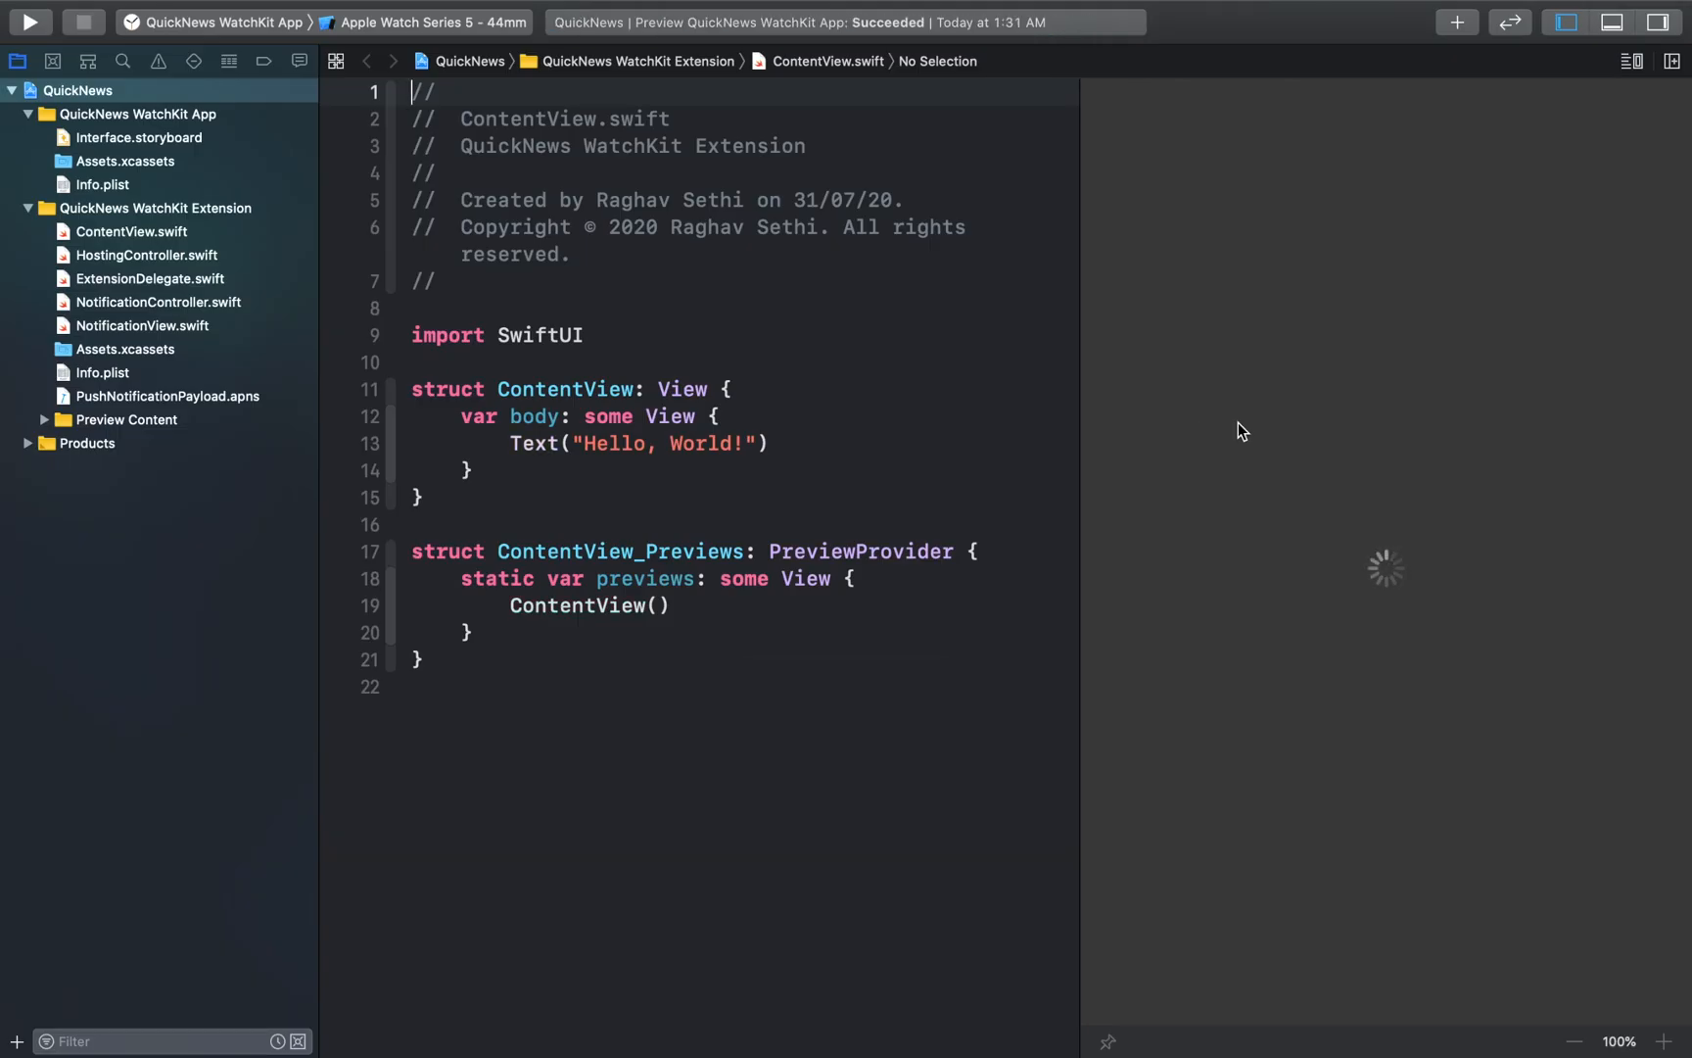
mouse_move(1509, 234)
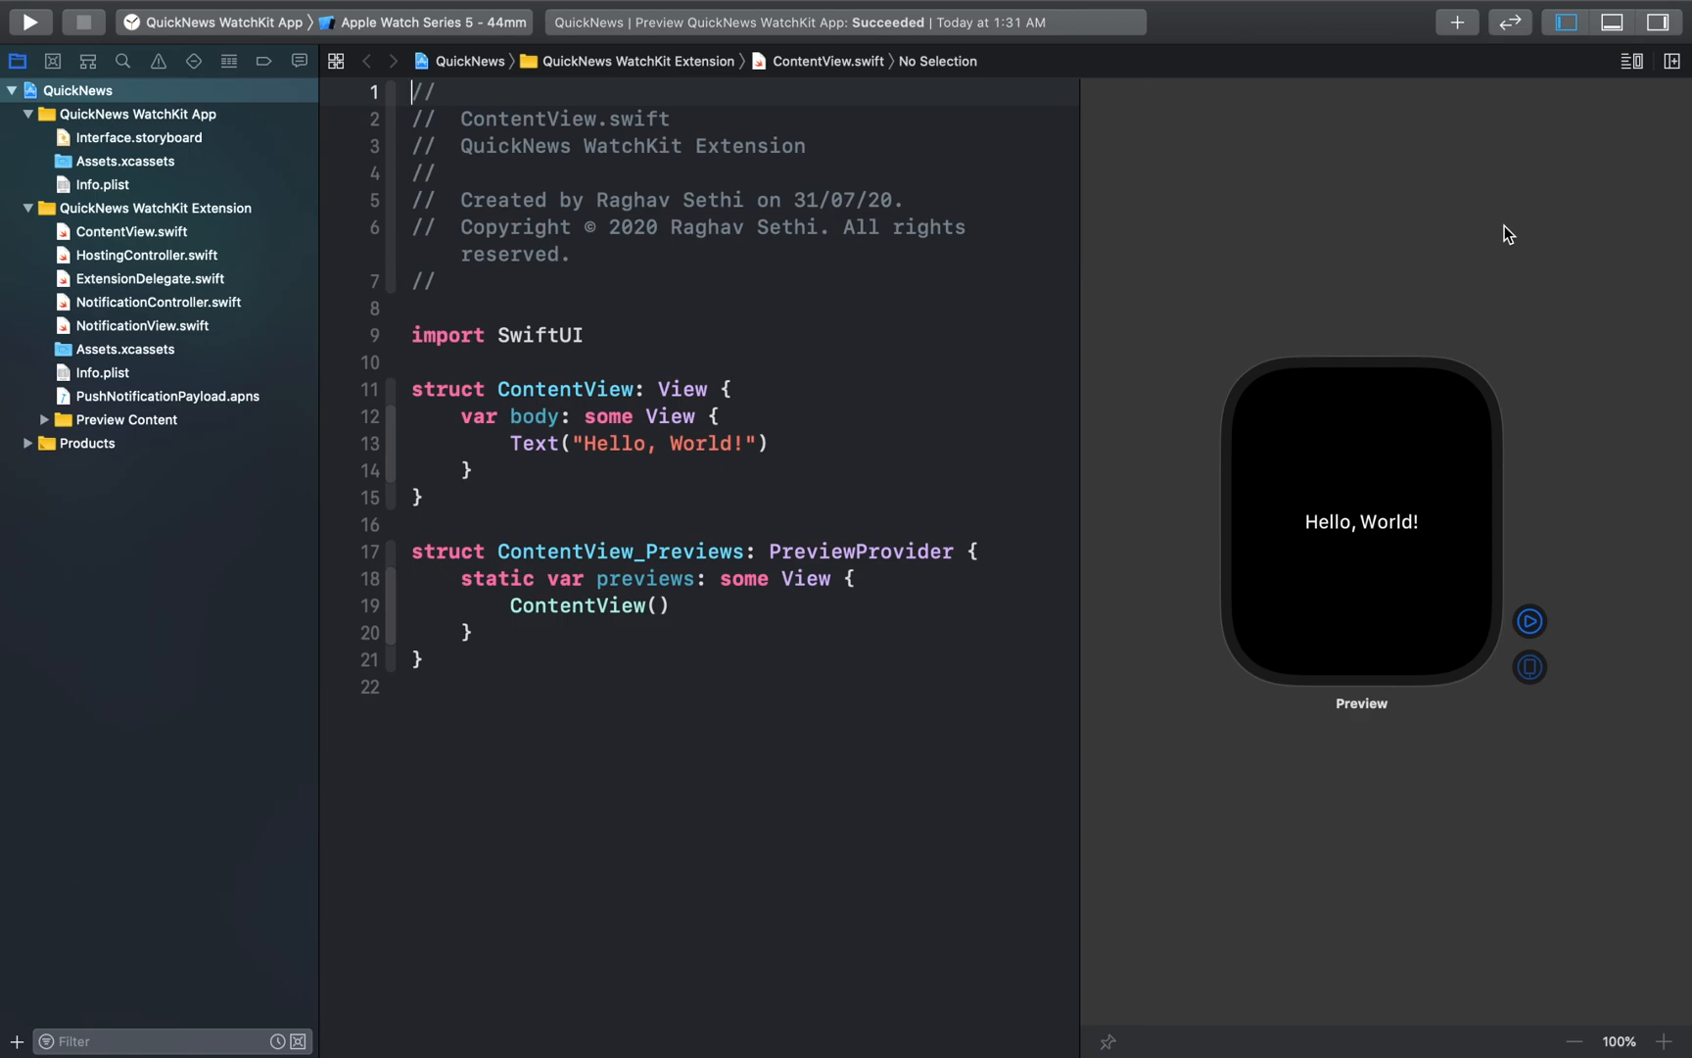
mouse_move(680, 436)
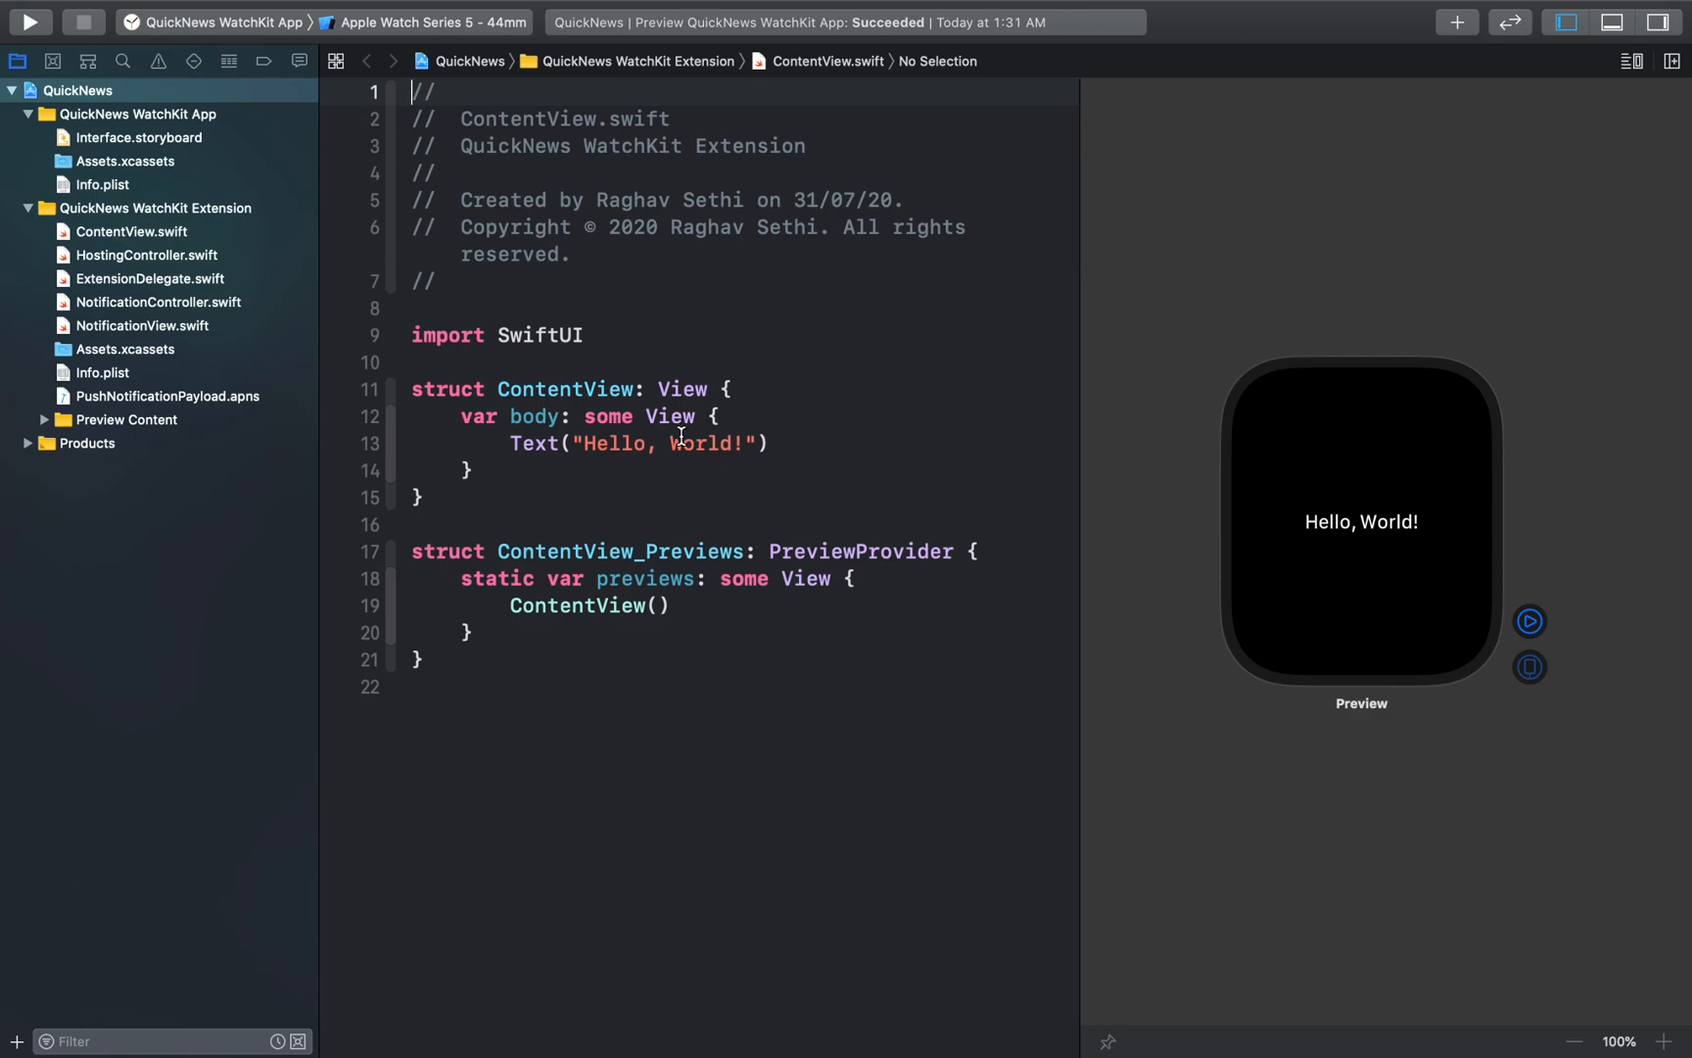
mouse_move(1145, 416)
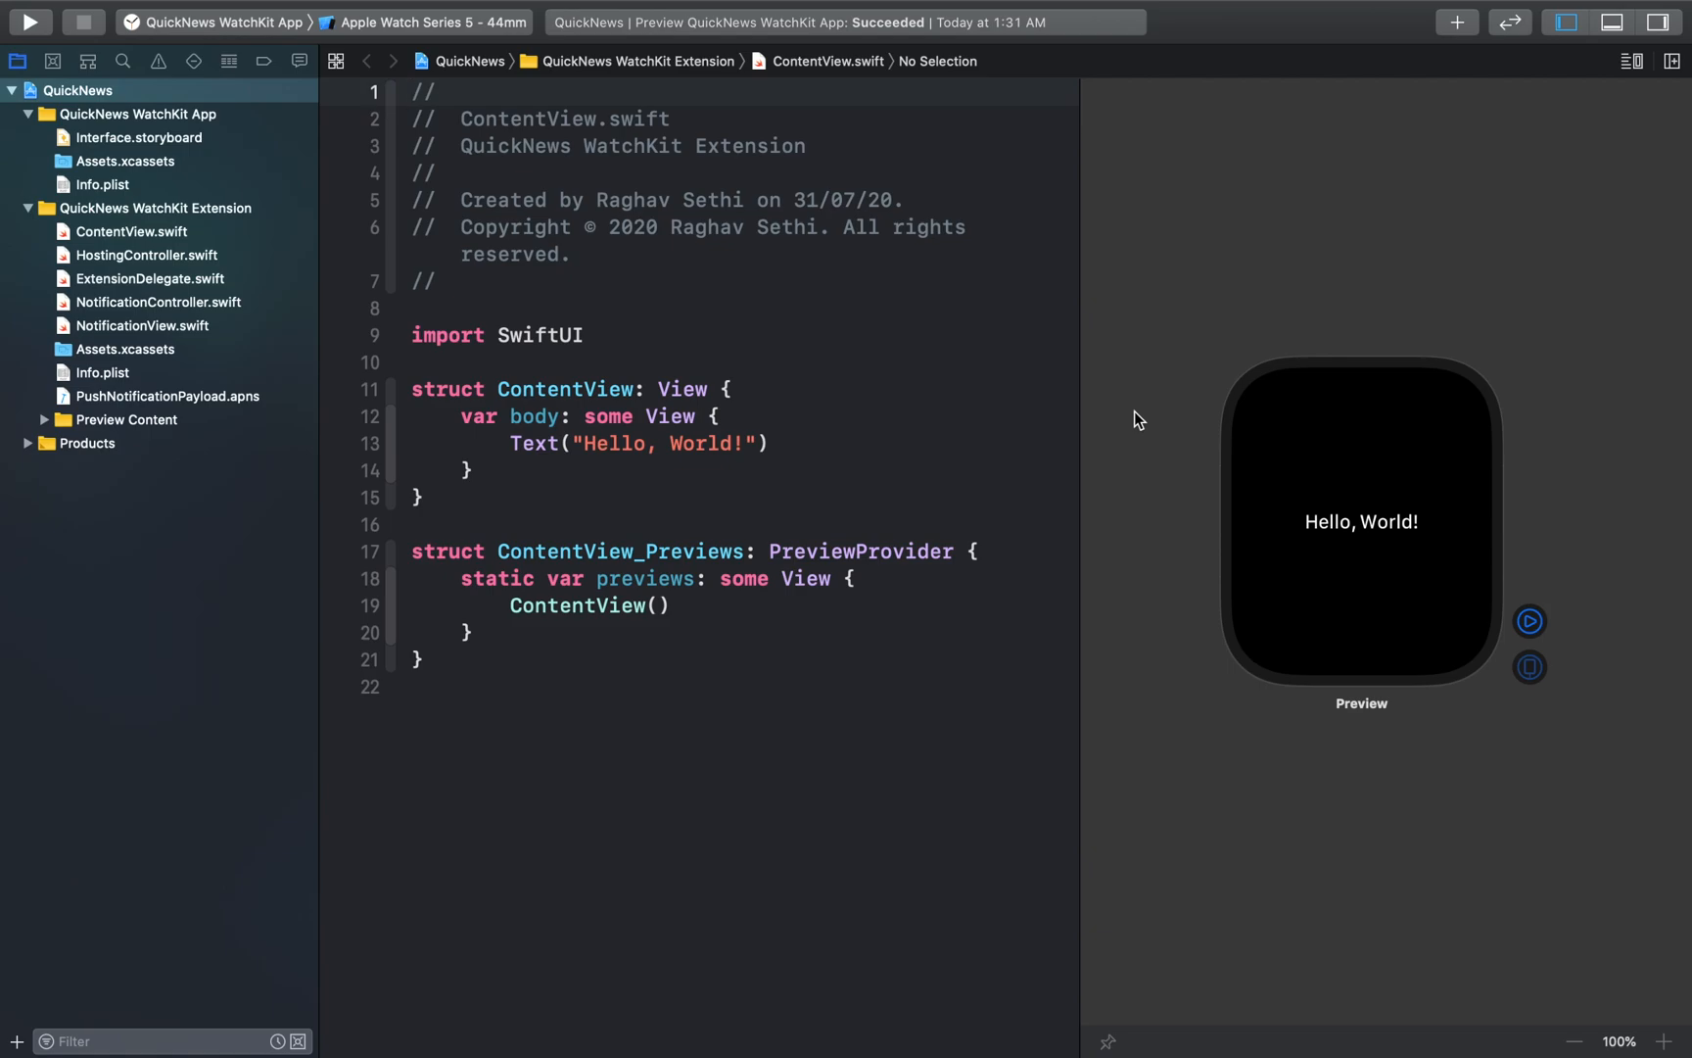
mouse_move(791, 635)
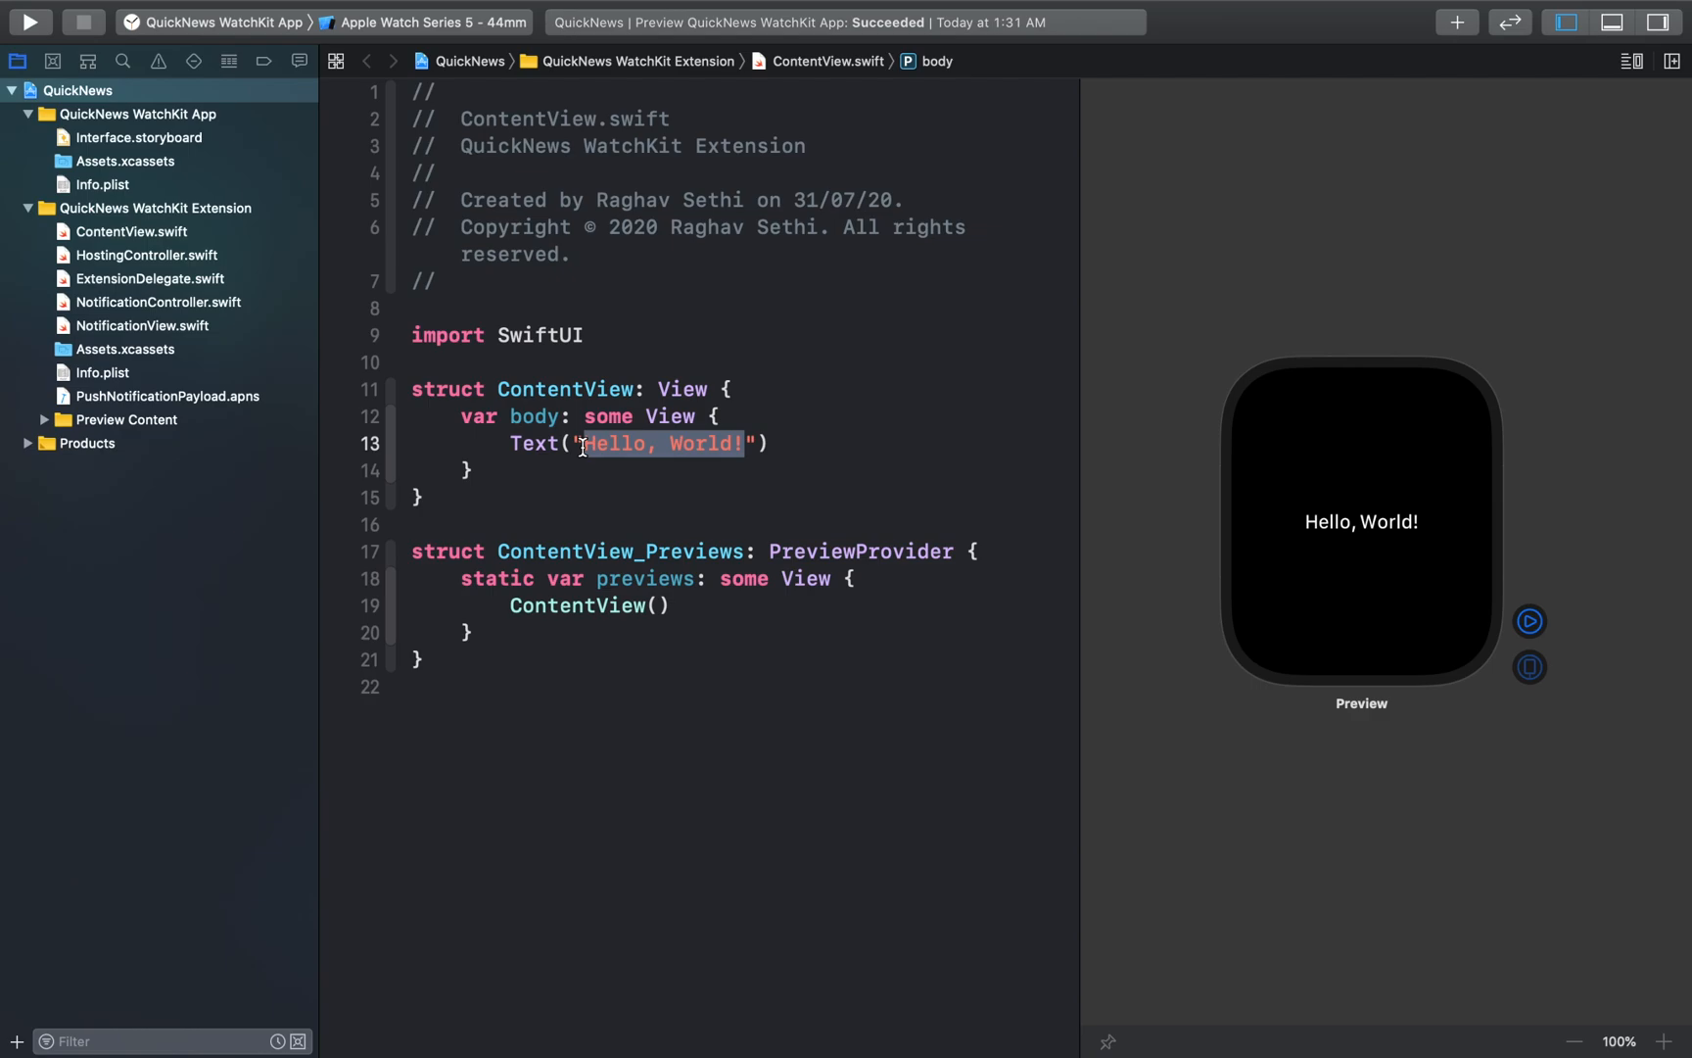
- Change the text to QuickNews with .font(.title) and .fontWeight(.thin) modifiers
click(1361, 521)
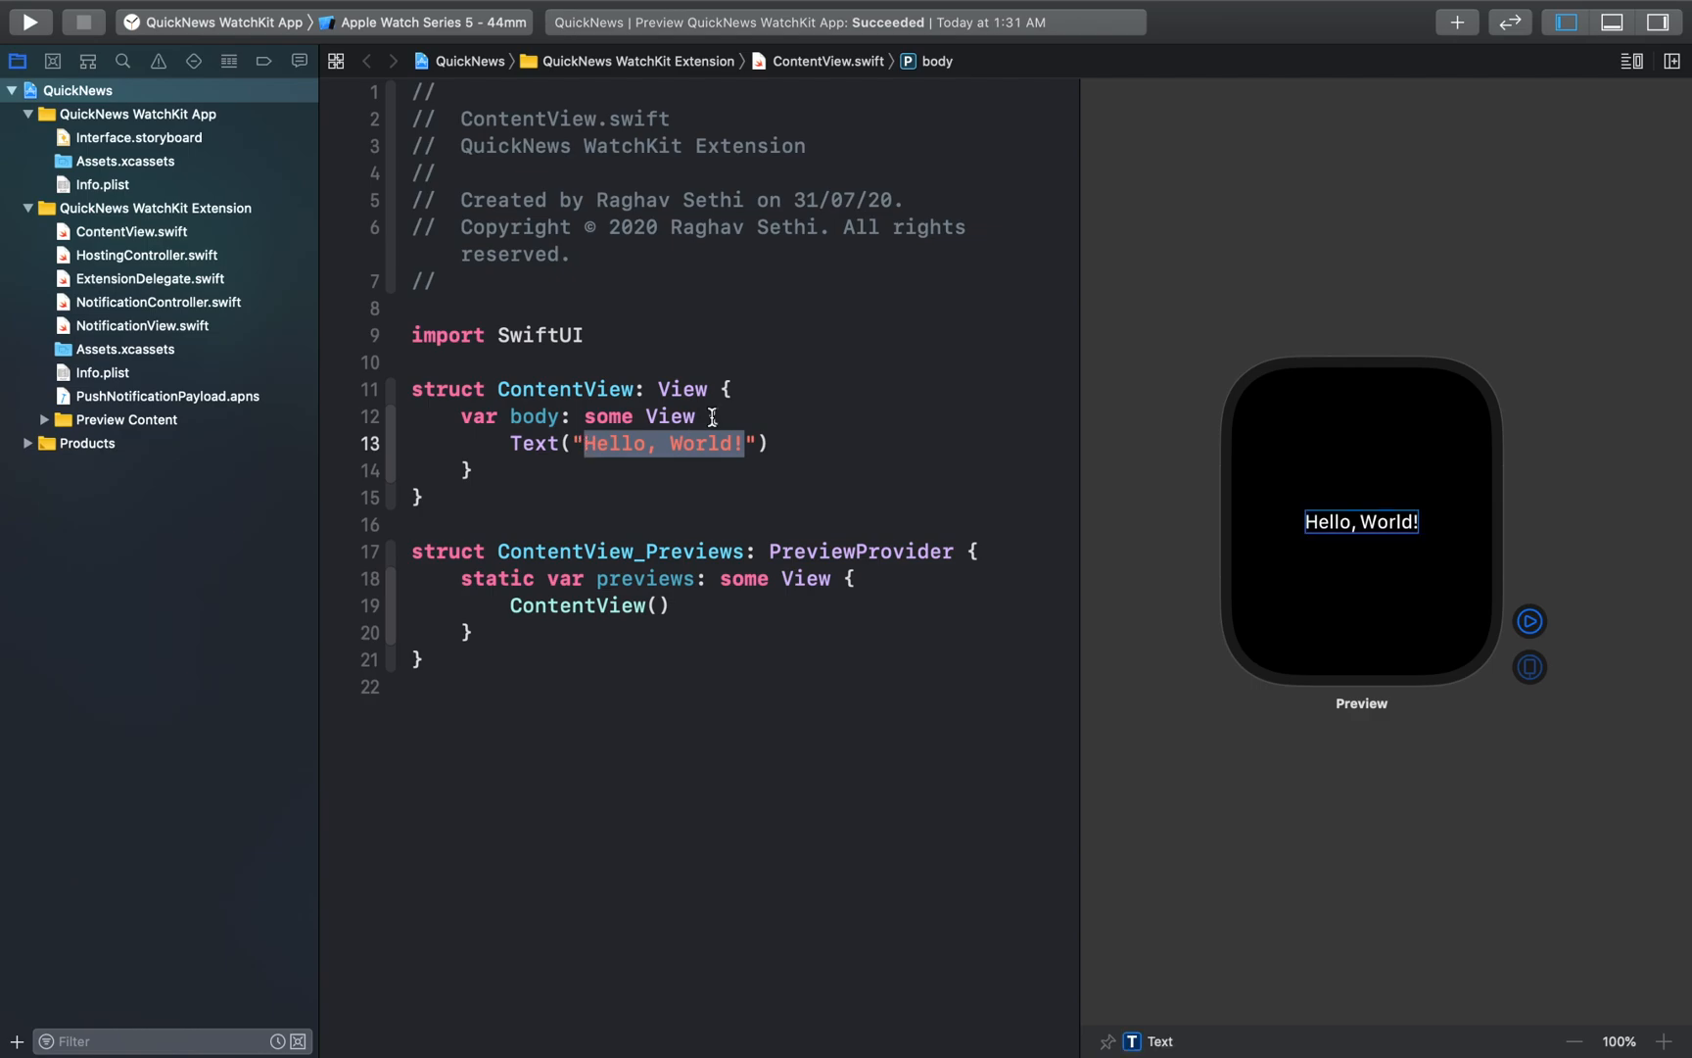
text(Quick"))
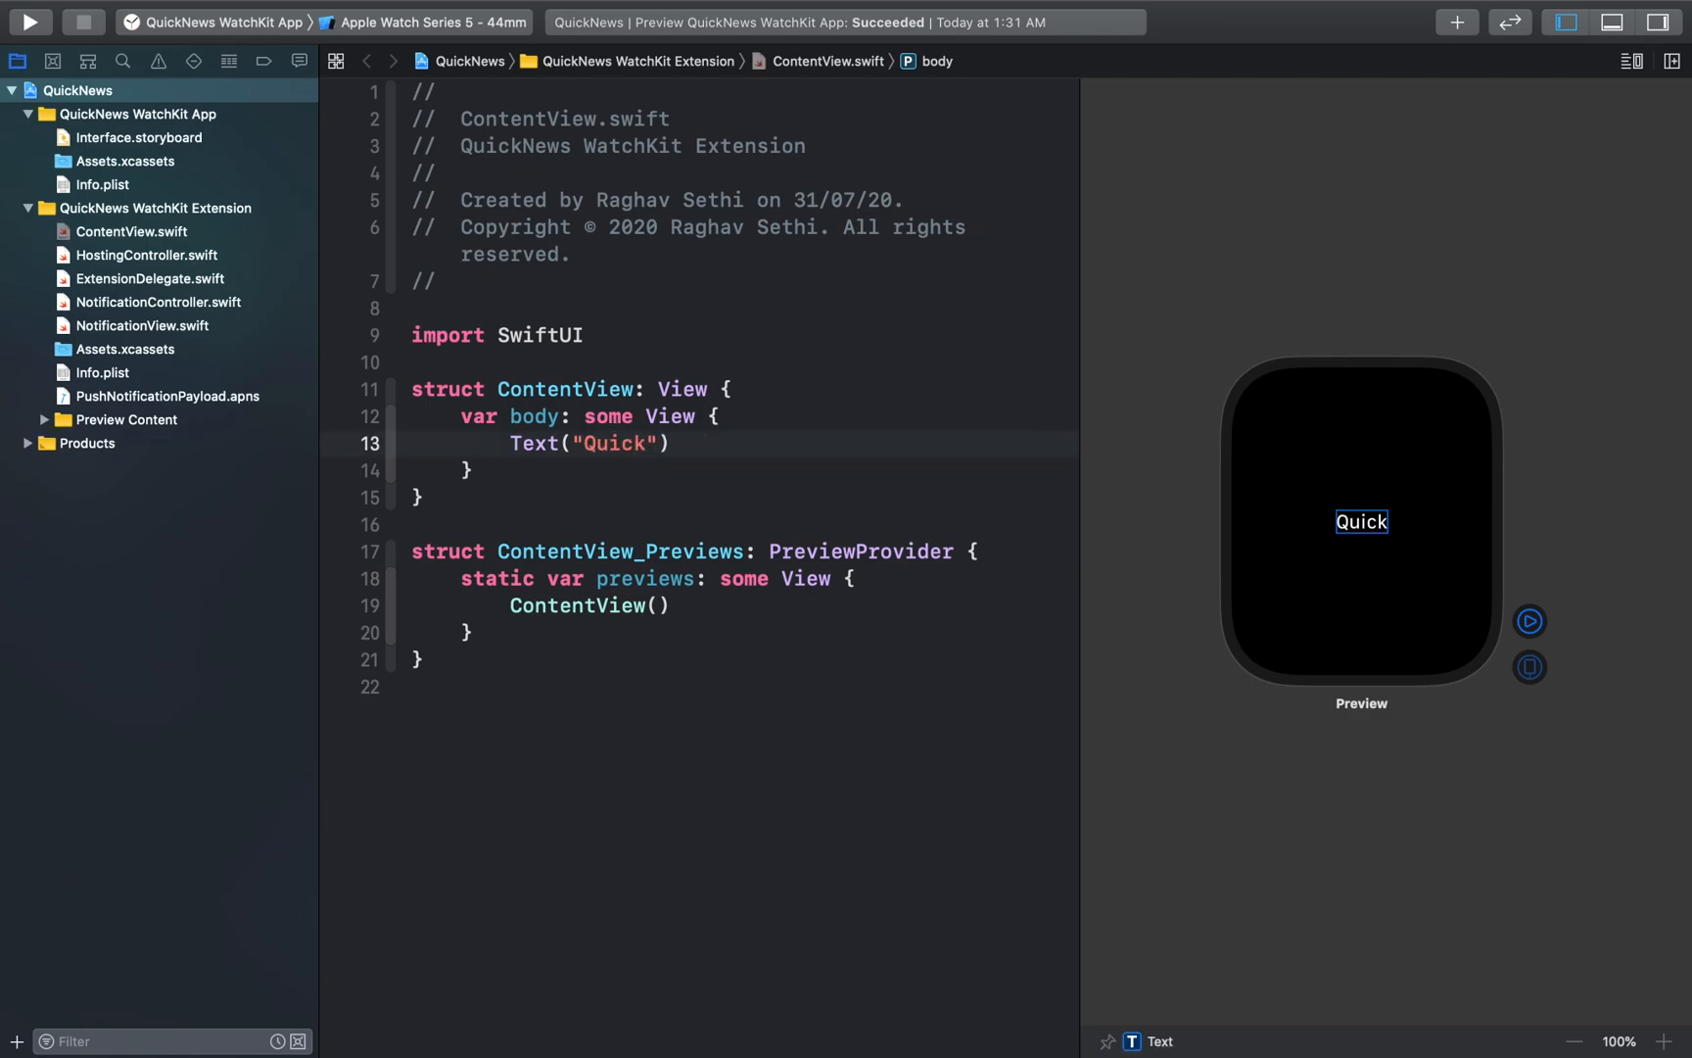
text(News)
text(.font(font: Font?)
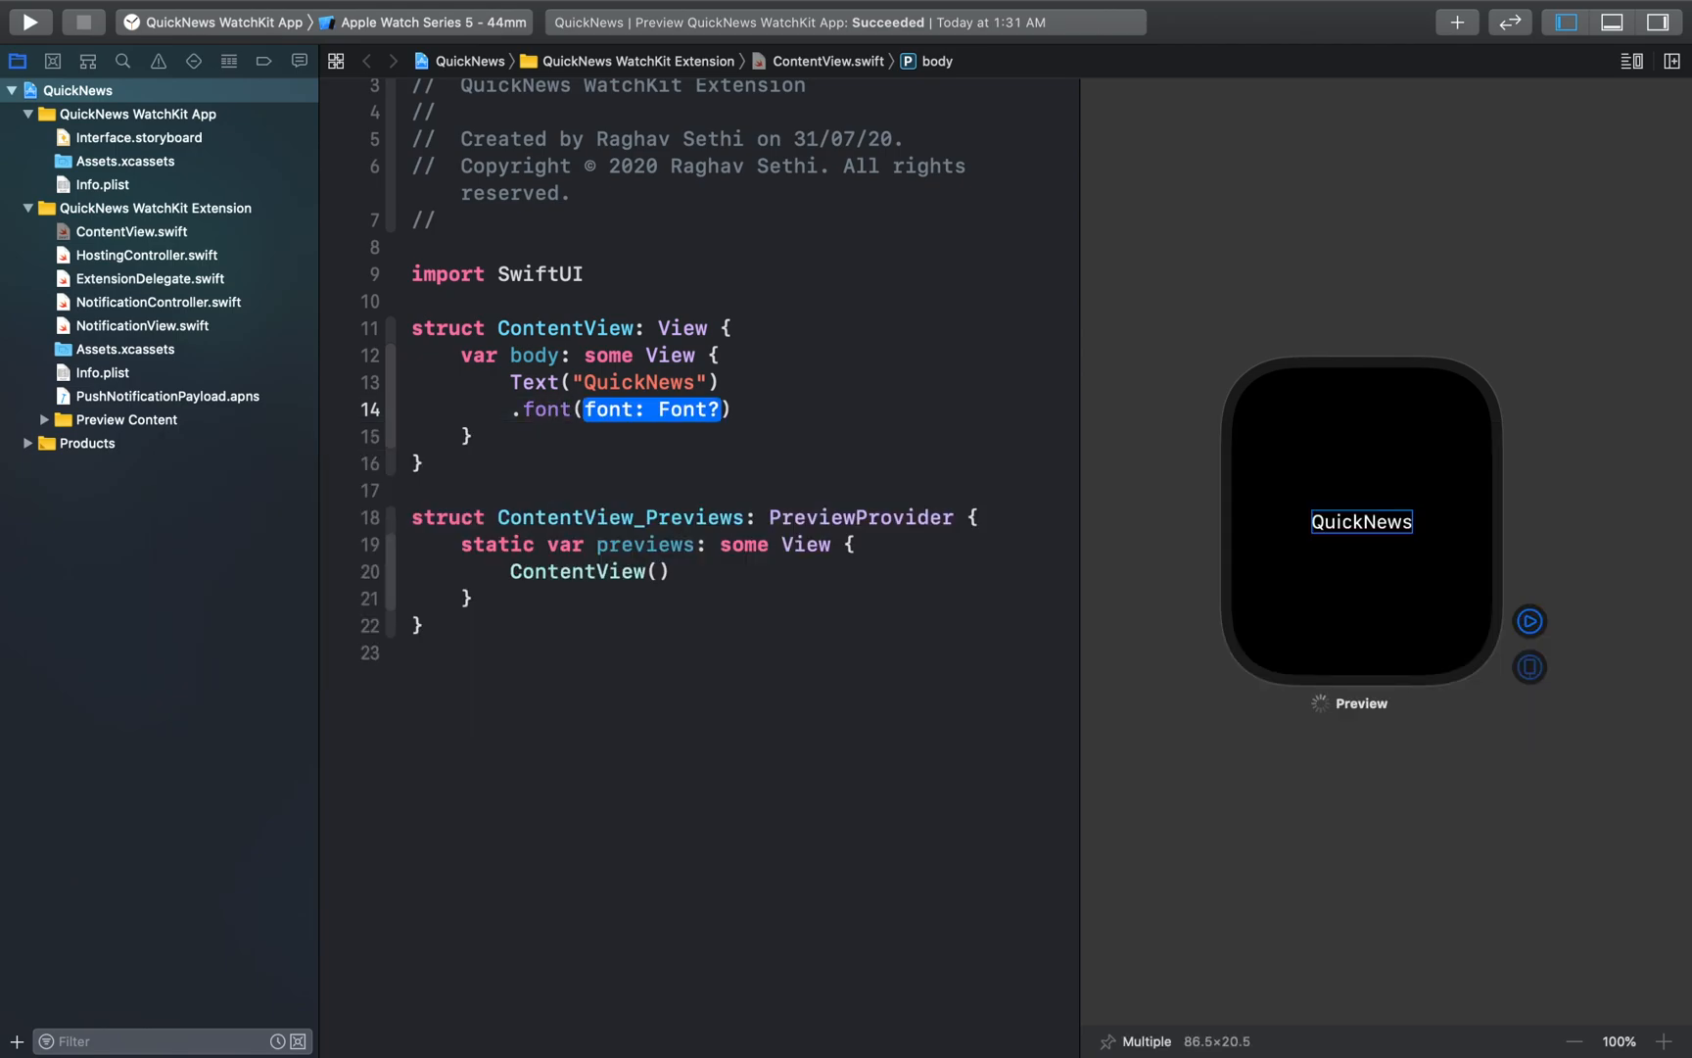
text(.title)
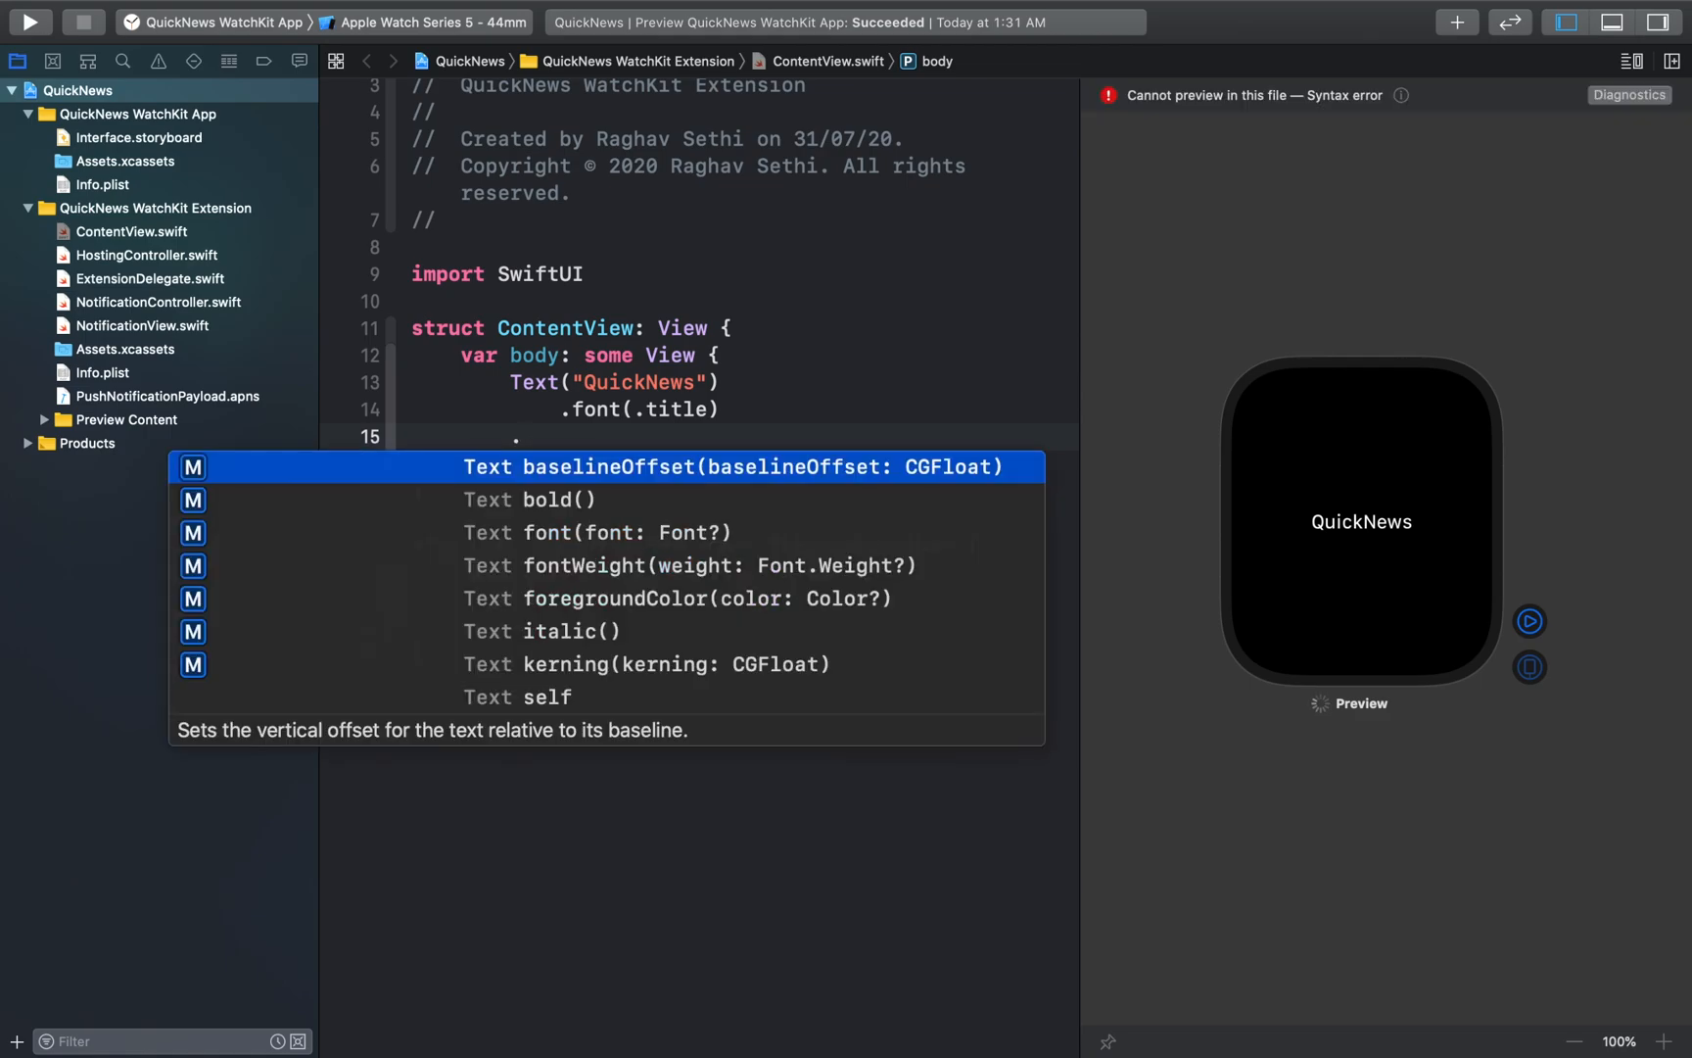
text(.fontWeight(.)
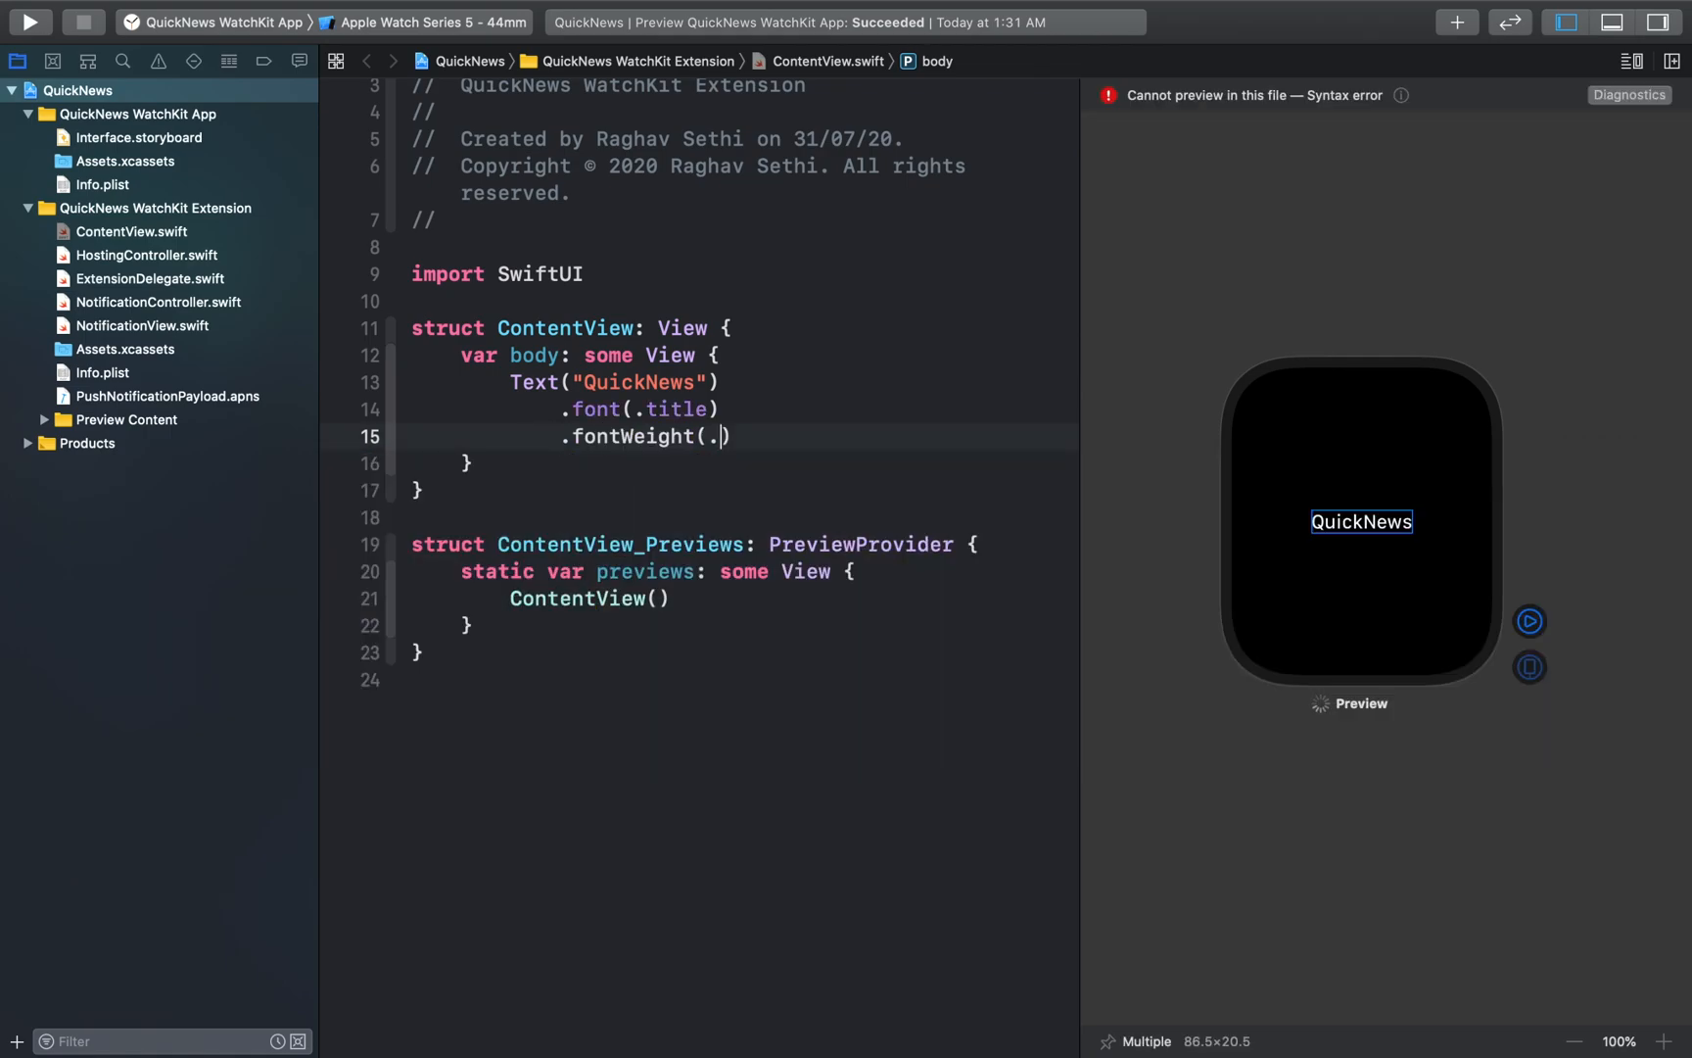
text(thin)
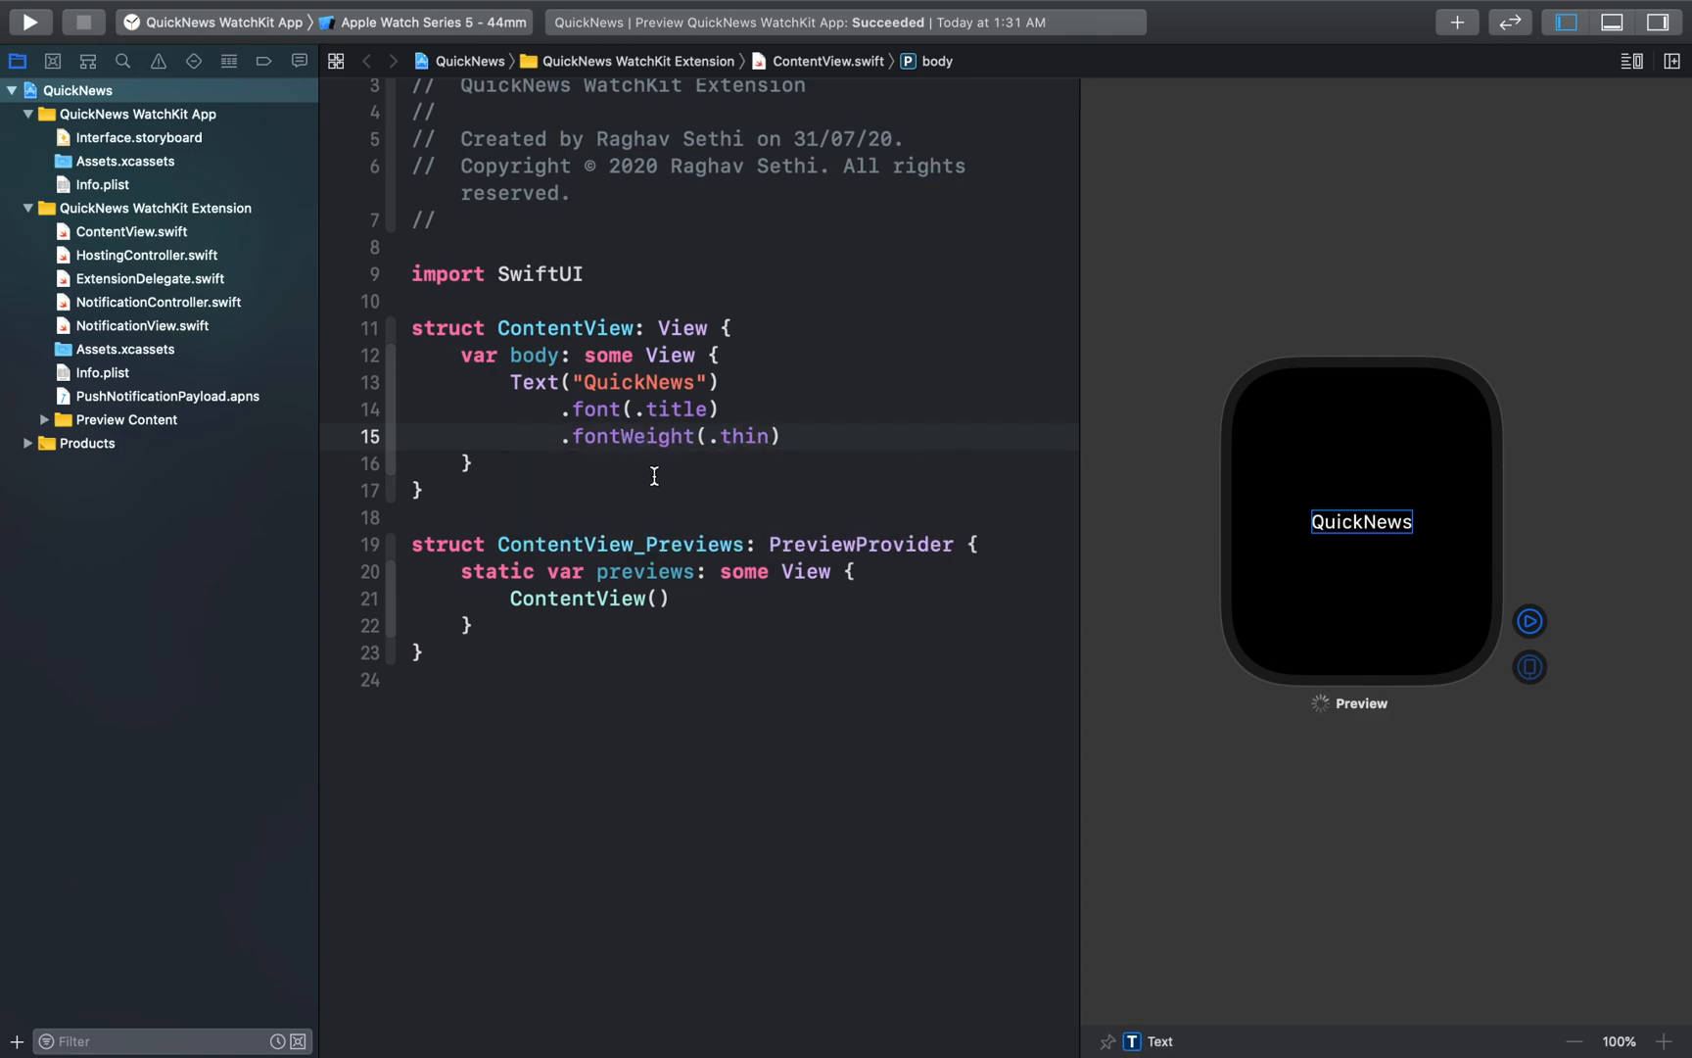
scroll(up, 3)
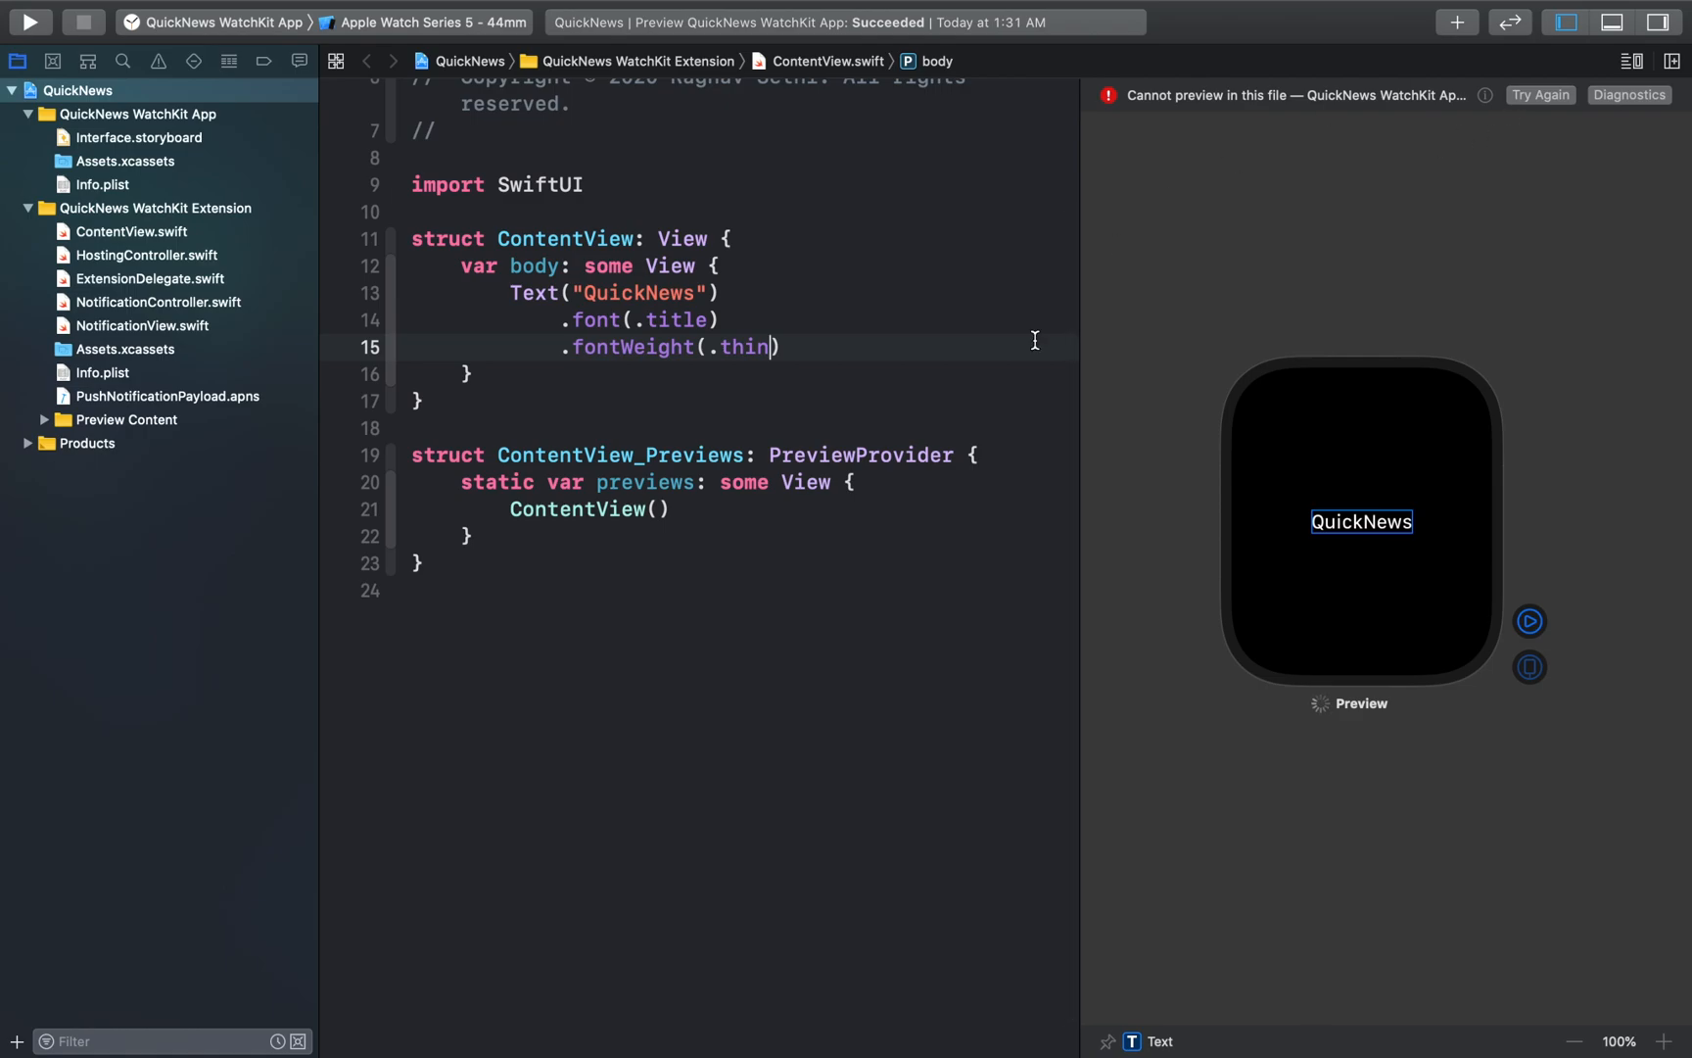
mouse_move(1359, 181)
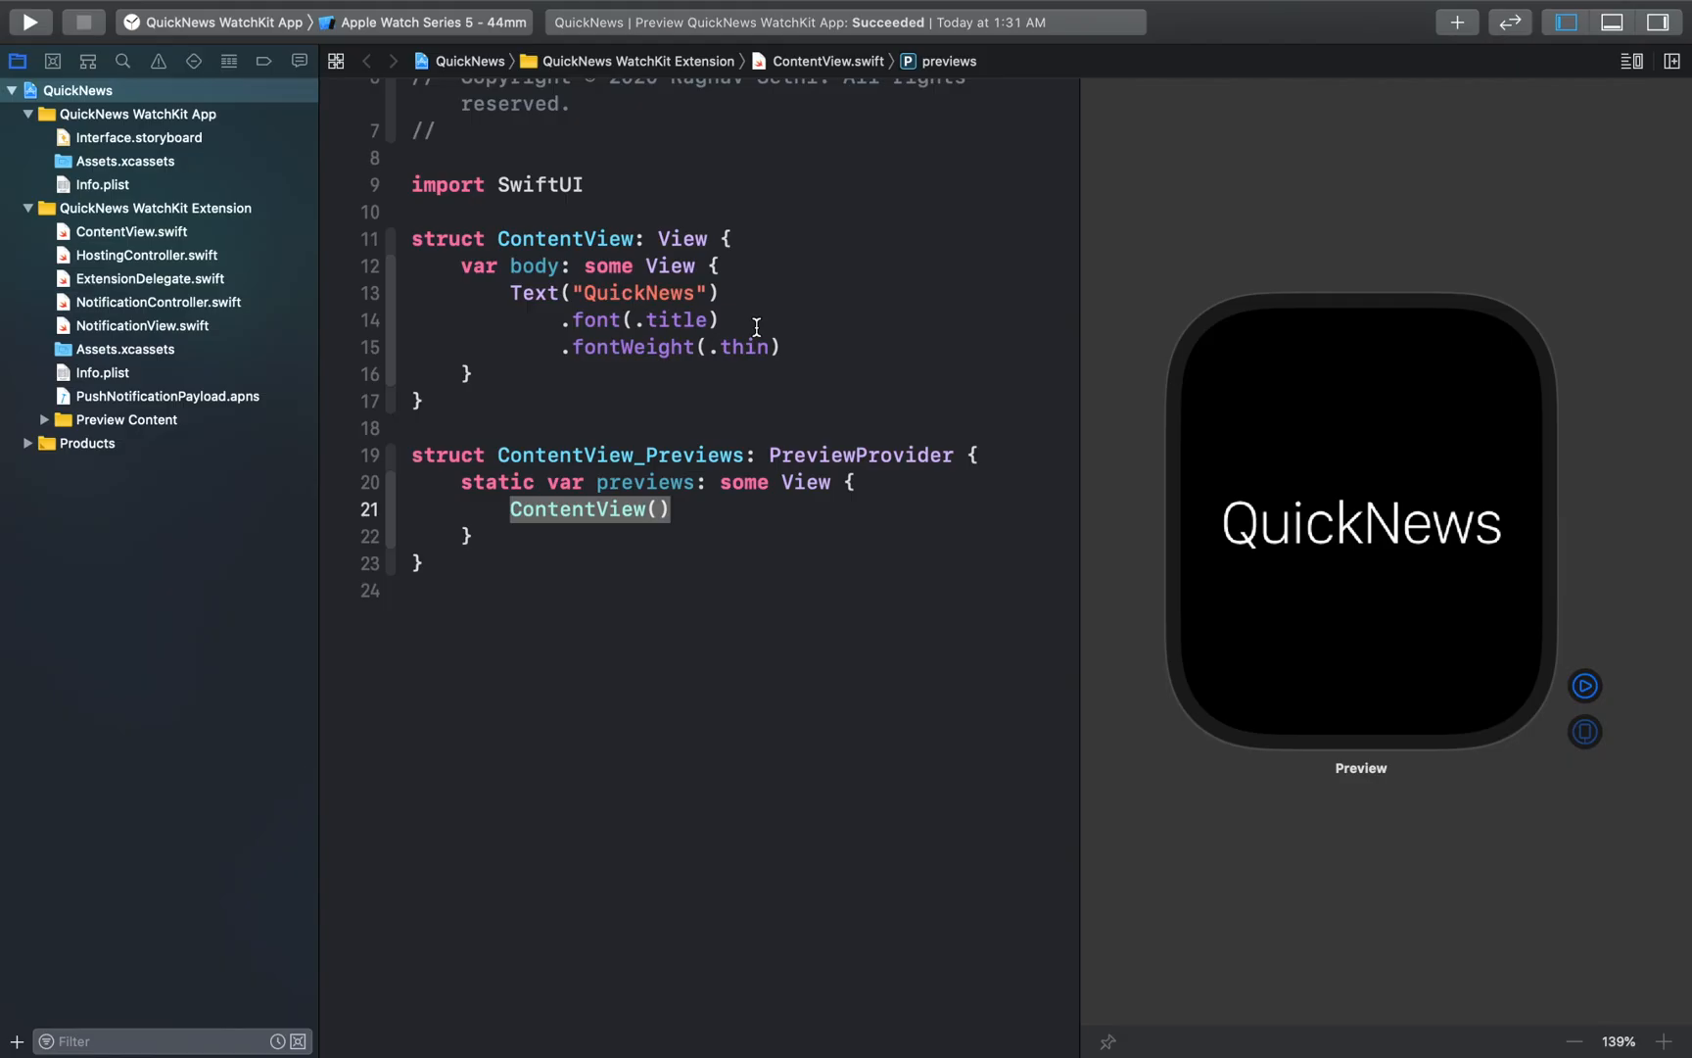
mouse_move(1071, 289)
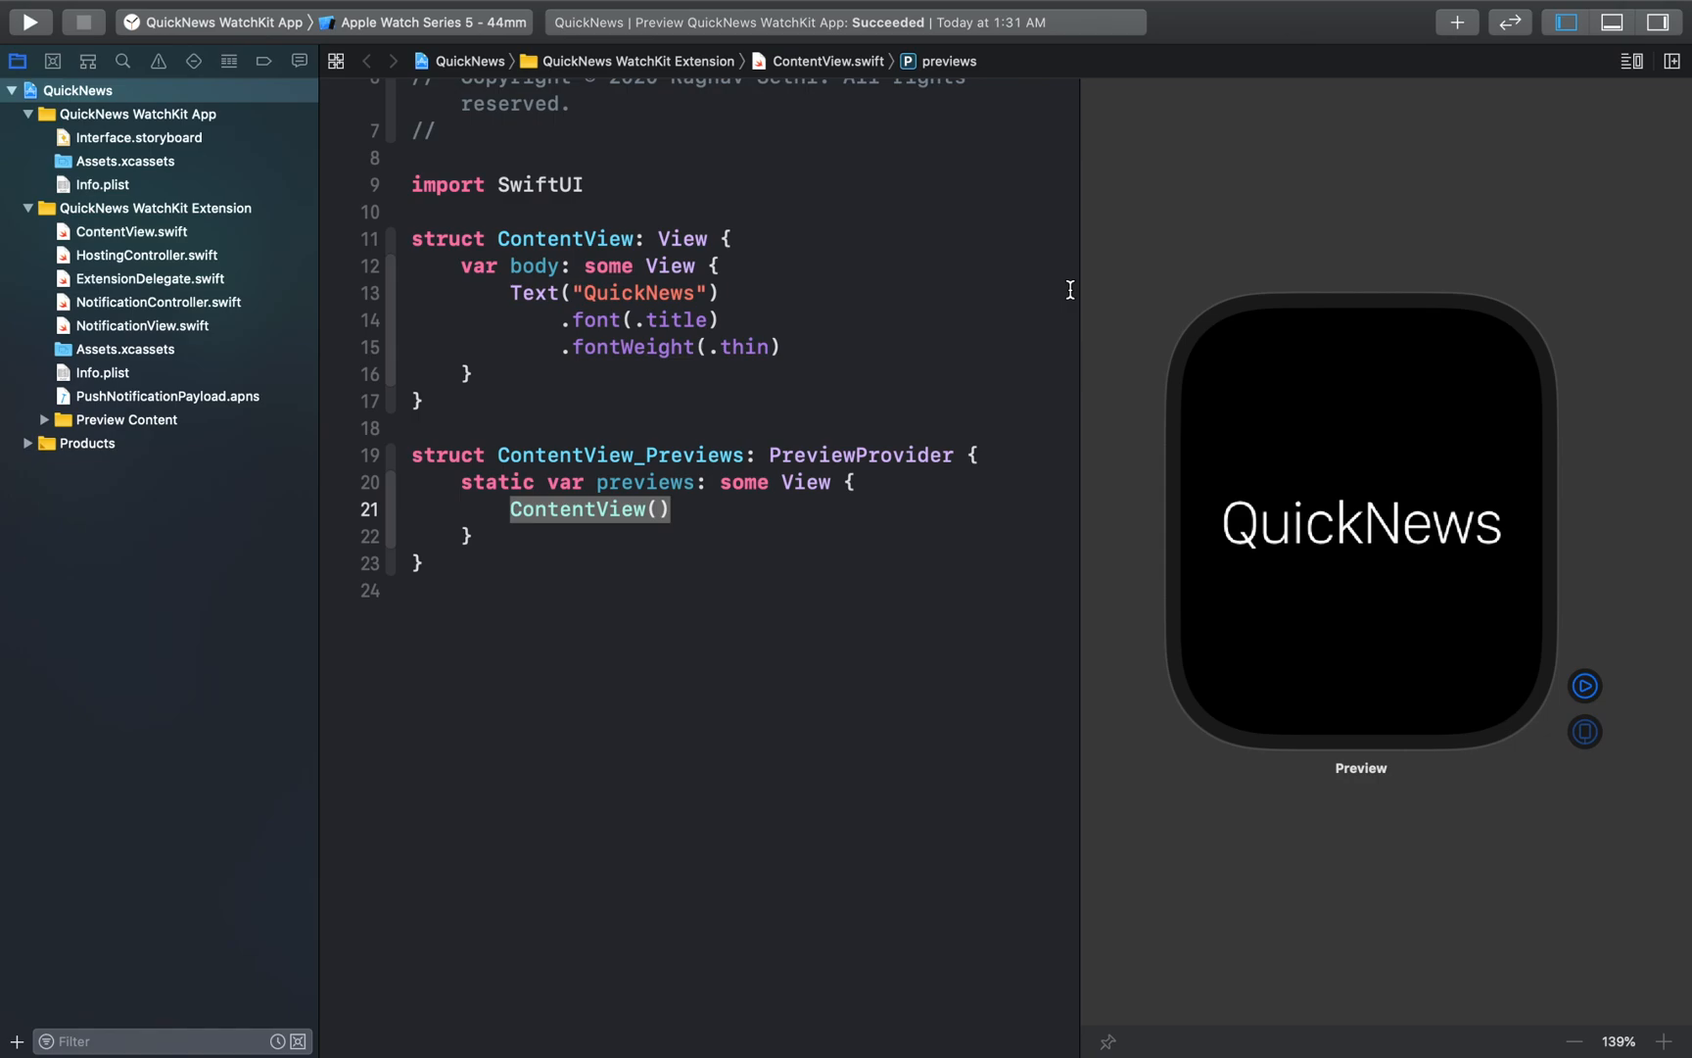
click(1360, 521)
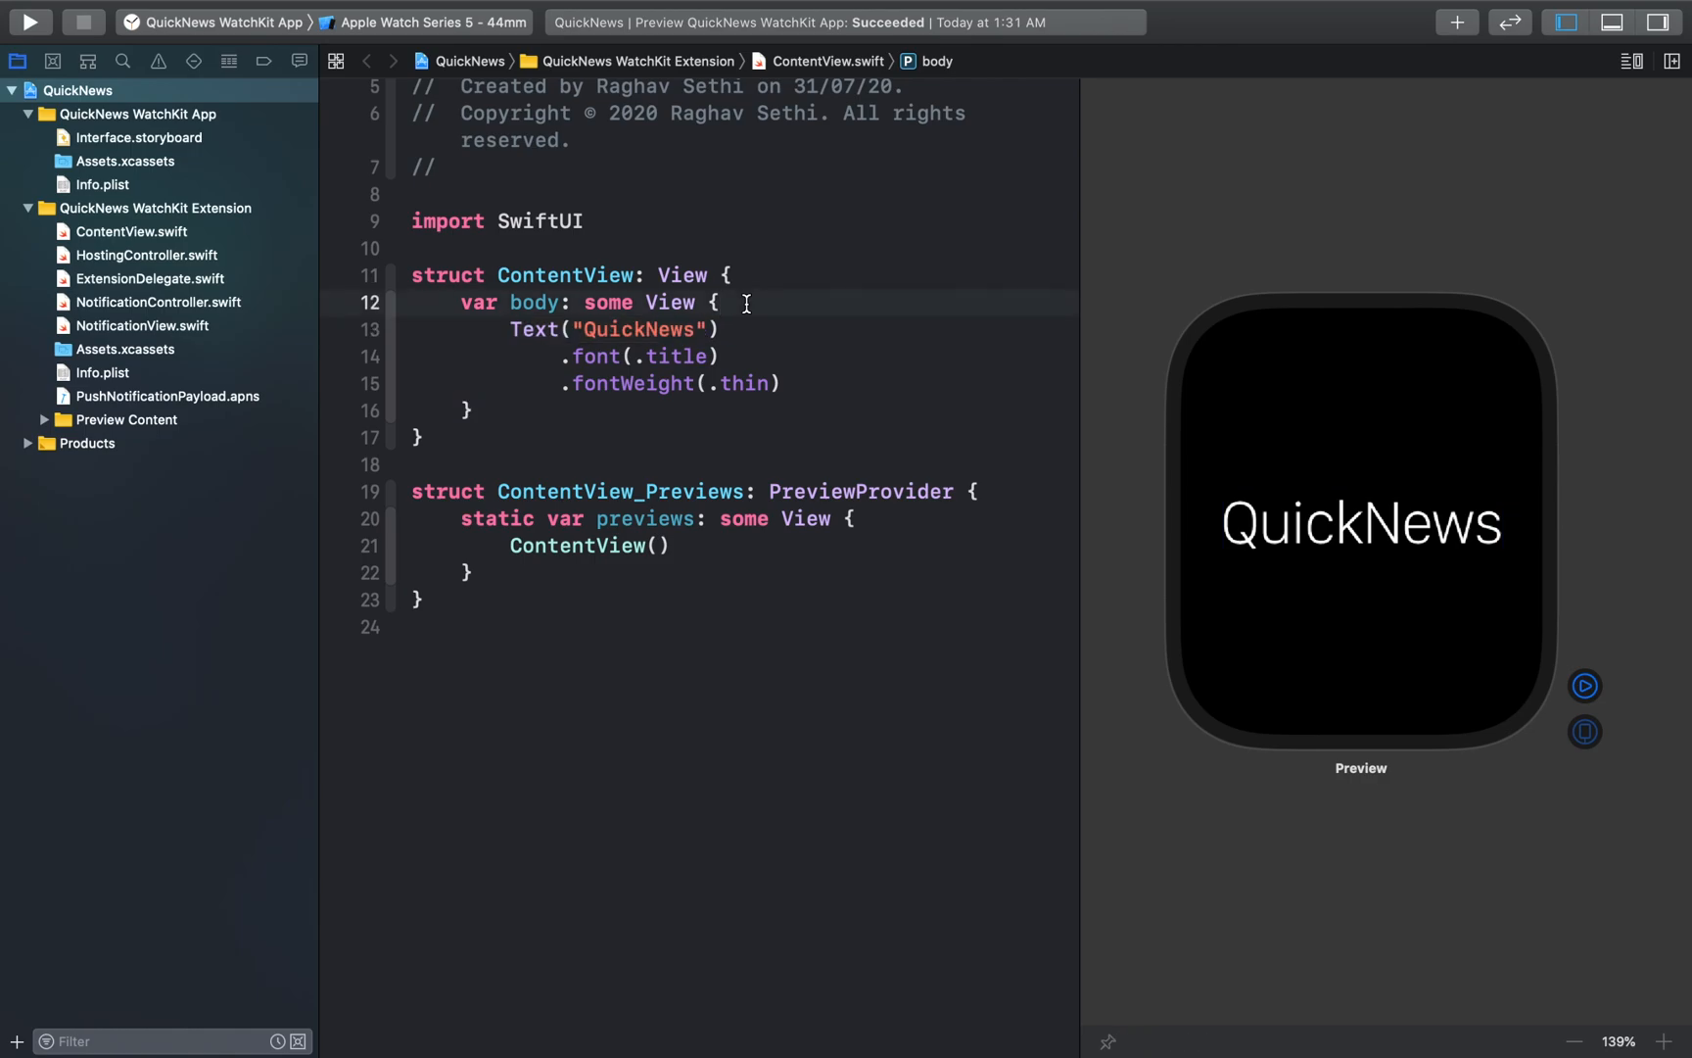
- Wrap the styled QuickNews Text and its modifiers in a VStack
text(VStack  {)
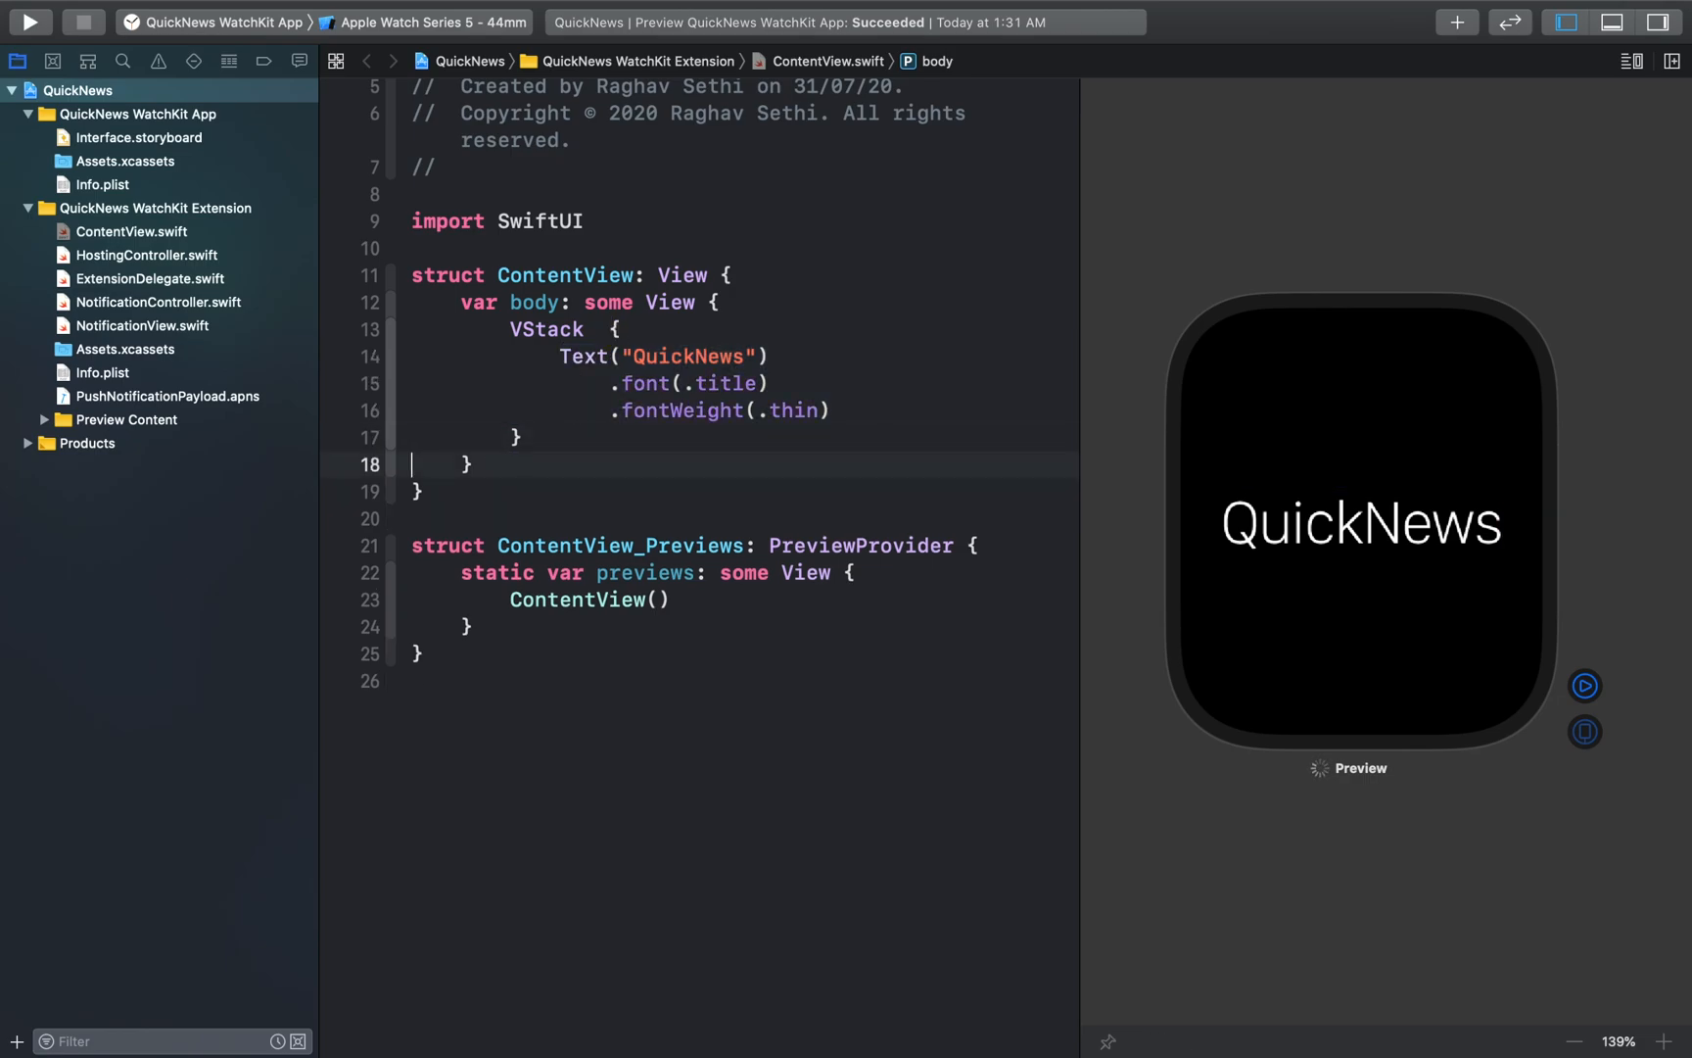
mouse_move(701, 440)
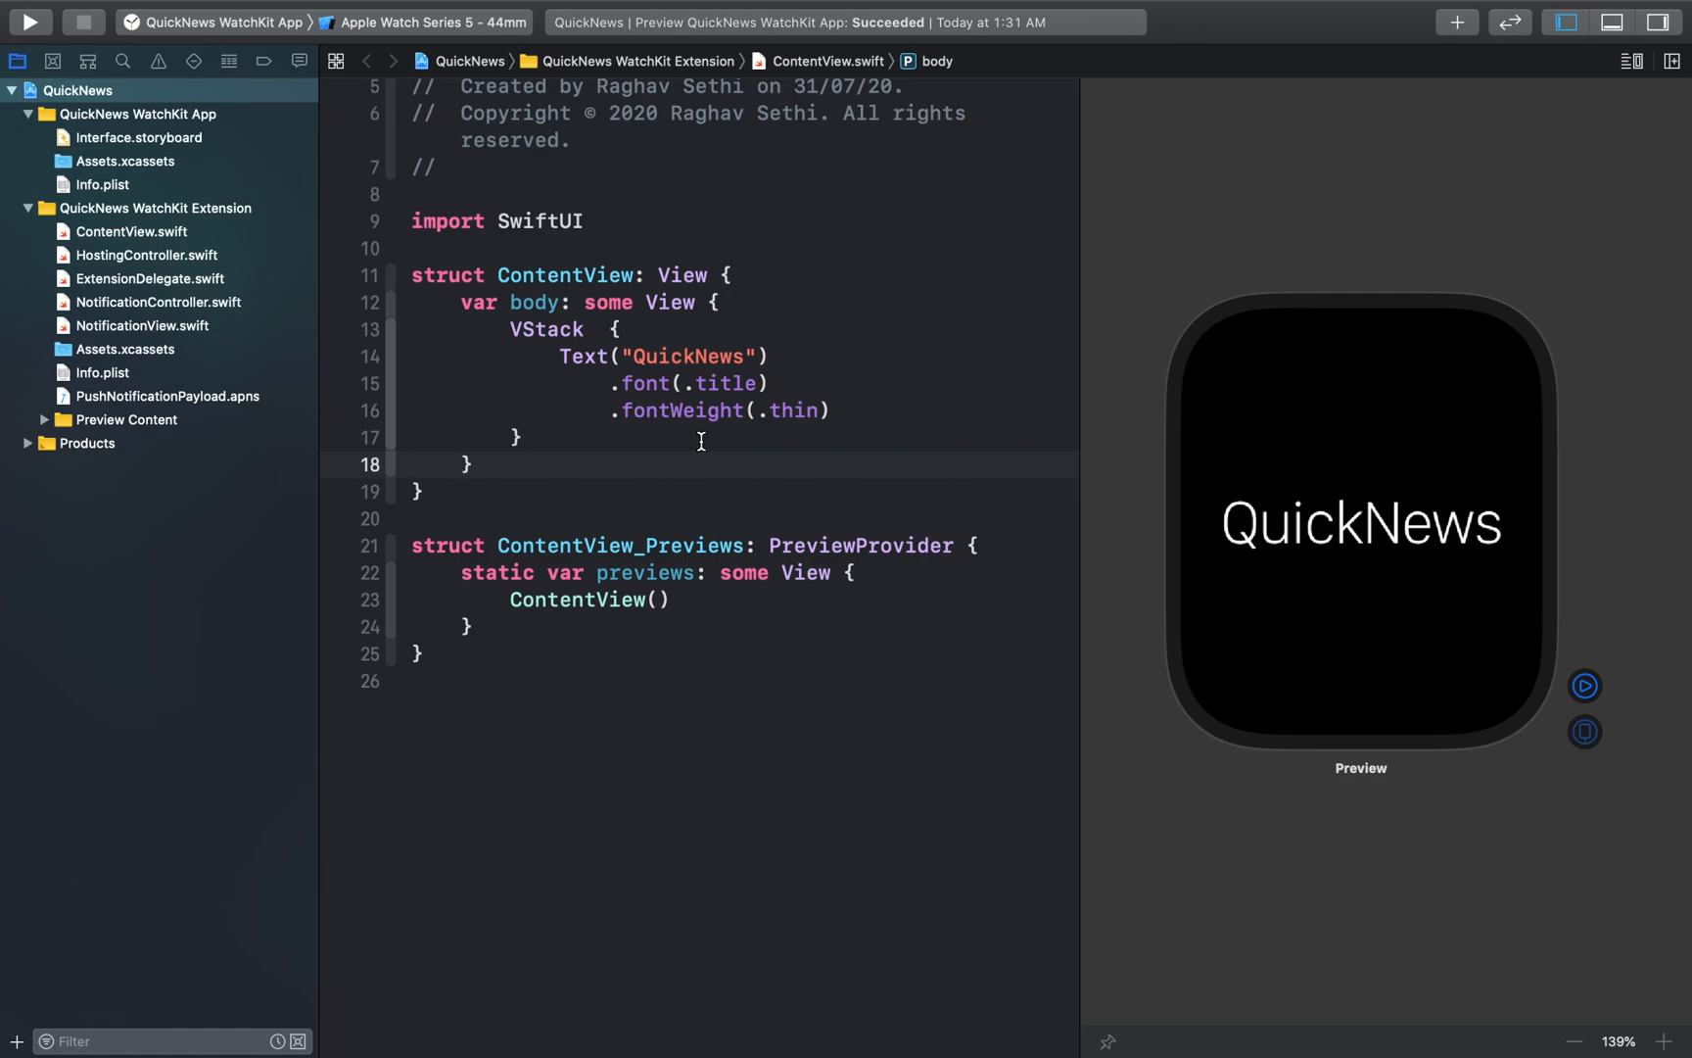
mouse_move(626, 413)
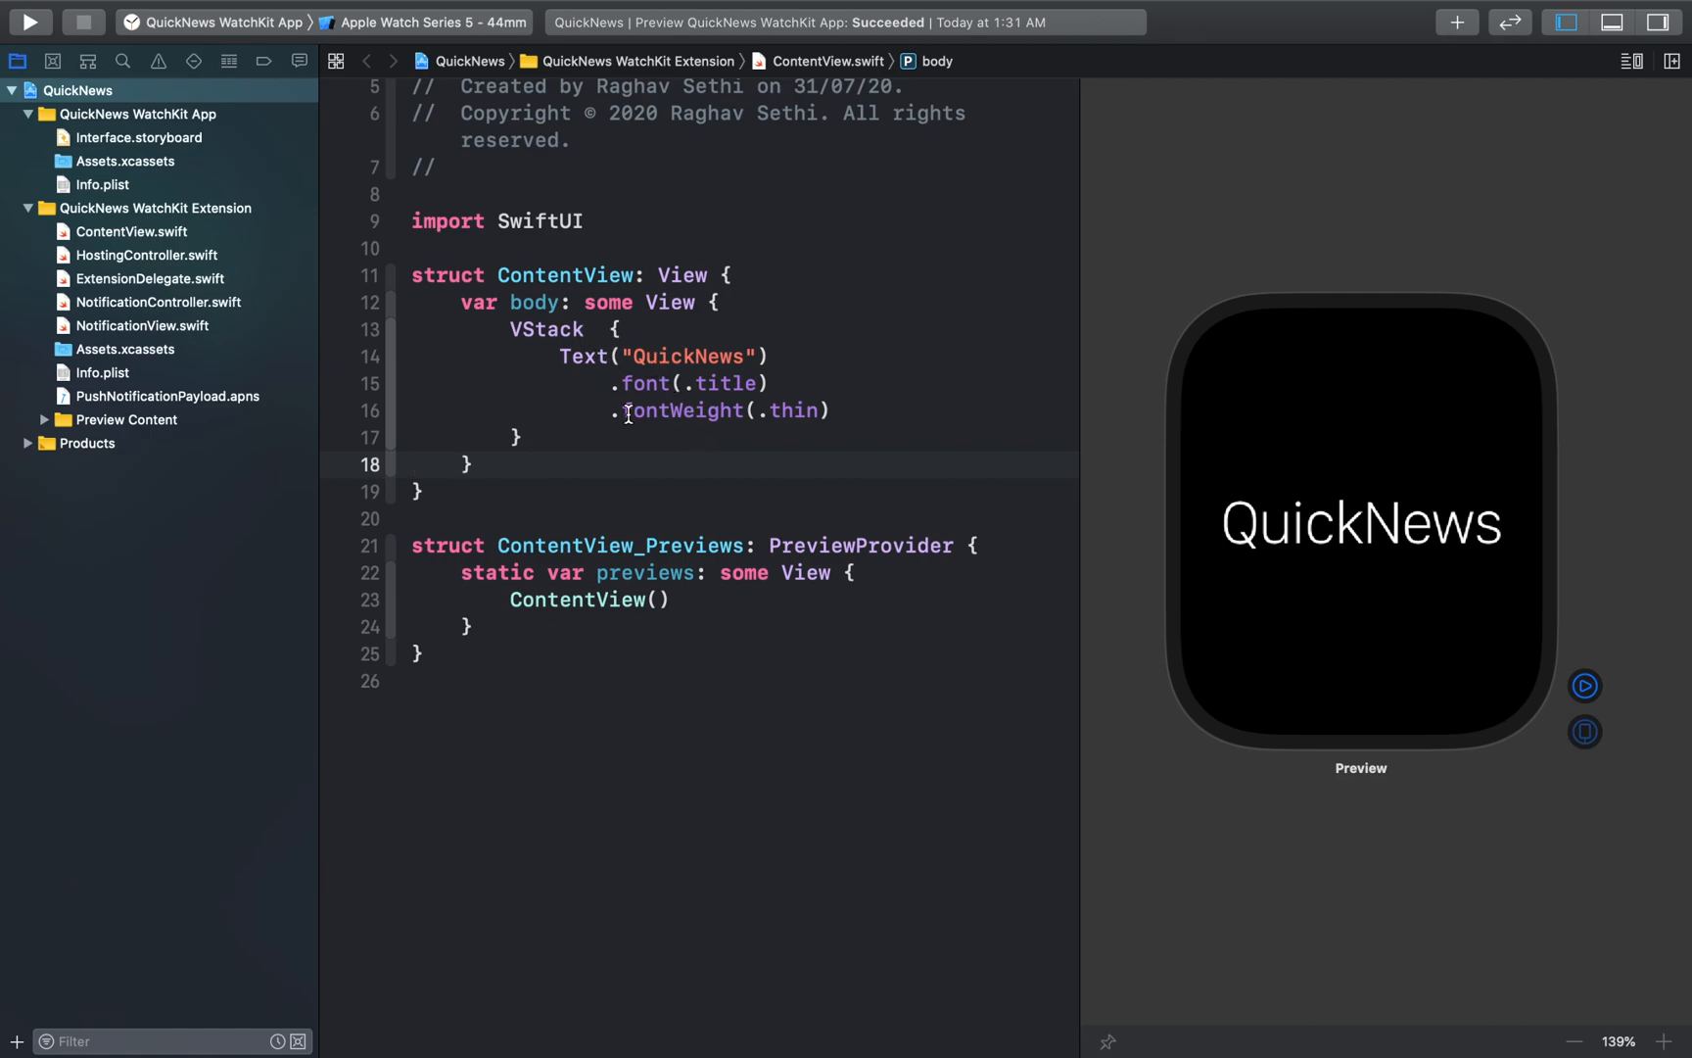
mouse_move(554, 447)
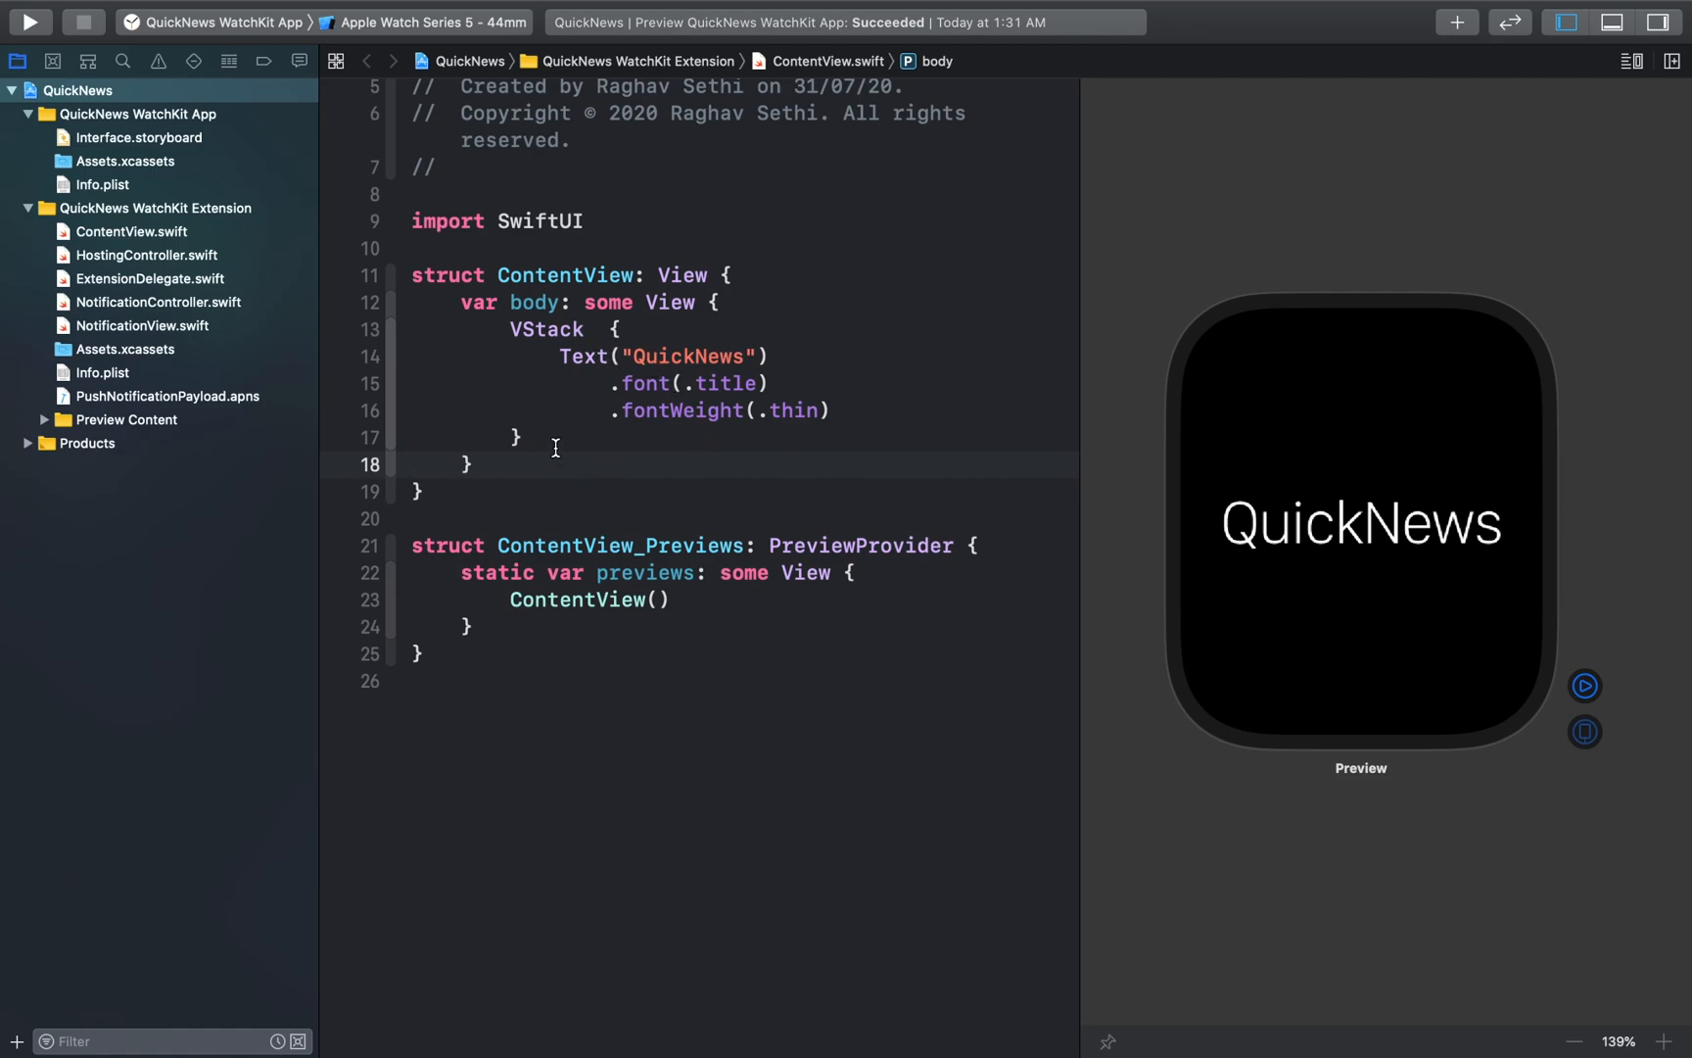
click(413, 464)
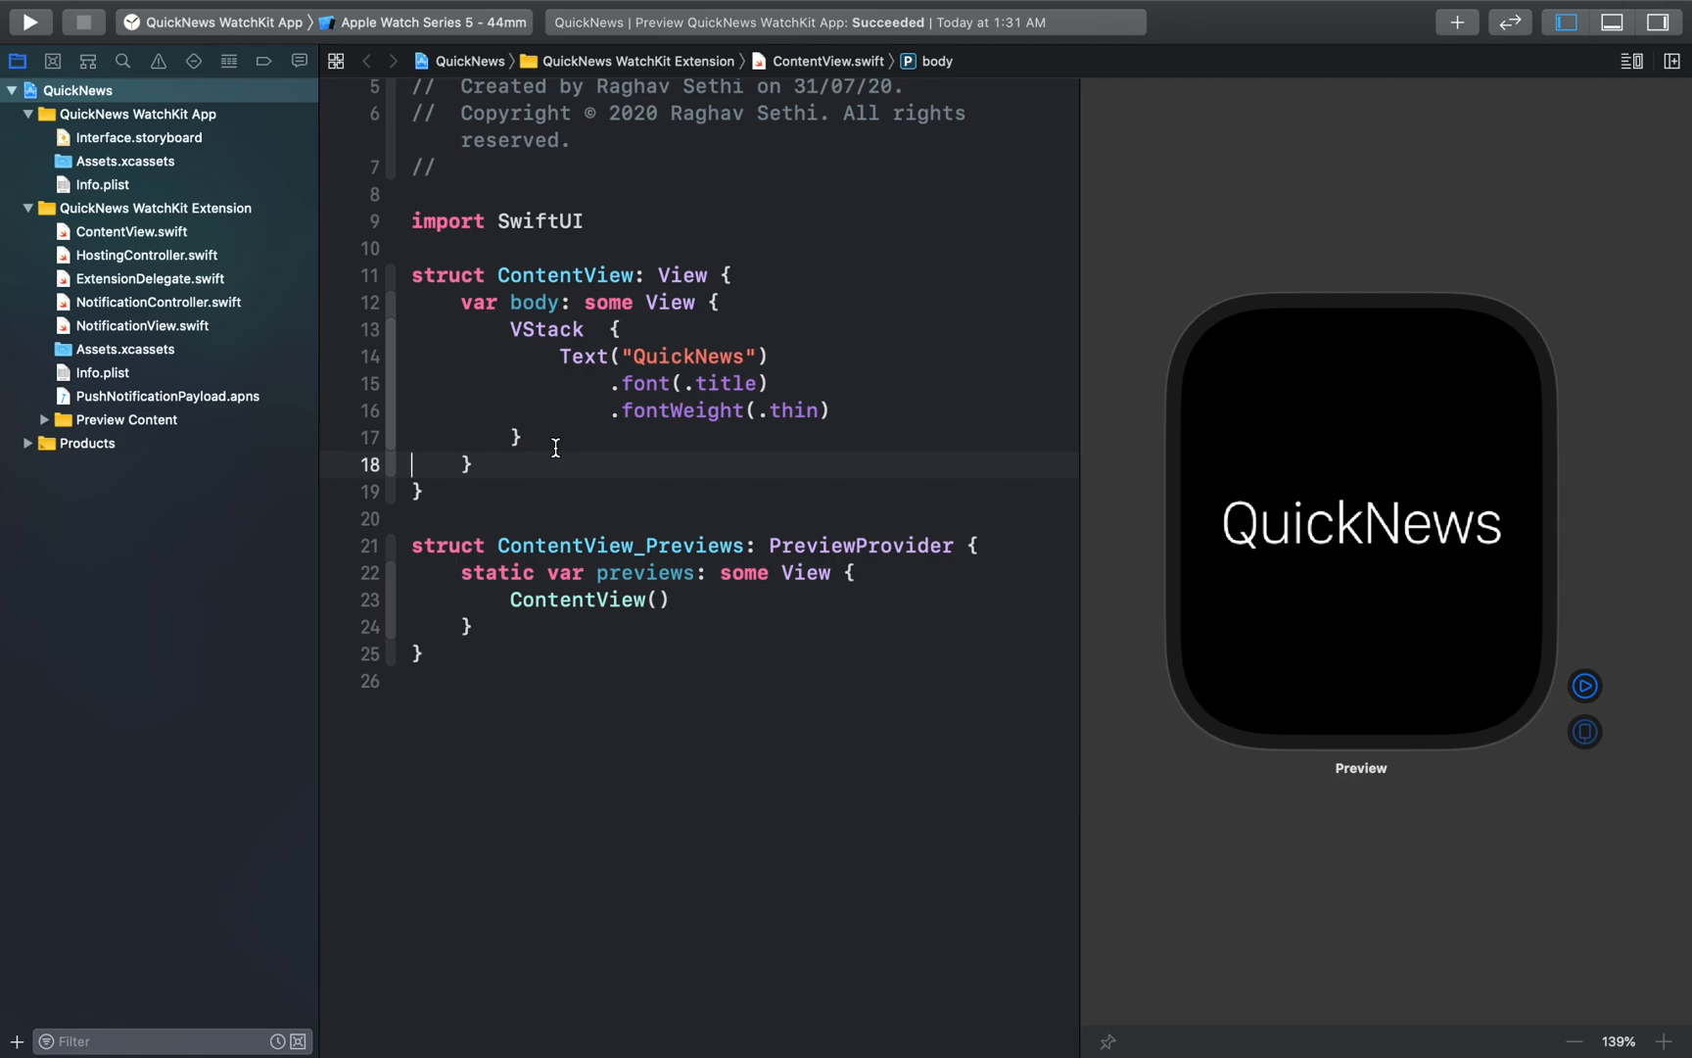
mouse_move(657, 430)
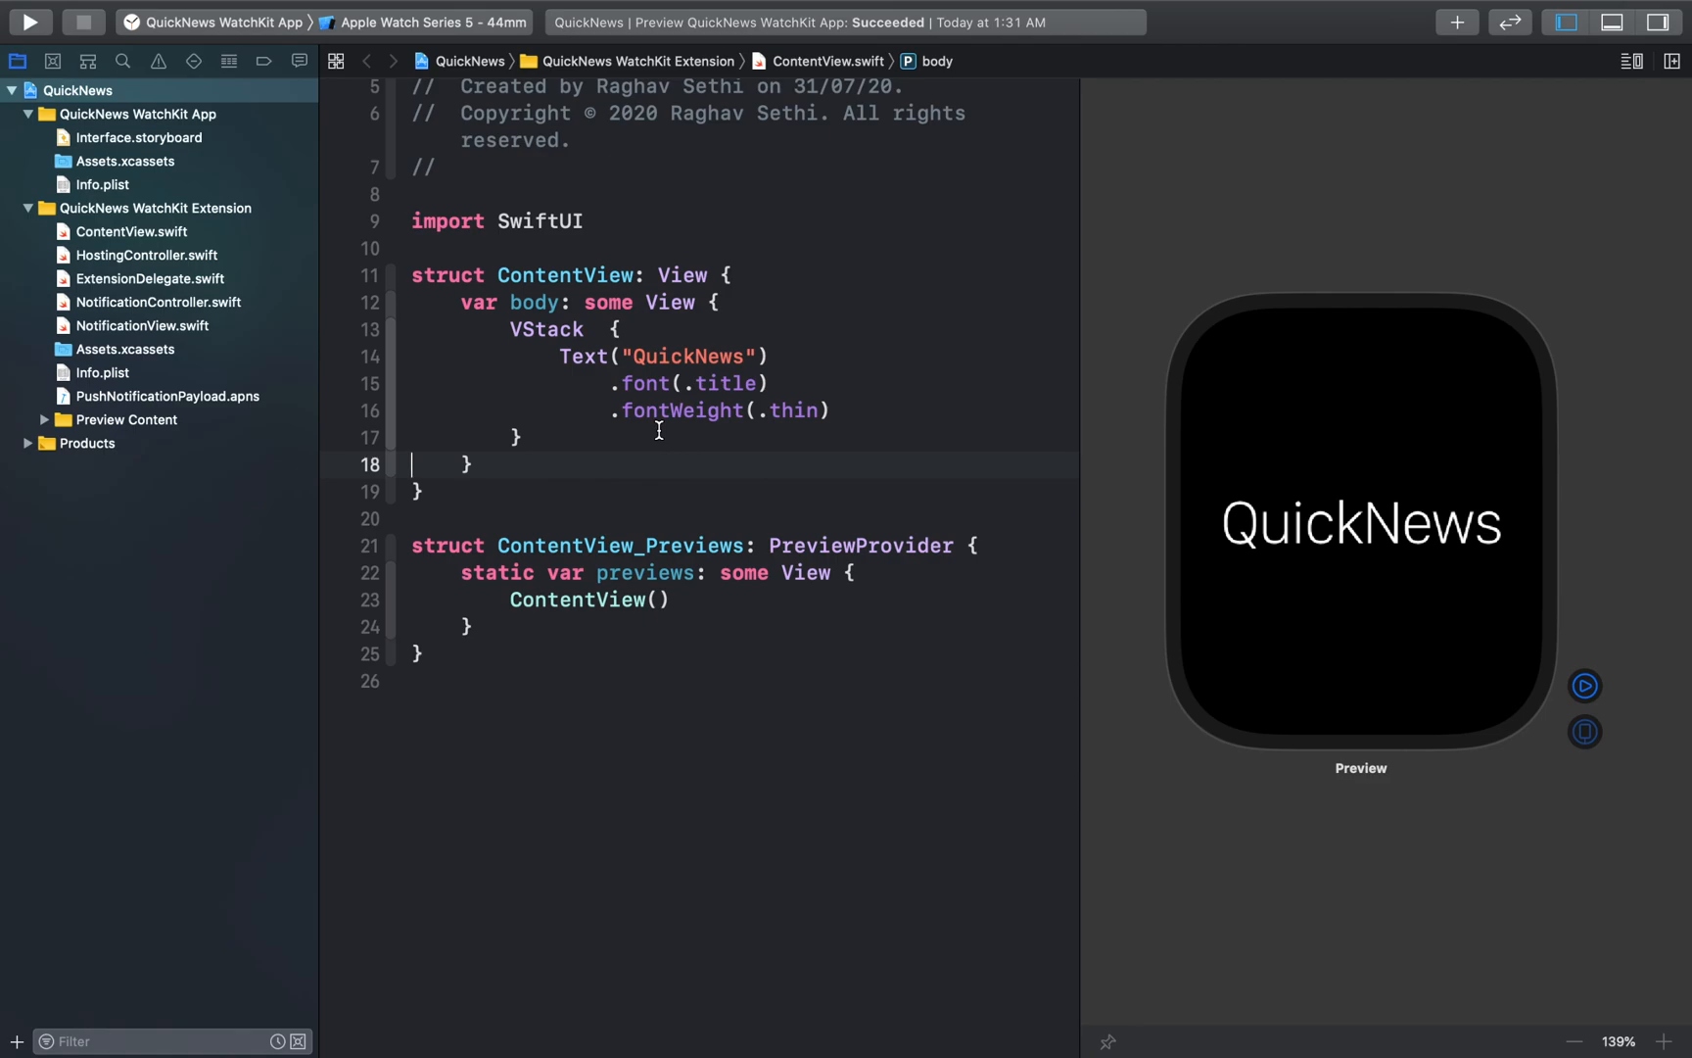
mouse_move(716, 377)
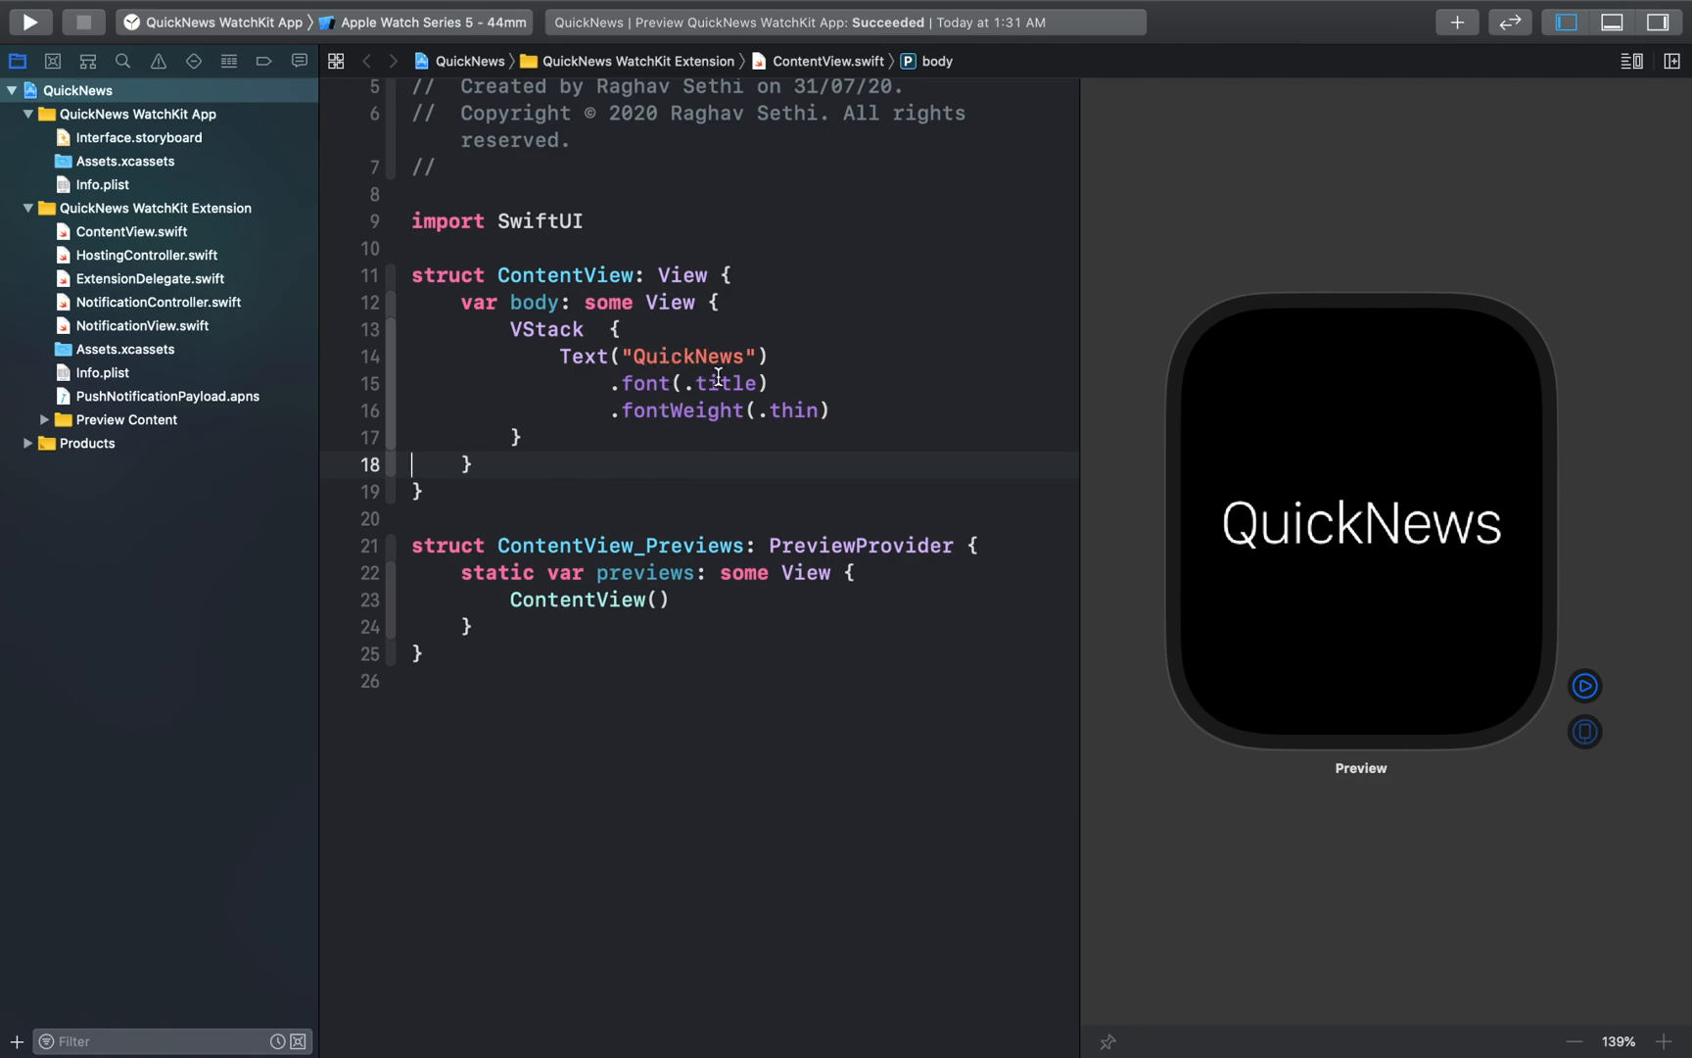
- Add a thin subtitle Text 'Daily news, always on your wrist' below the title
text(Text)
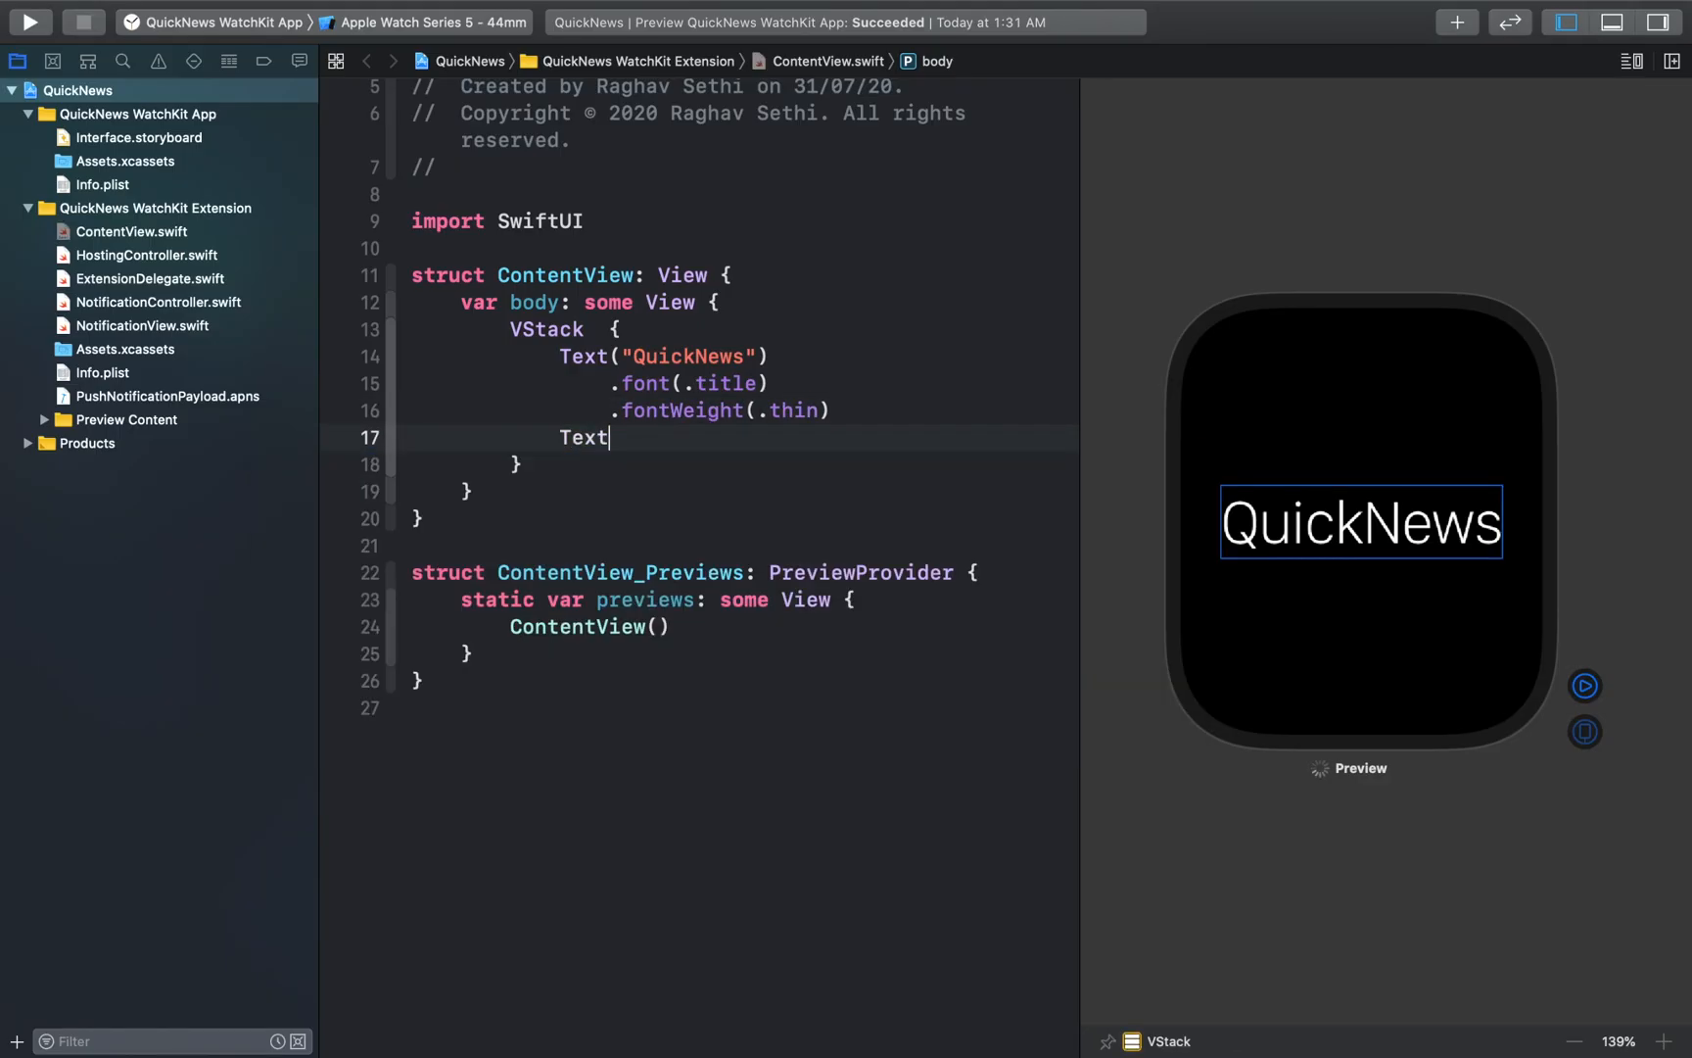
text((""))
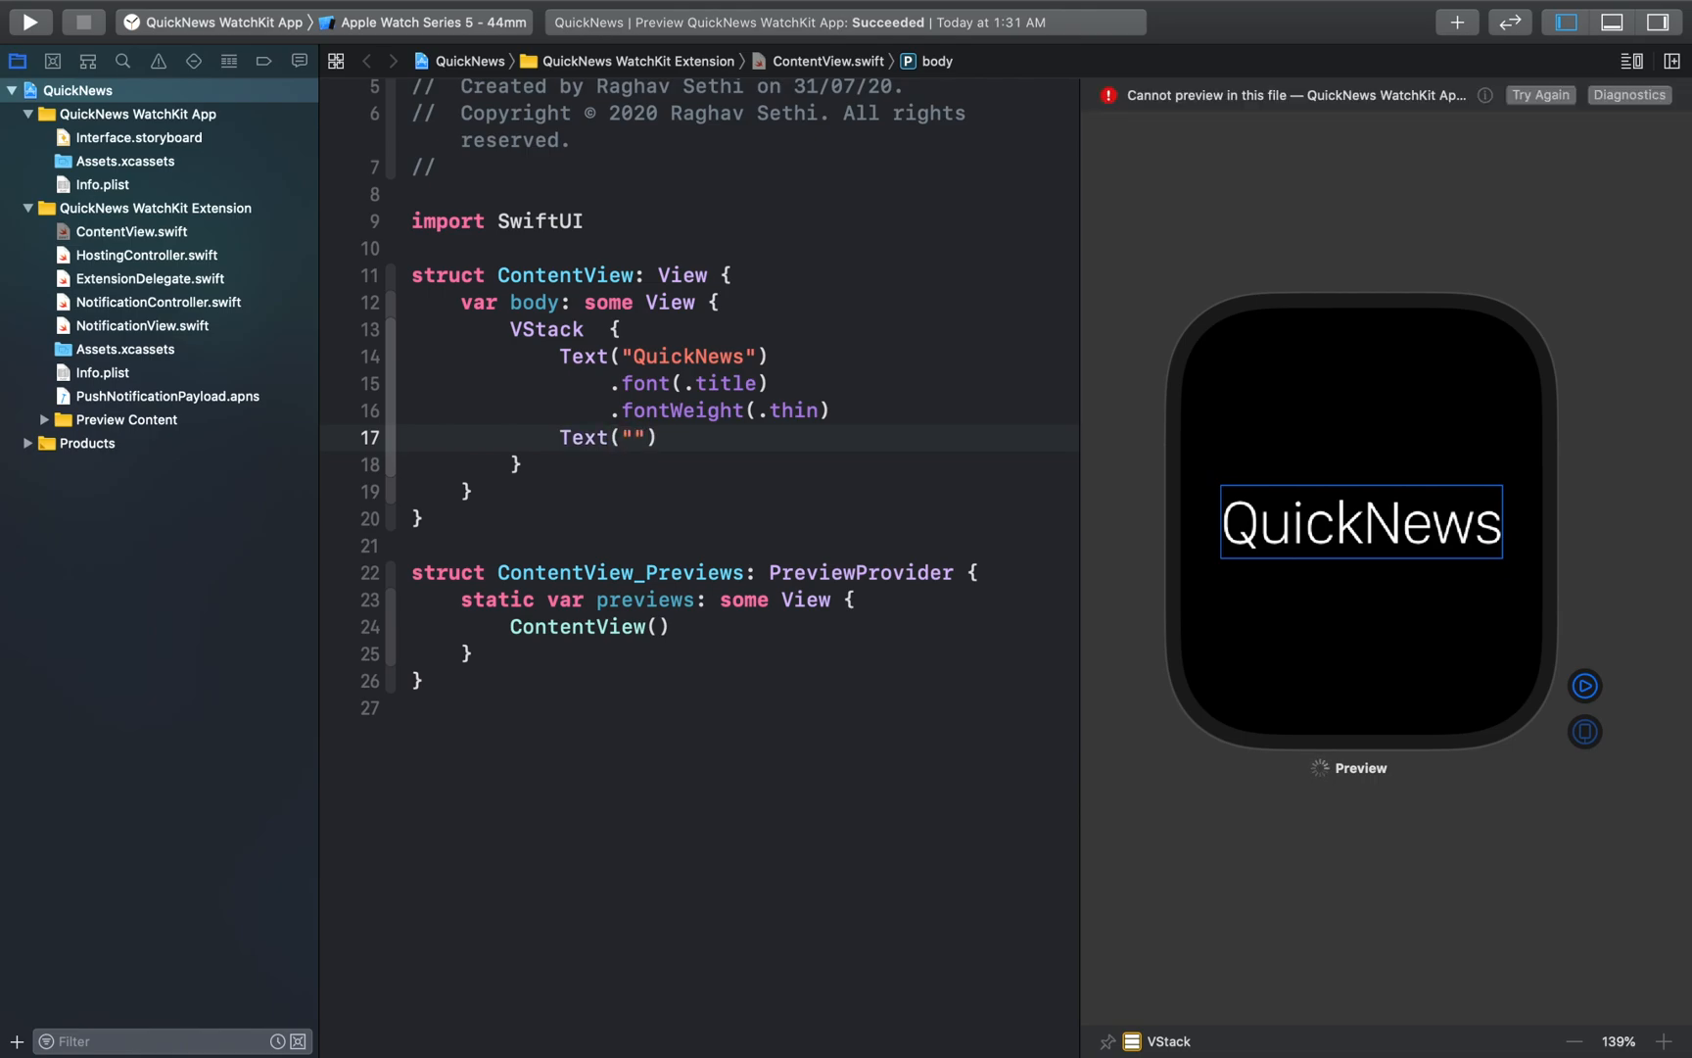
text(Daily news, always)
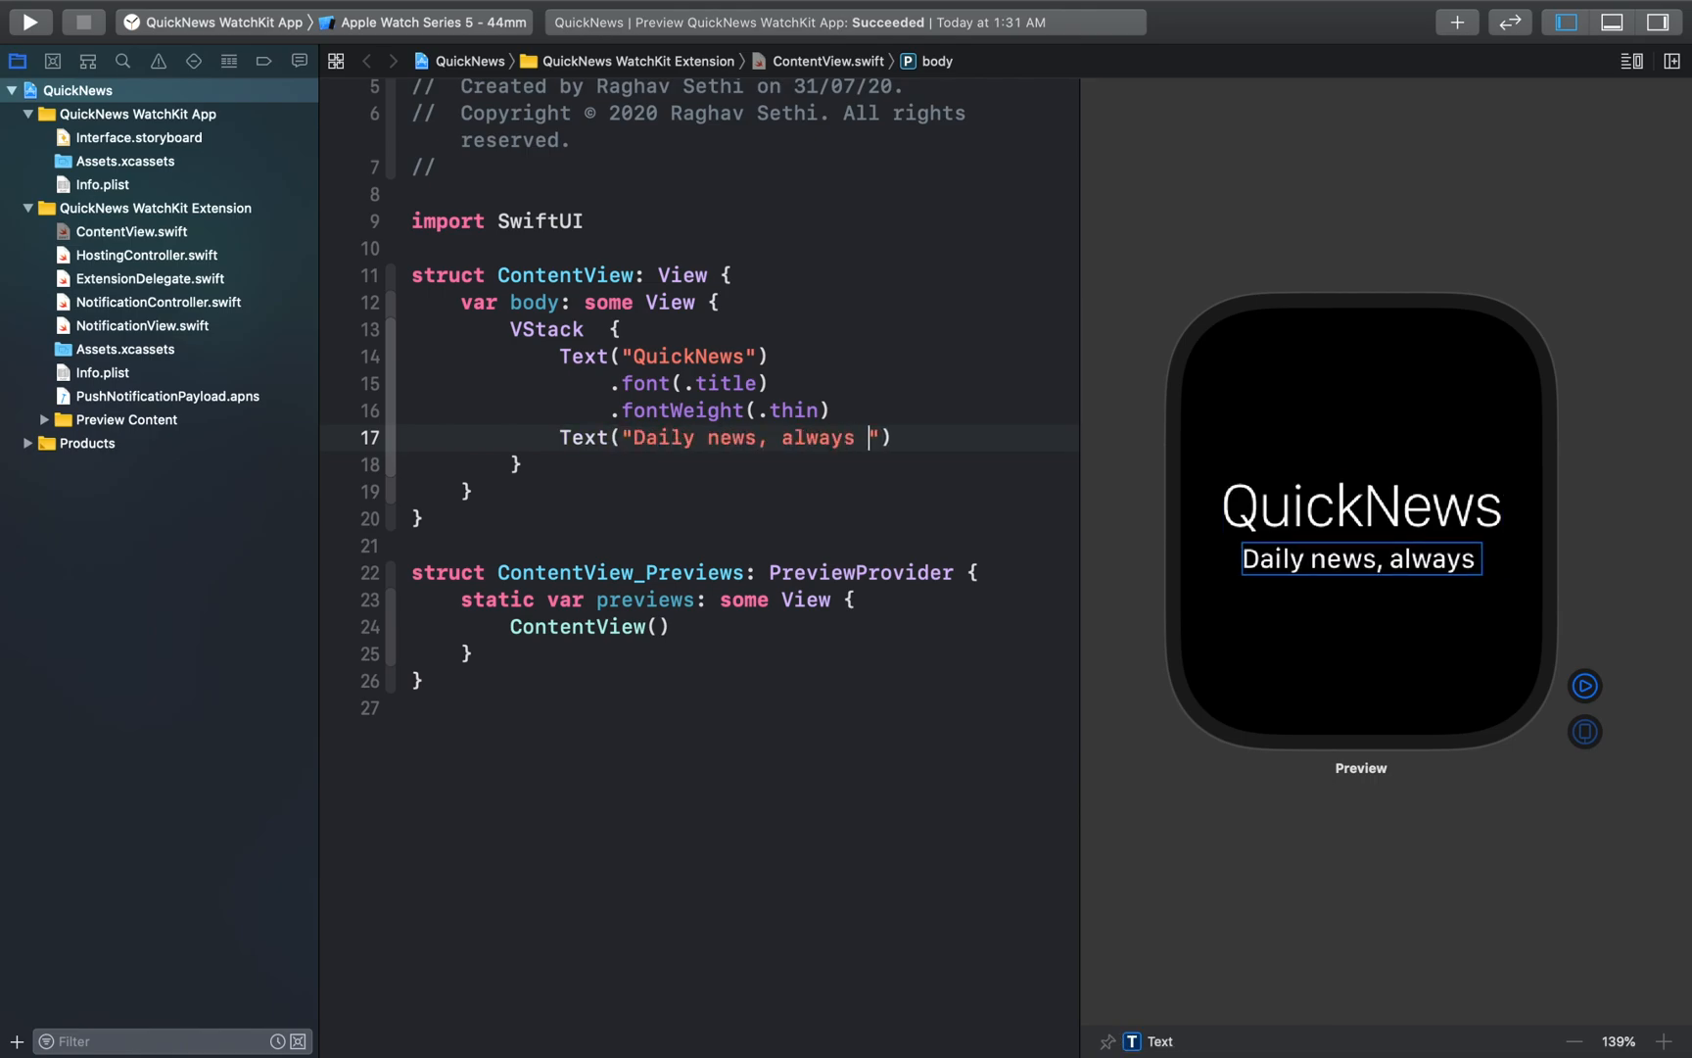
text(on your wrist)
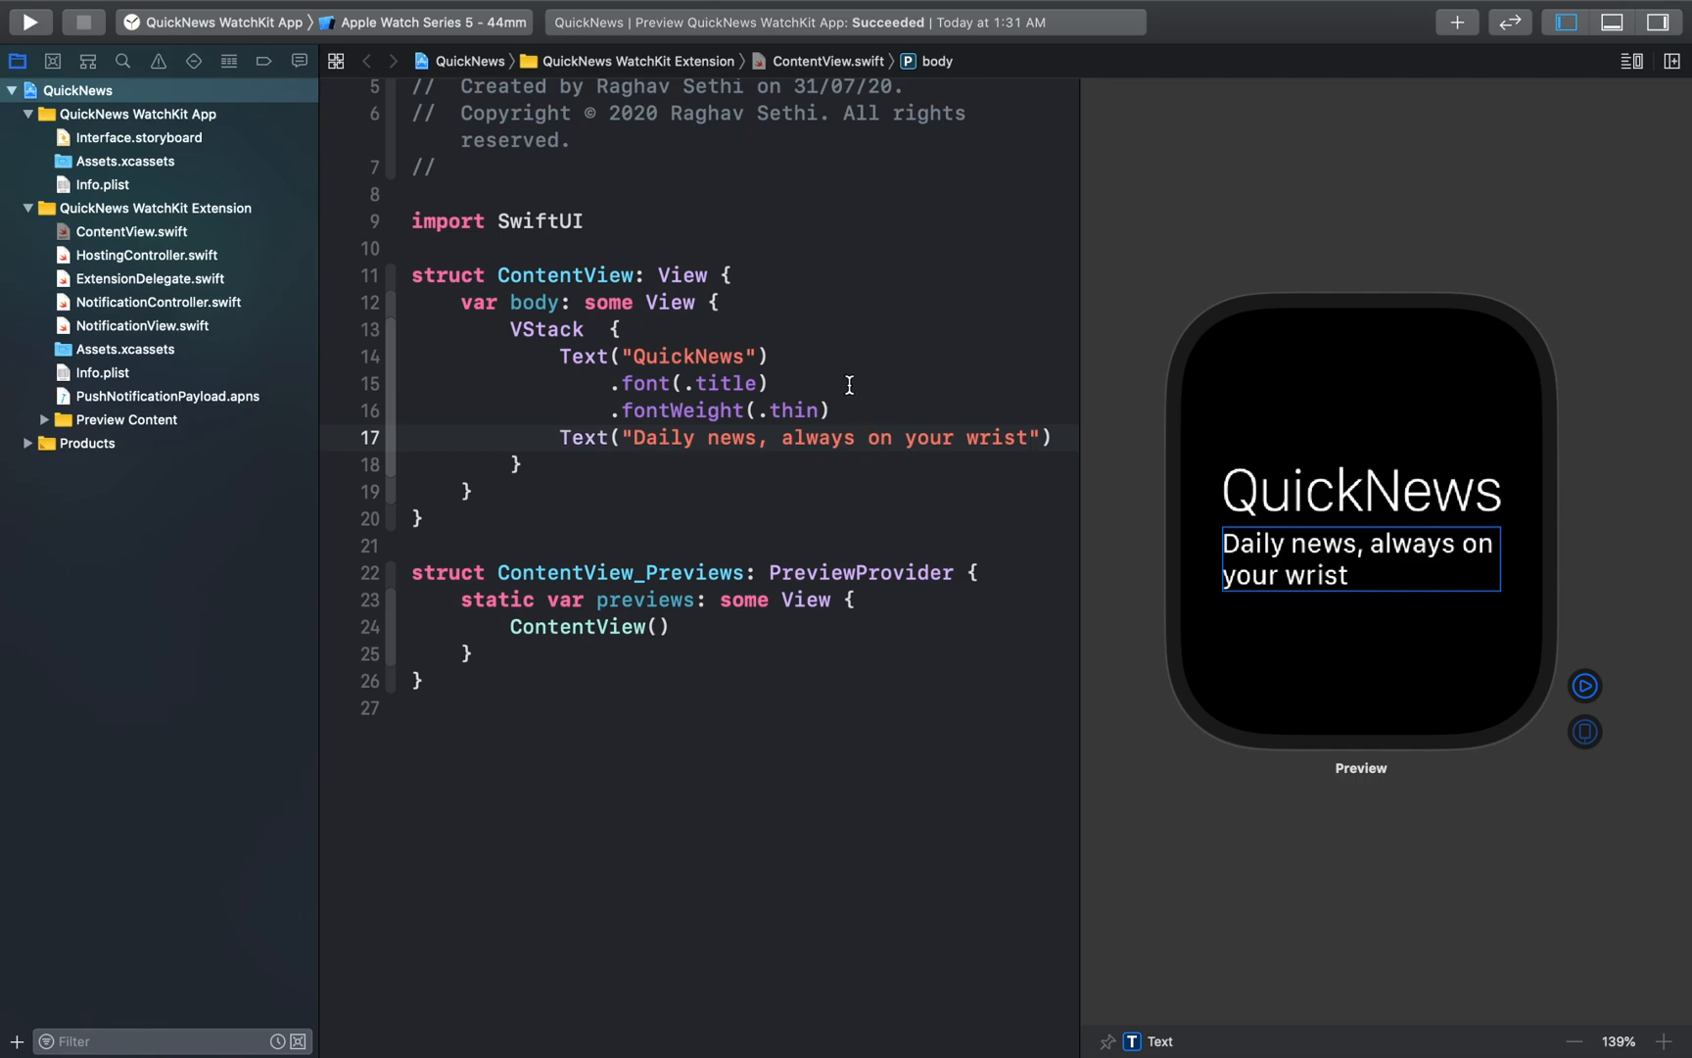
mouse_move(1016, 427)
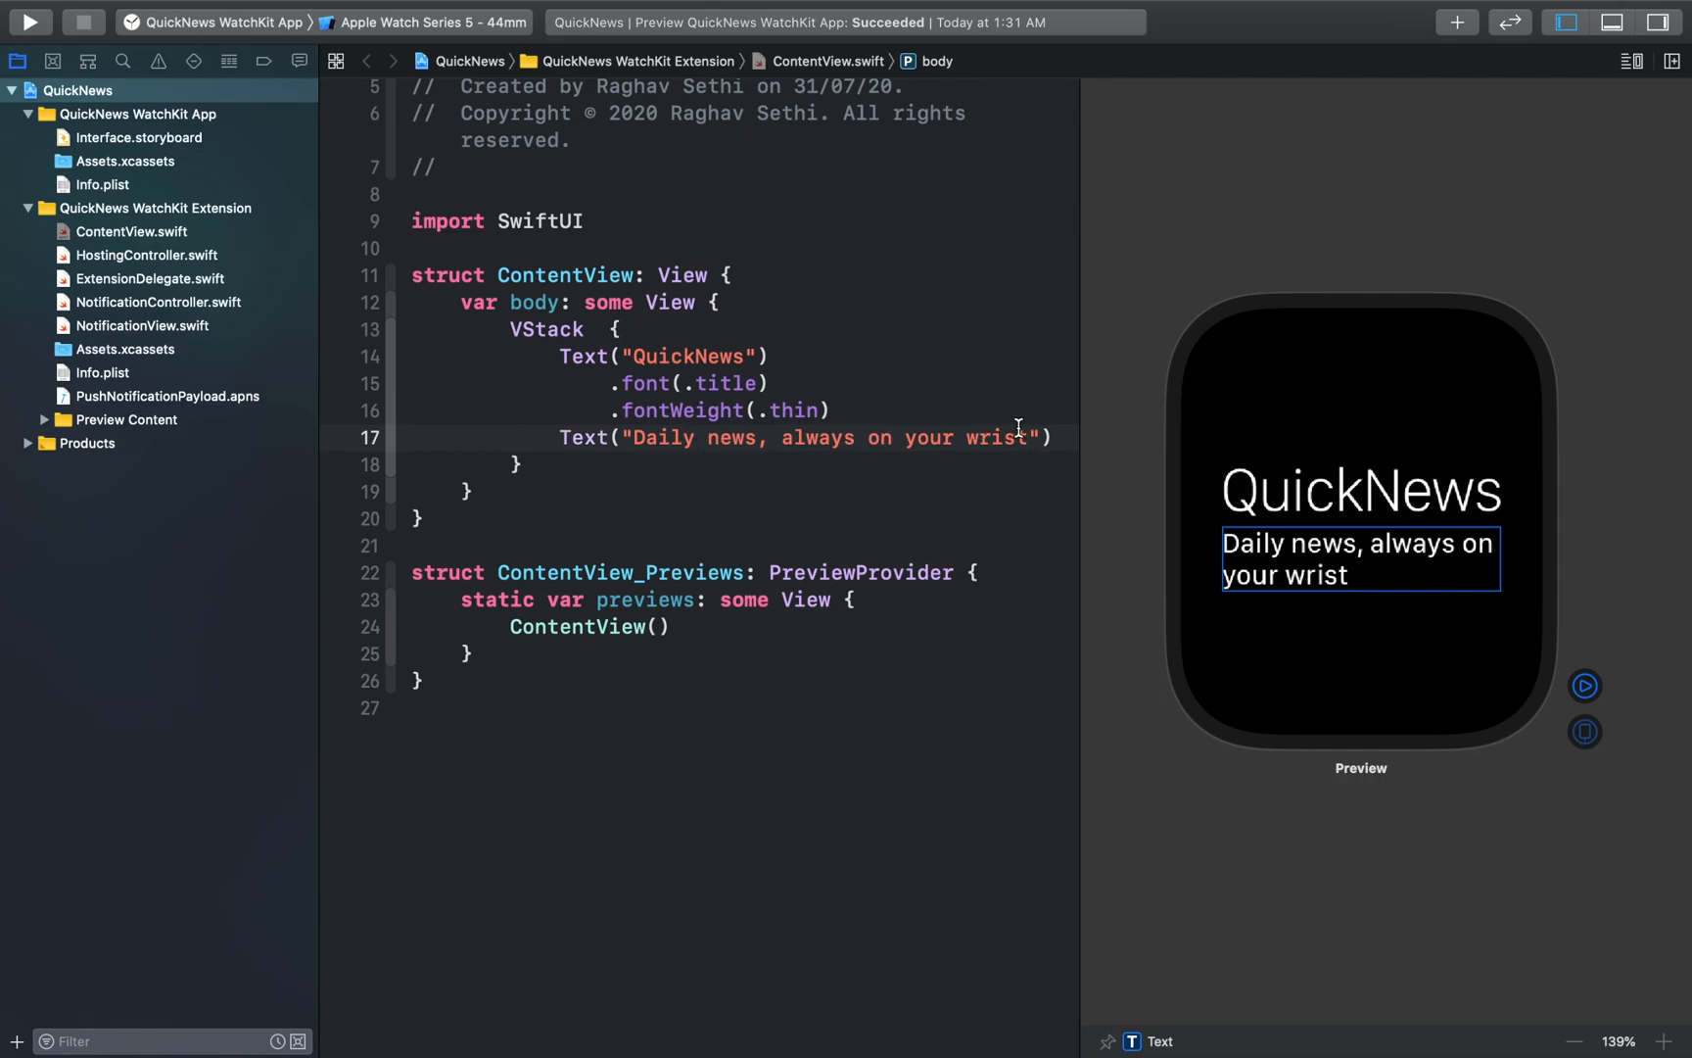
key(Return)
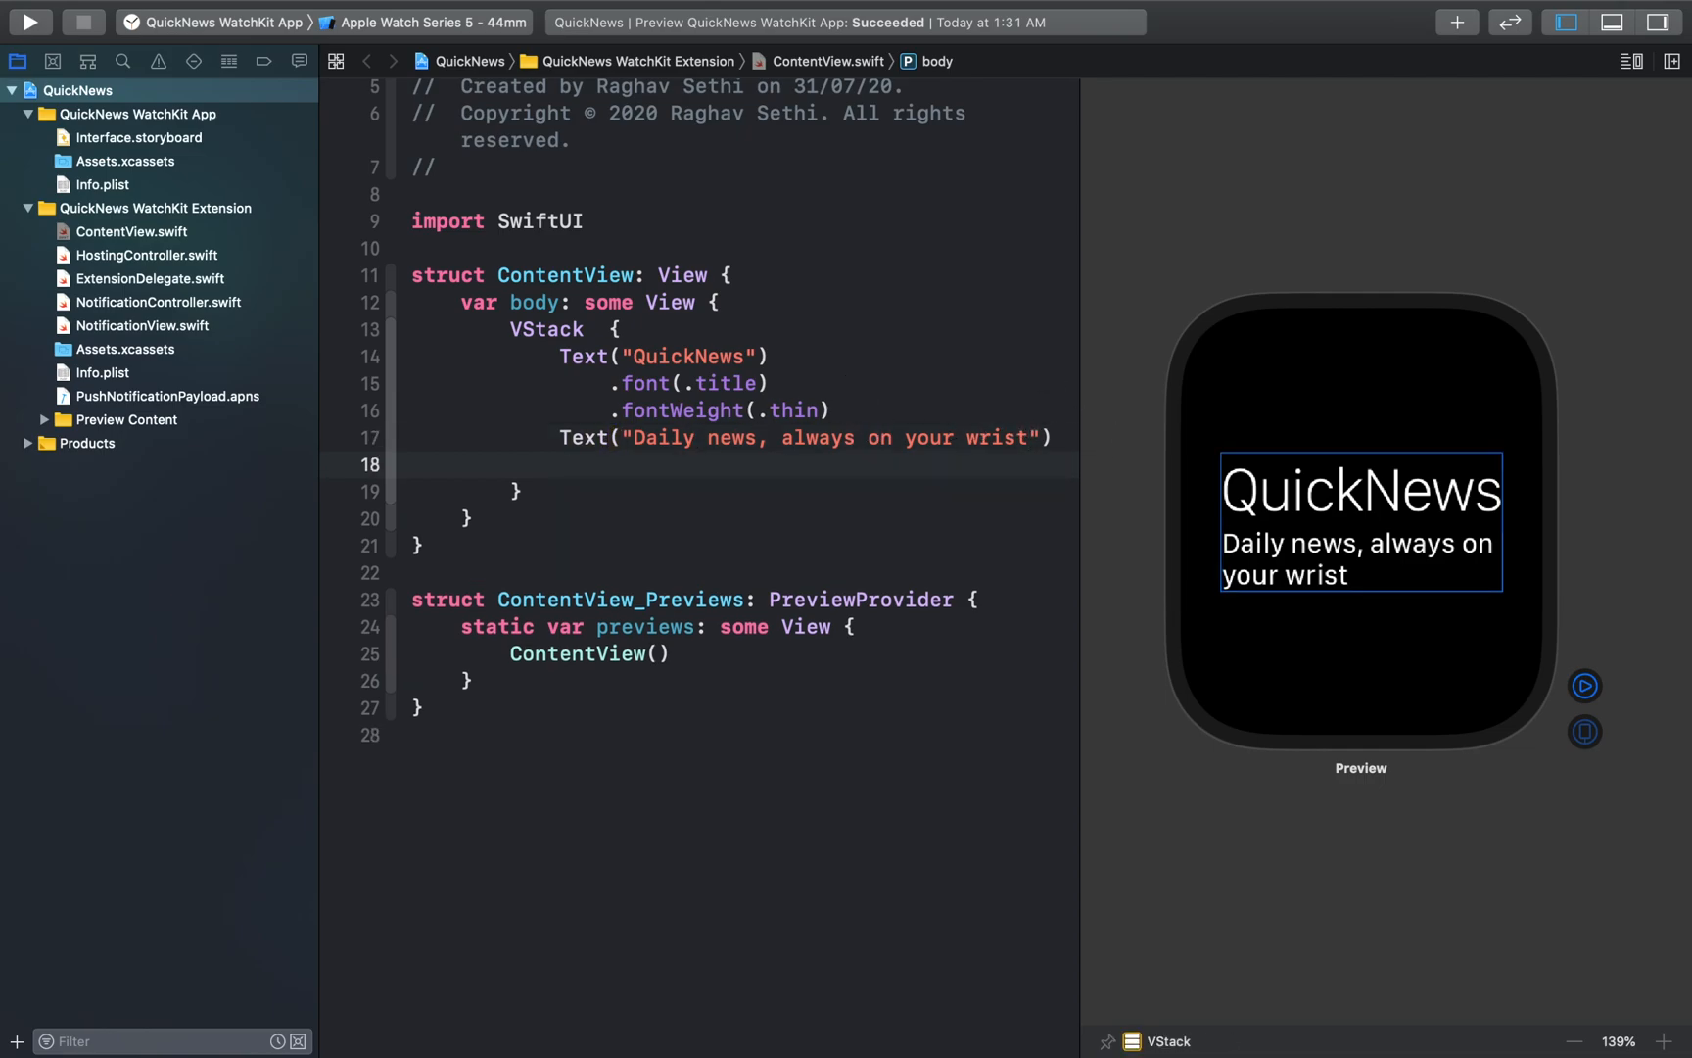
text(.fontWeight(.thin)
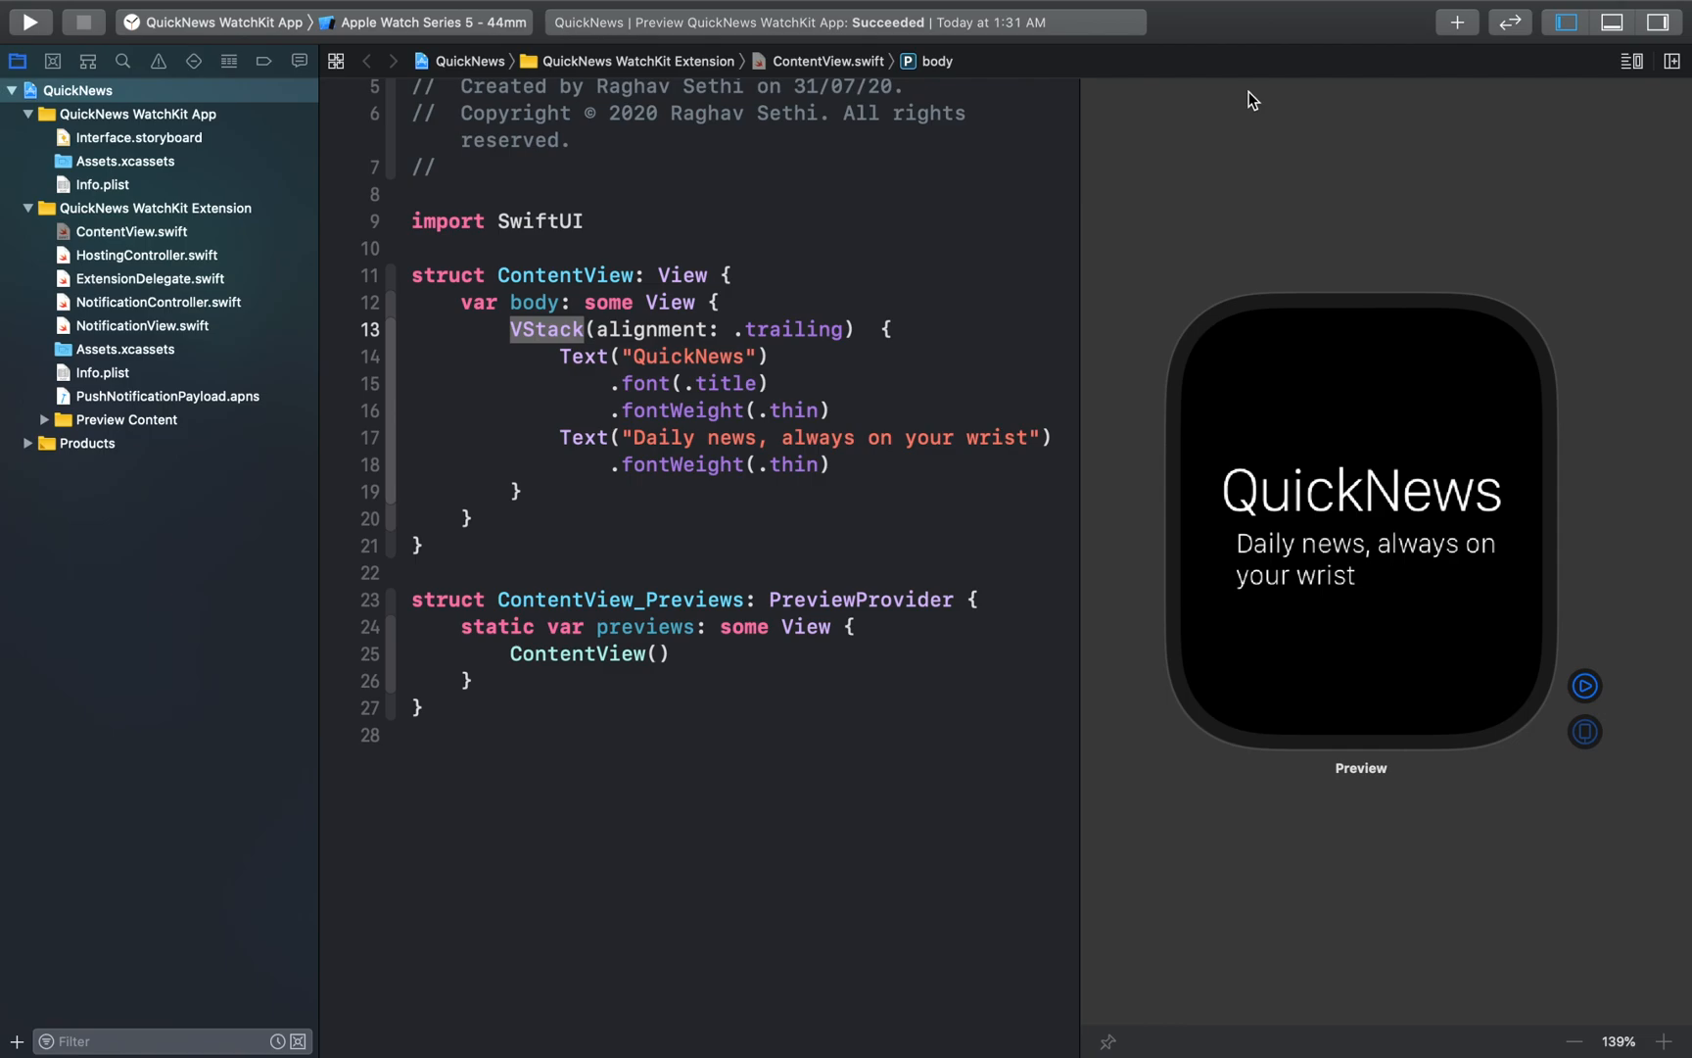
mouse_move(1101, 8)
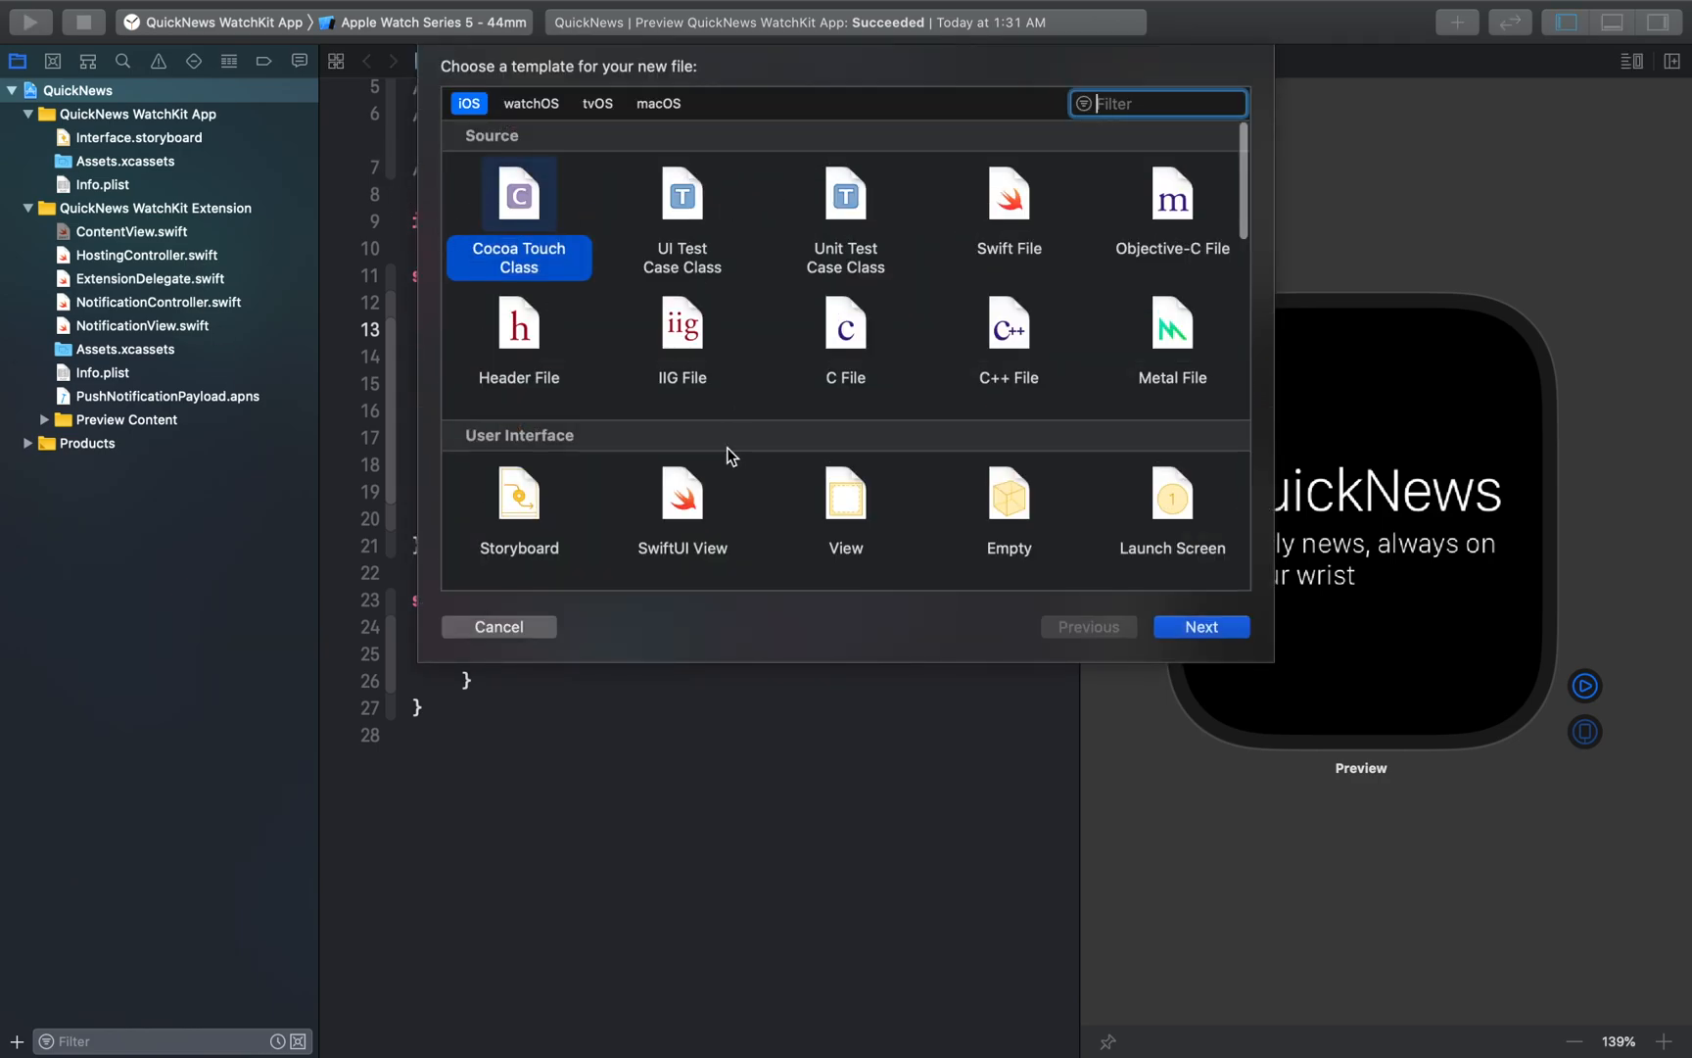
- Create a new SwiftUI View file named ArticlesView
click(681, 498)
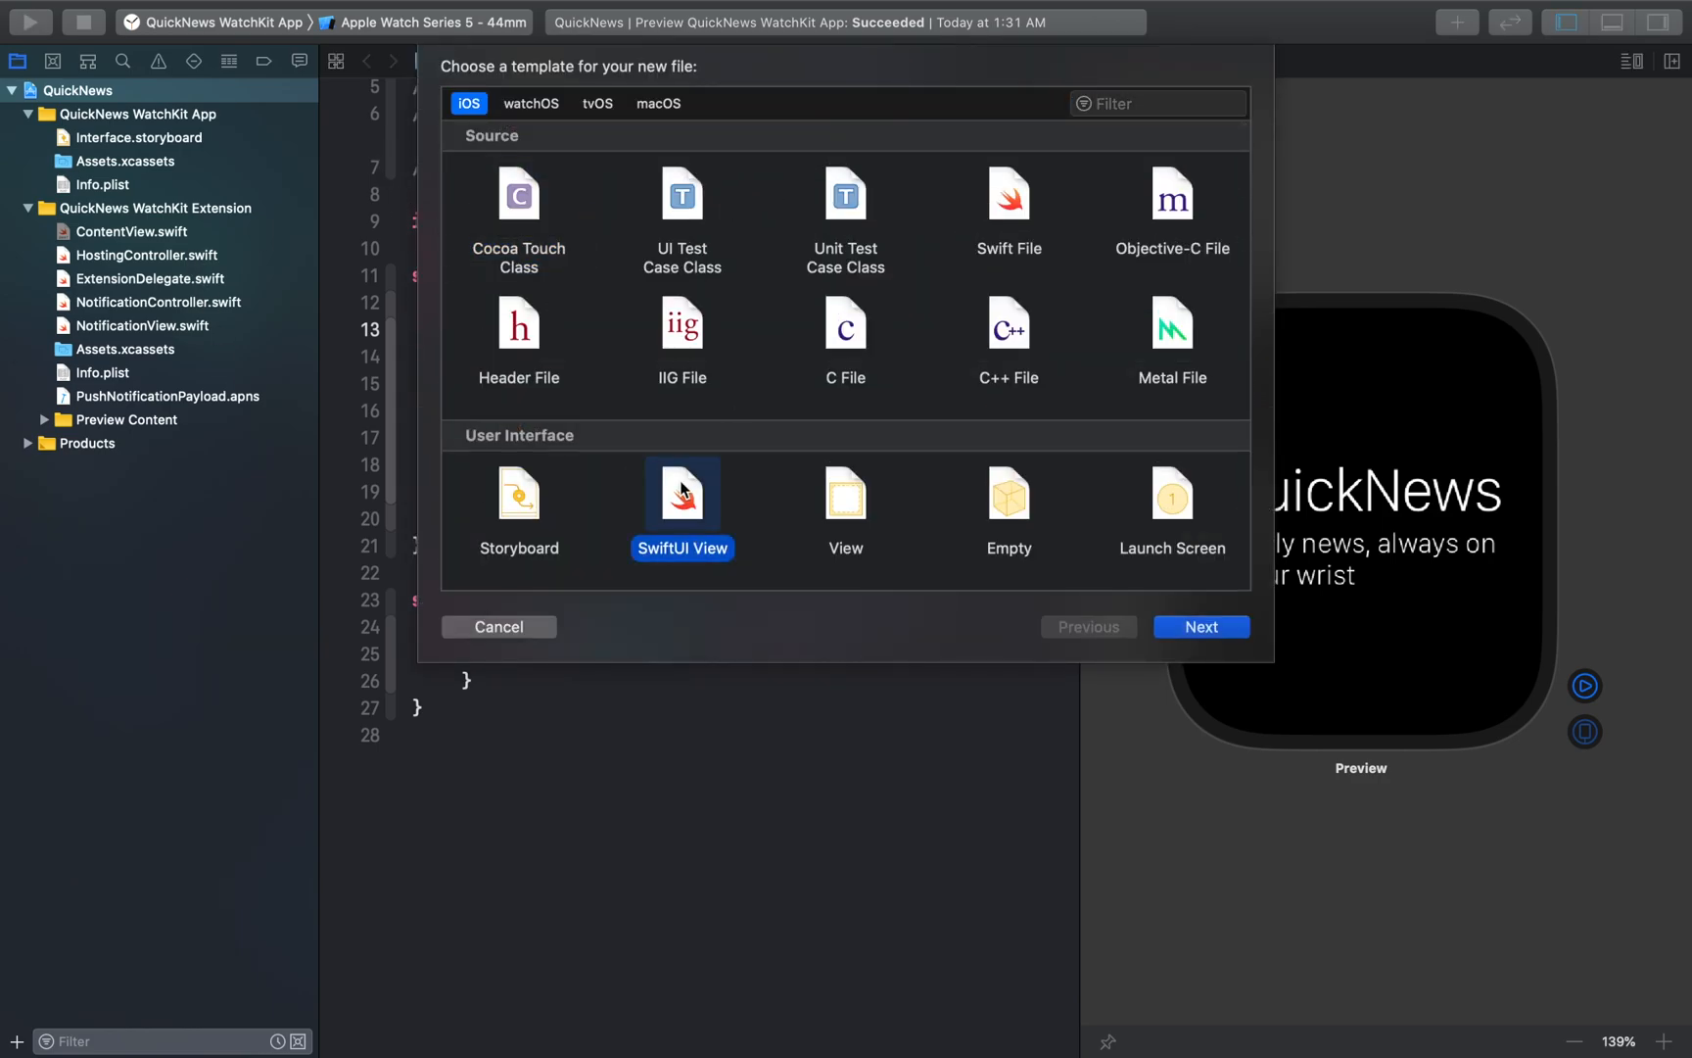
click(1200, 626)
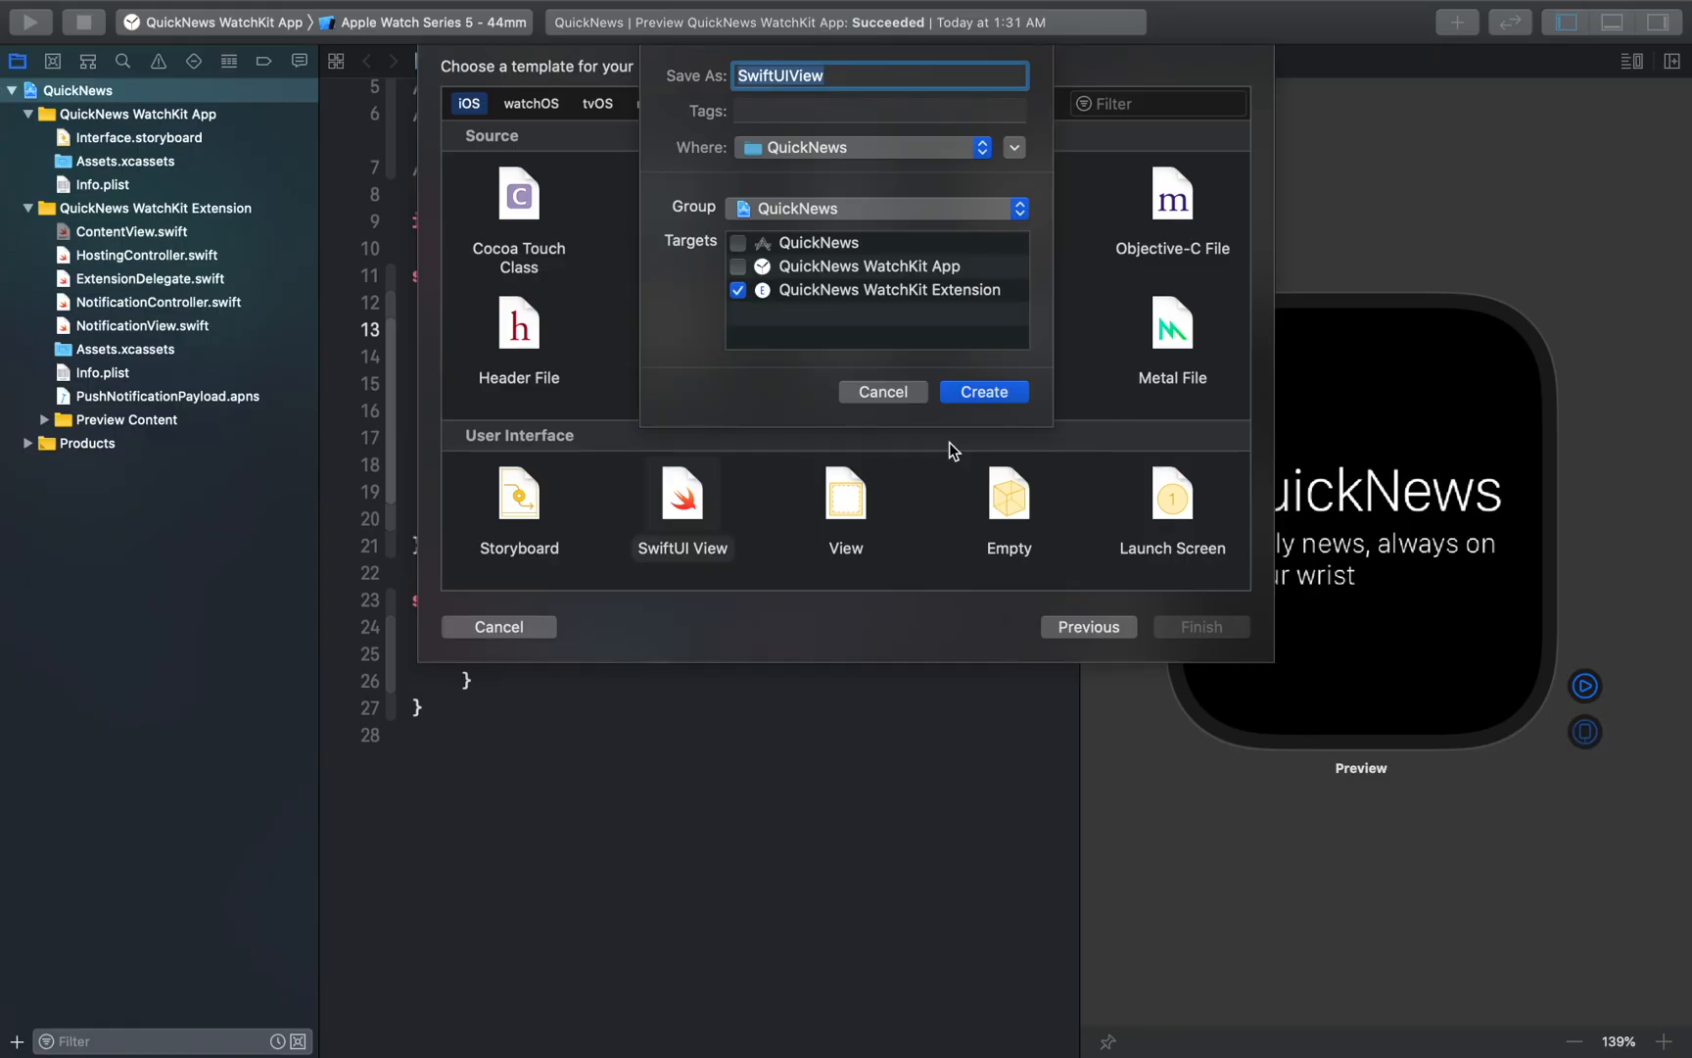
text(Artic)
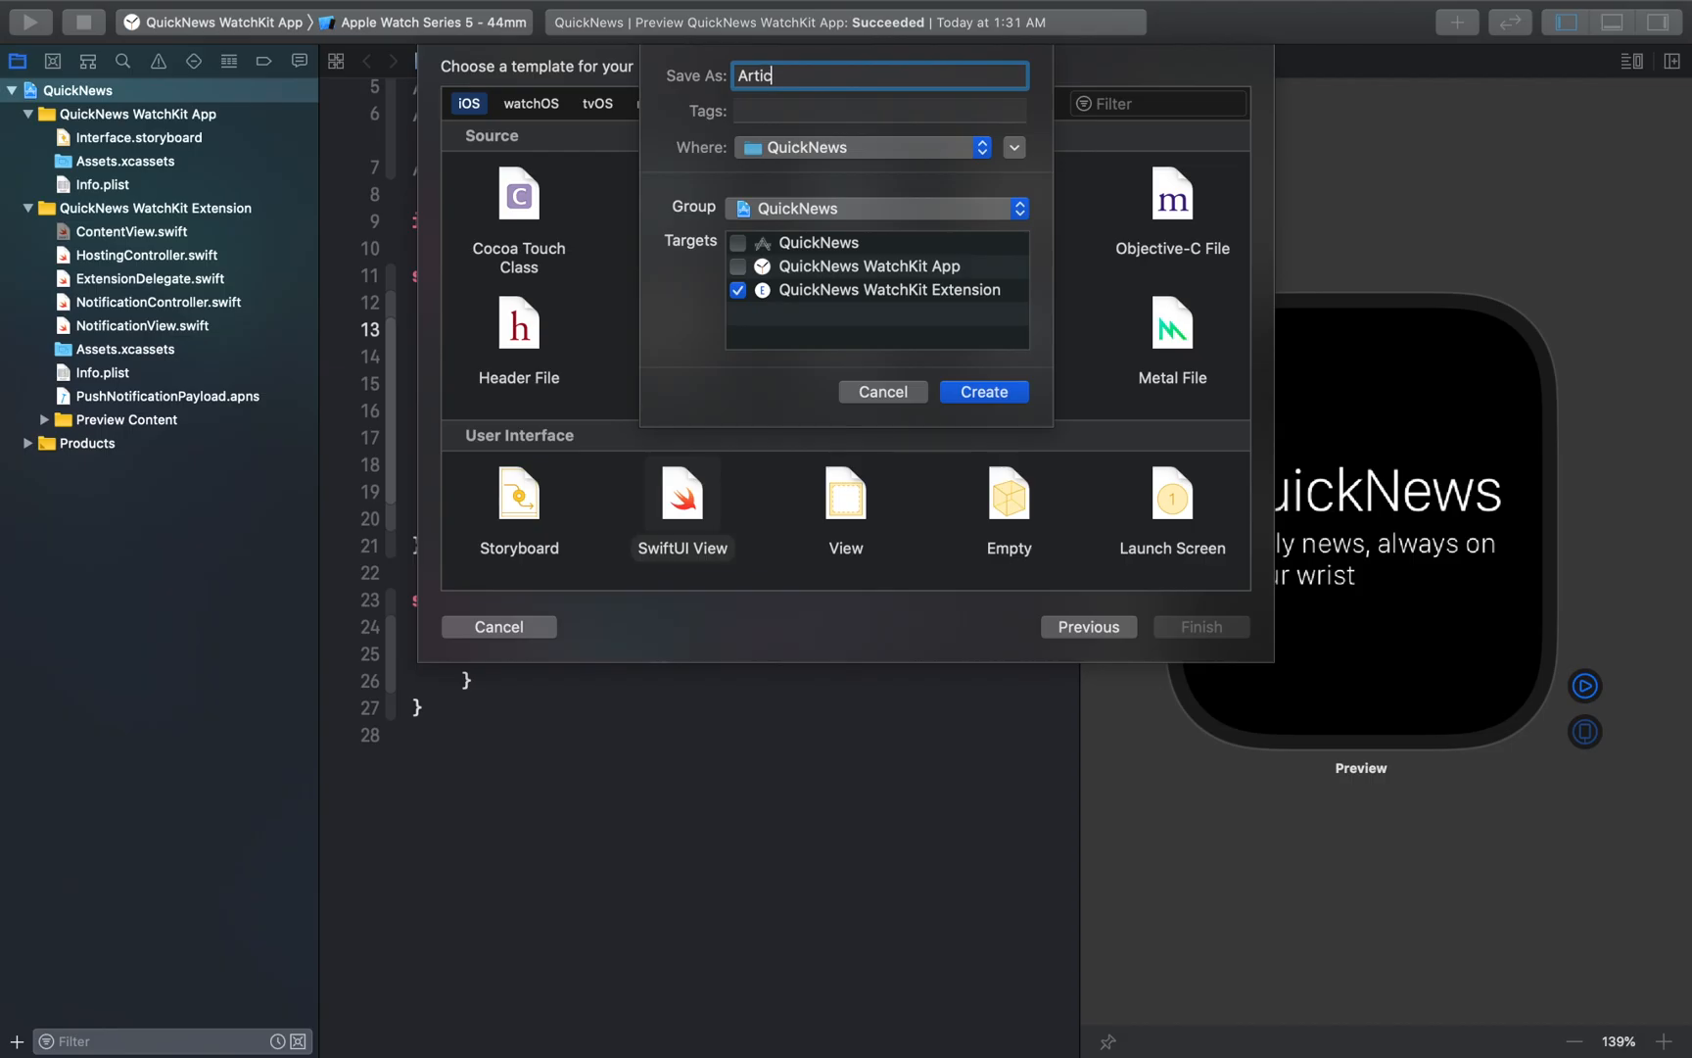
click(982, 390)
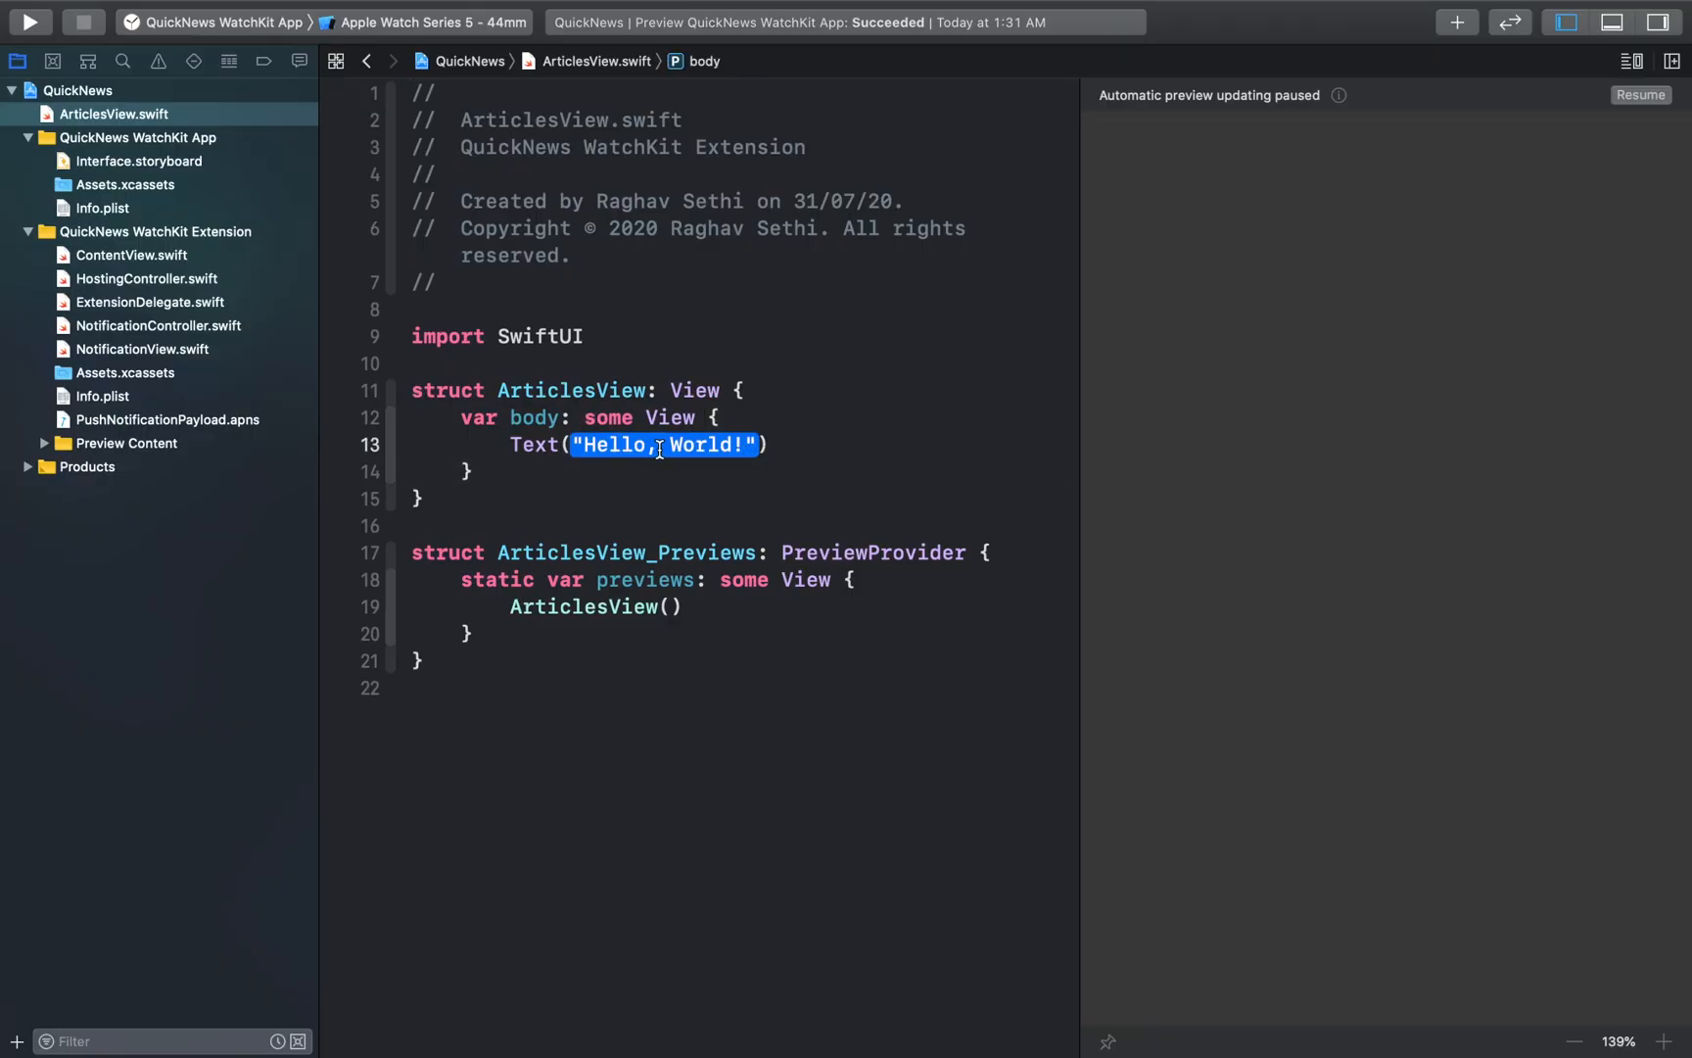
- Replace the greeting with 'Articles' and wrap that Text in a VStack
key(Delete)
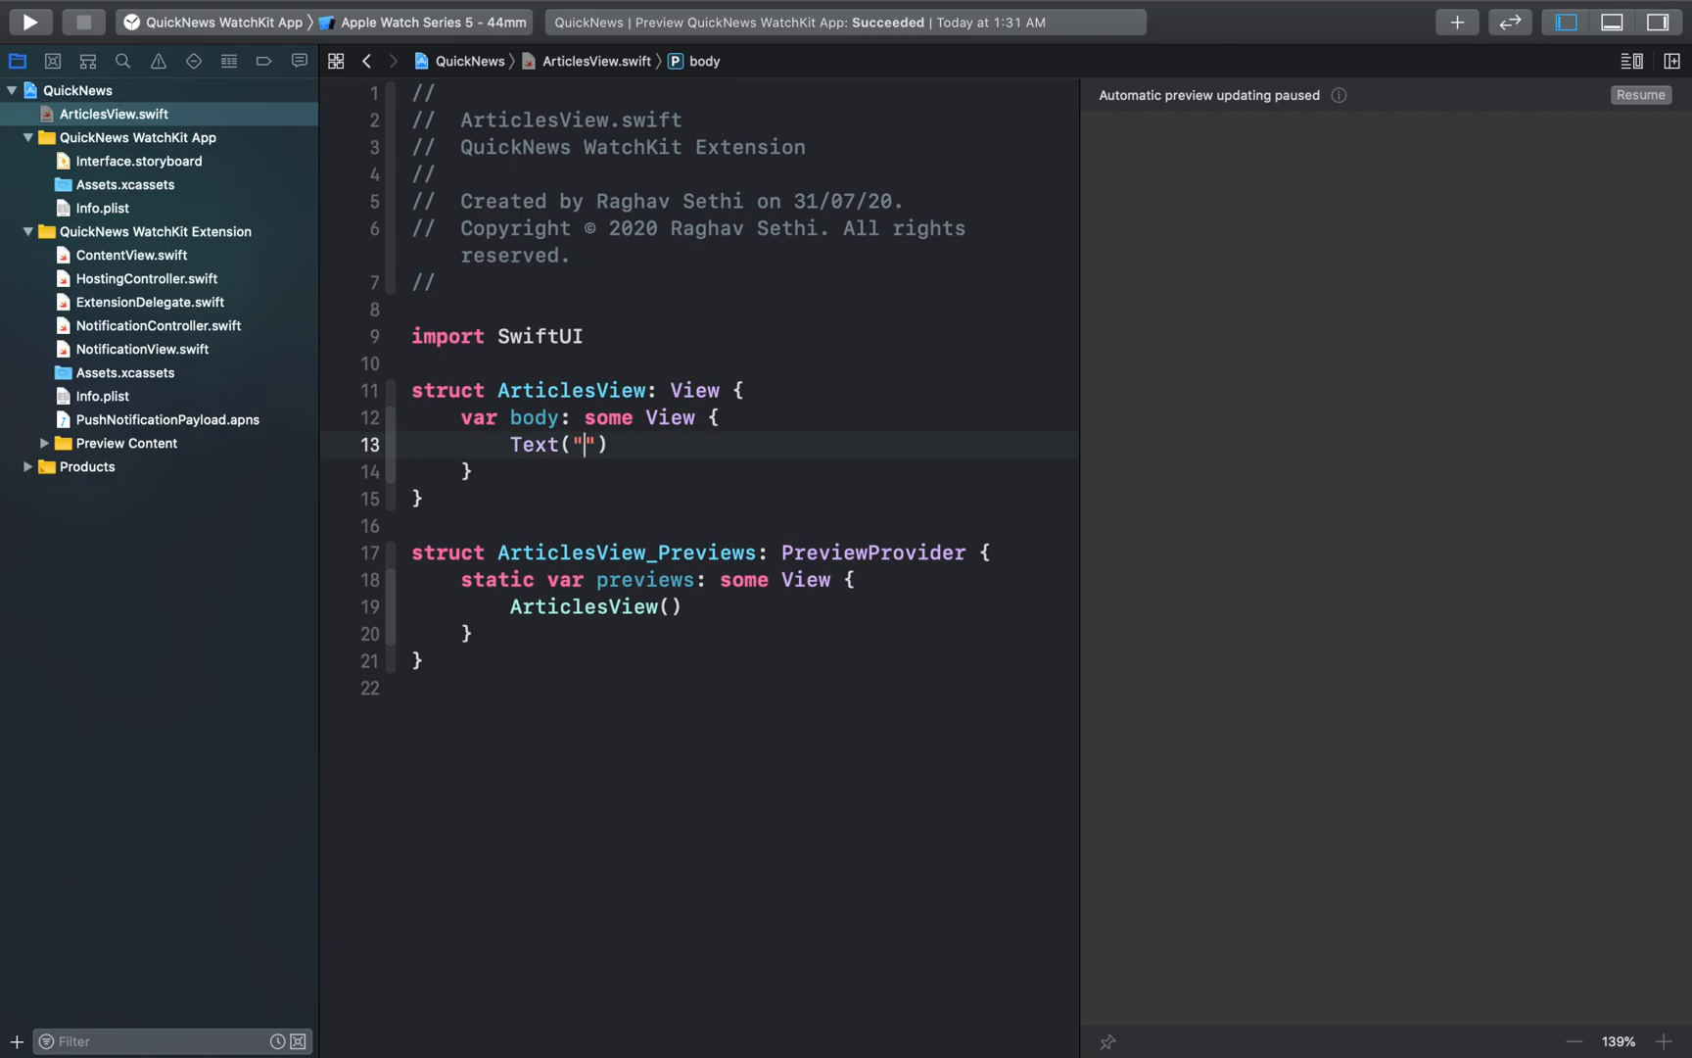
text(Articl)
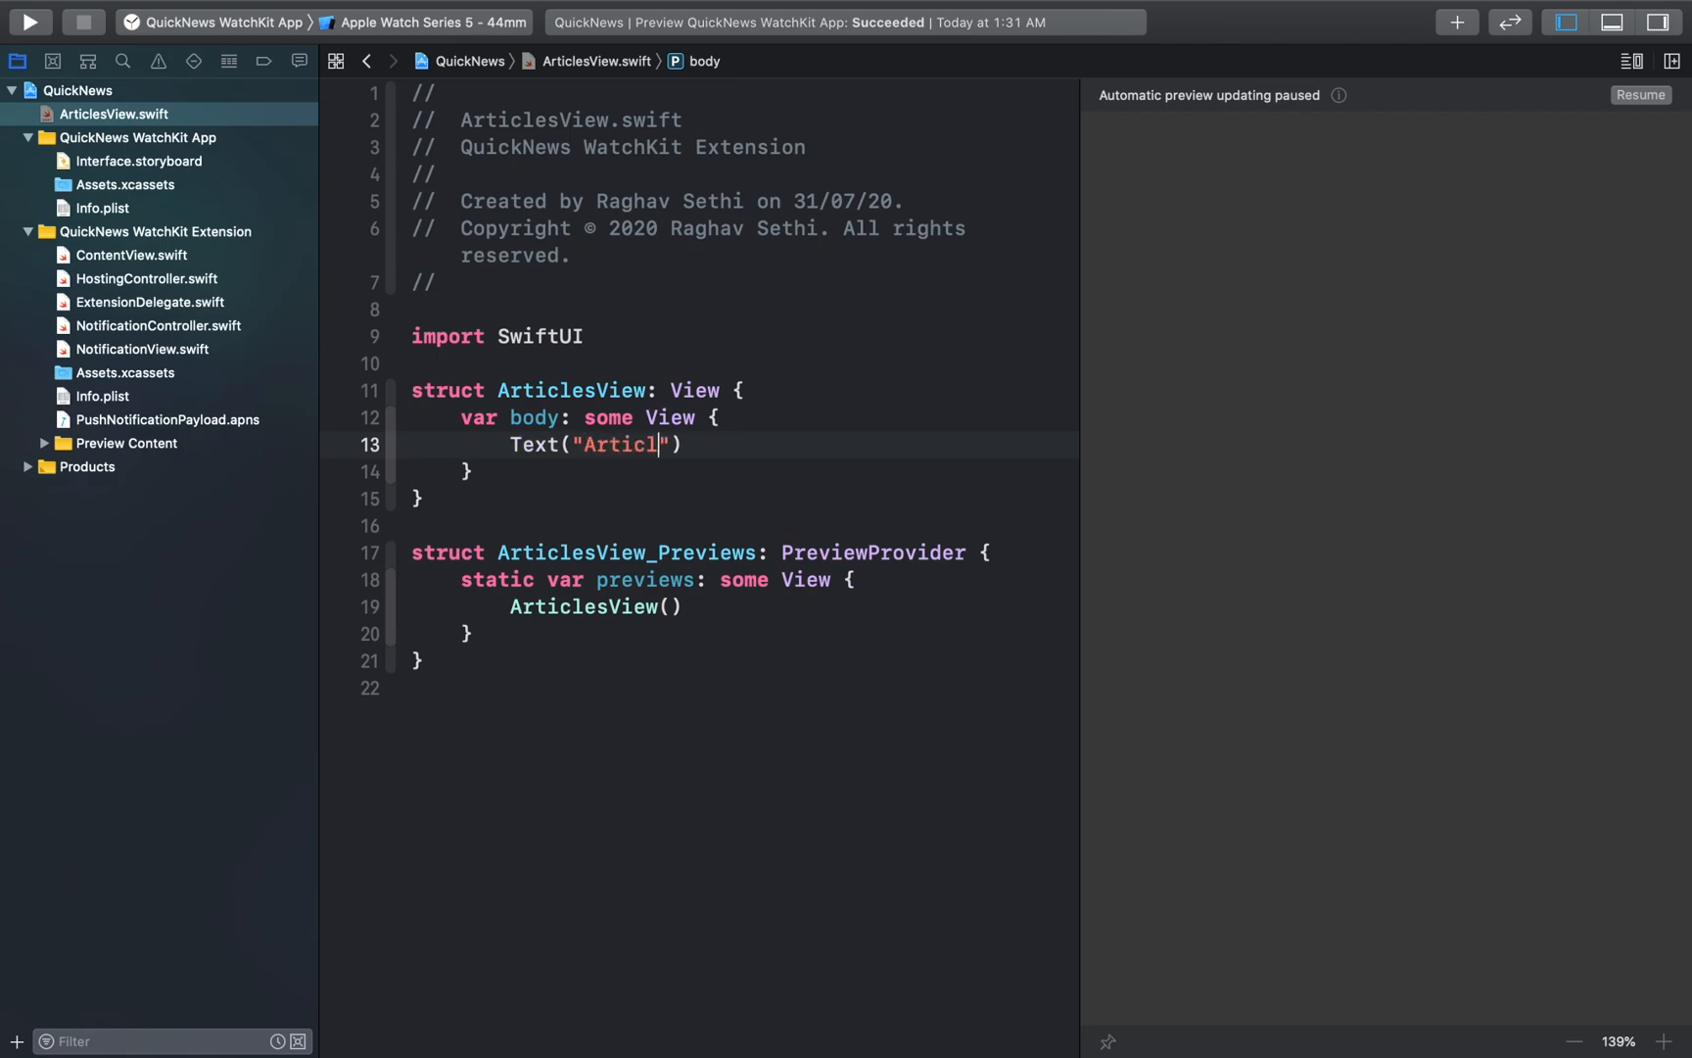
text(es)
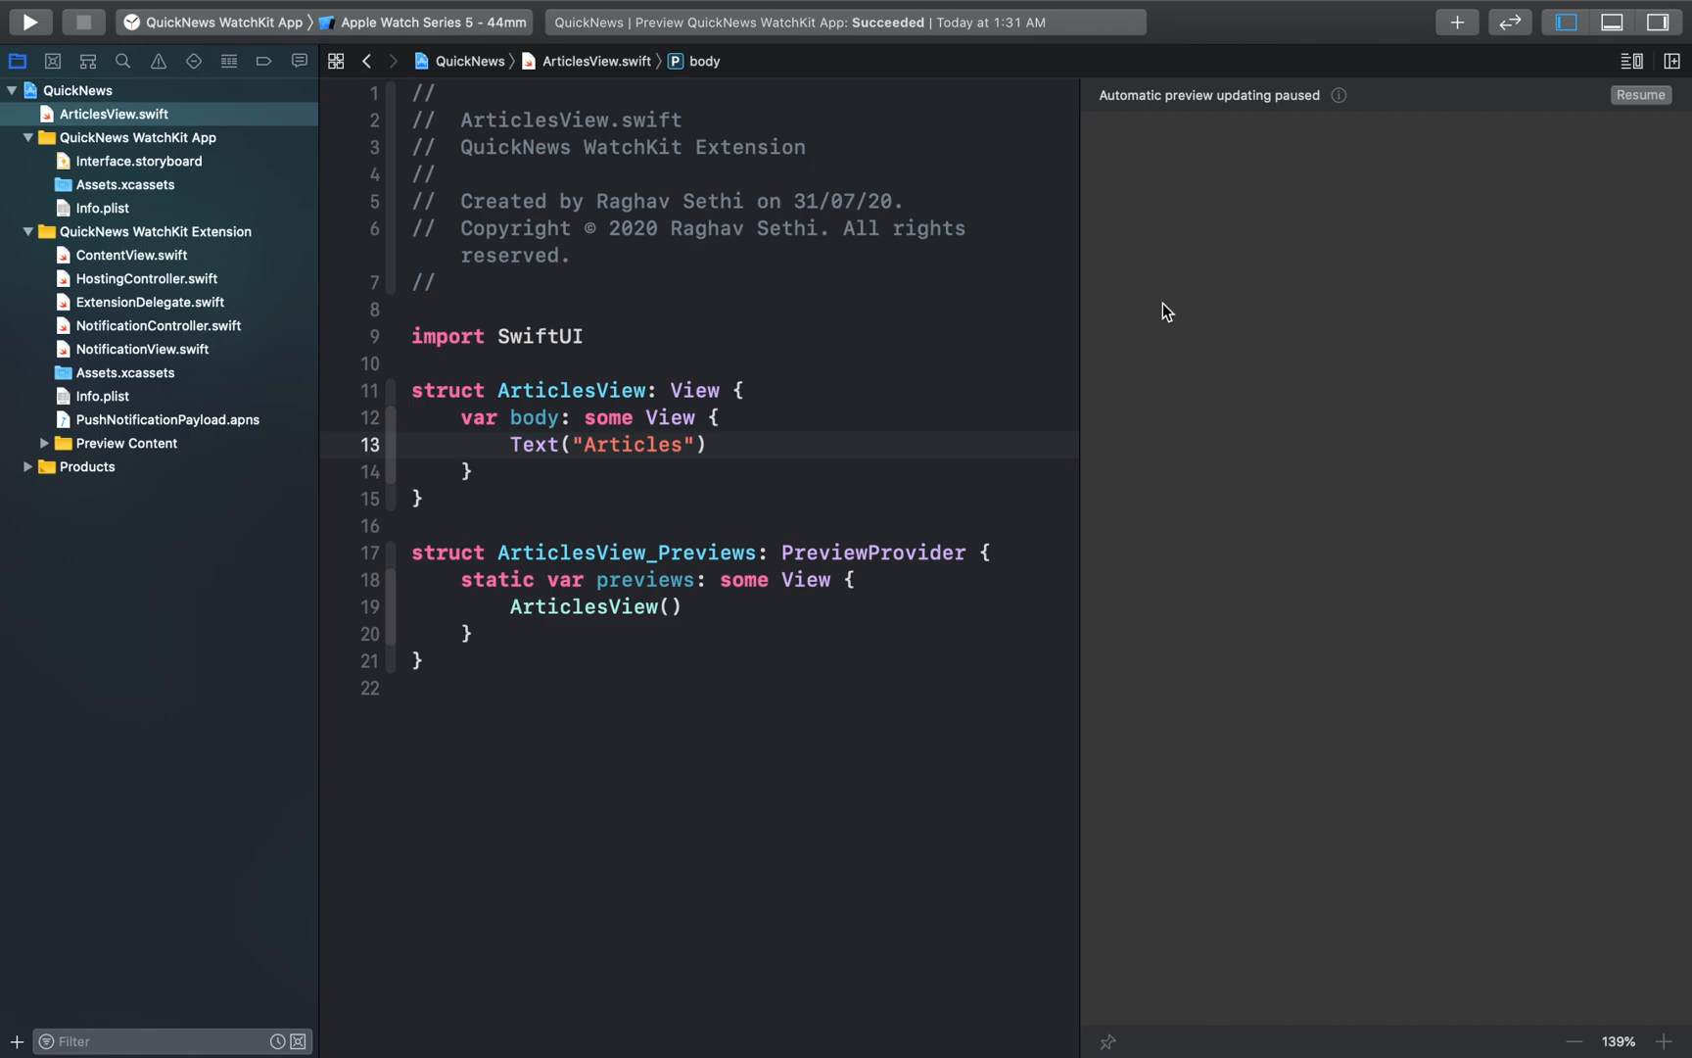
mouse_move(618, 457)
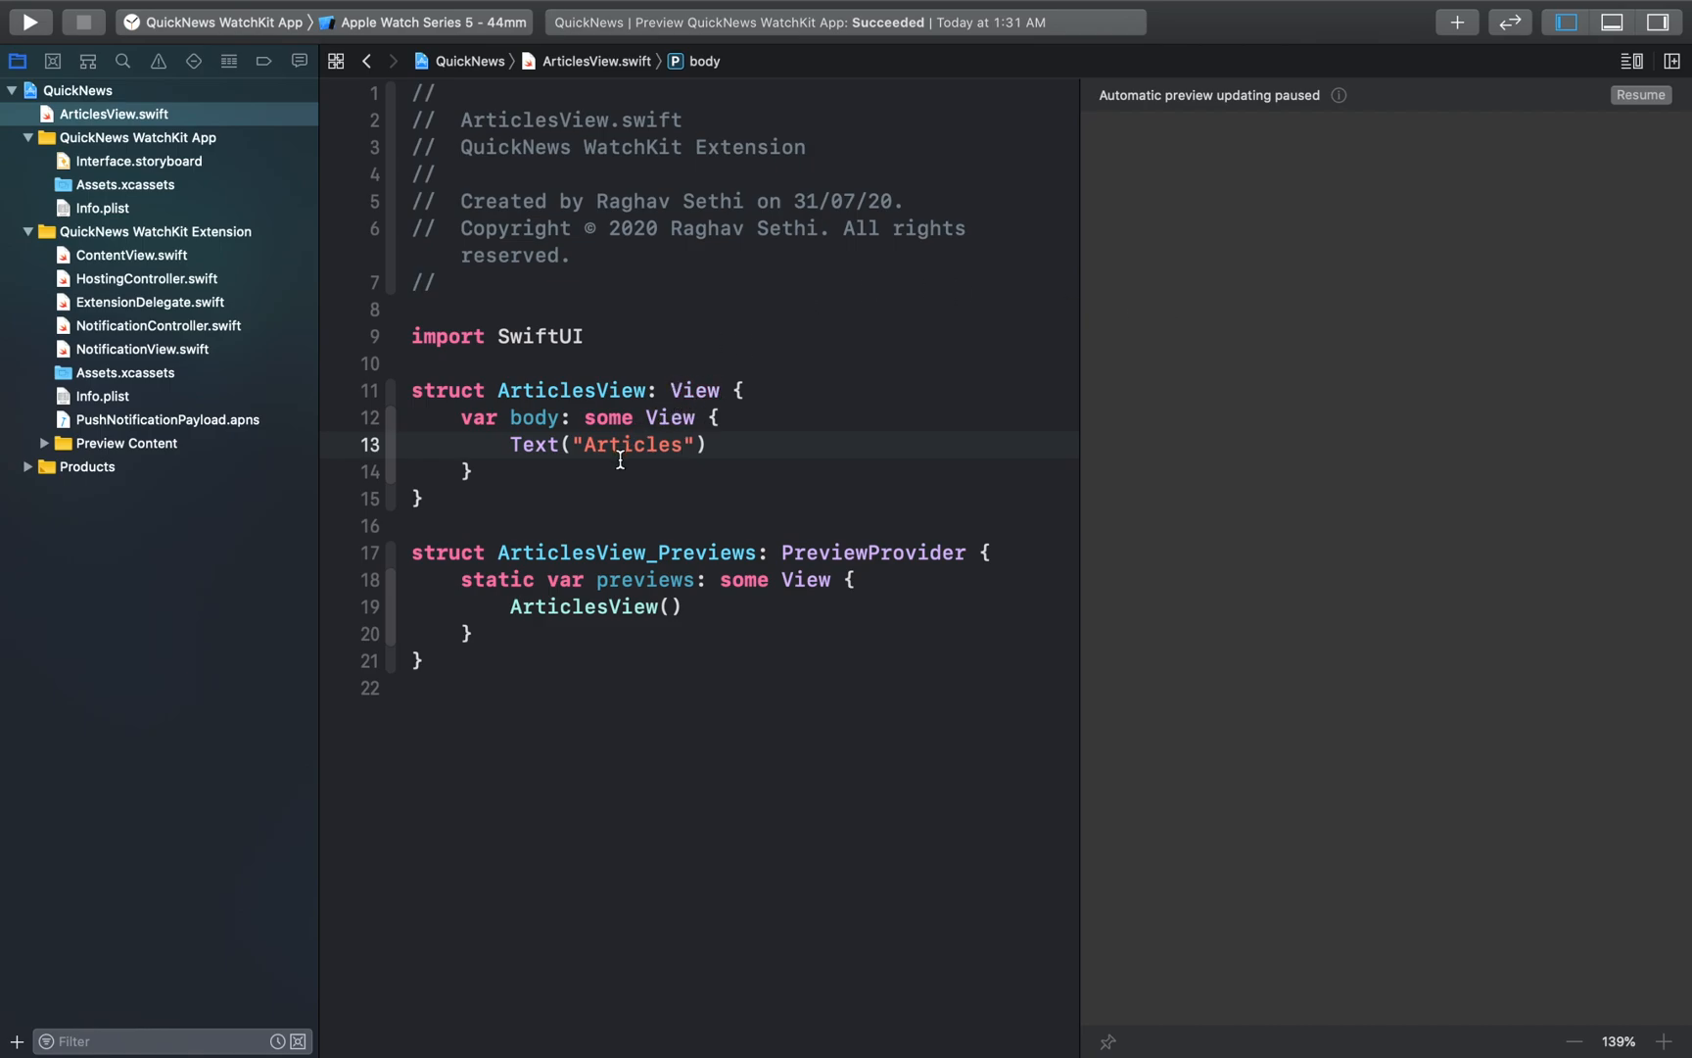
click(720, 417)
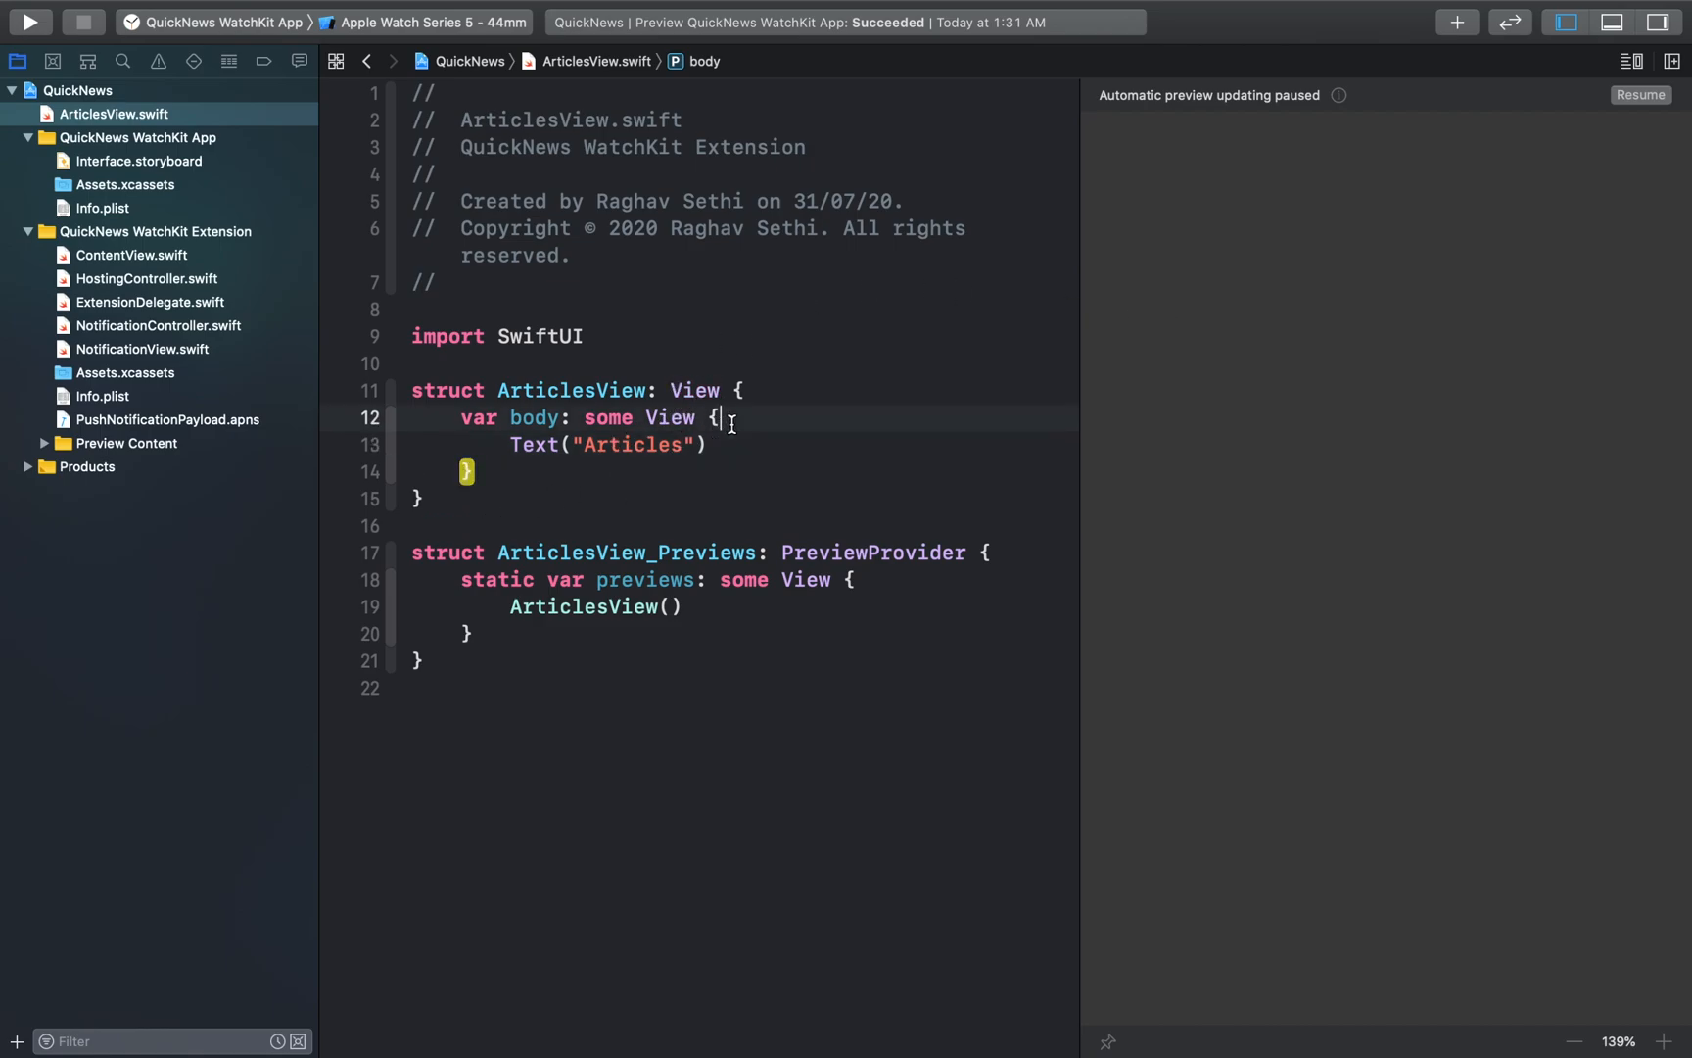
text(VStack)
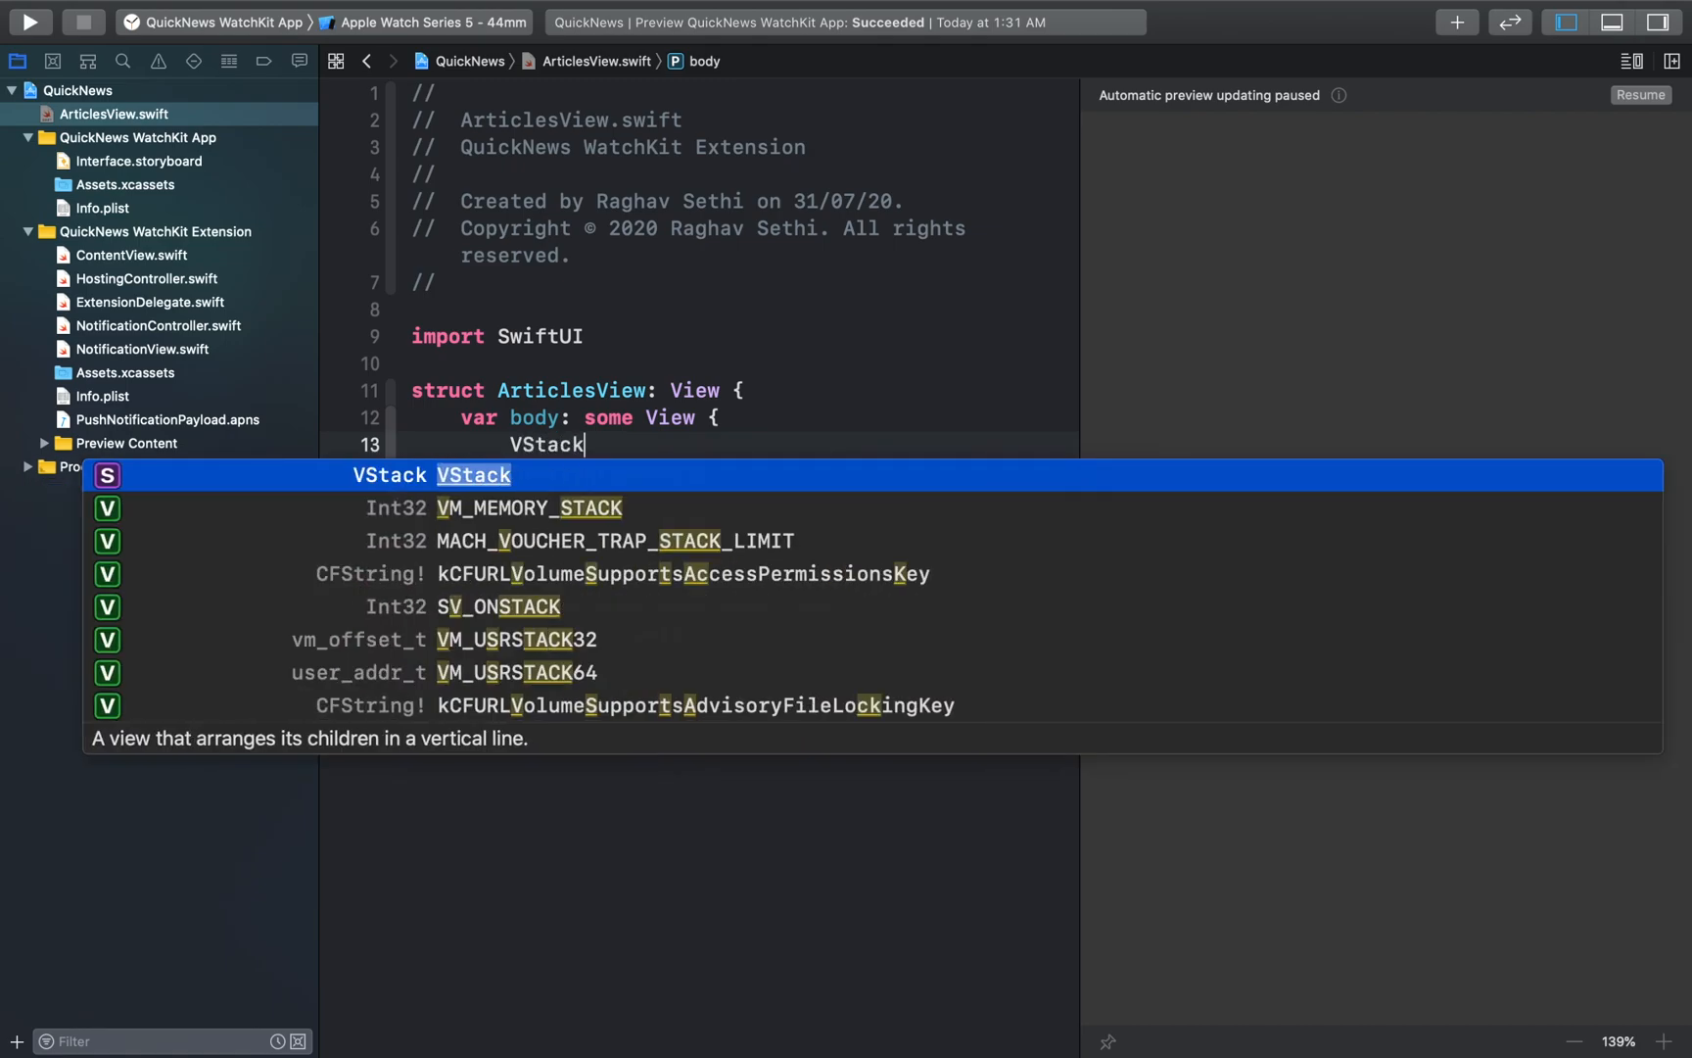
key(Return)
text(Text("Articles"))
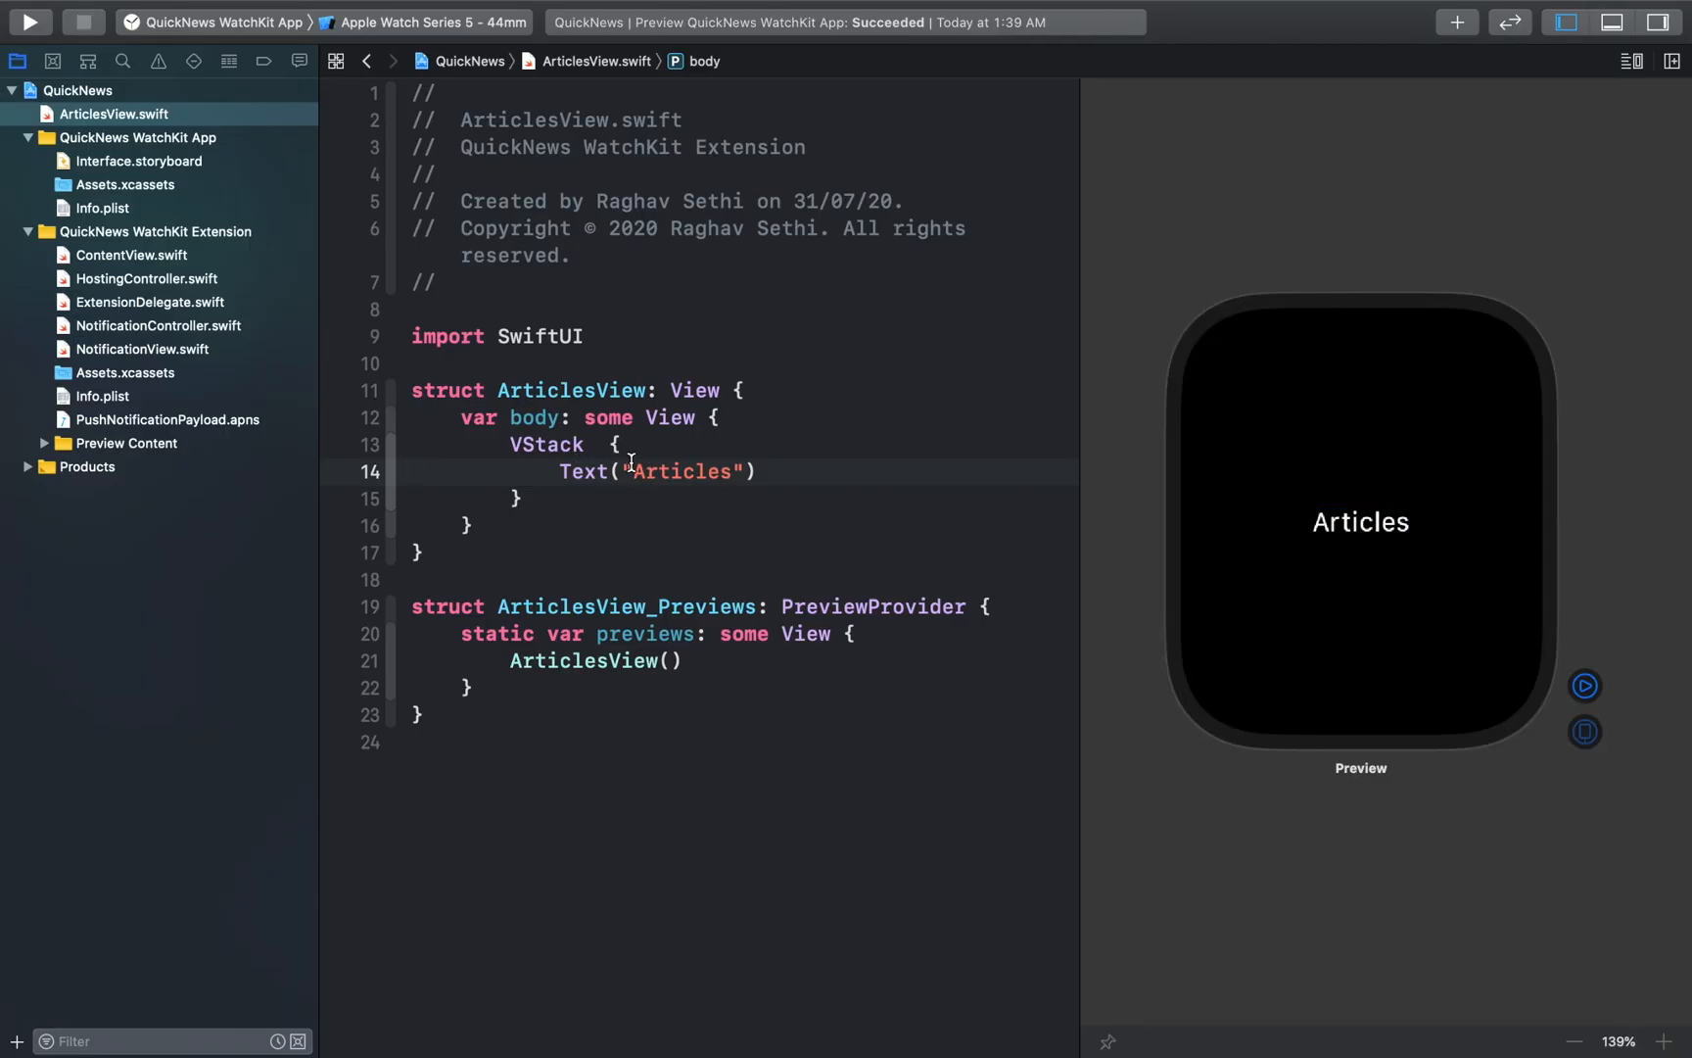
mouse_move(786, 417)
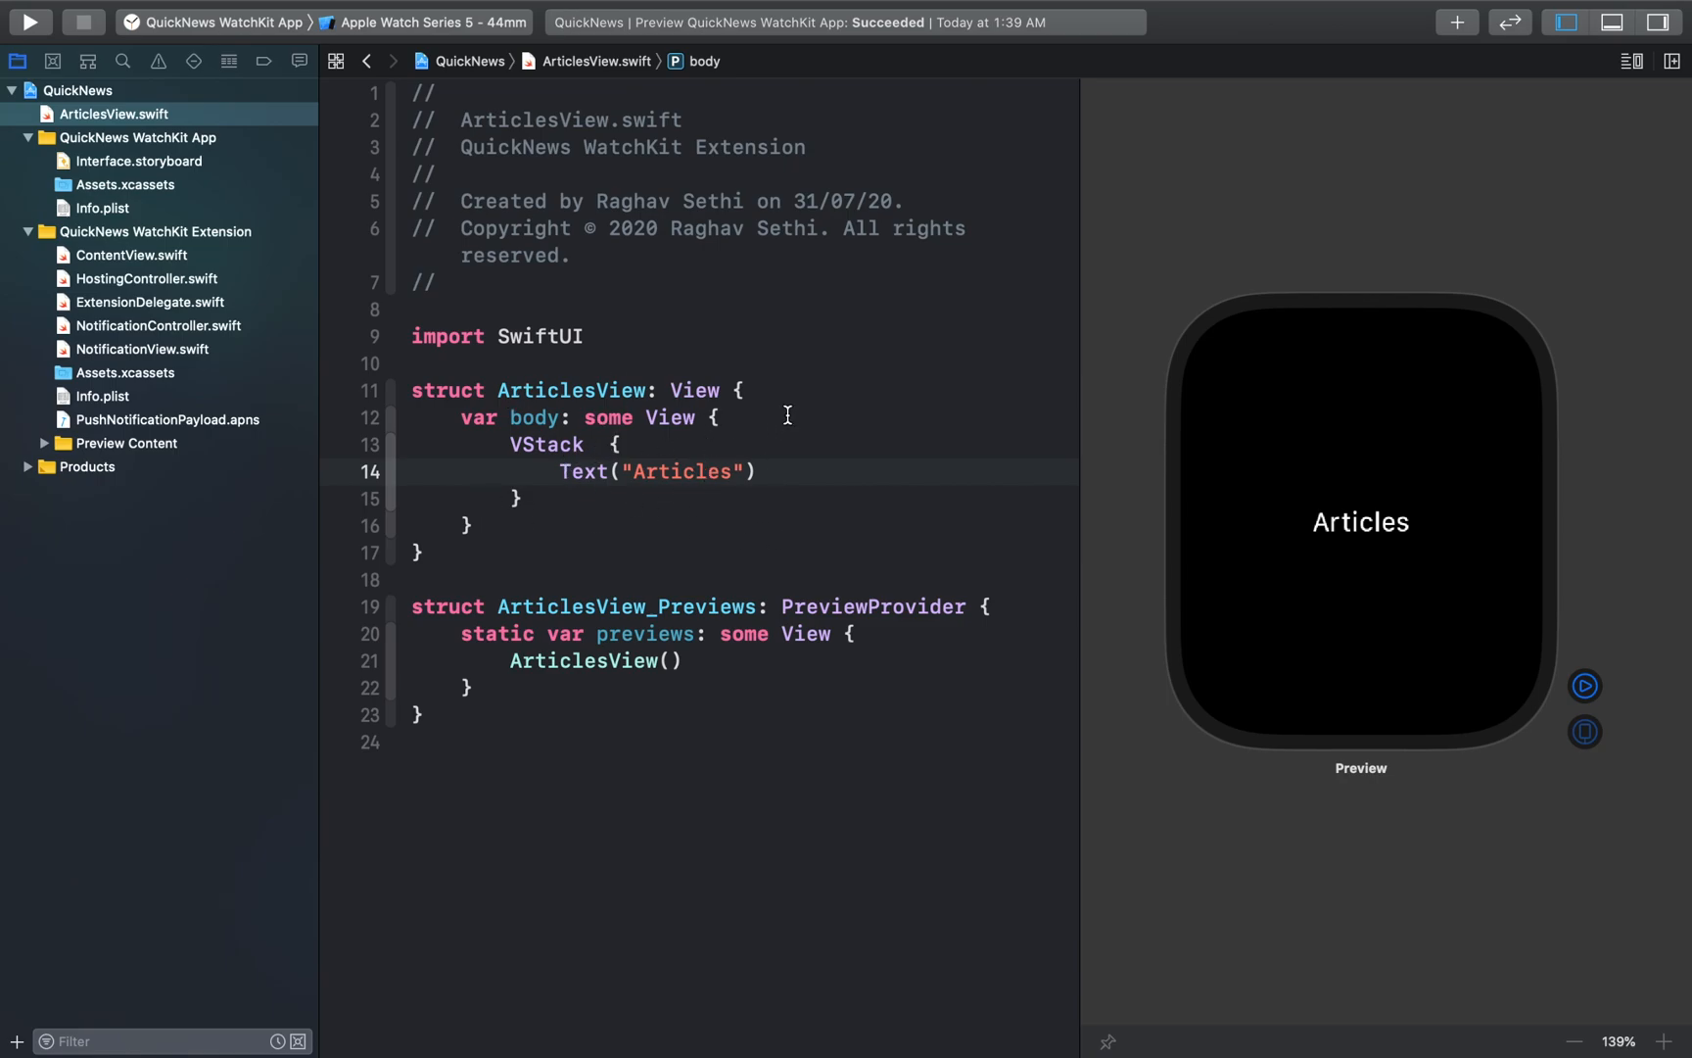
mouse_move(562, 558)
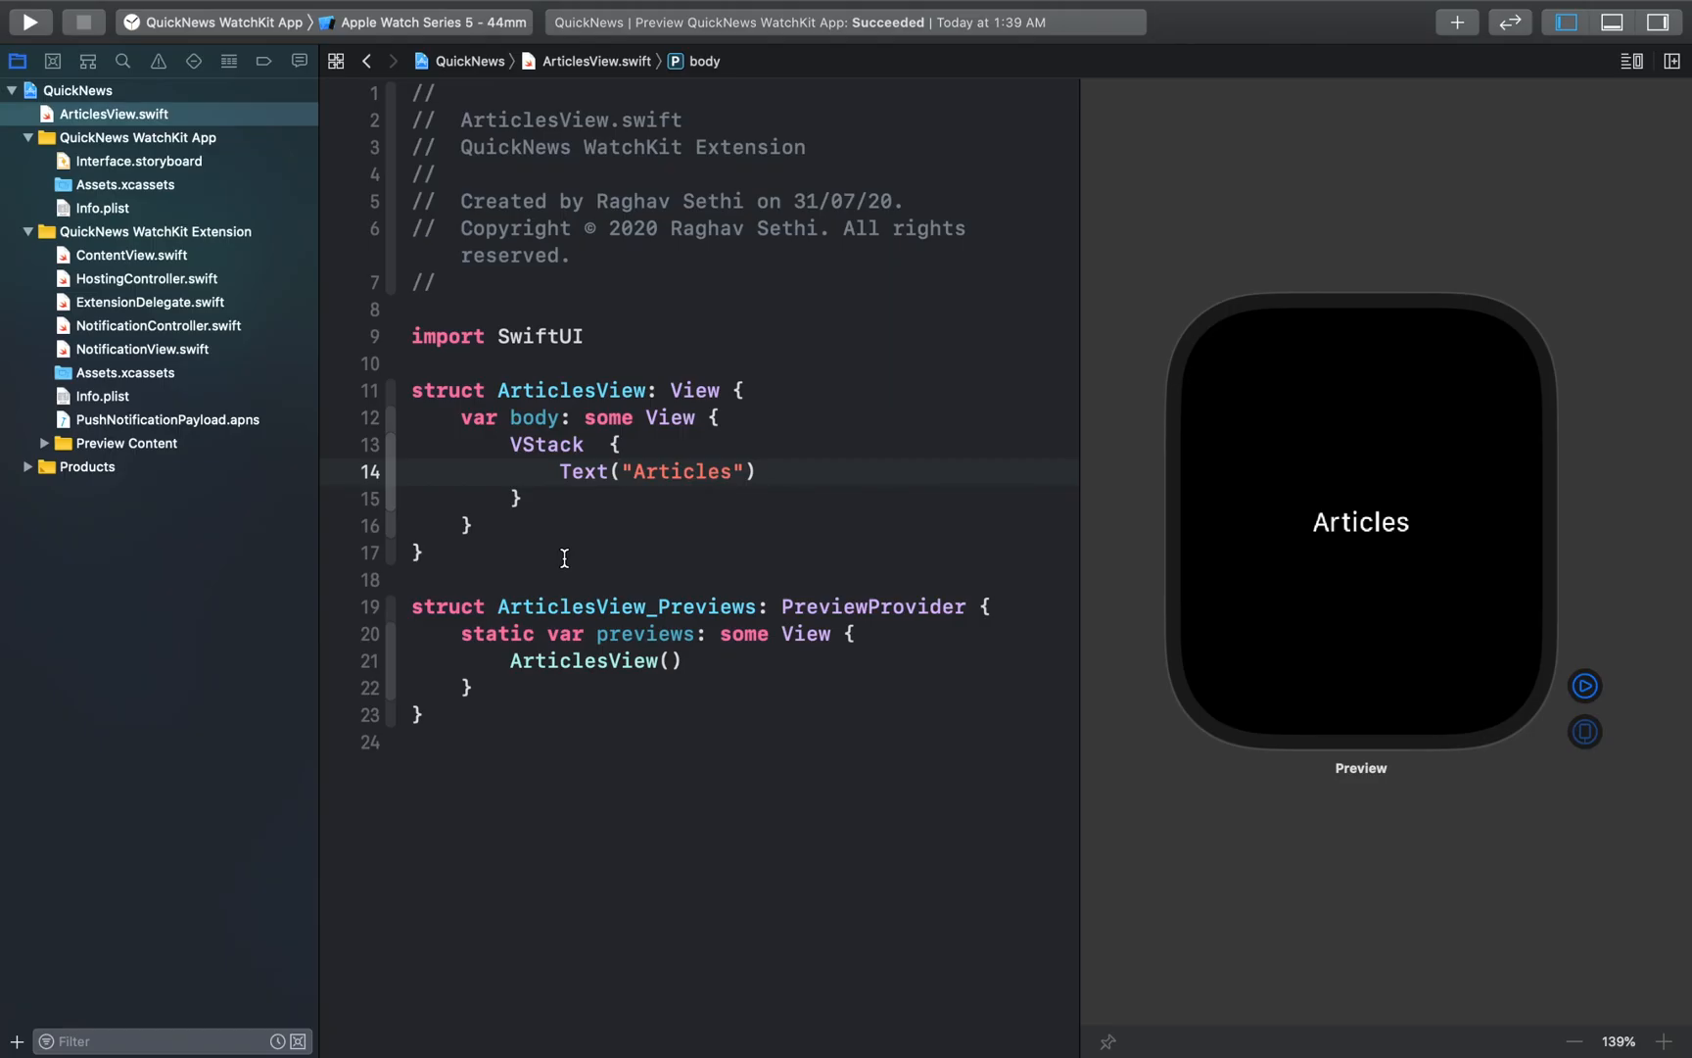
mouse_move(359, 419)
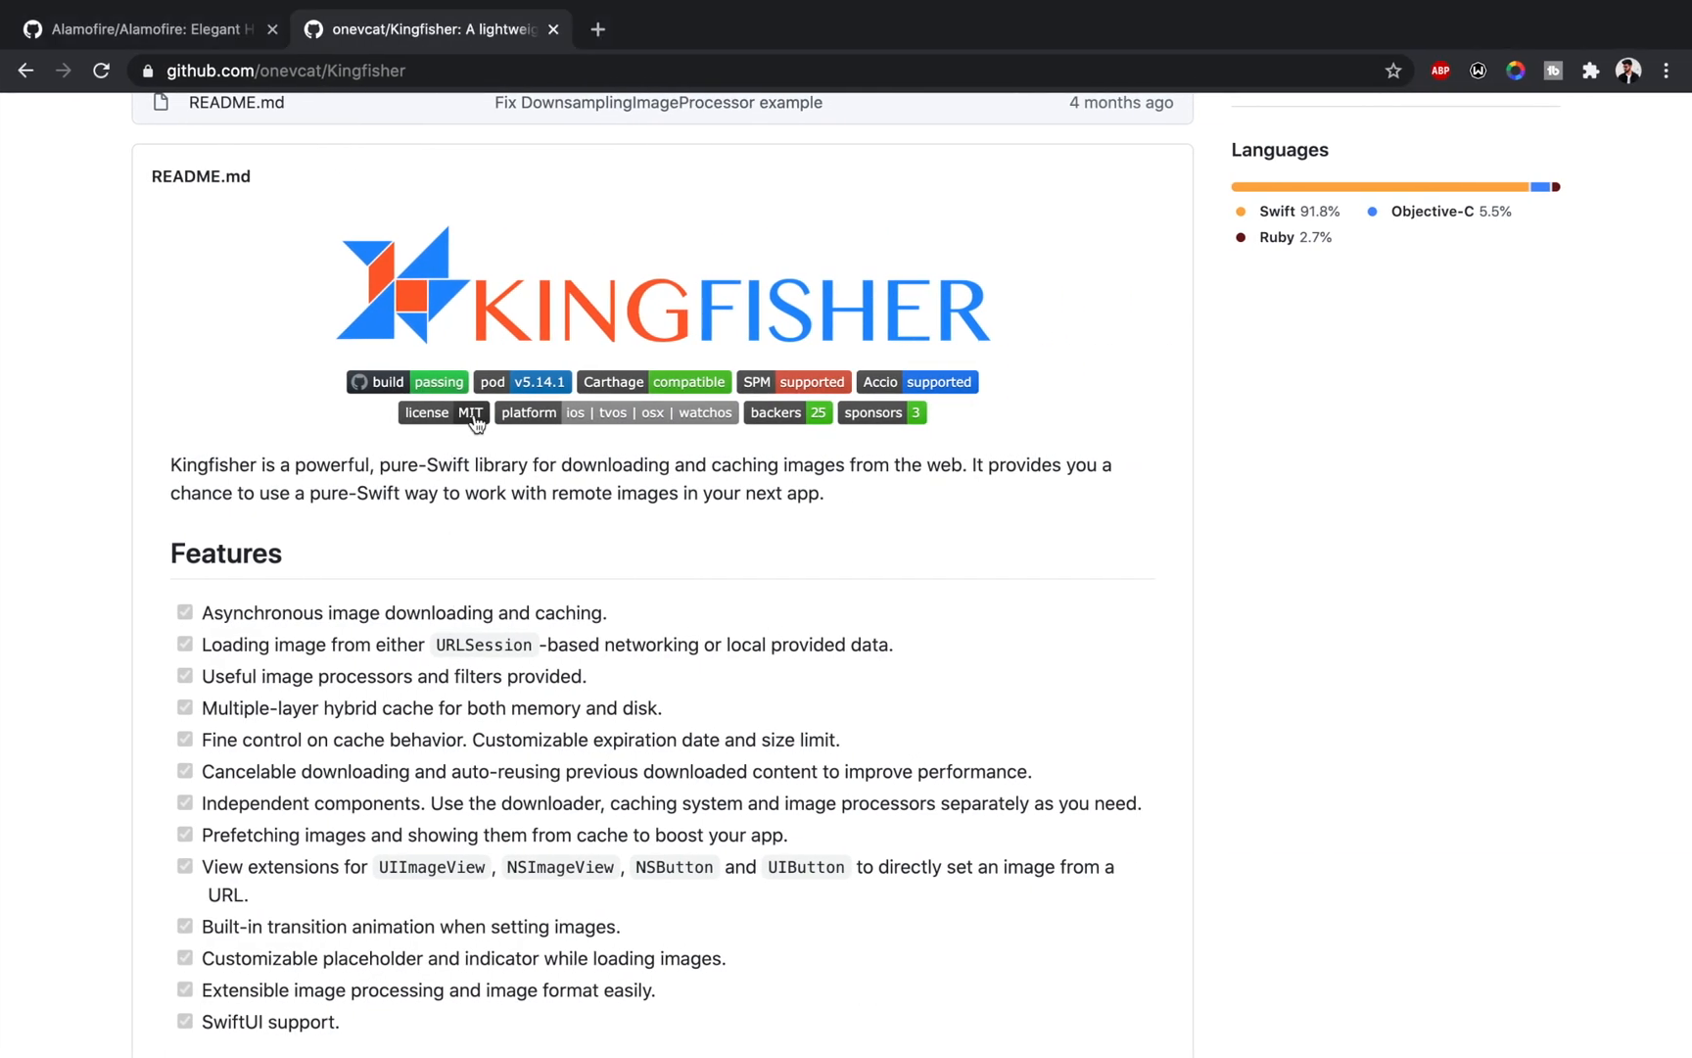
- Open newsapi.org in a new Chrome tab and scroll to its sample Bitcoin articles JSON
click(596, 29)
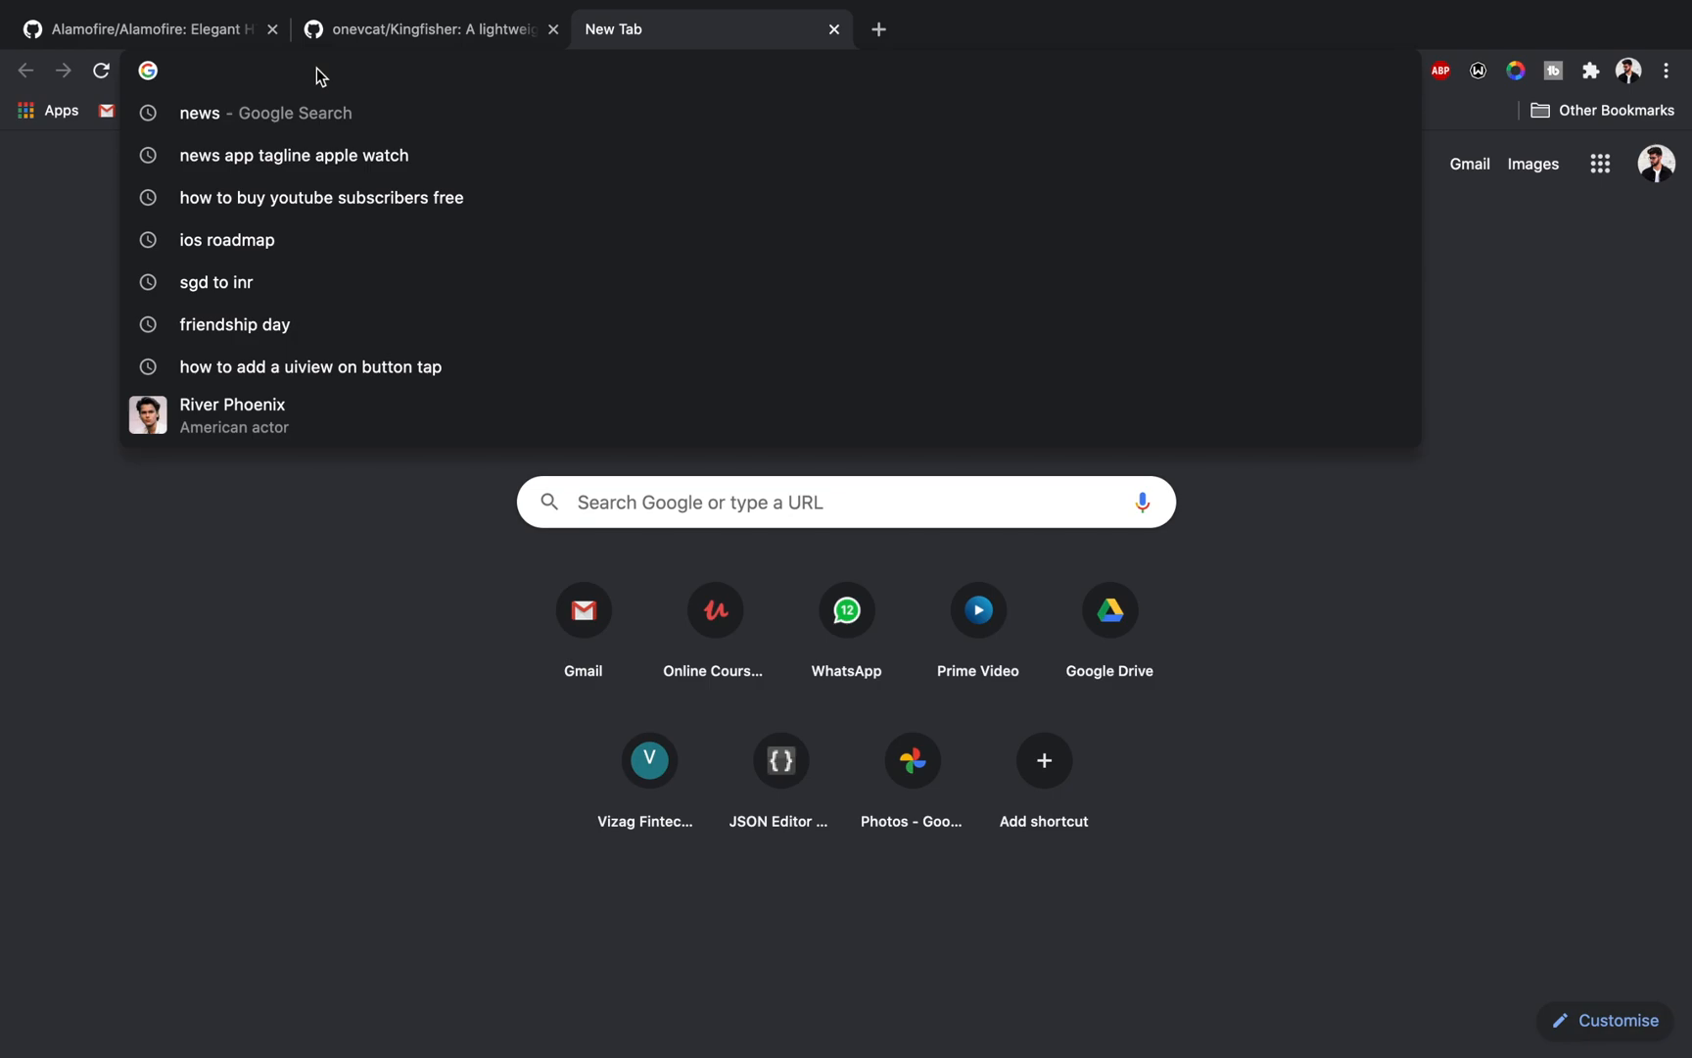
text(newsapi)
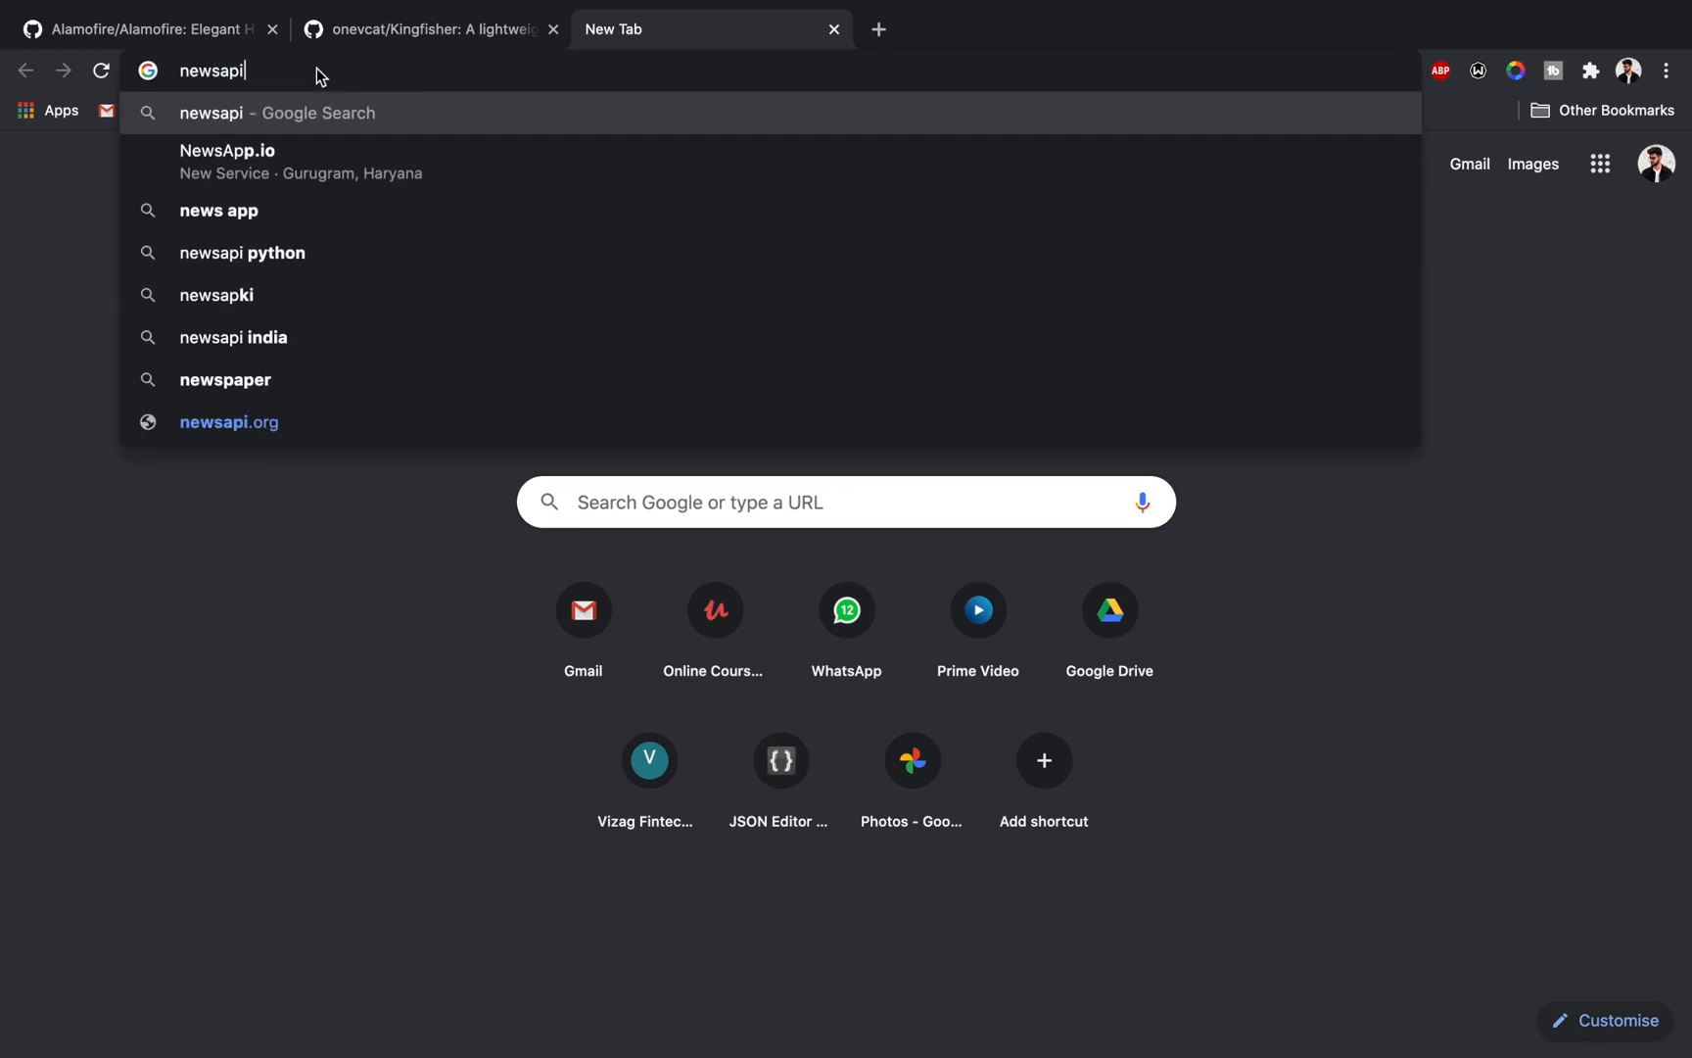
click(229, 423)
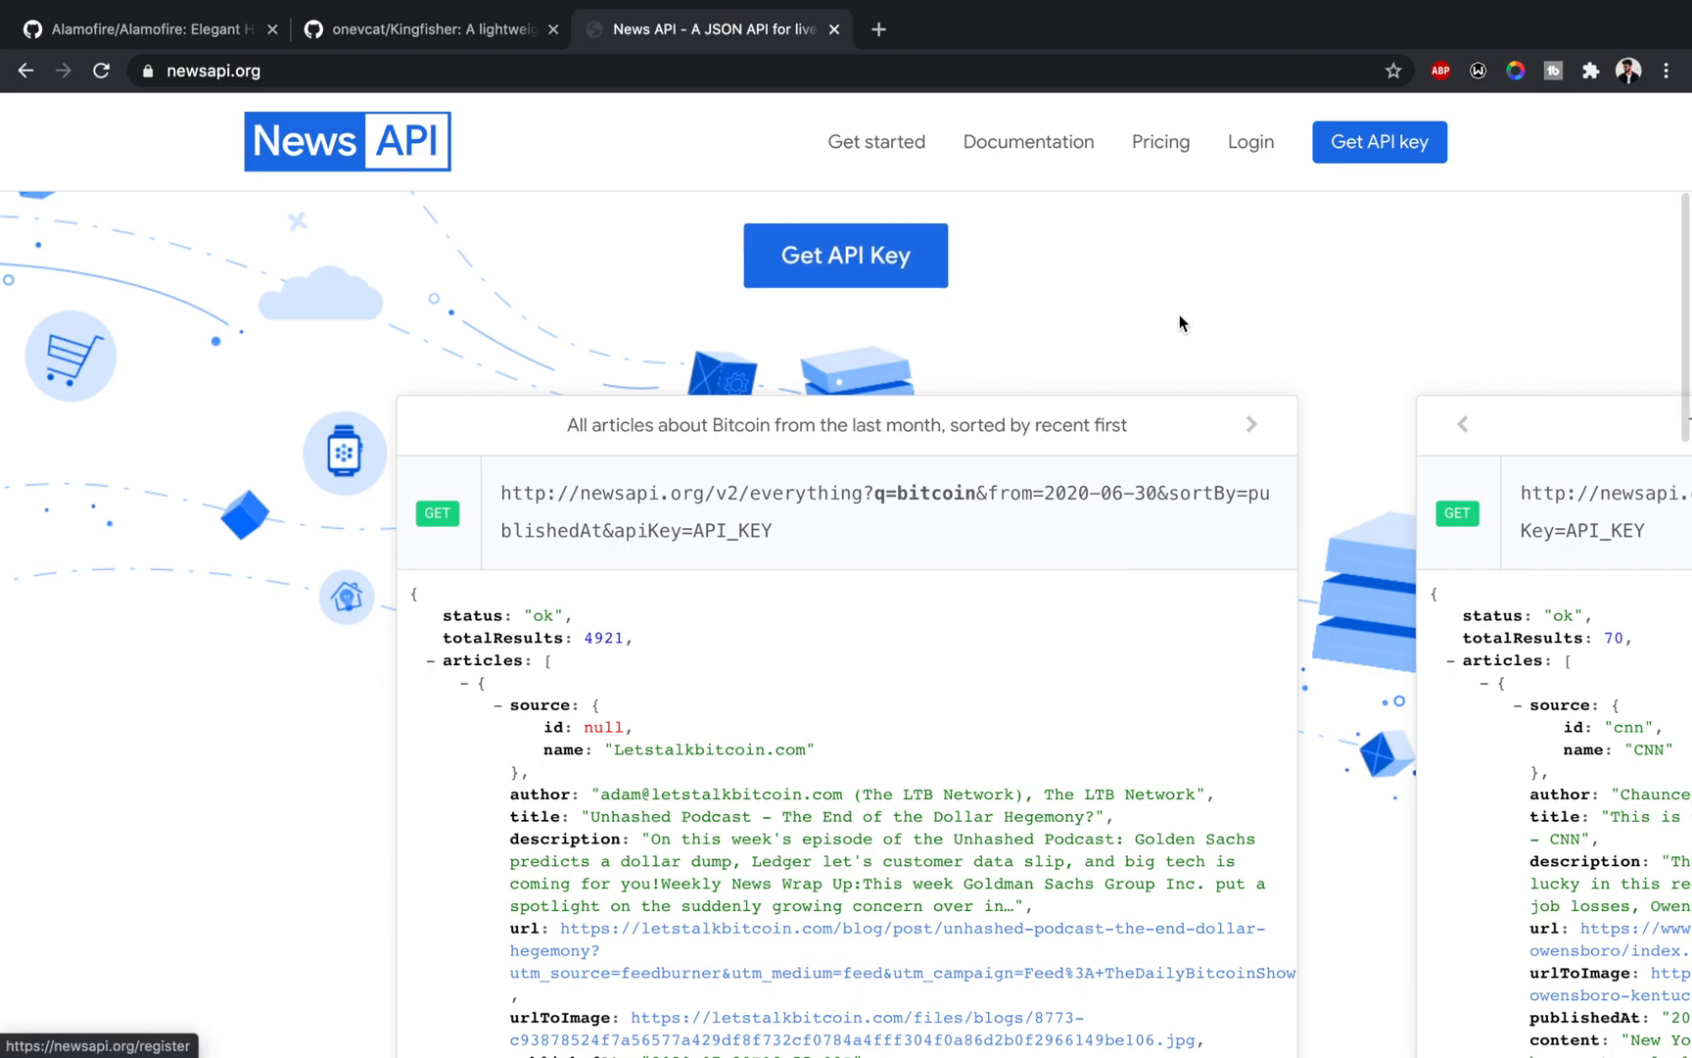
mouse_move(532, 340)
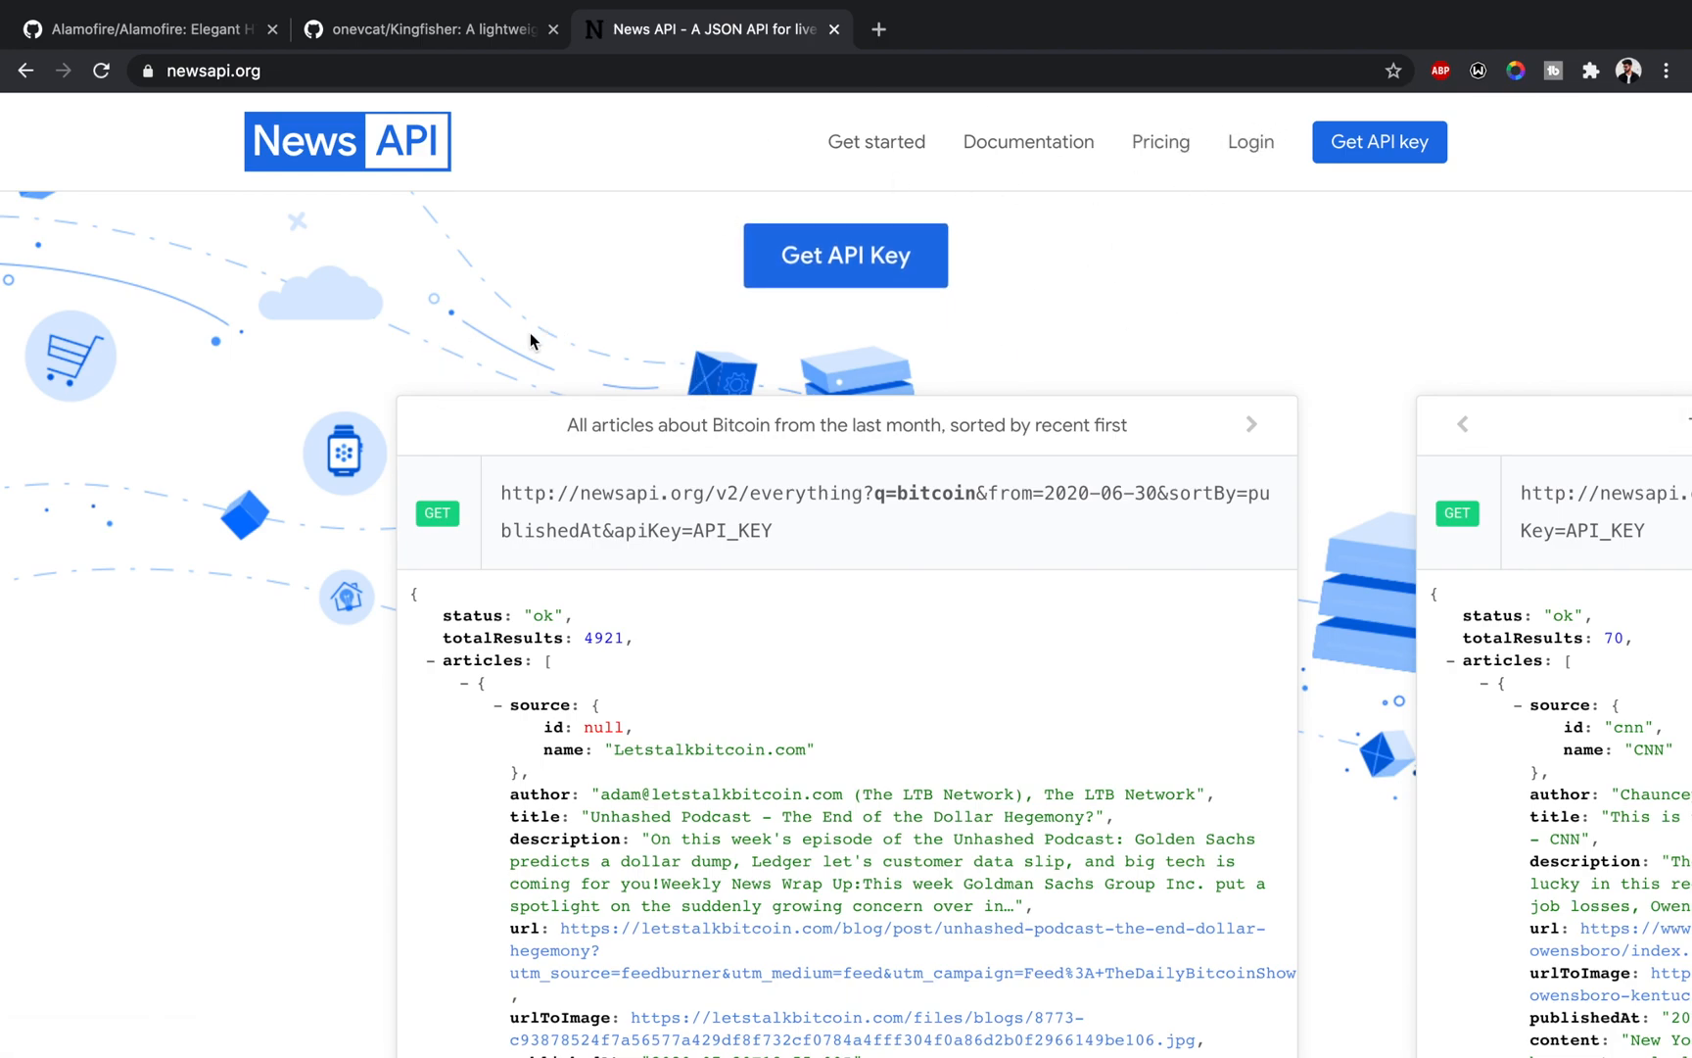
mouse_move(1156, 298)
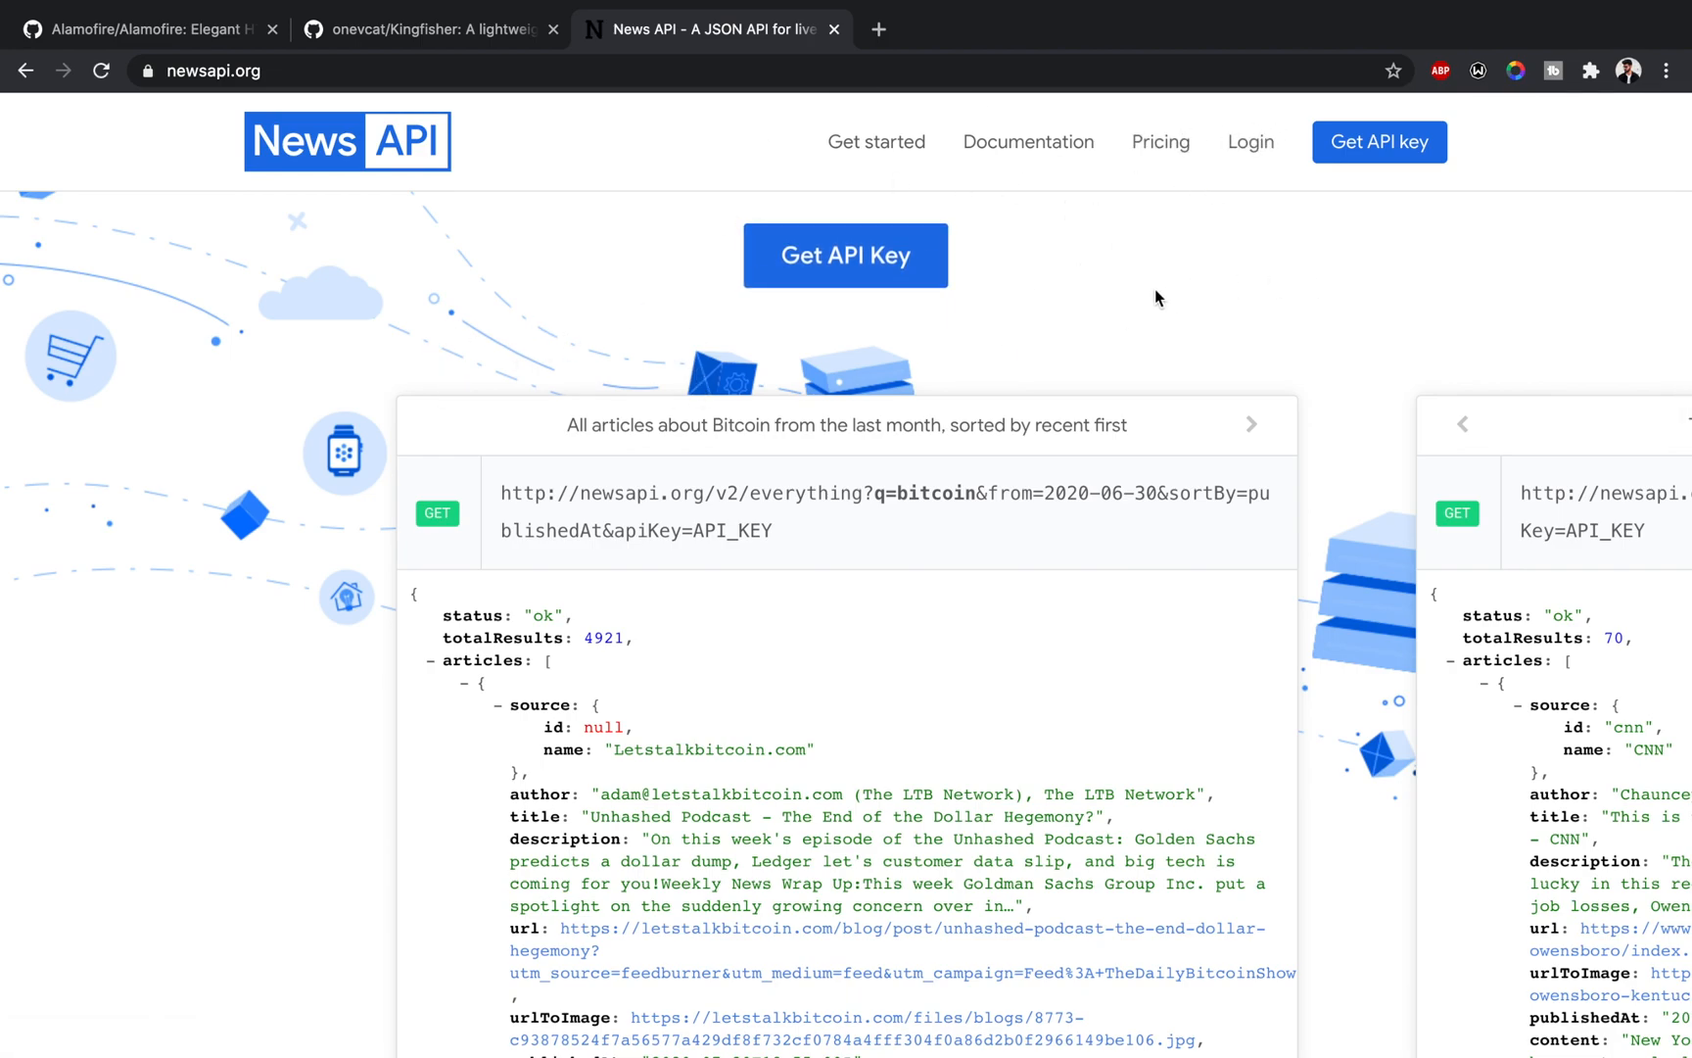
scroll(down, 3)
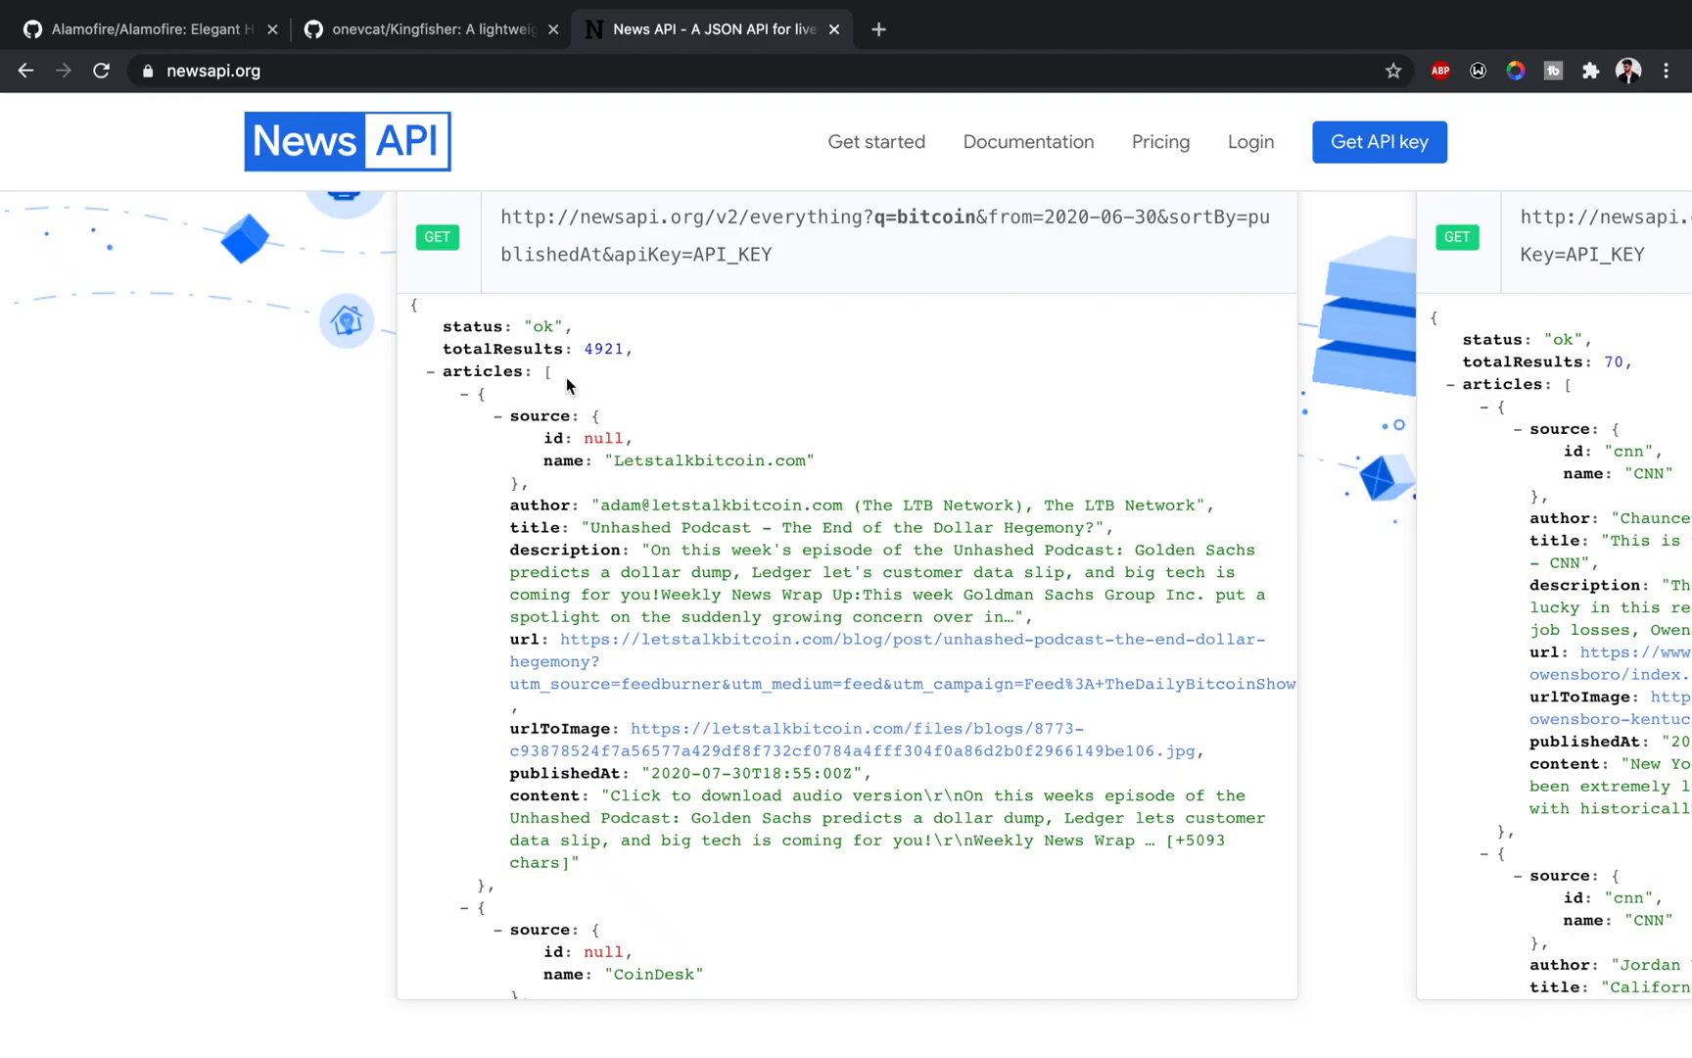
mouse_move(459, 473)
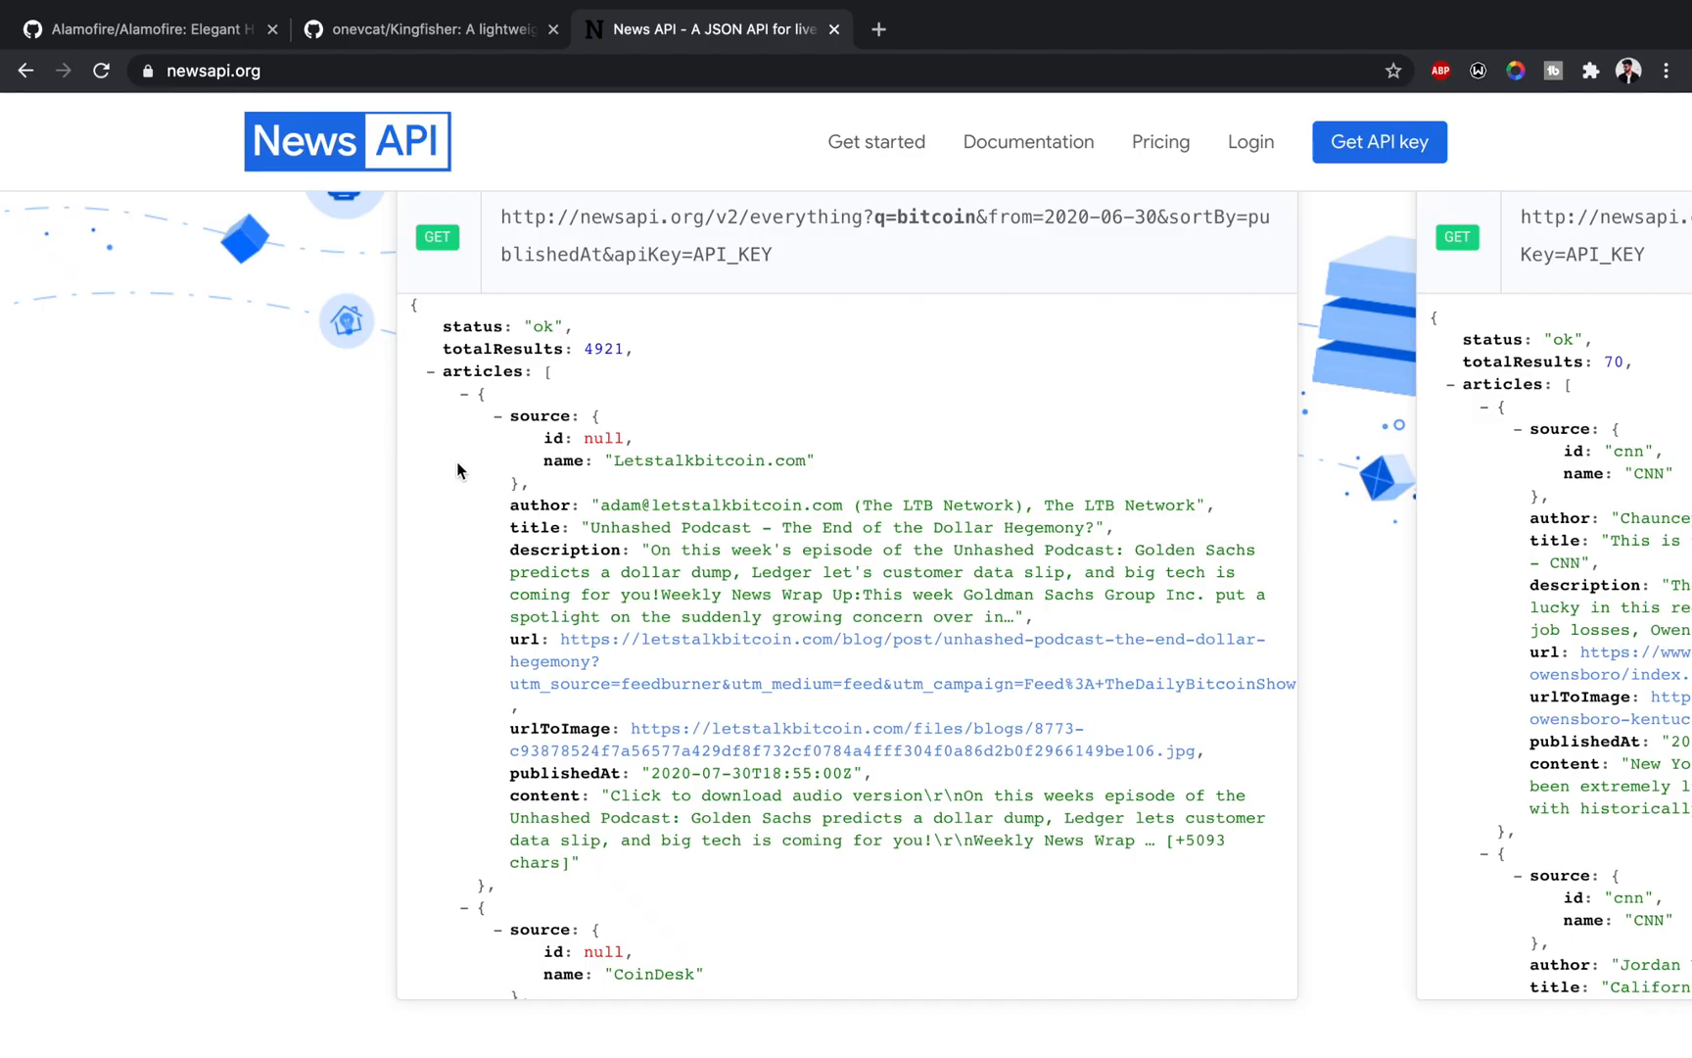
mouse_move(561, 556)
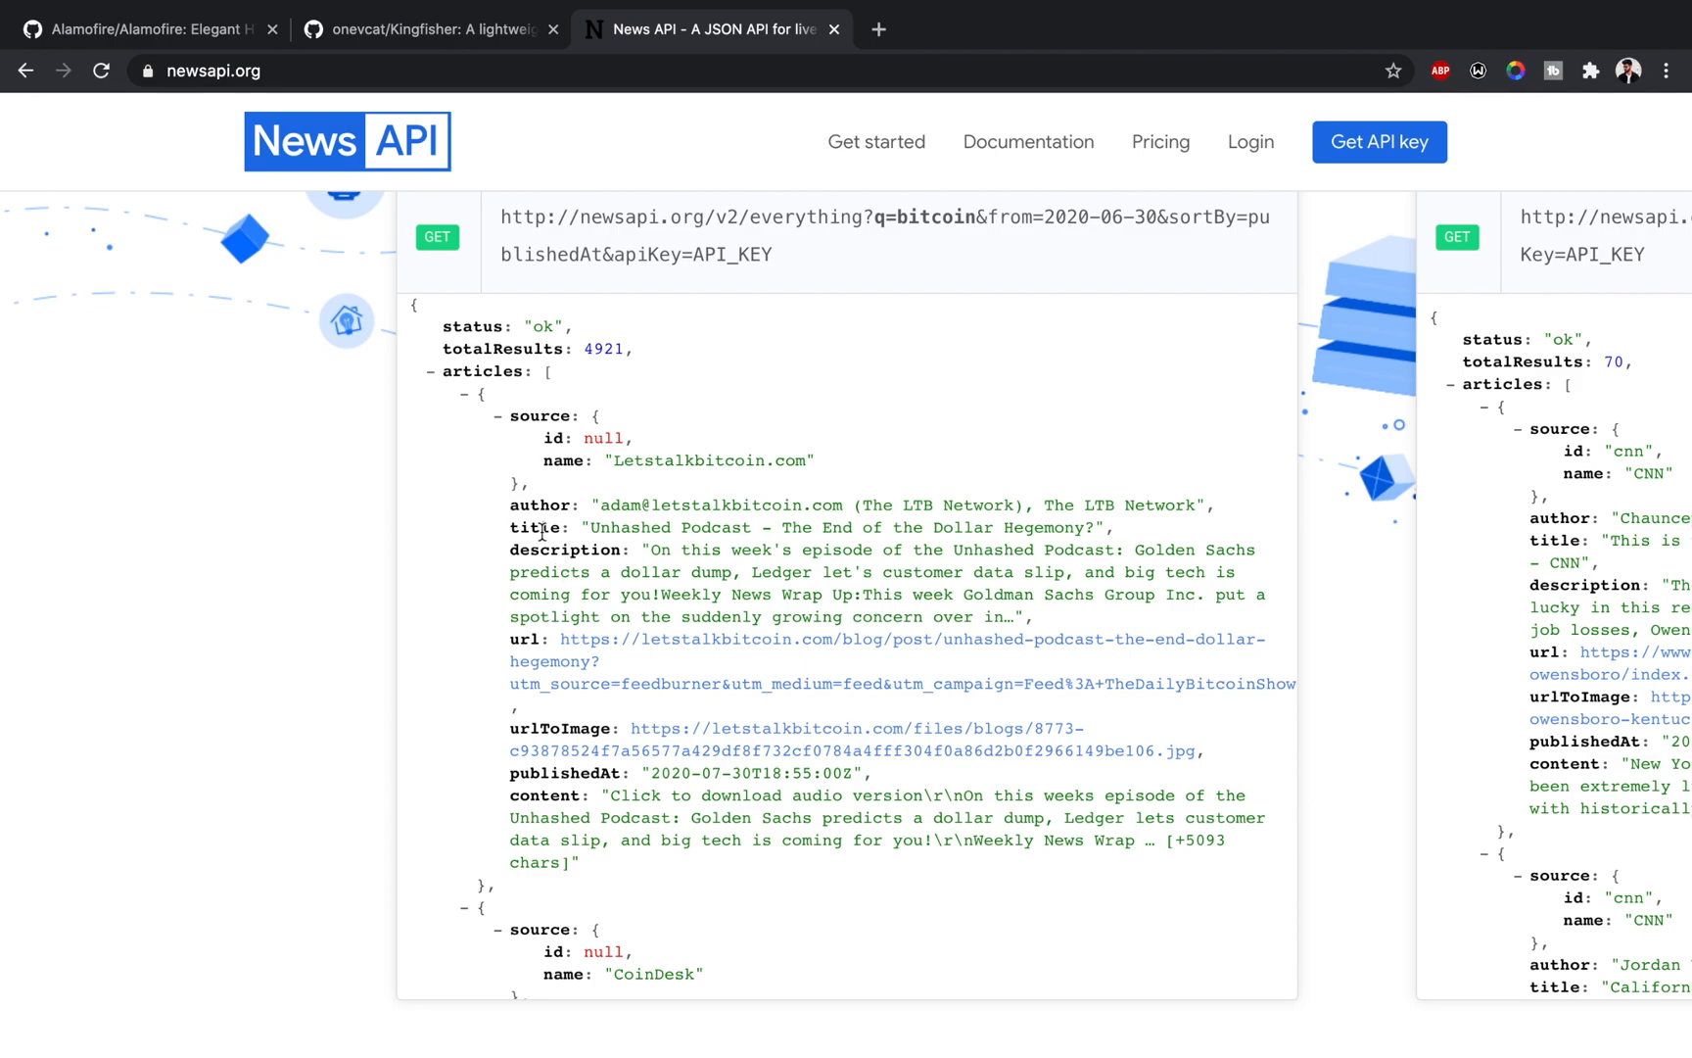
mouse_move(651, 558)
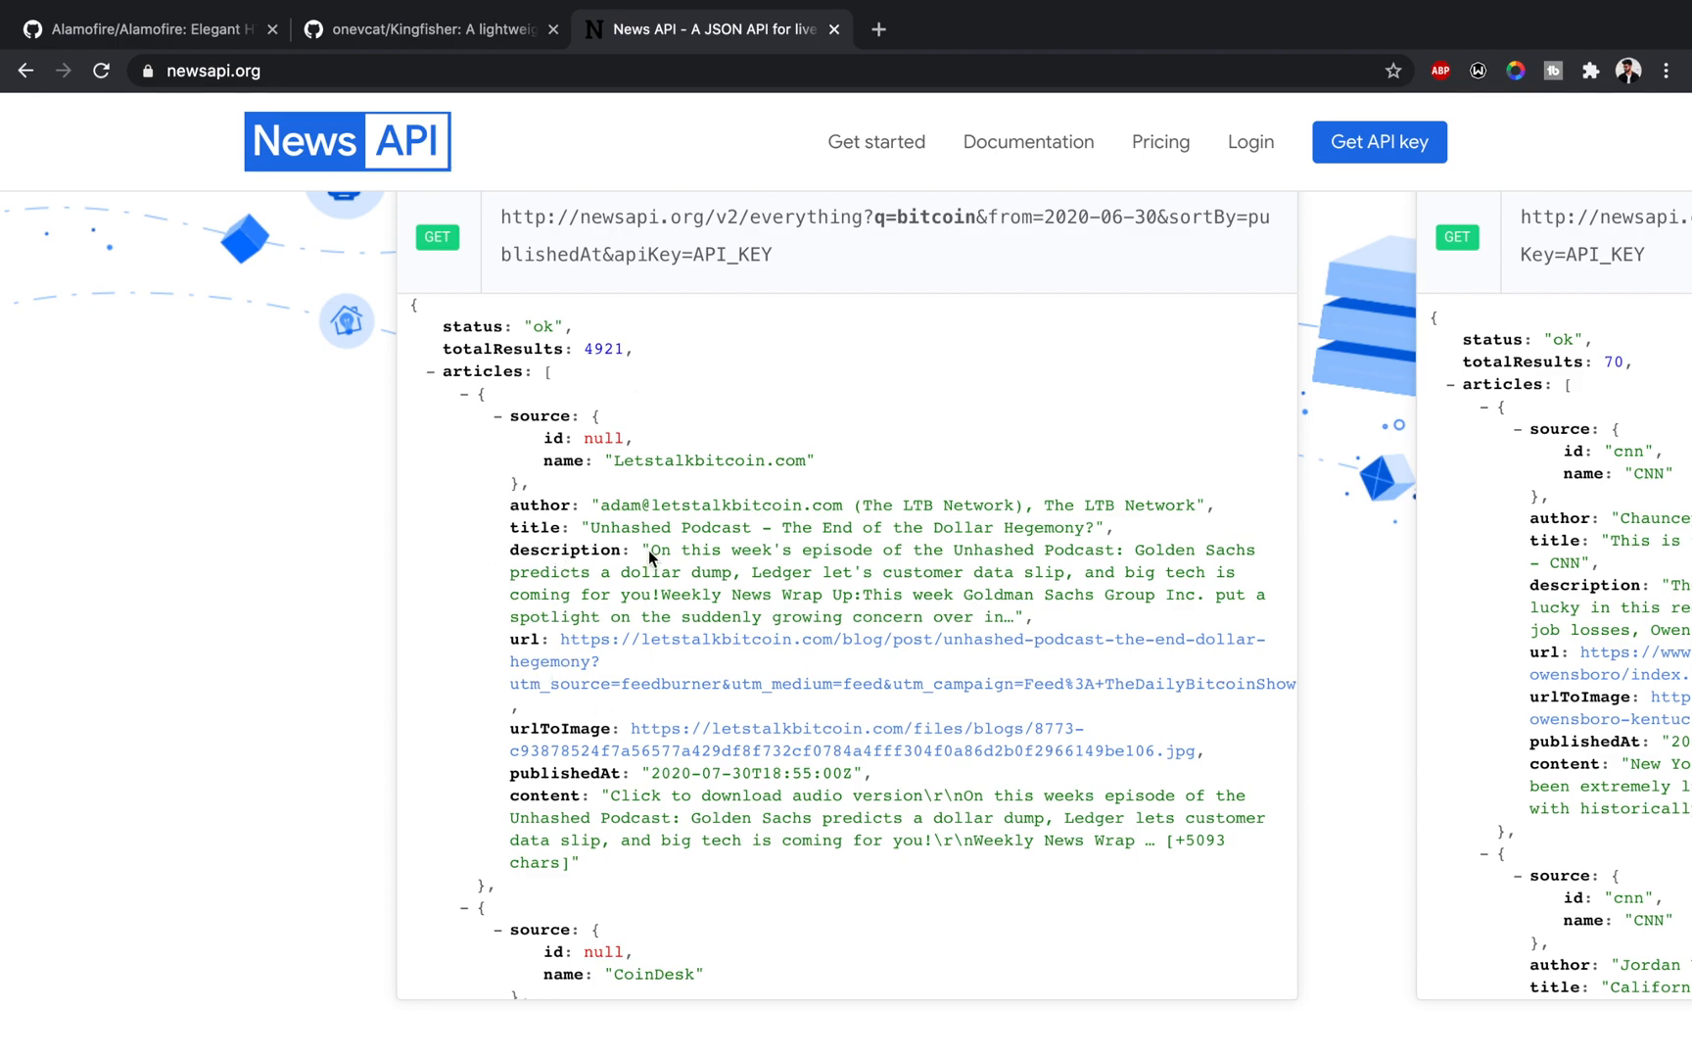
mouse_move(669, 647)
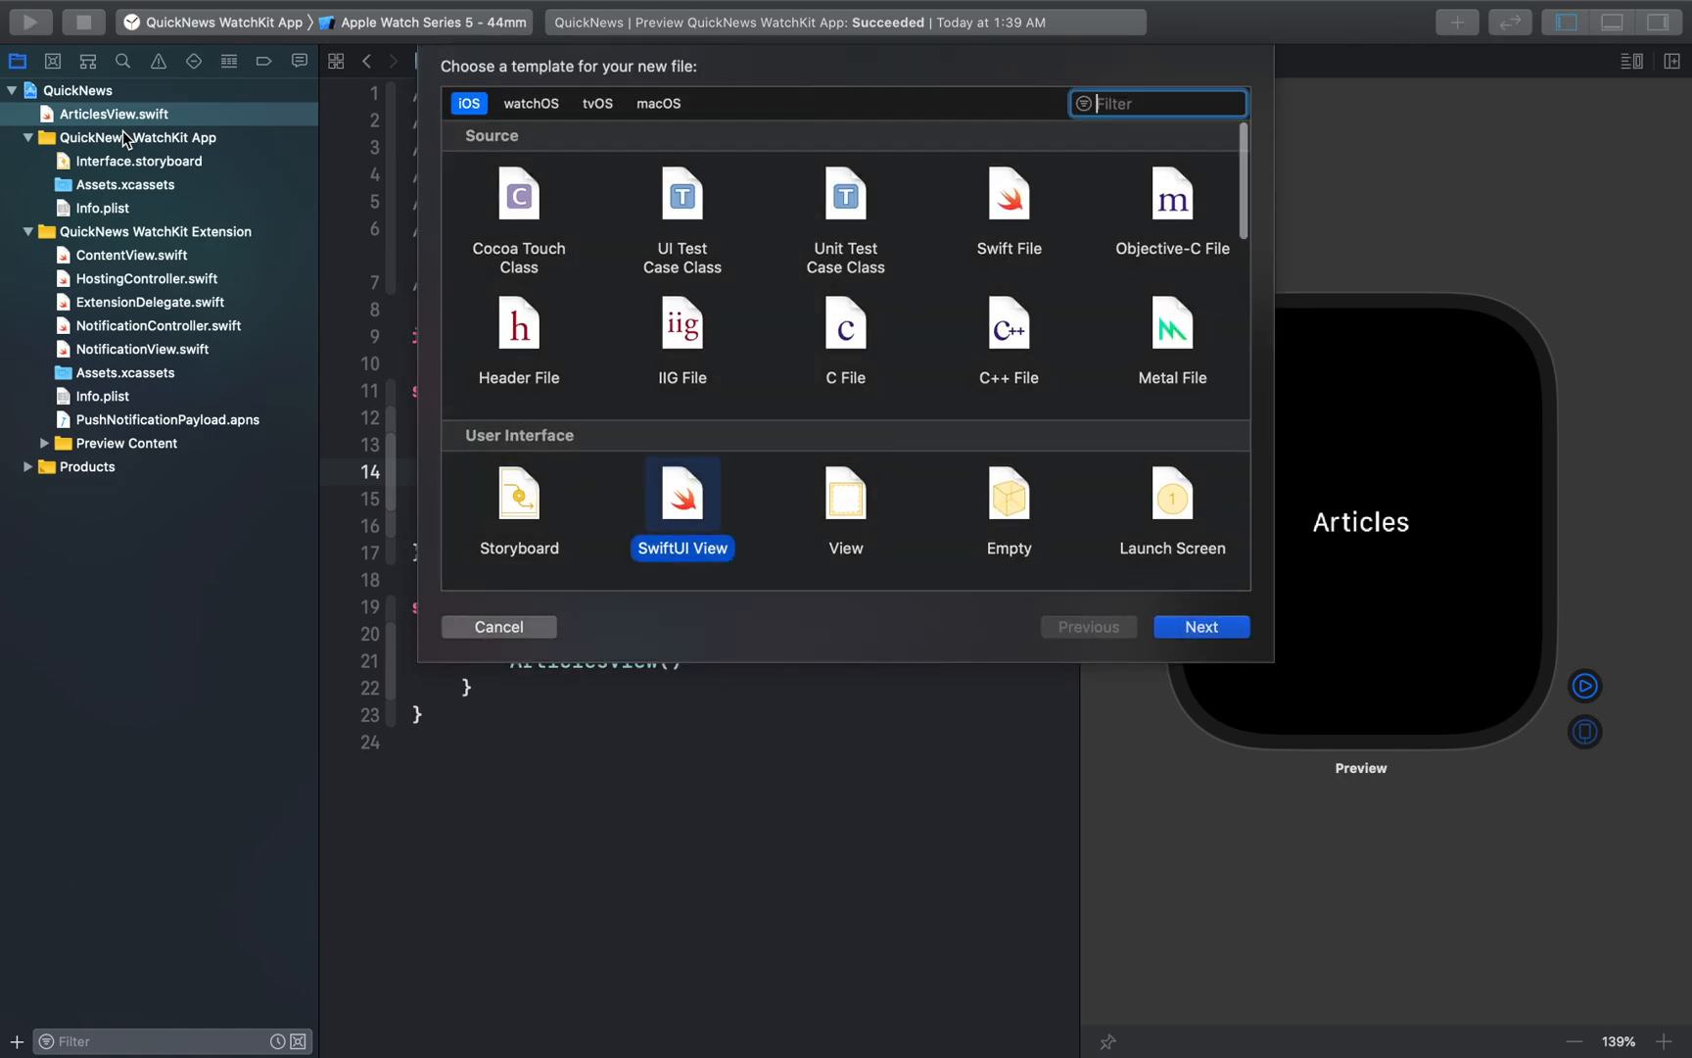
mouse_move(1004, 197)
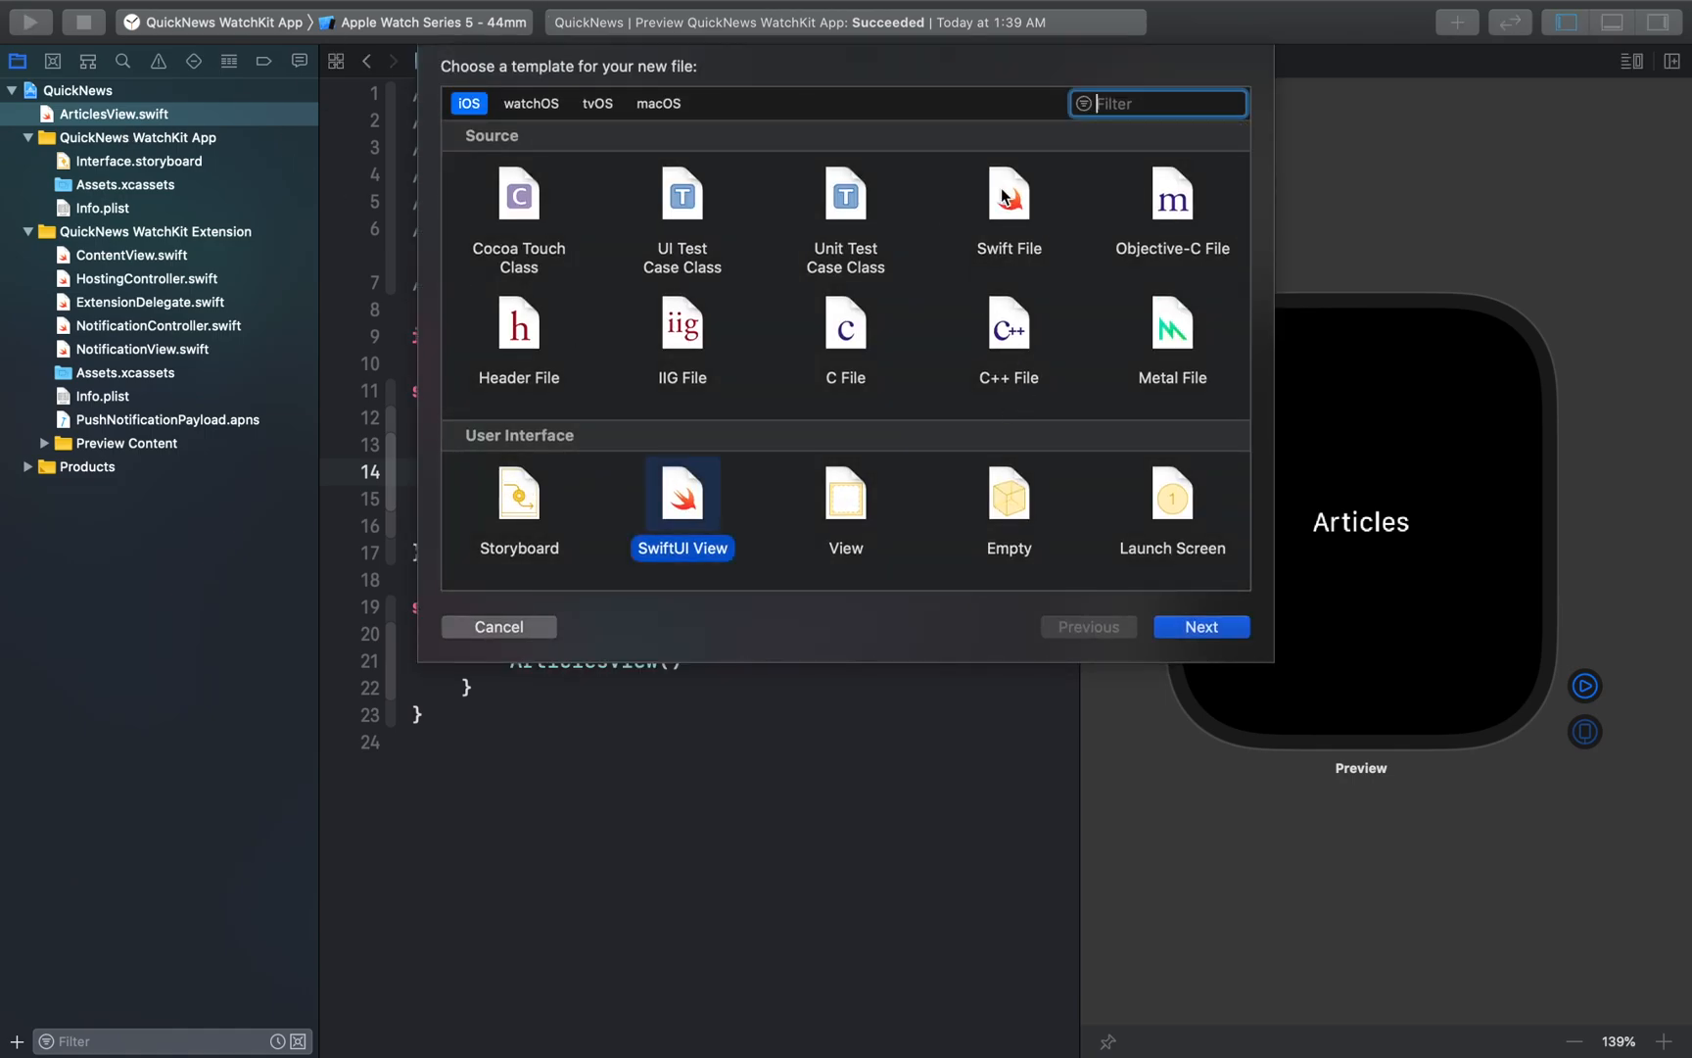
- Create a Swift file named Article in the QuickNews WatchKit Extension target
click(1008, 200)
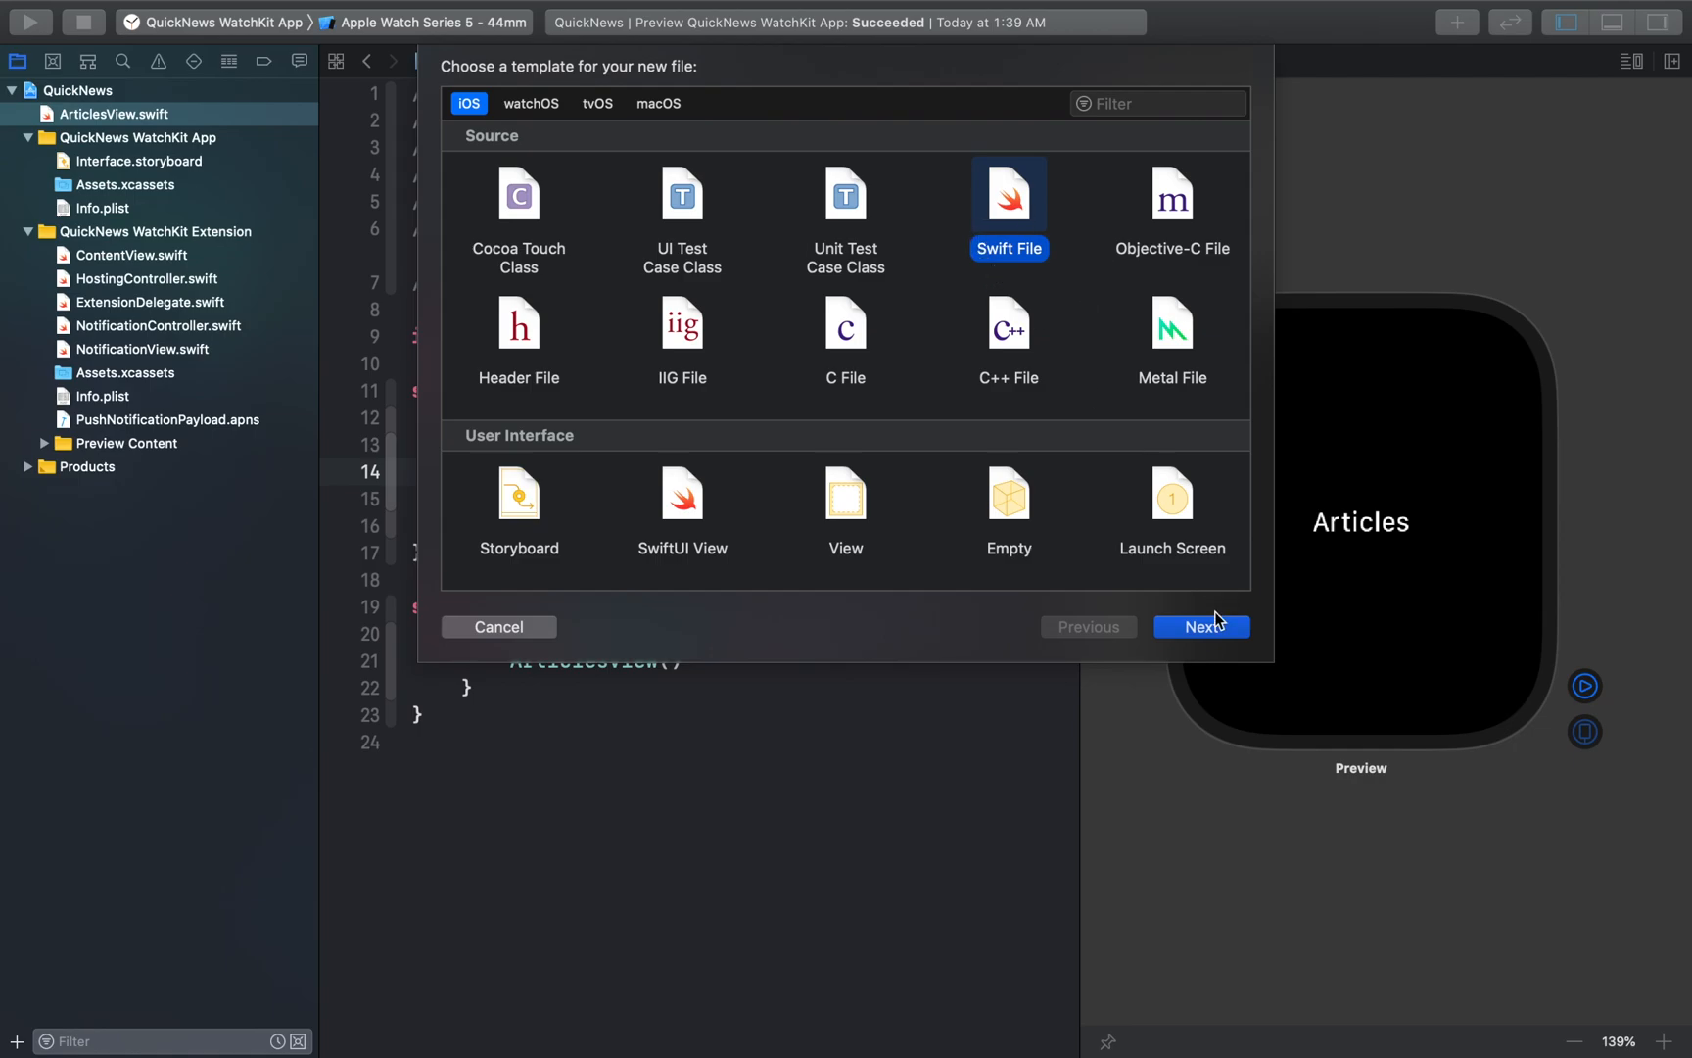
click(1199, 626)
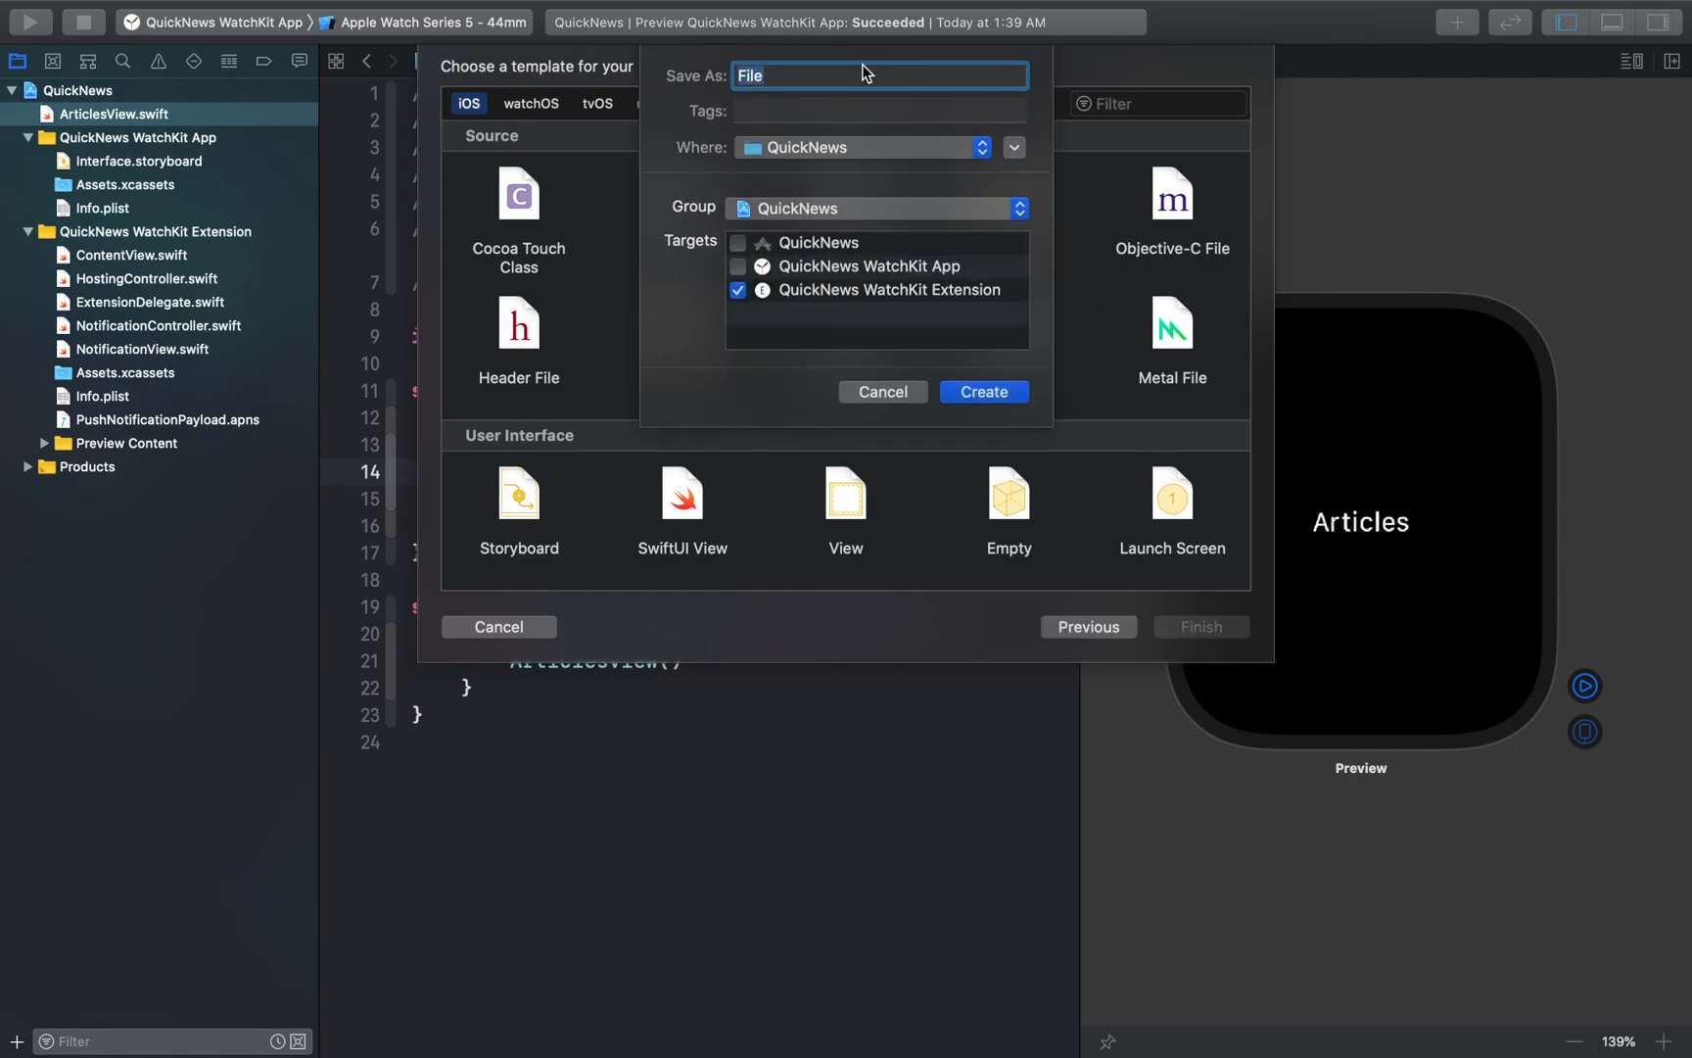
text(Art)
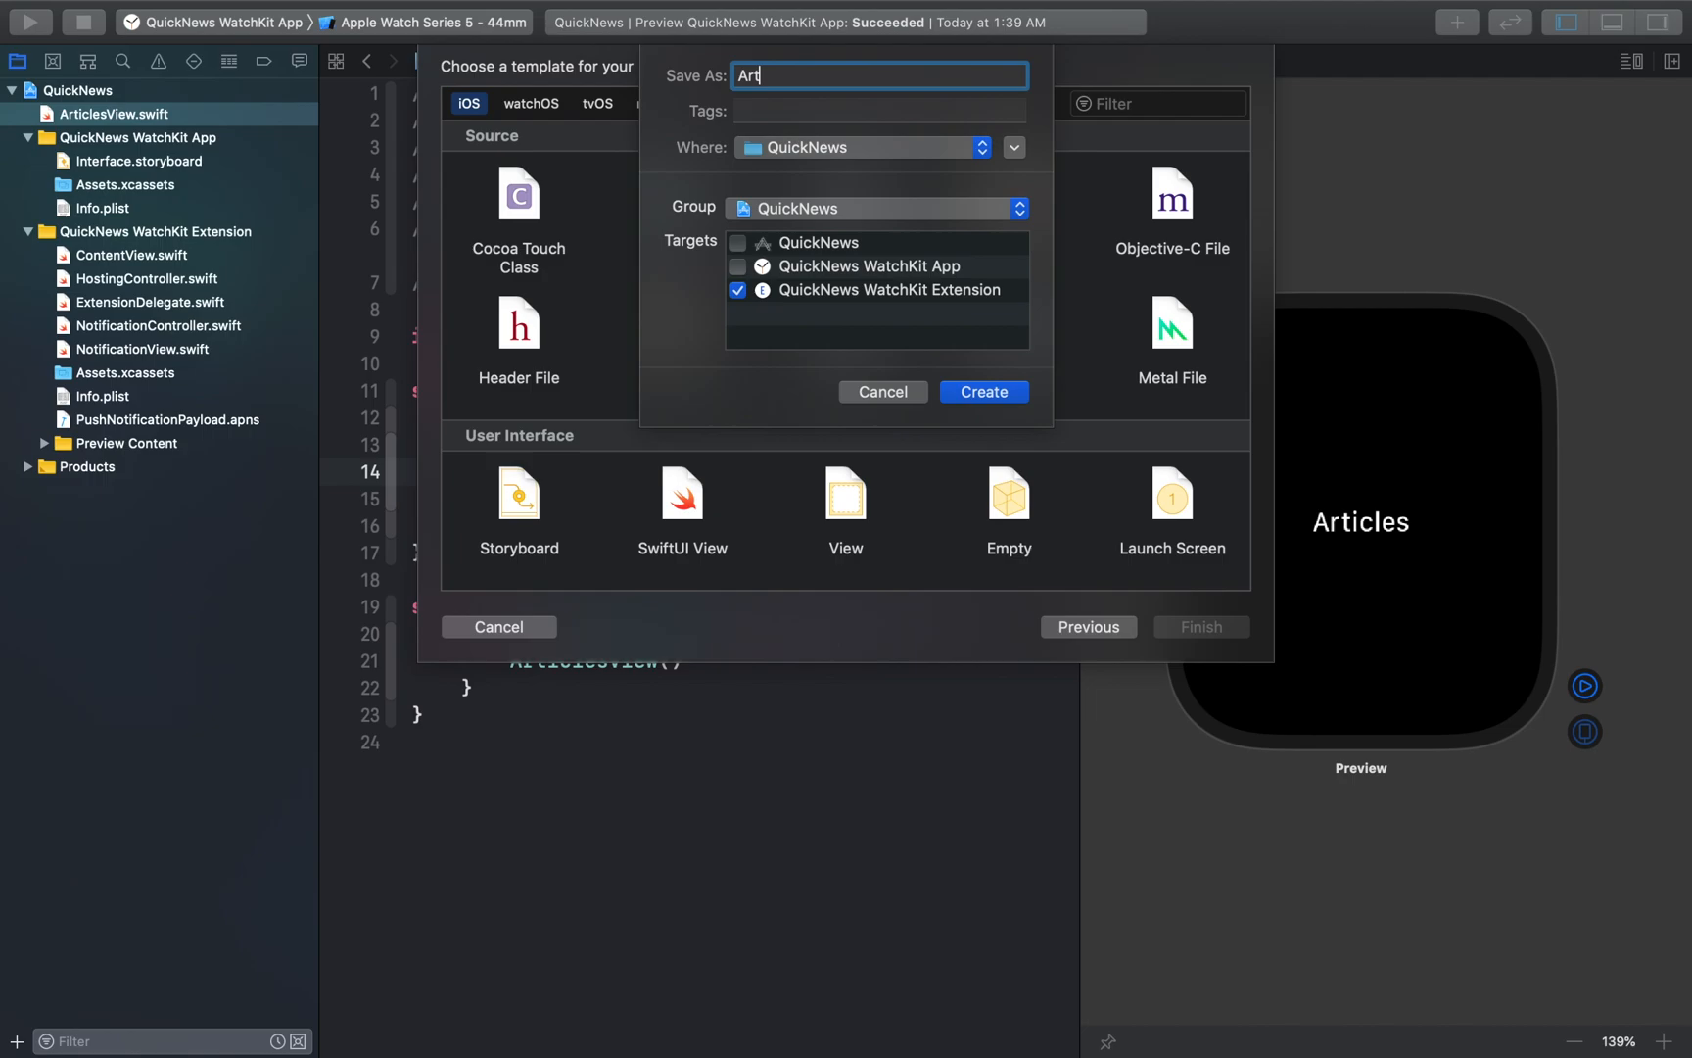
text(icle)
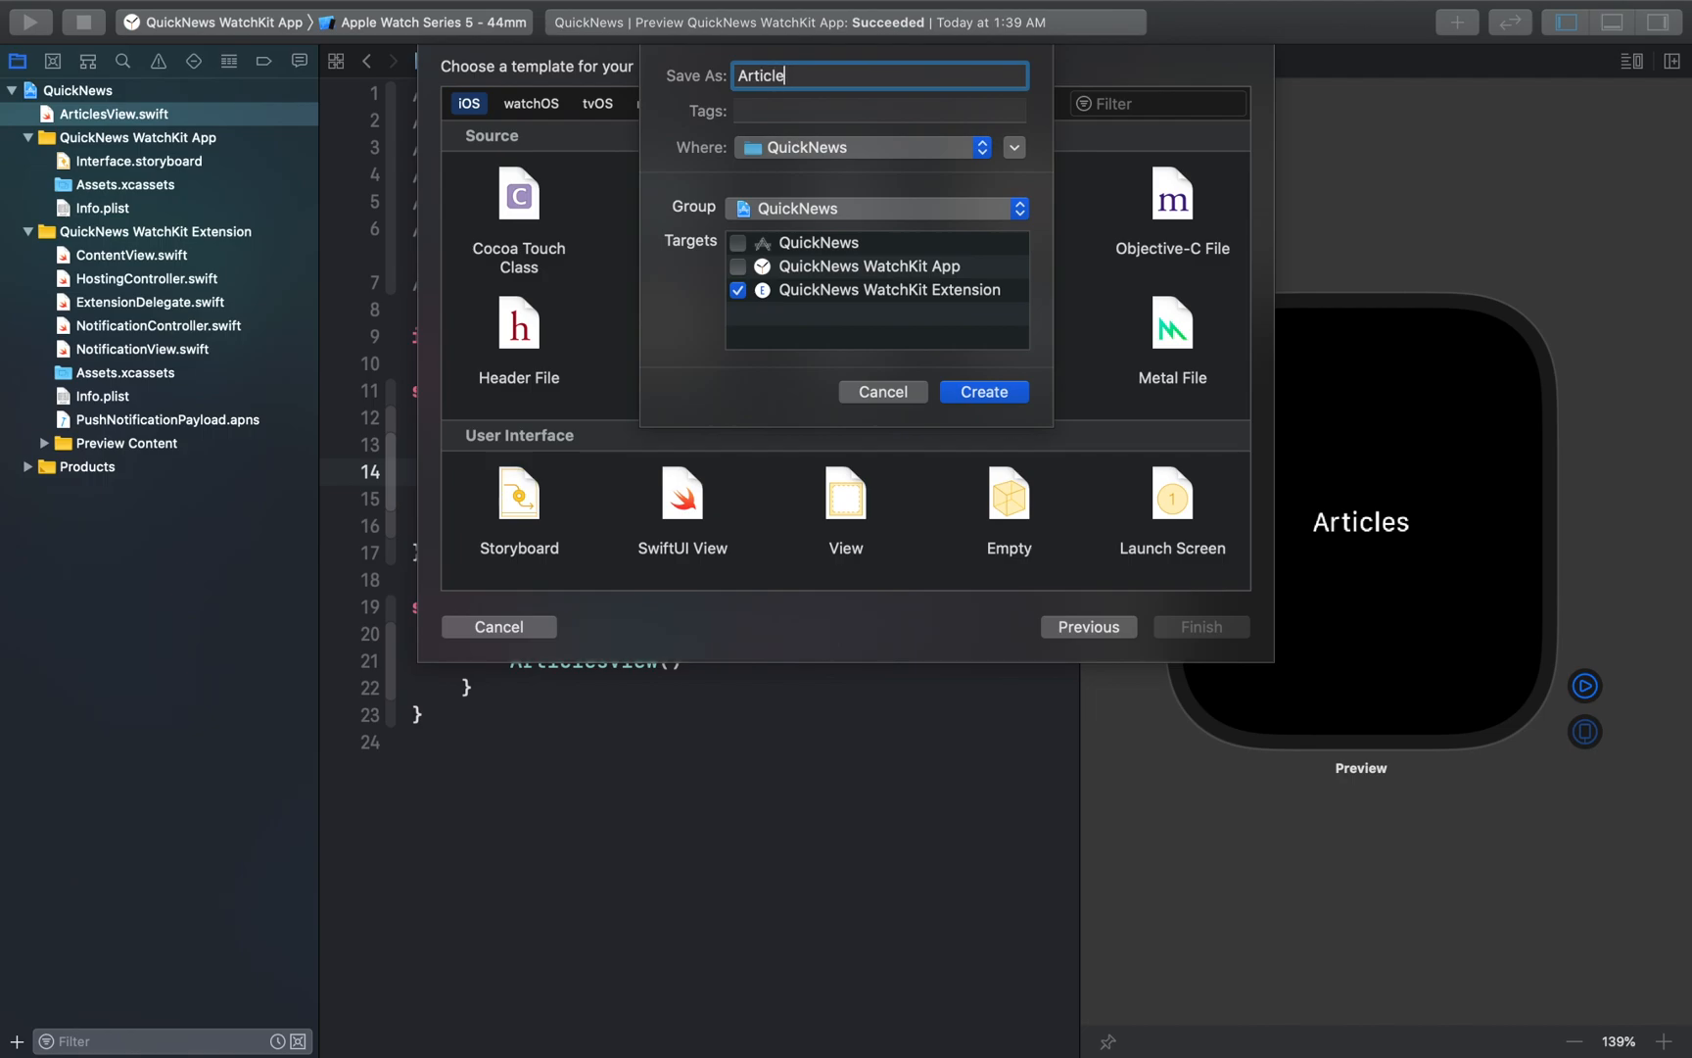
mouse_move(826, 149)
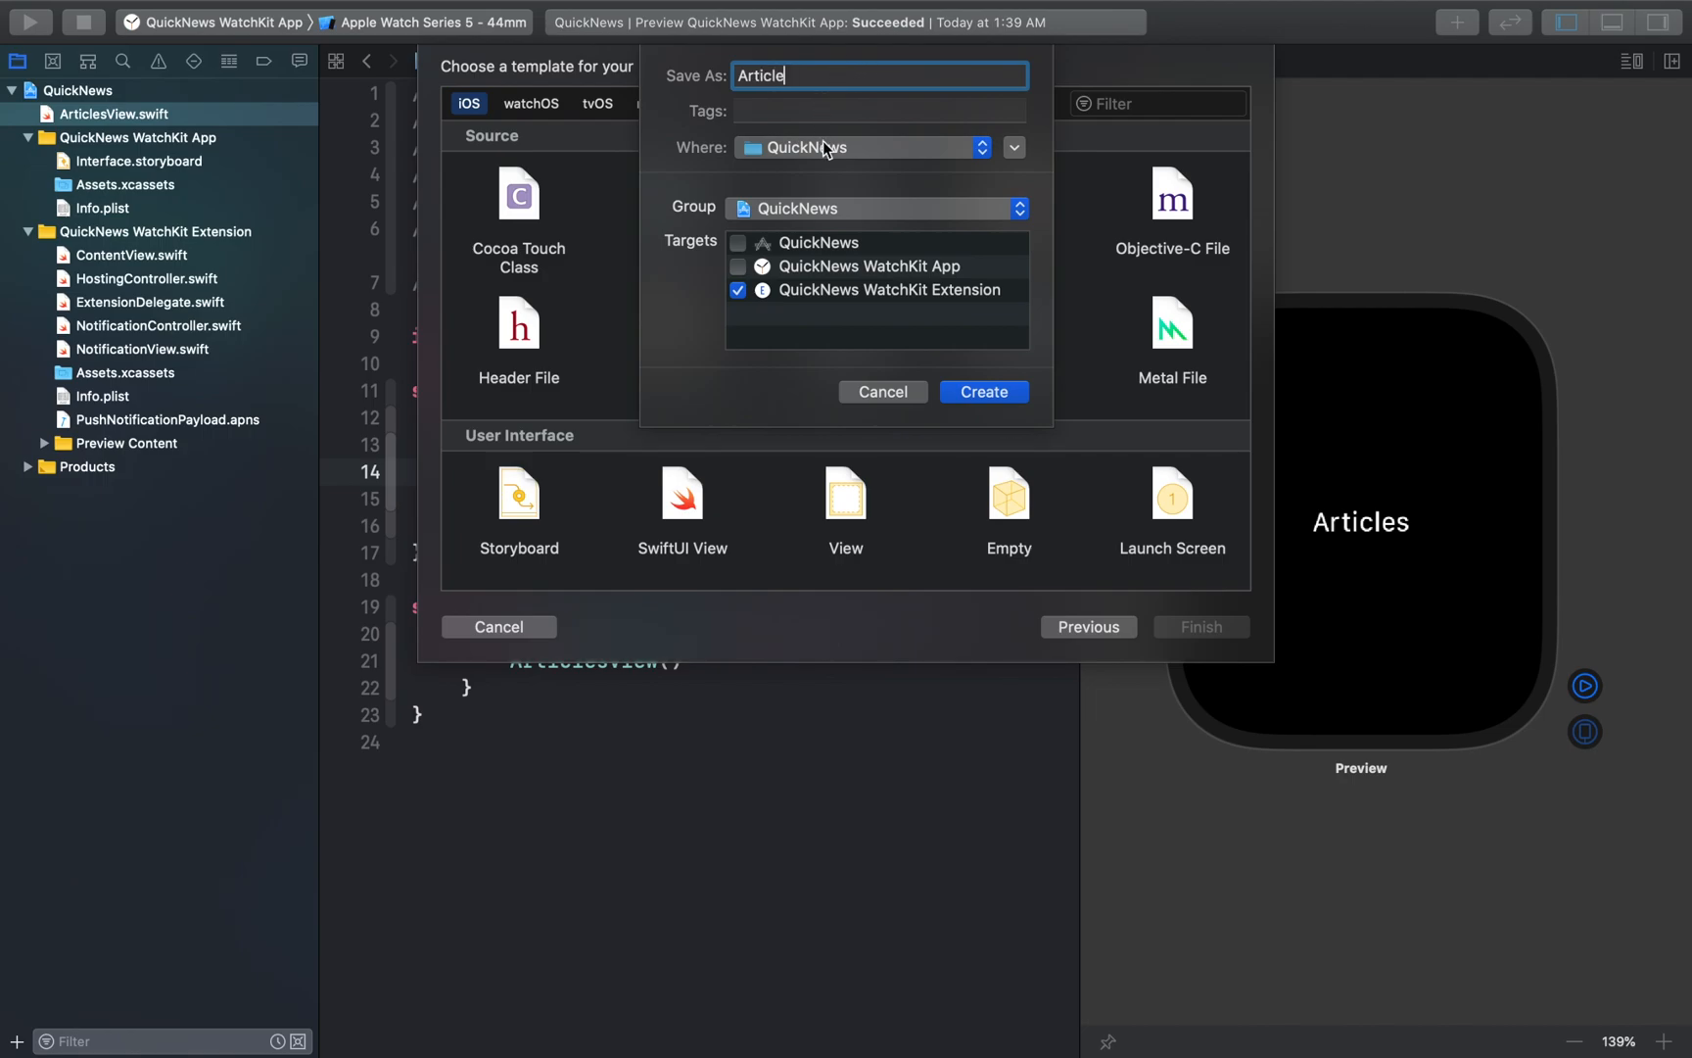
click(982, 390)
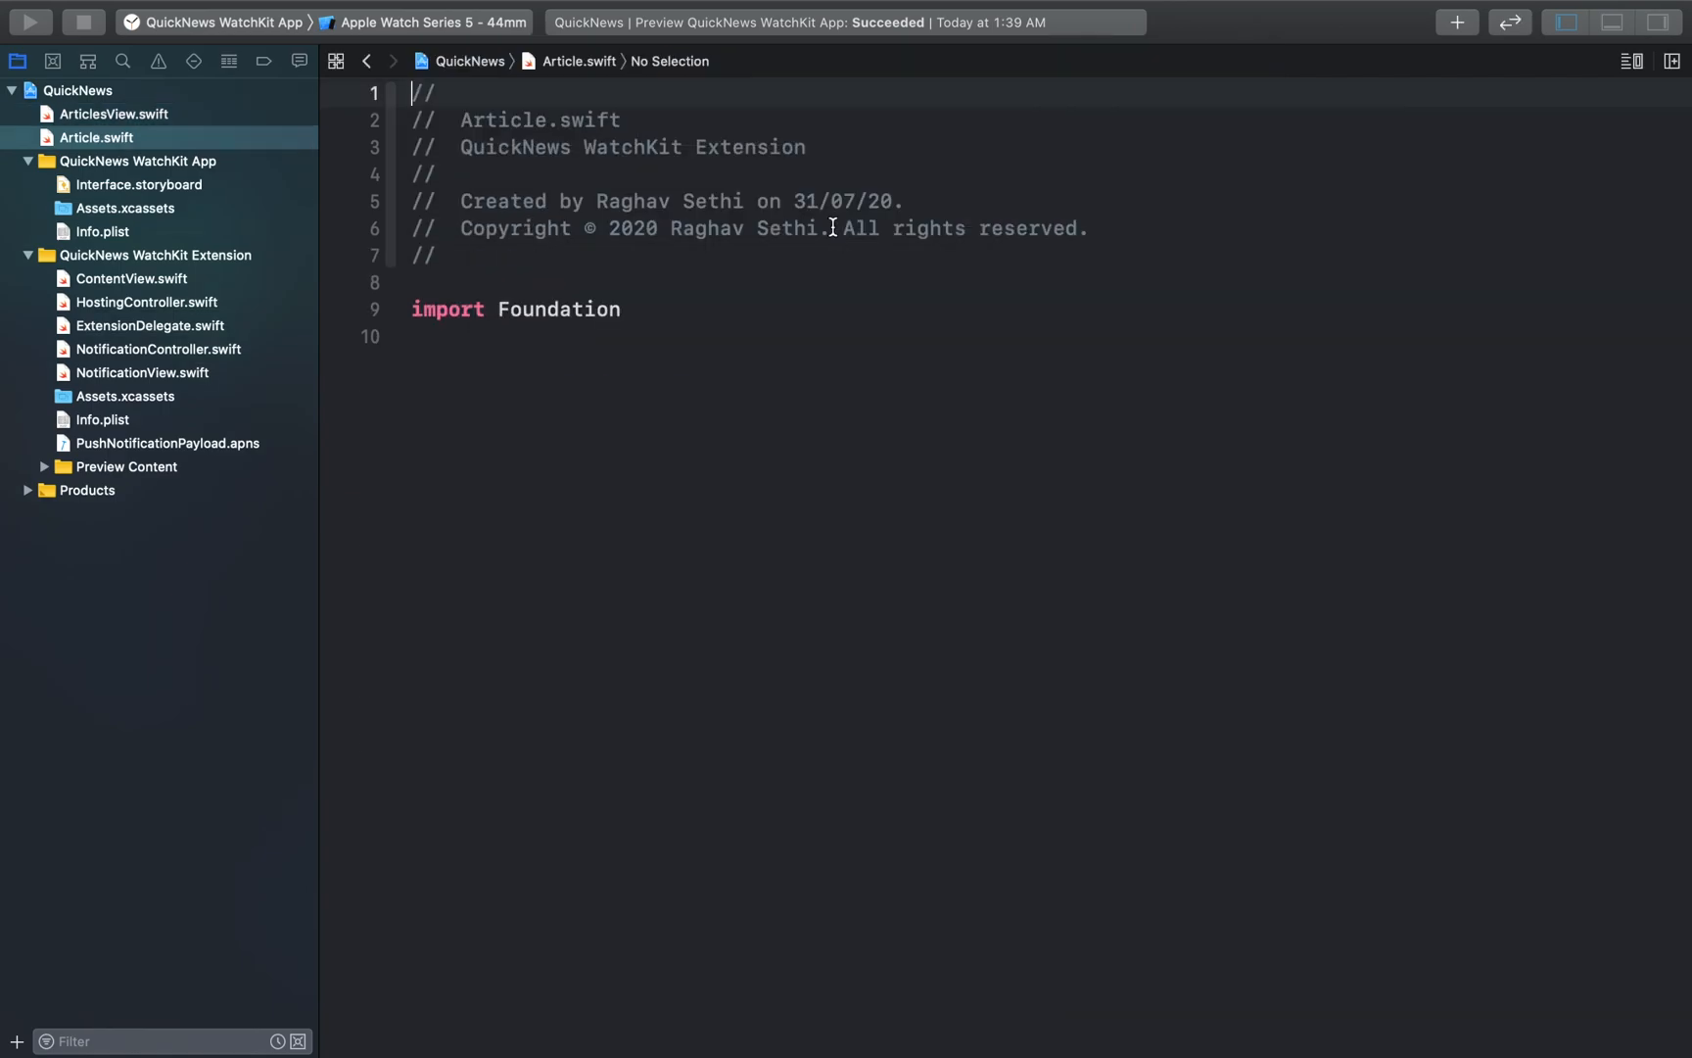
- Declare the Hashable, Identifiable Article struct with its eight String properties
text(str)
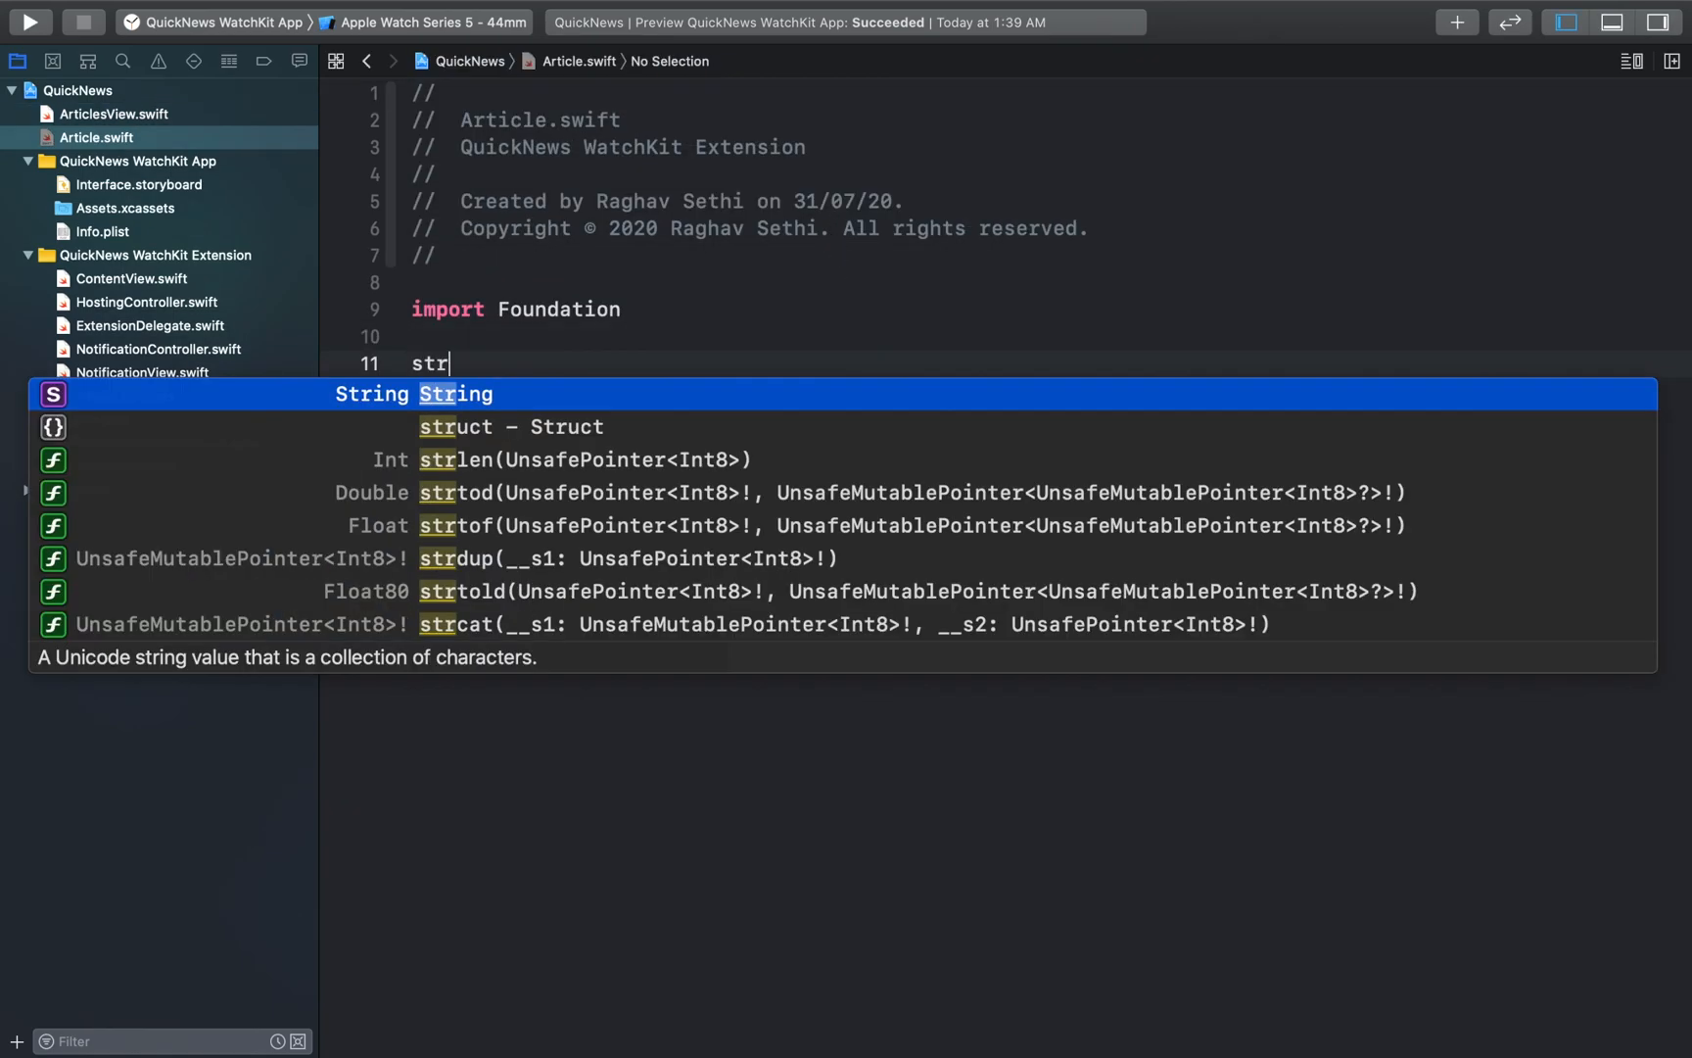
text(struct Article: Hashable, Identifiable {)
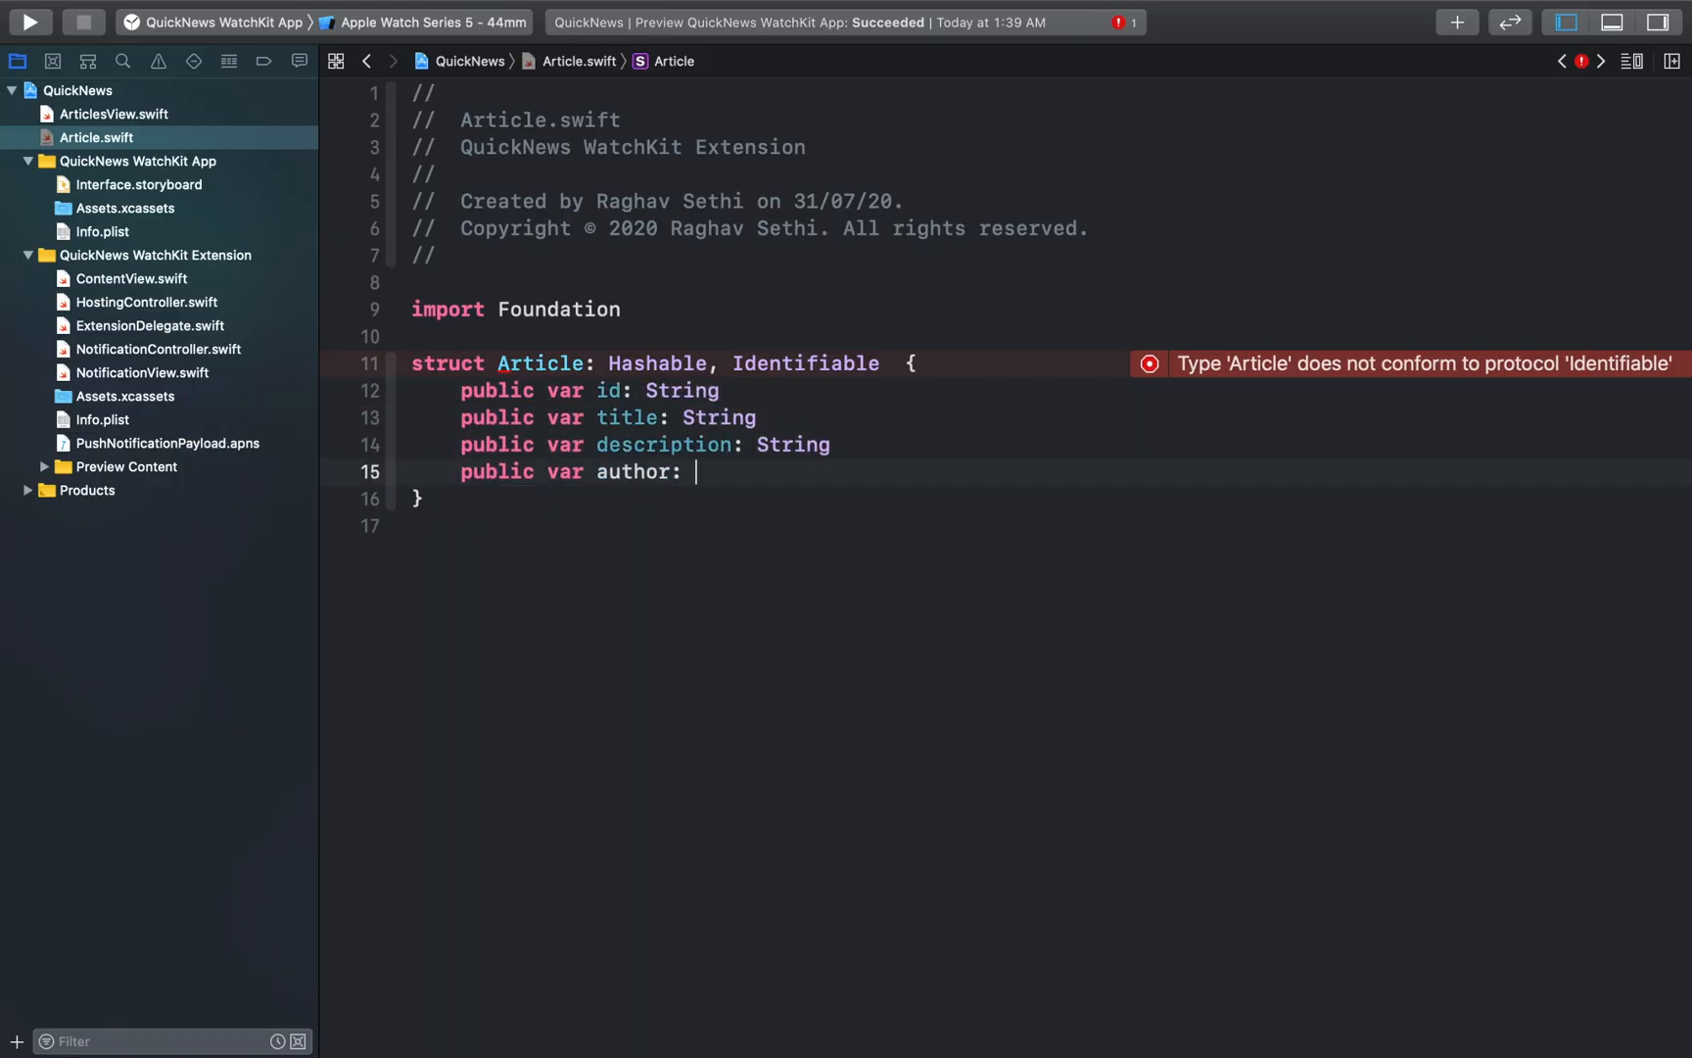
text(String)
text(public var)
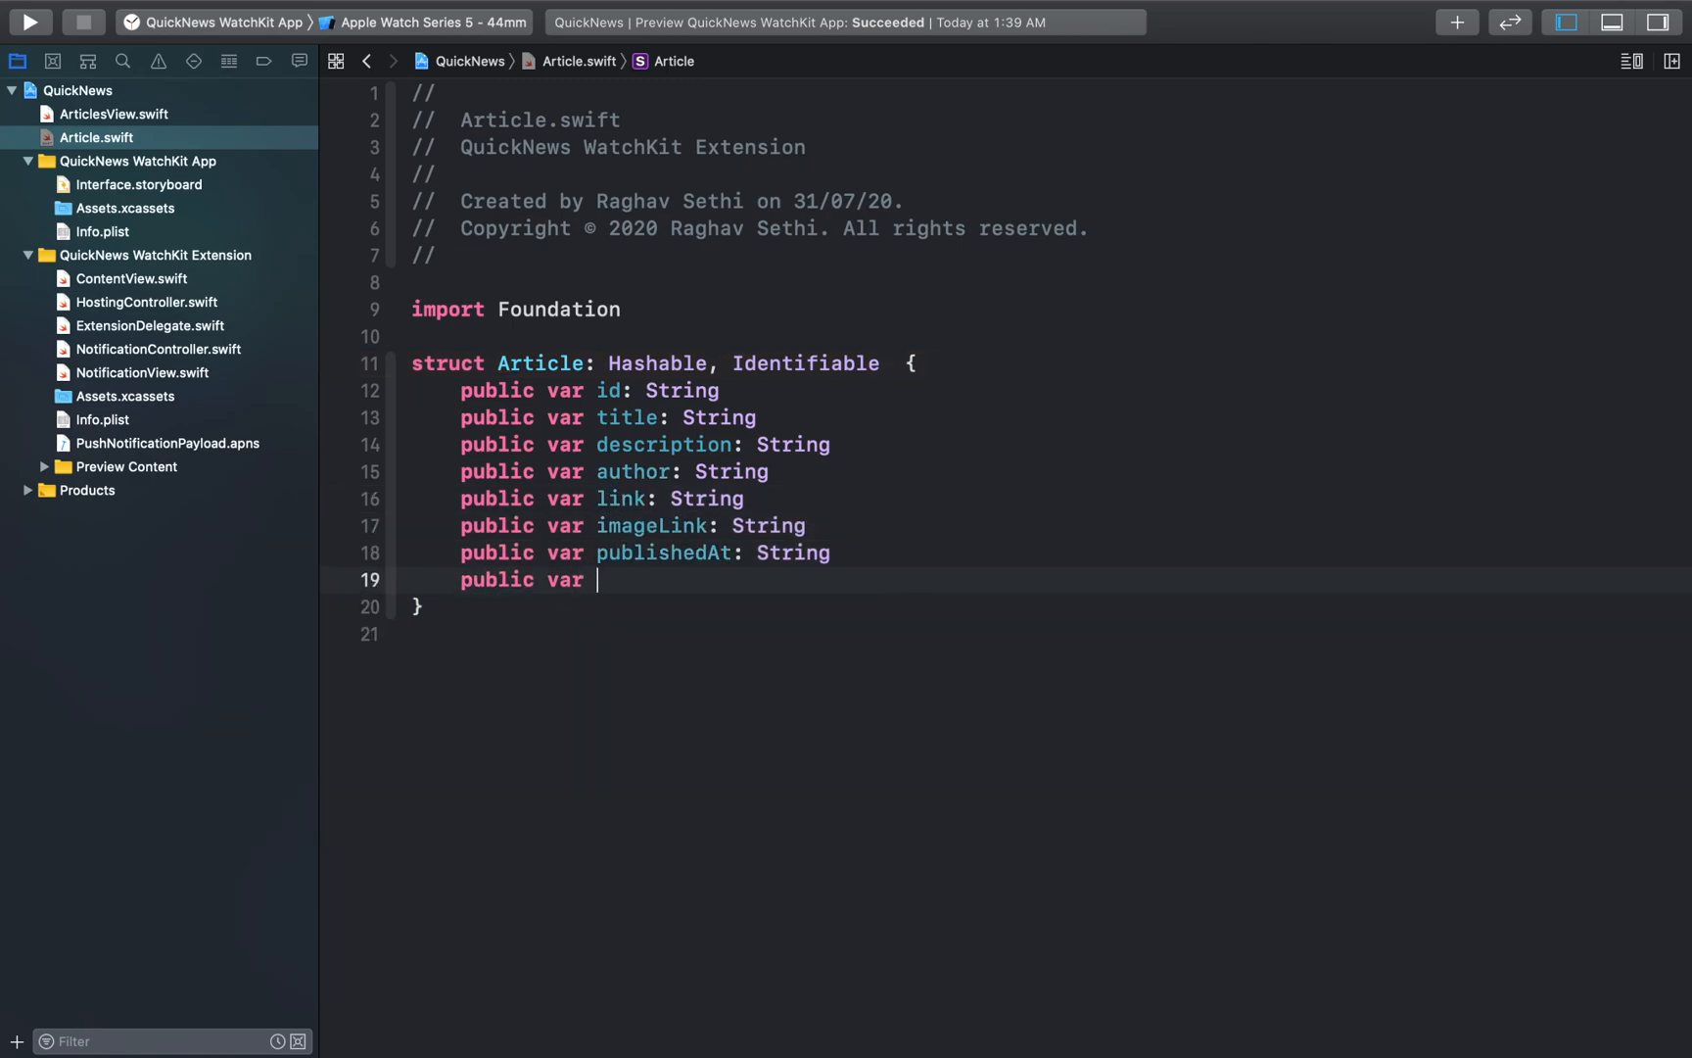
text(content: String)
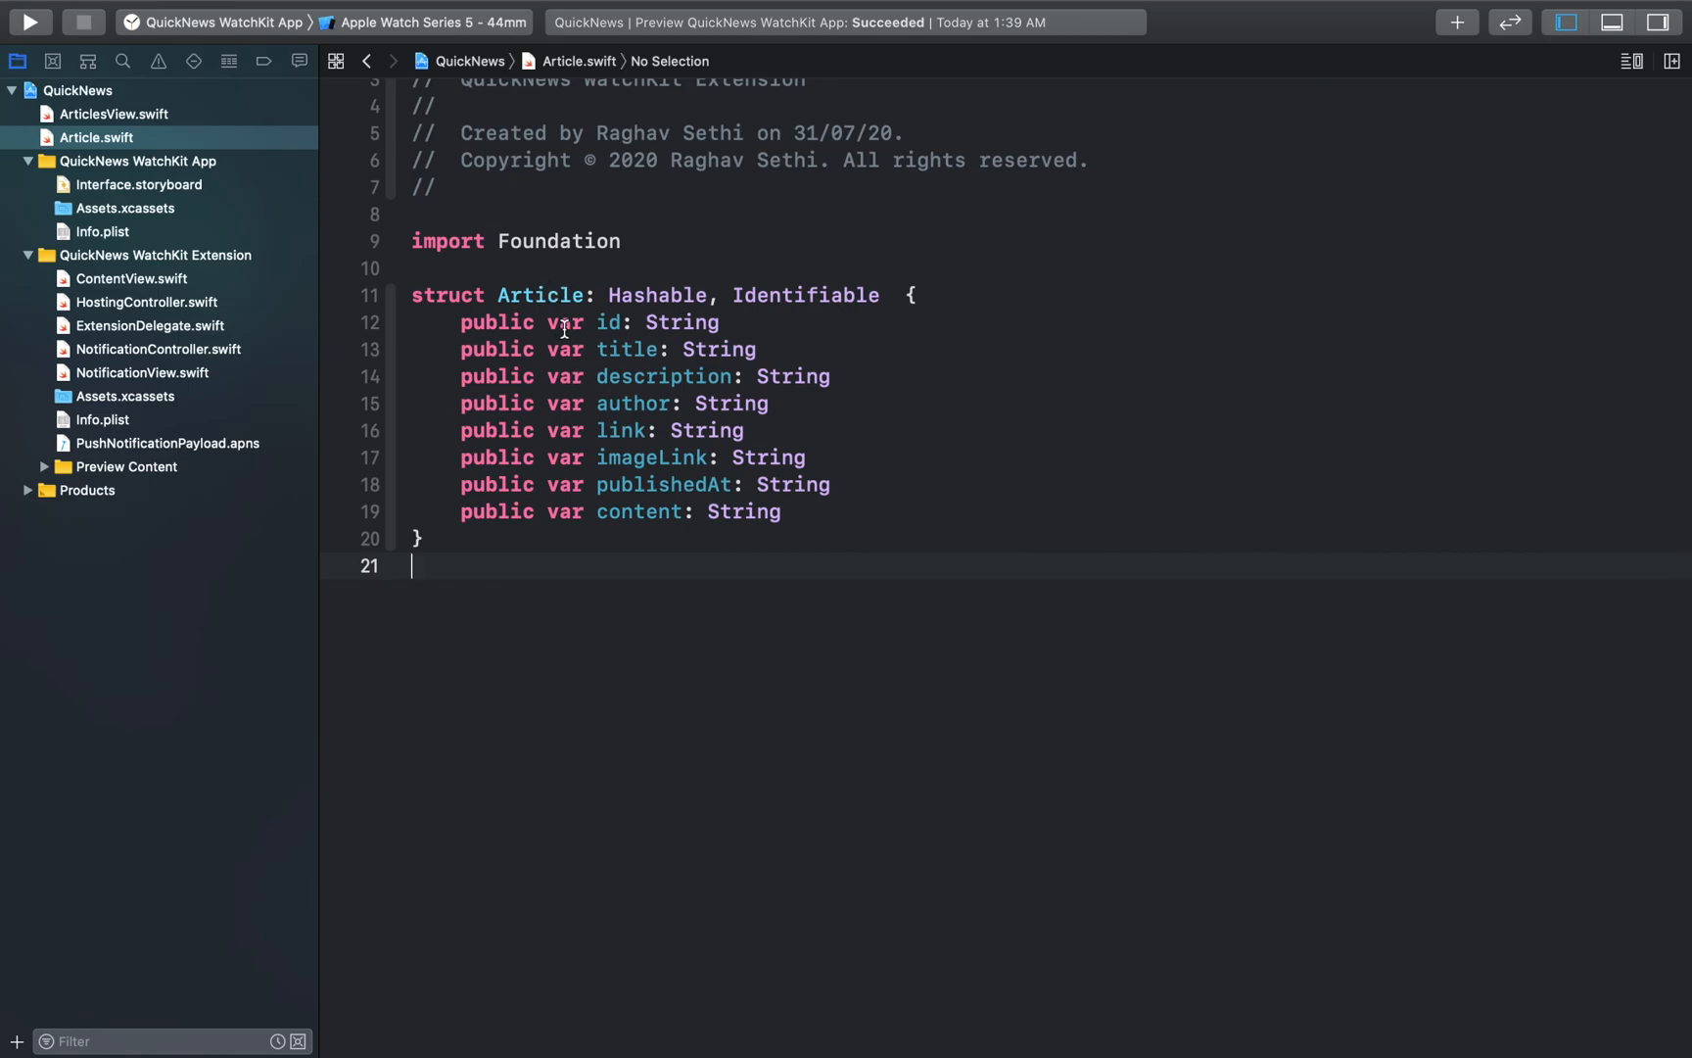
double_click(565, 321)
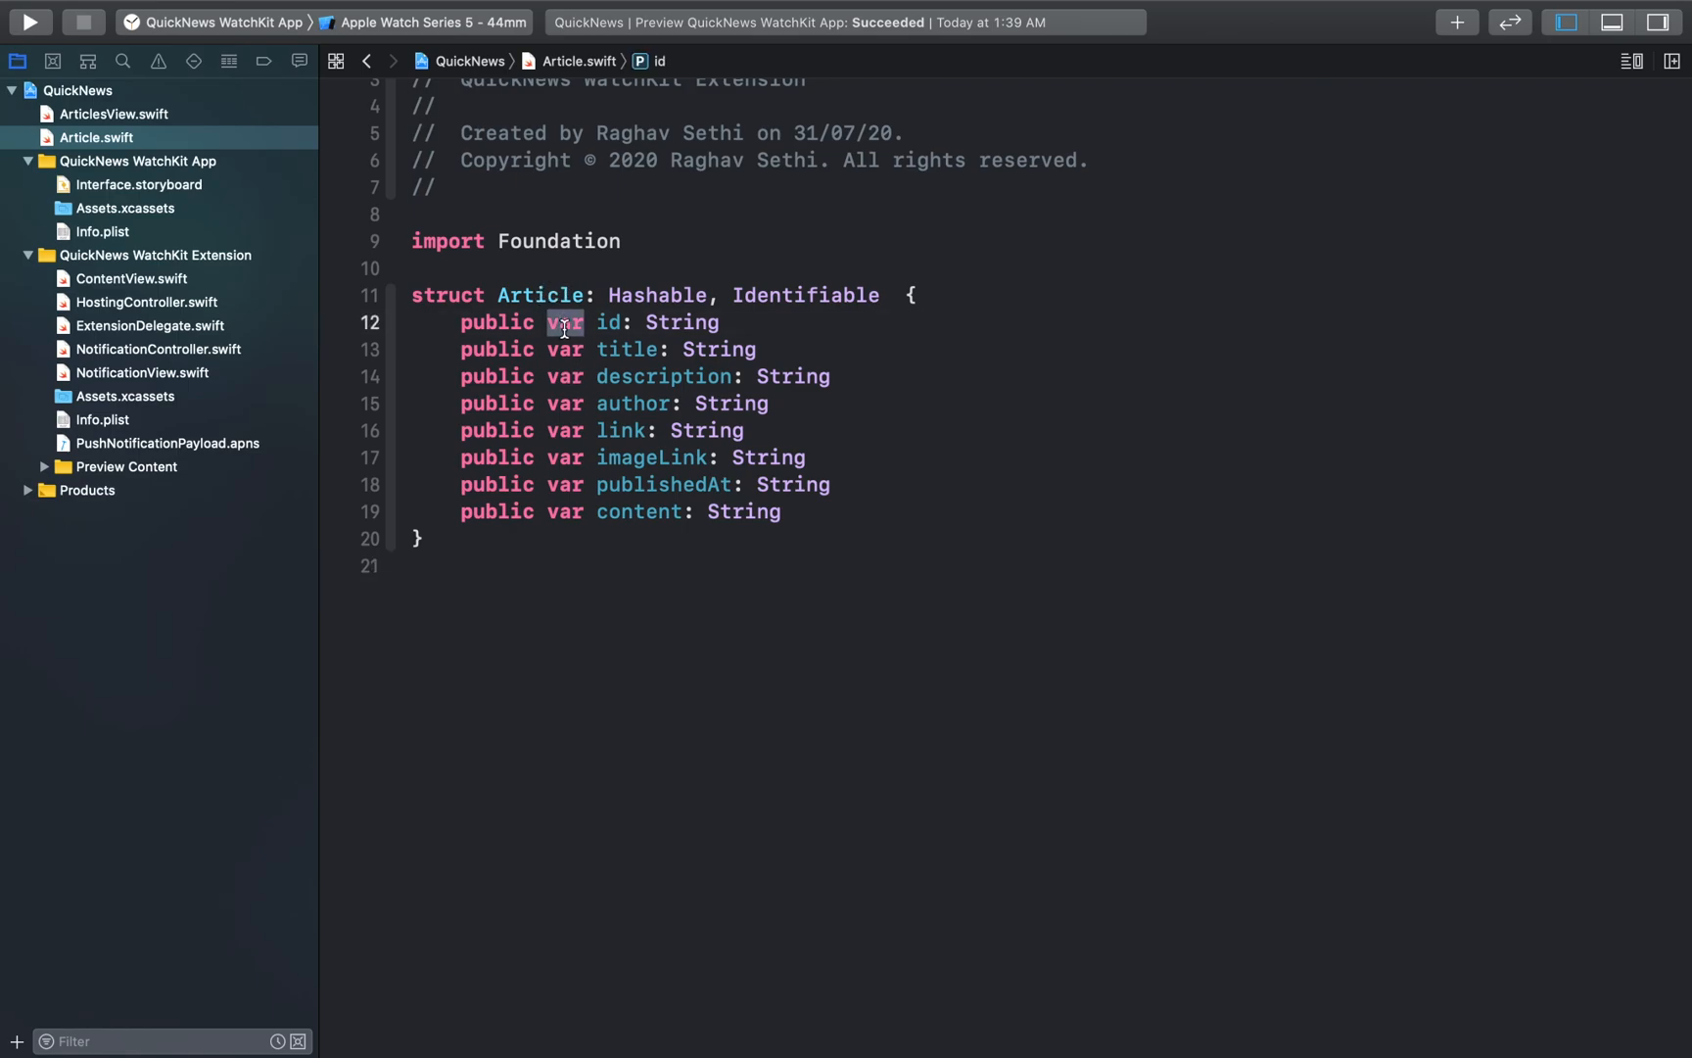
double_click(626, 348)
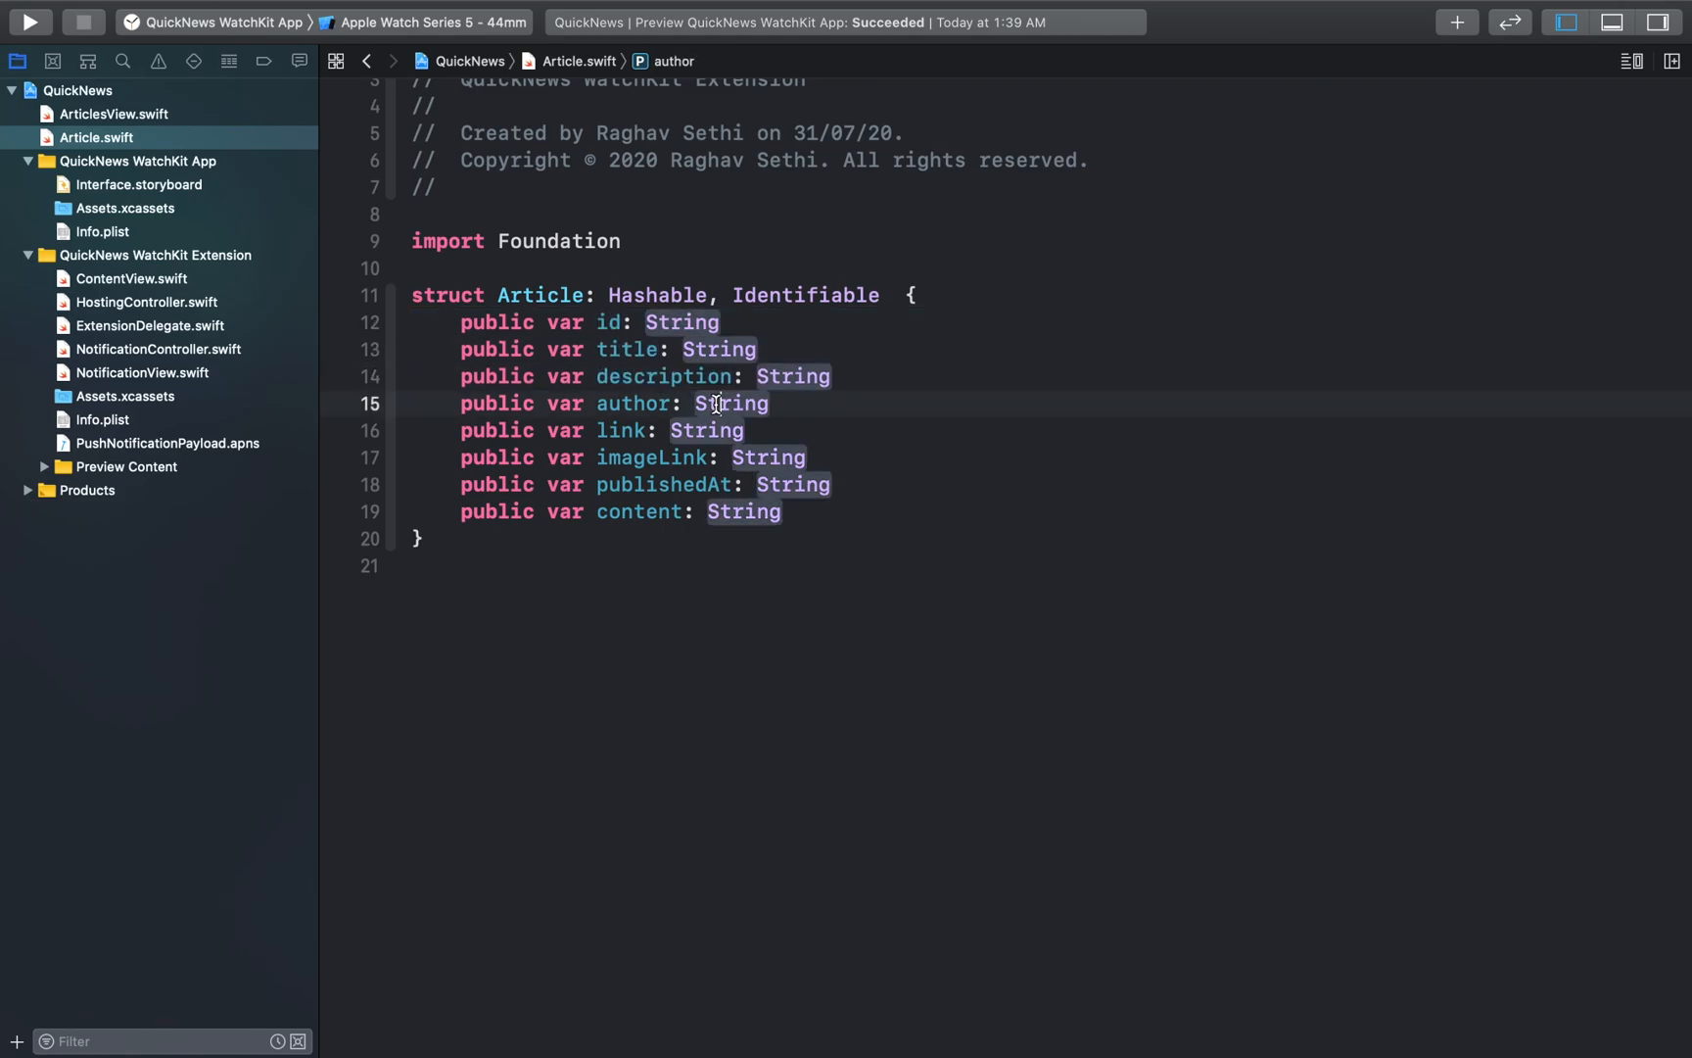
- Add an initializer that assigns every property and sets id to UUID().uuidString
click(707, 430)
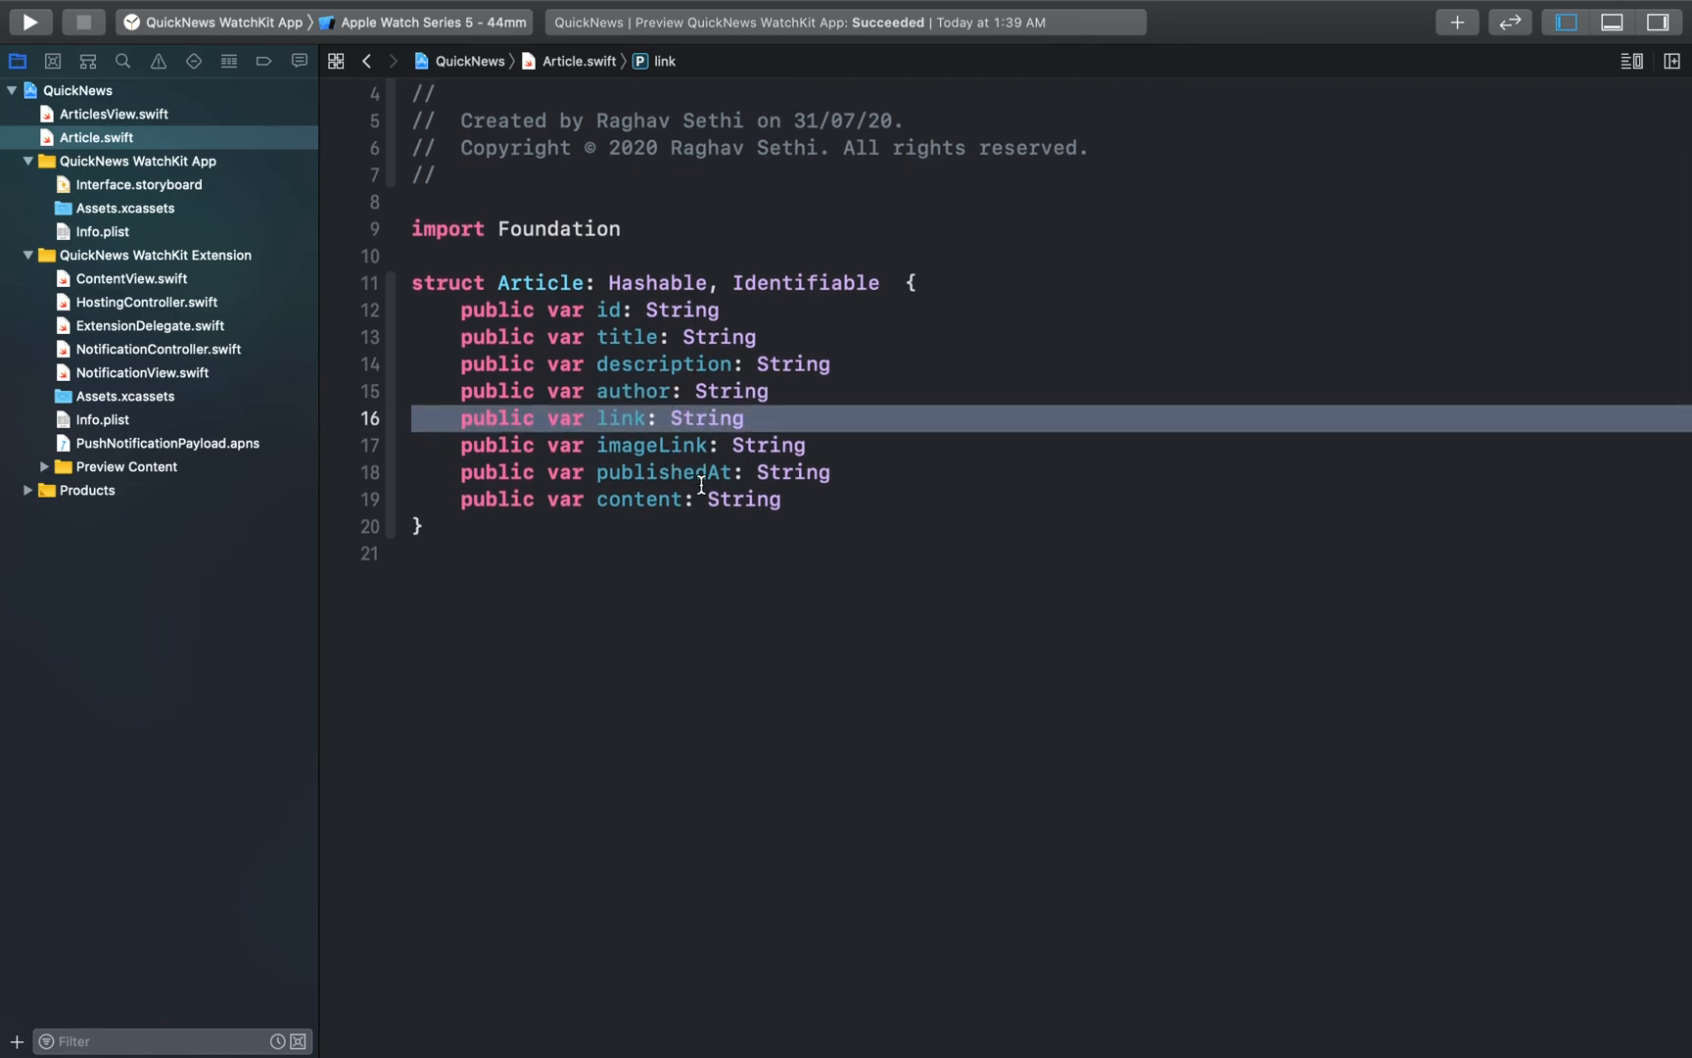
click(763, 472)
text(init(title: String, description: String, ) {)
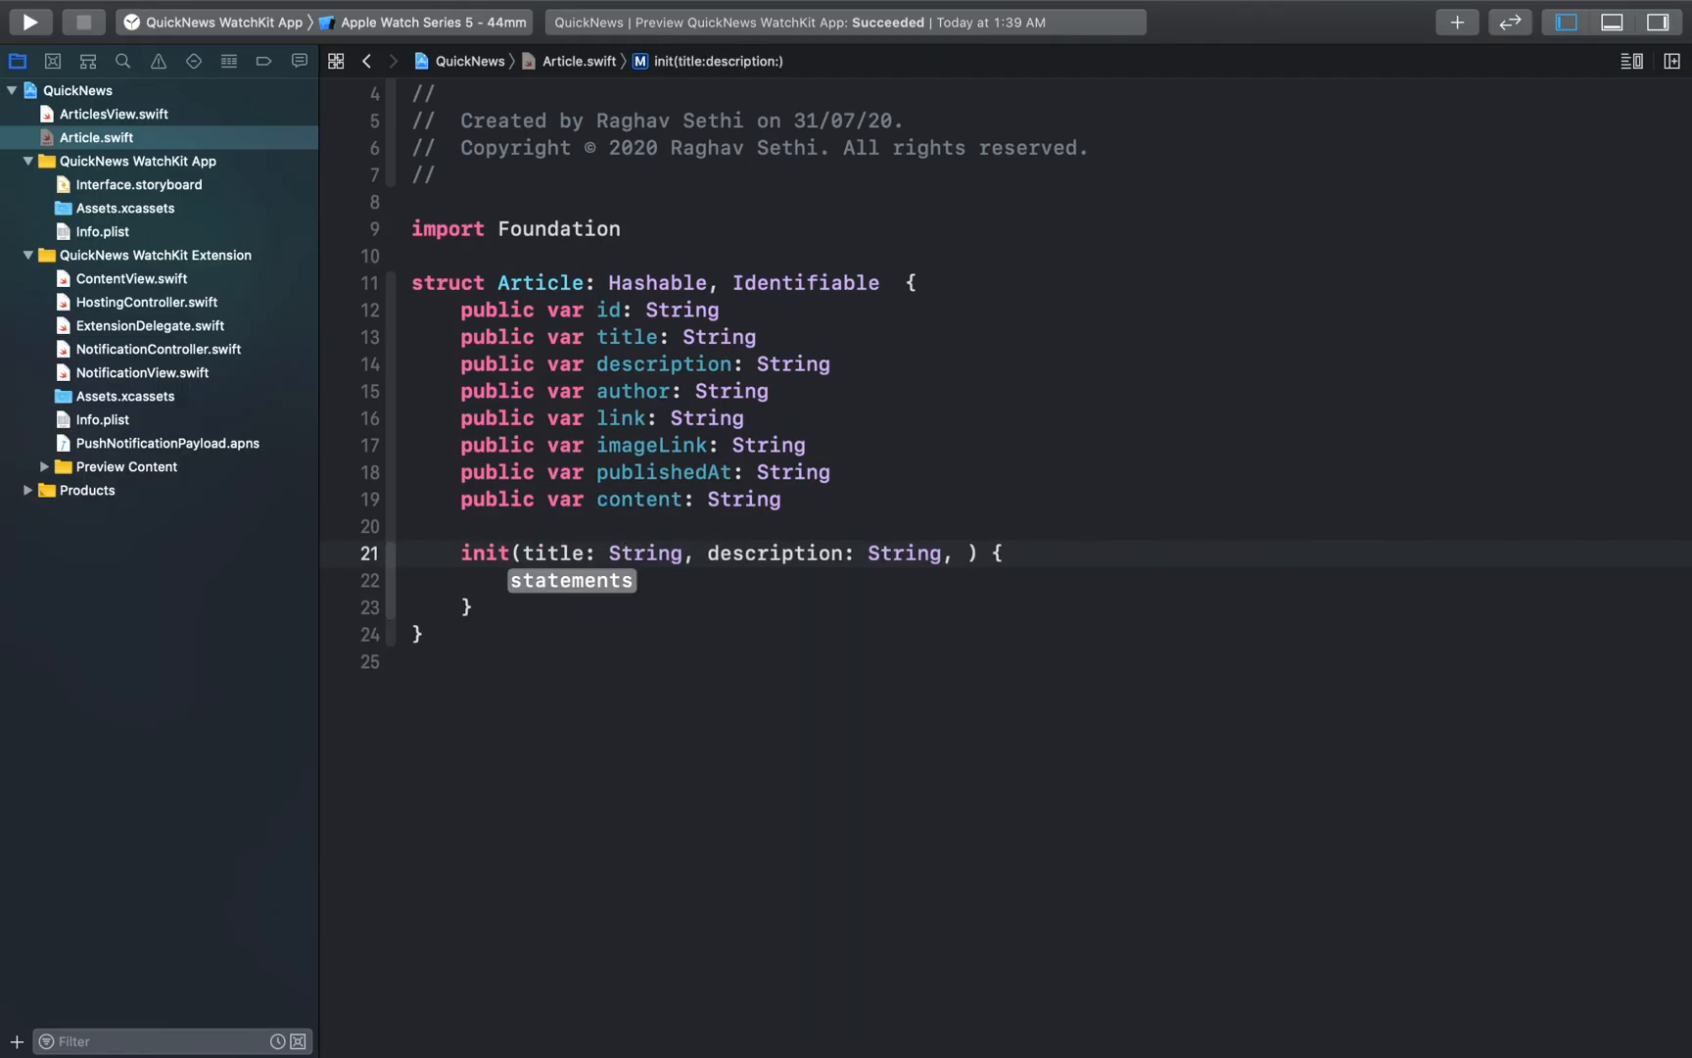
text(author: String, link: String, imageLink: String, publishedAt: String, content: String)
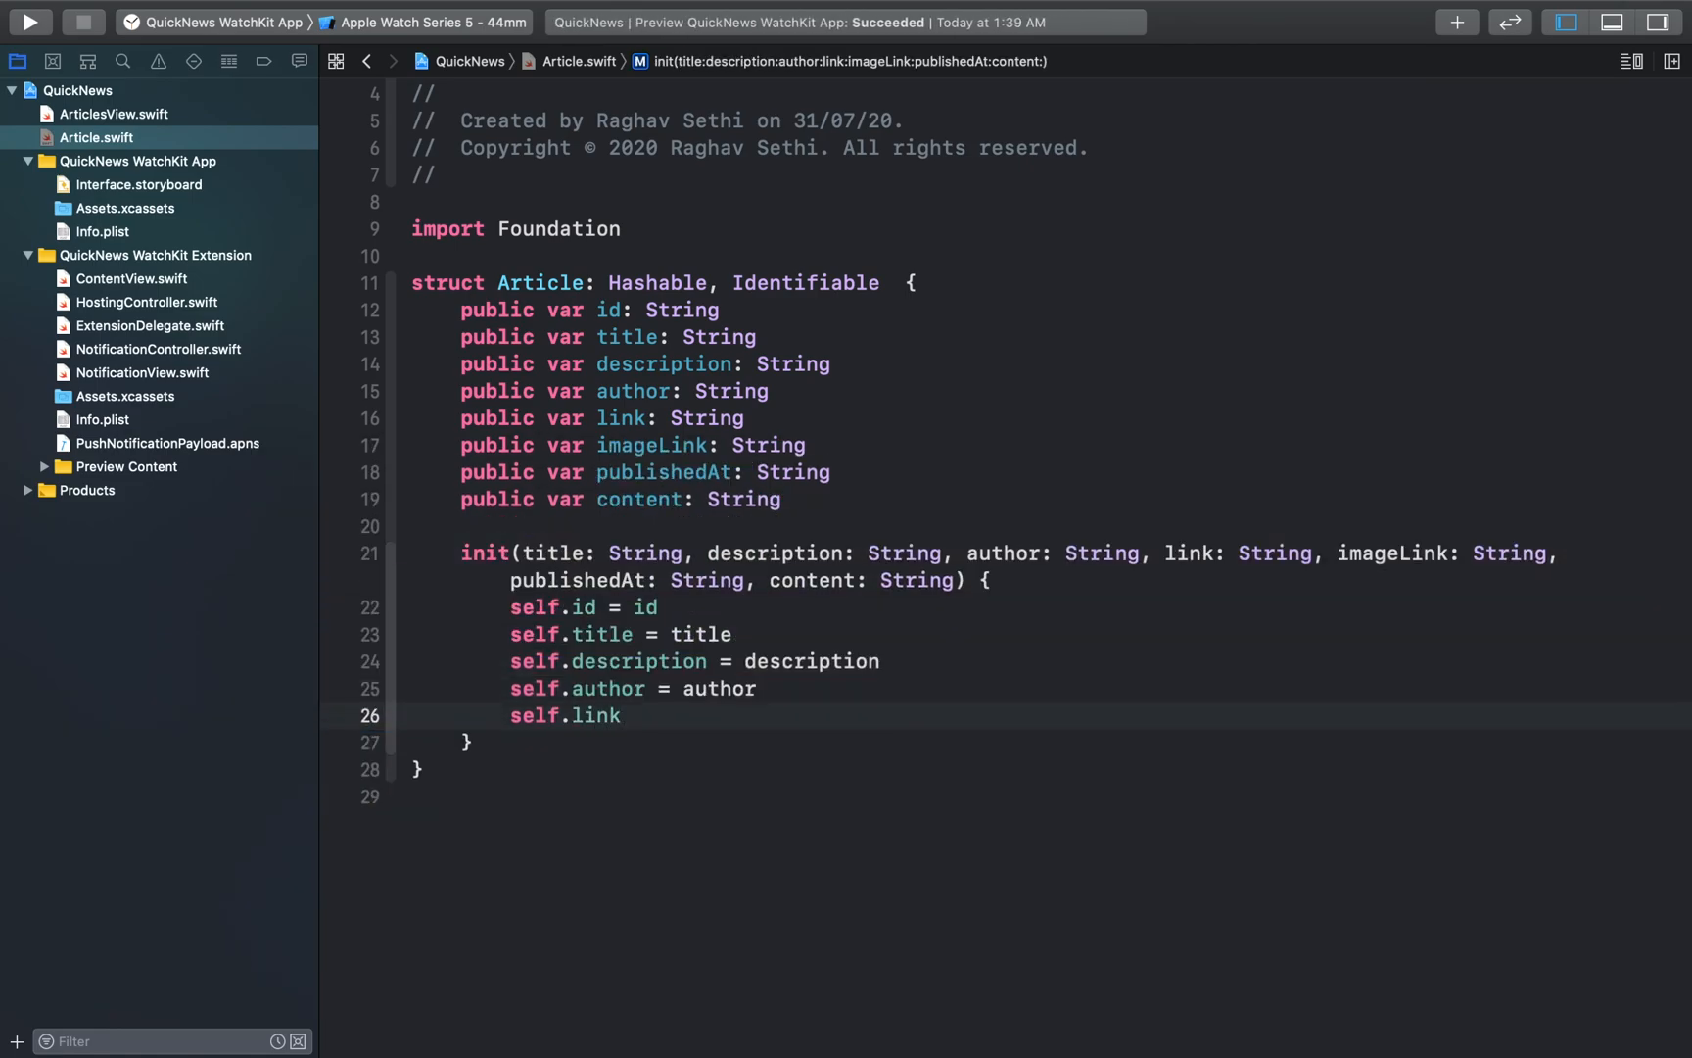
text(= link)
click(1037, 607)
text(UUID))
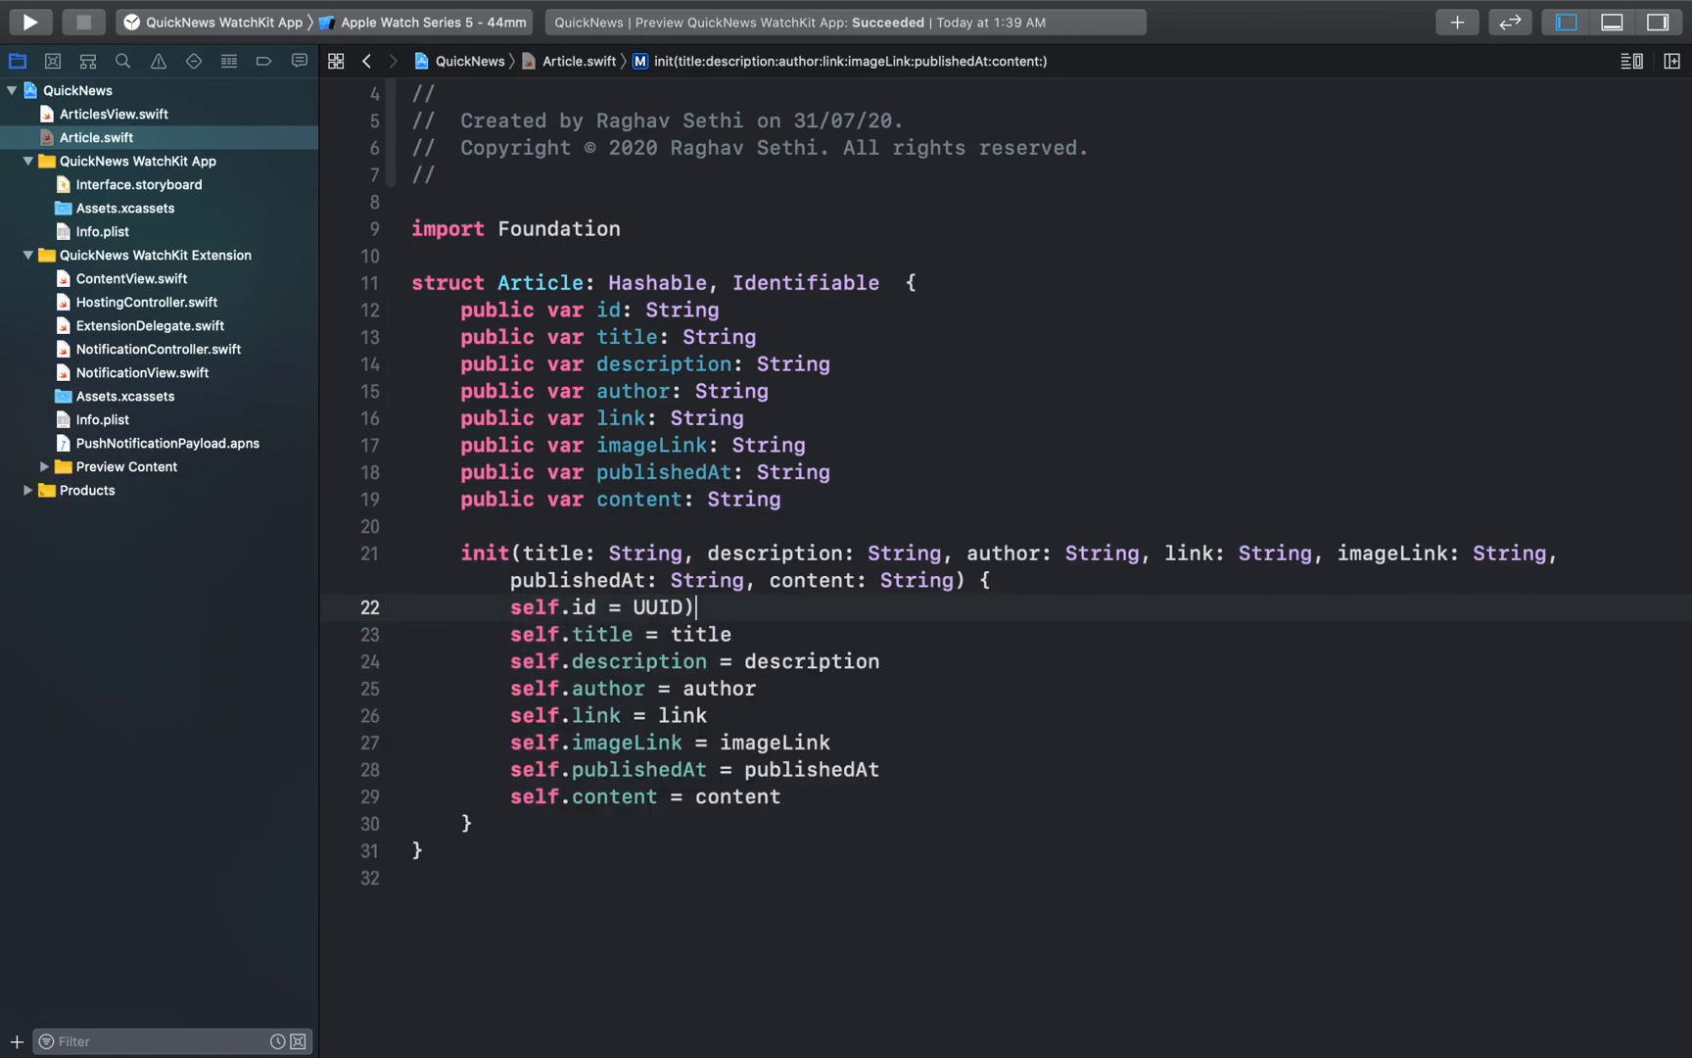
text(.uuidString)
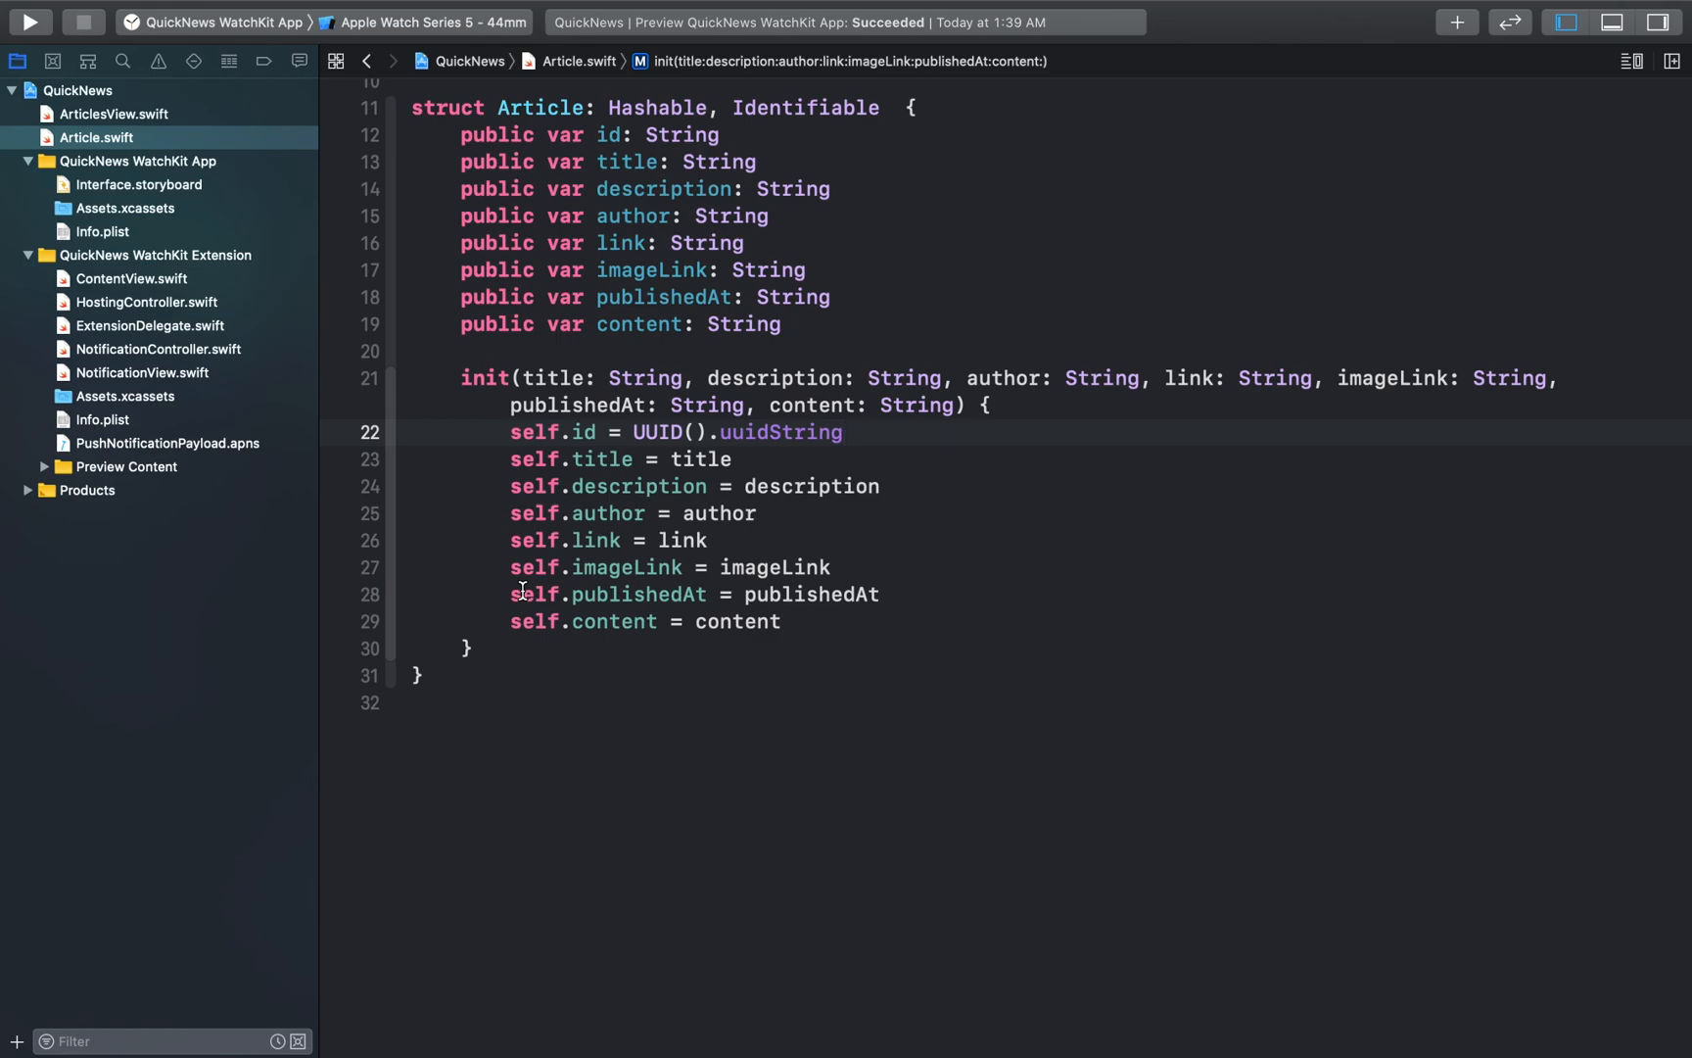
click(845, 432)
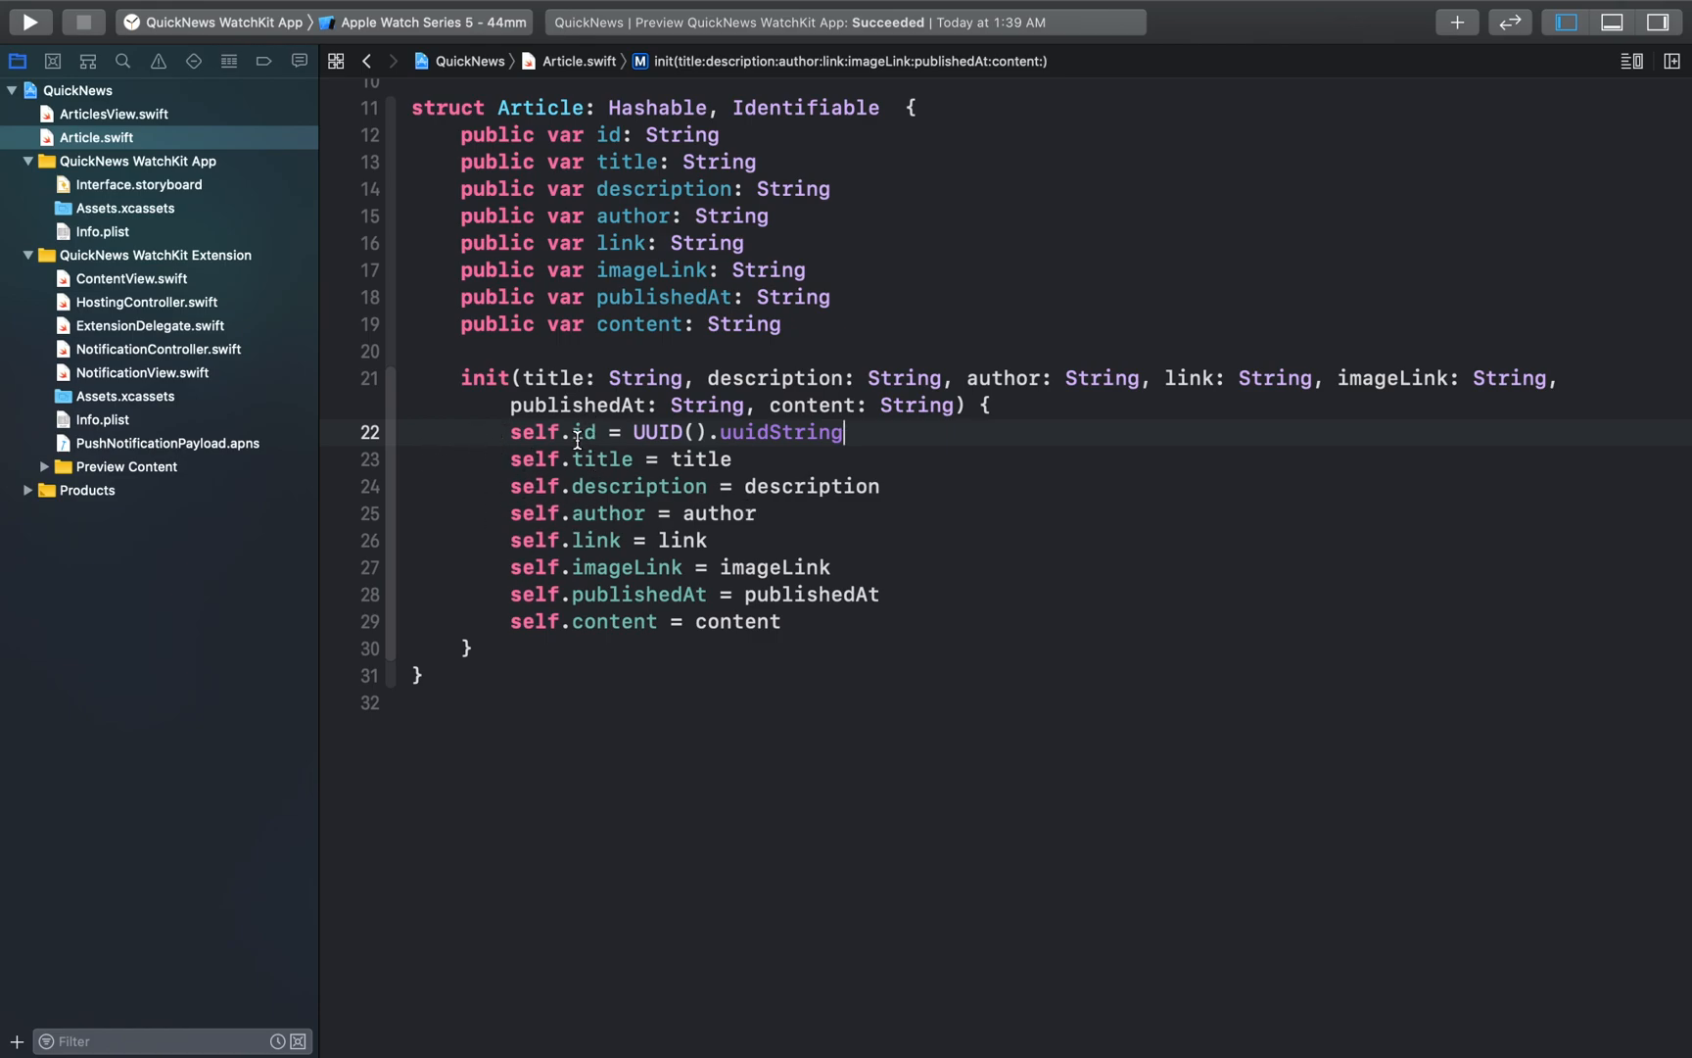
mouse_move(613, 262)
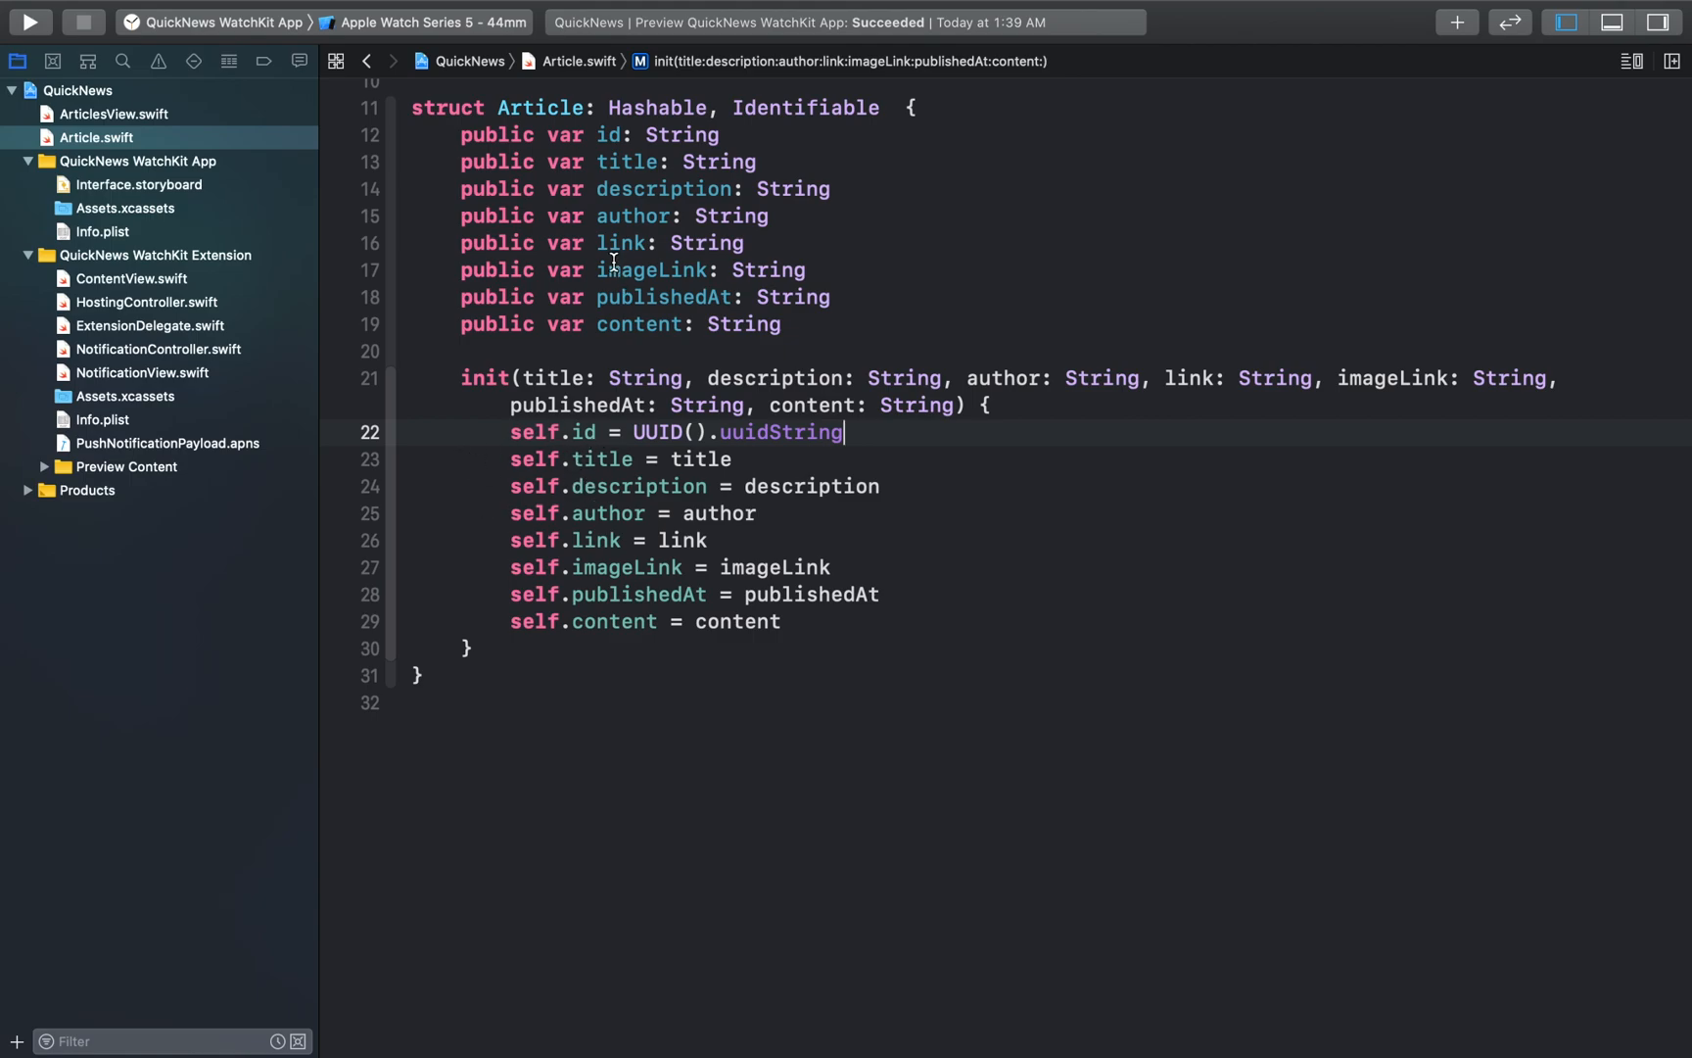
scroll(up, 3)
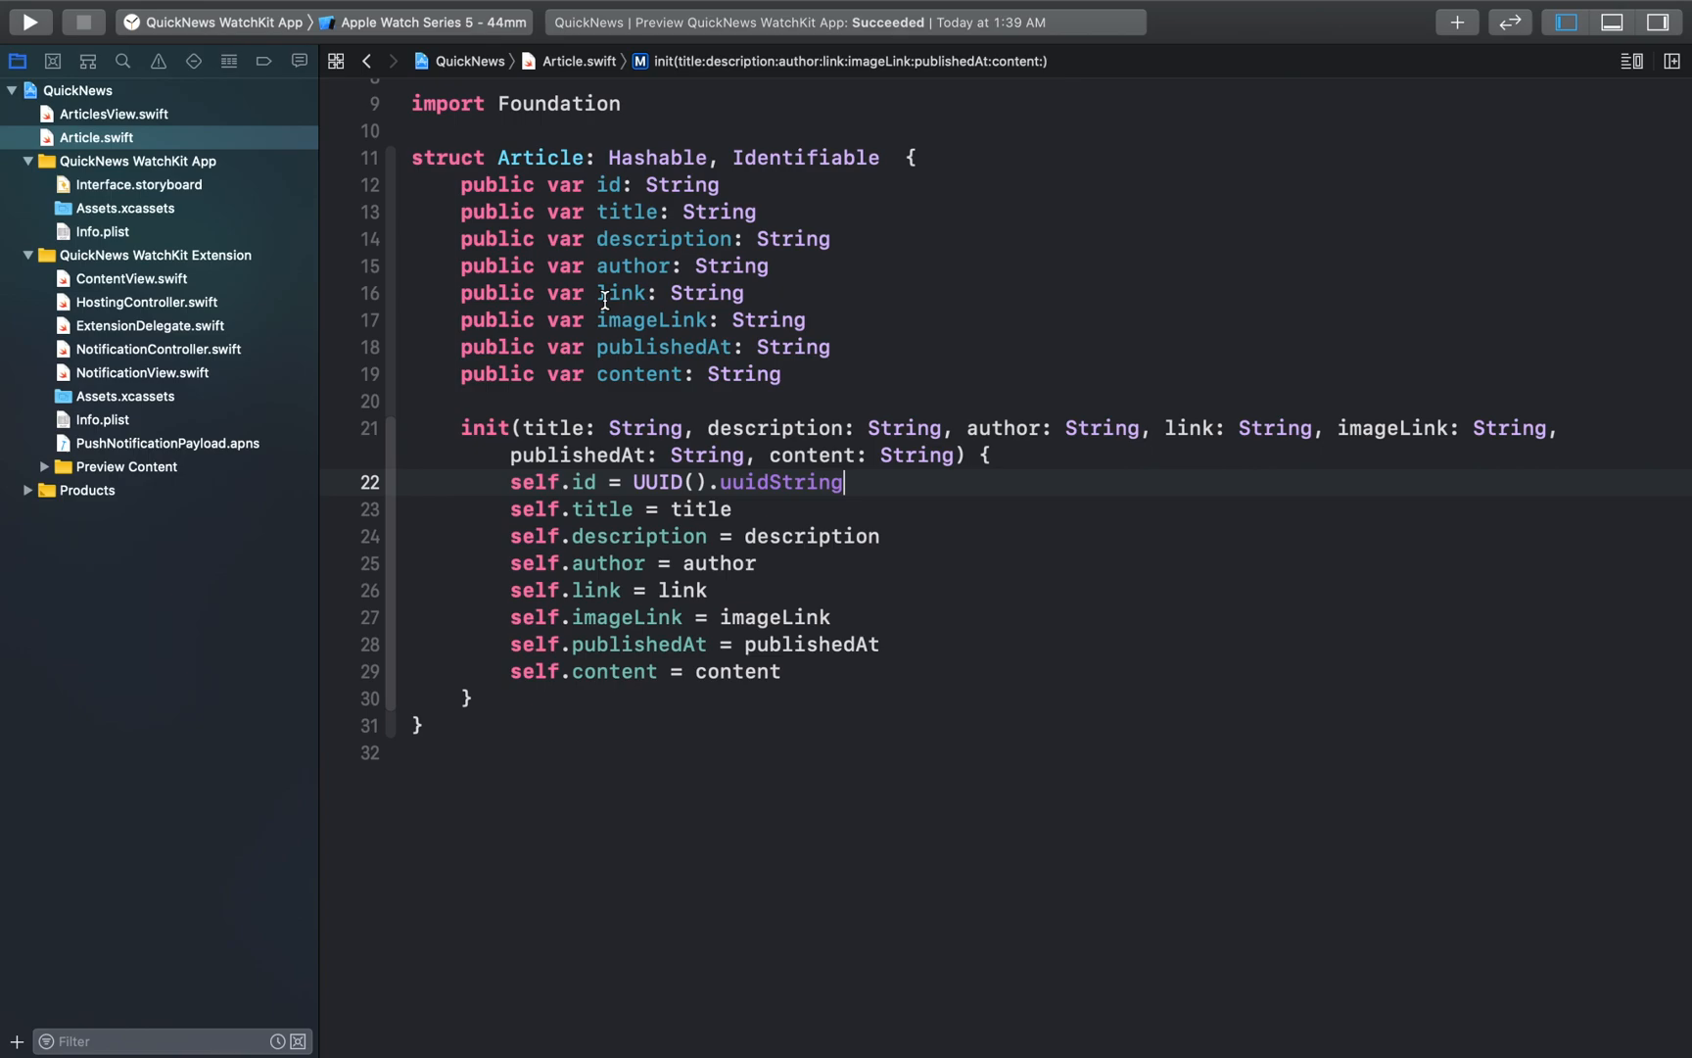
mouse_move(151, 9)
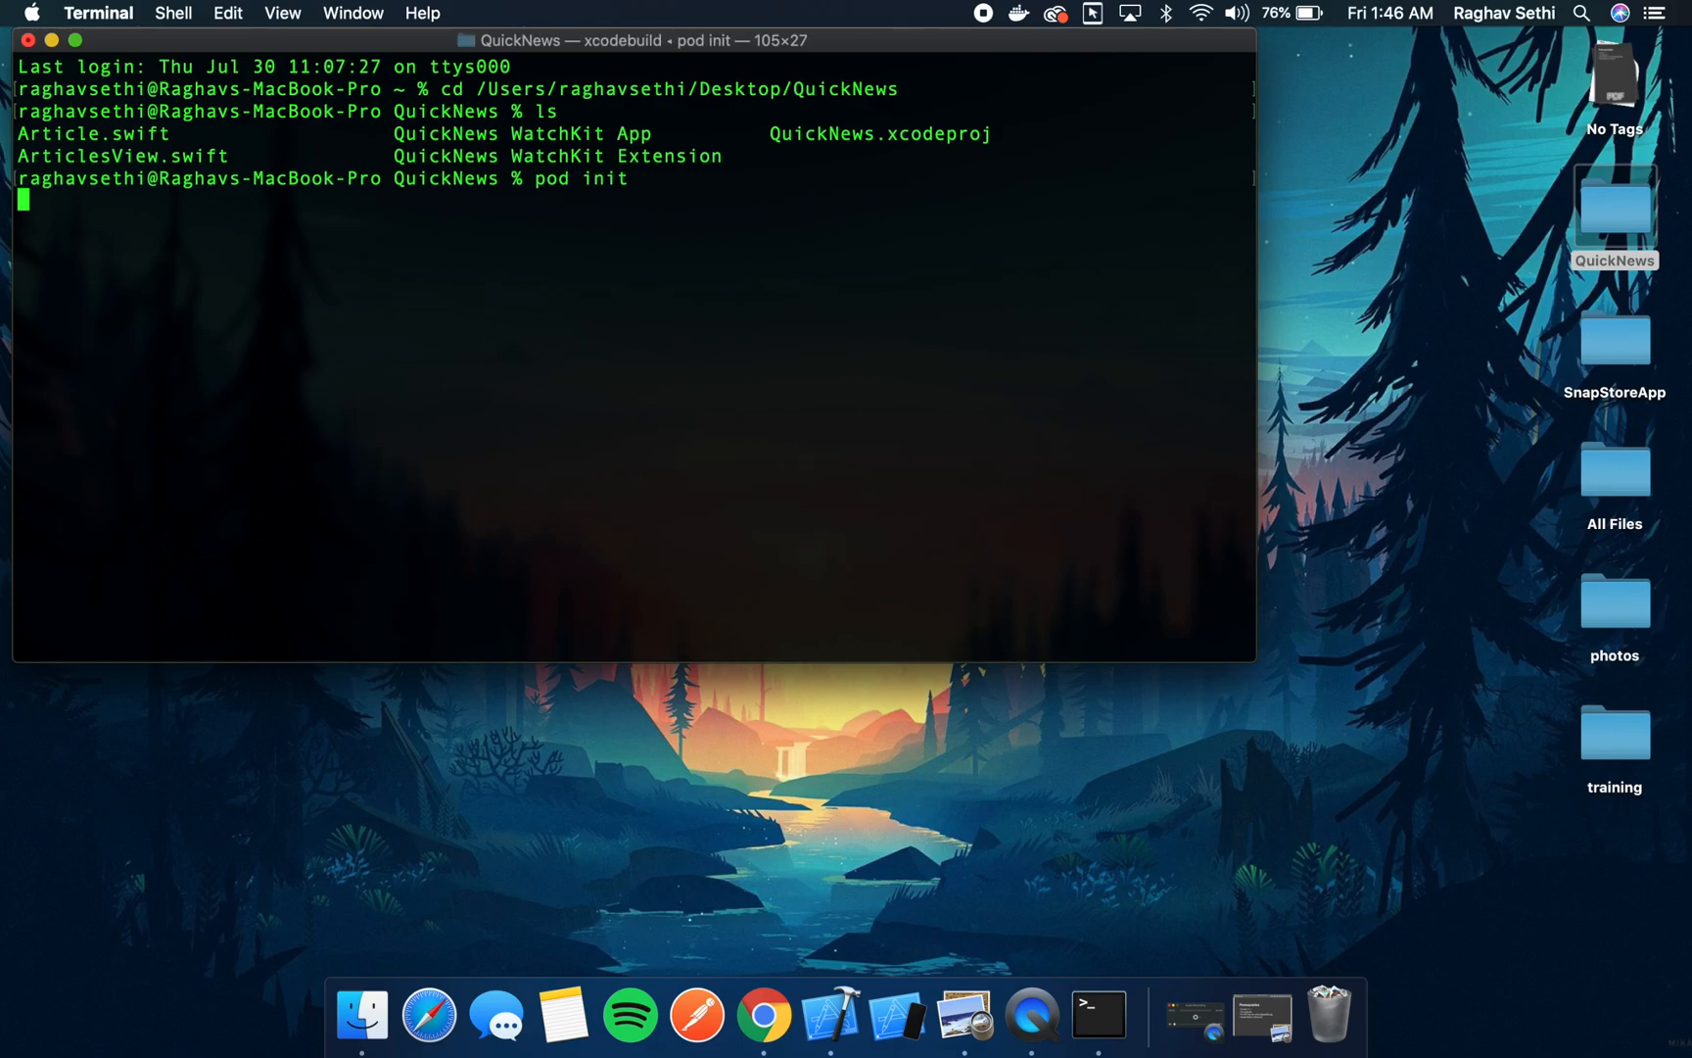
- Run pod init in the QuickNews folder, then open the Podfile in Xcode
key(Return)
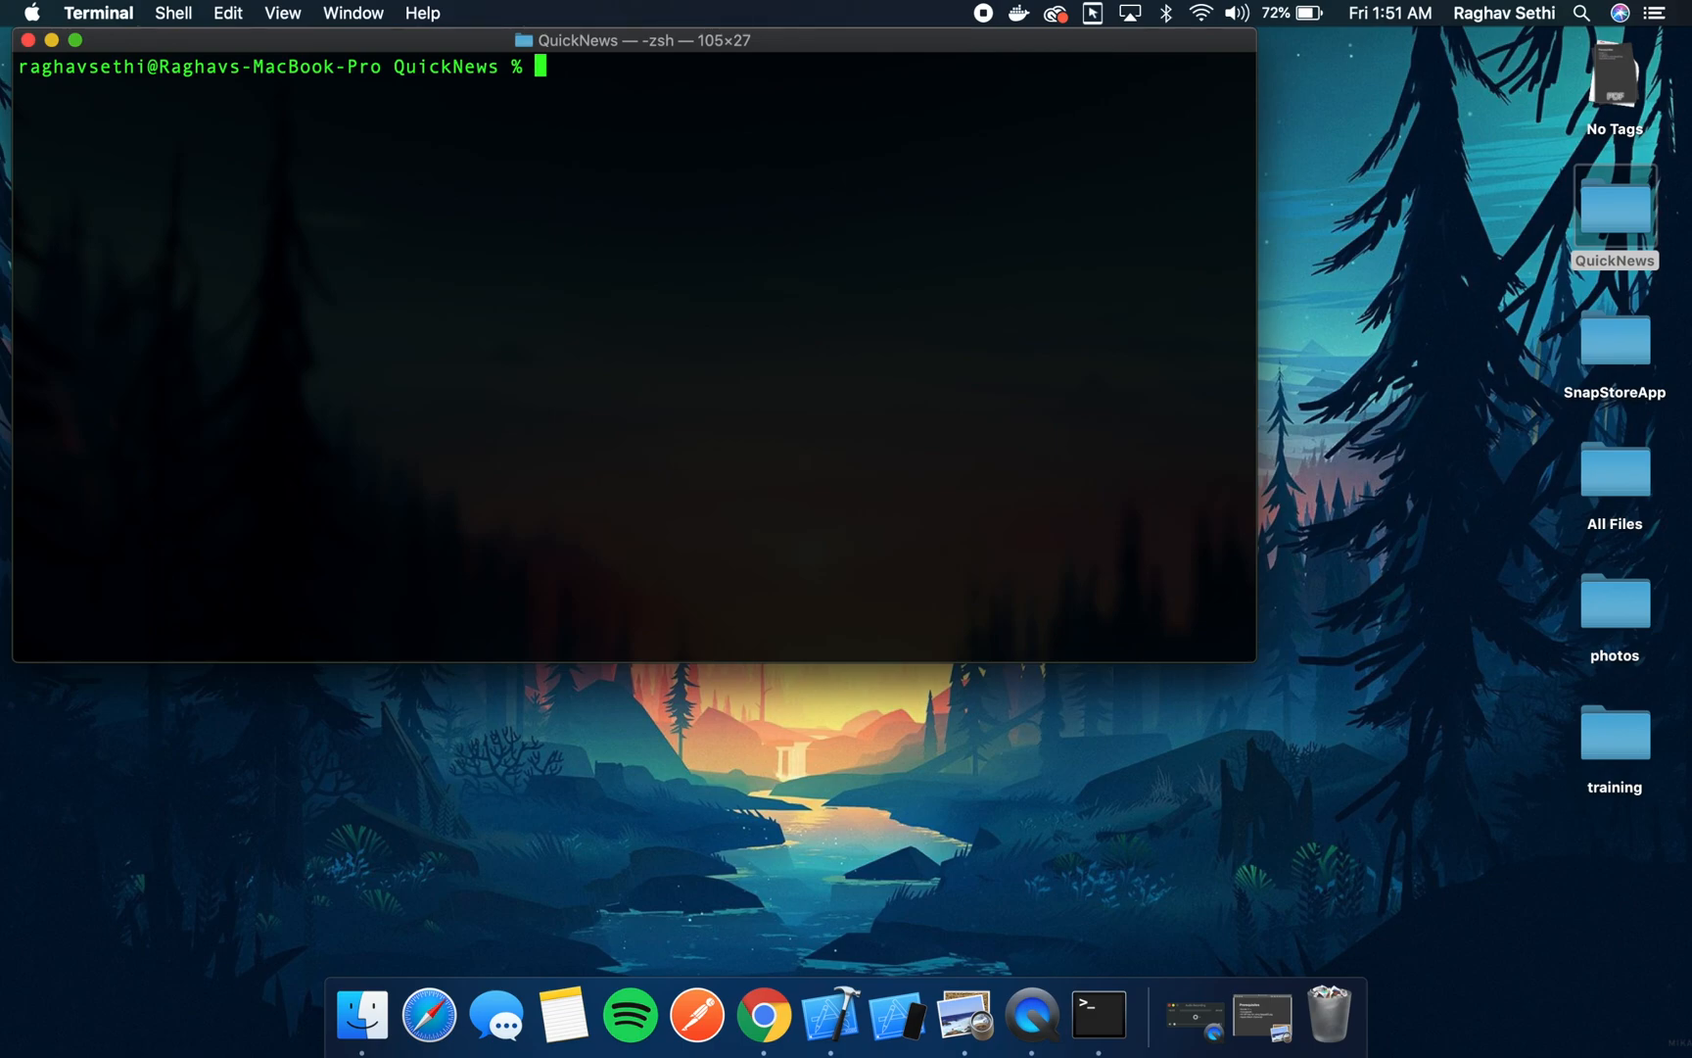
text(open Podfile -a xcode)
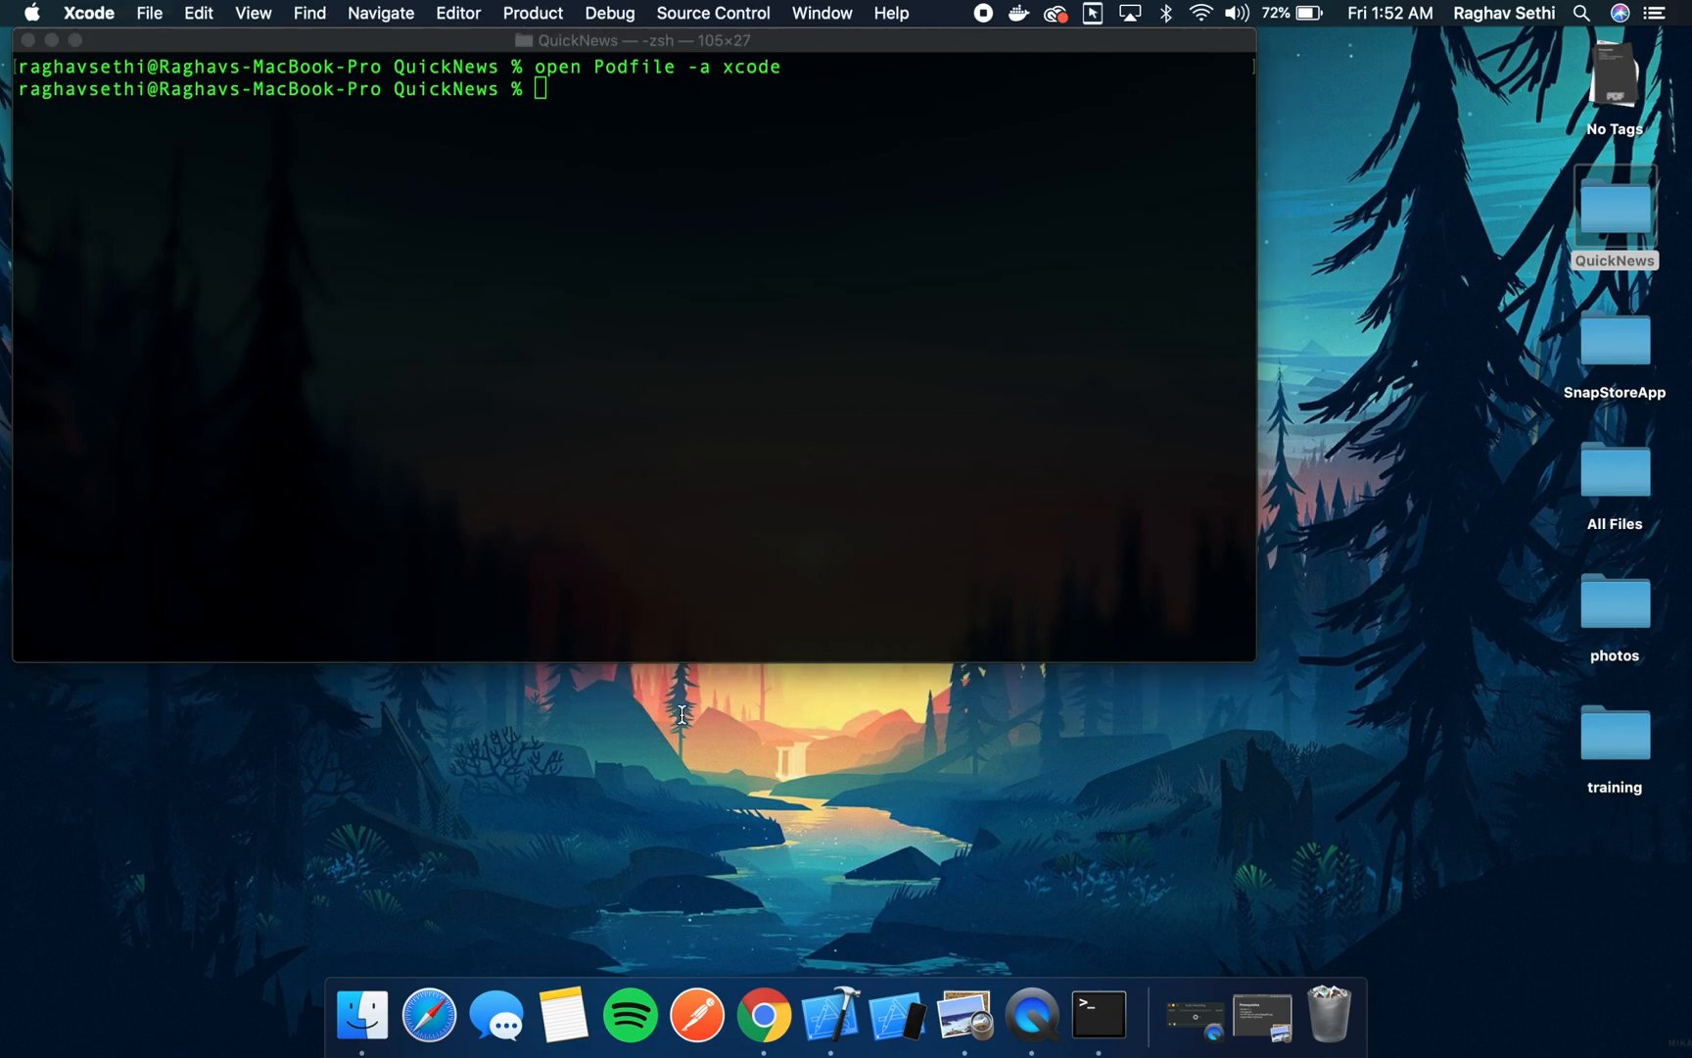
key(Return)
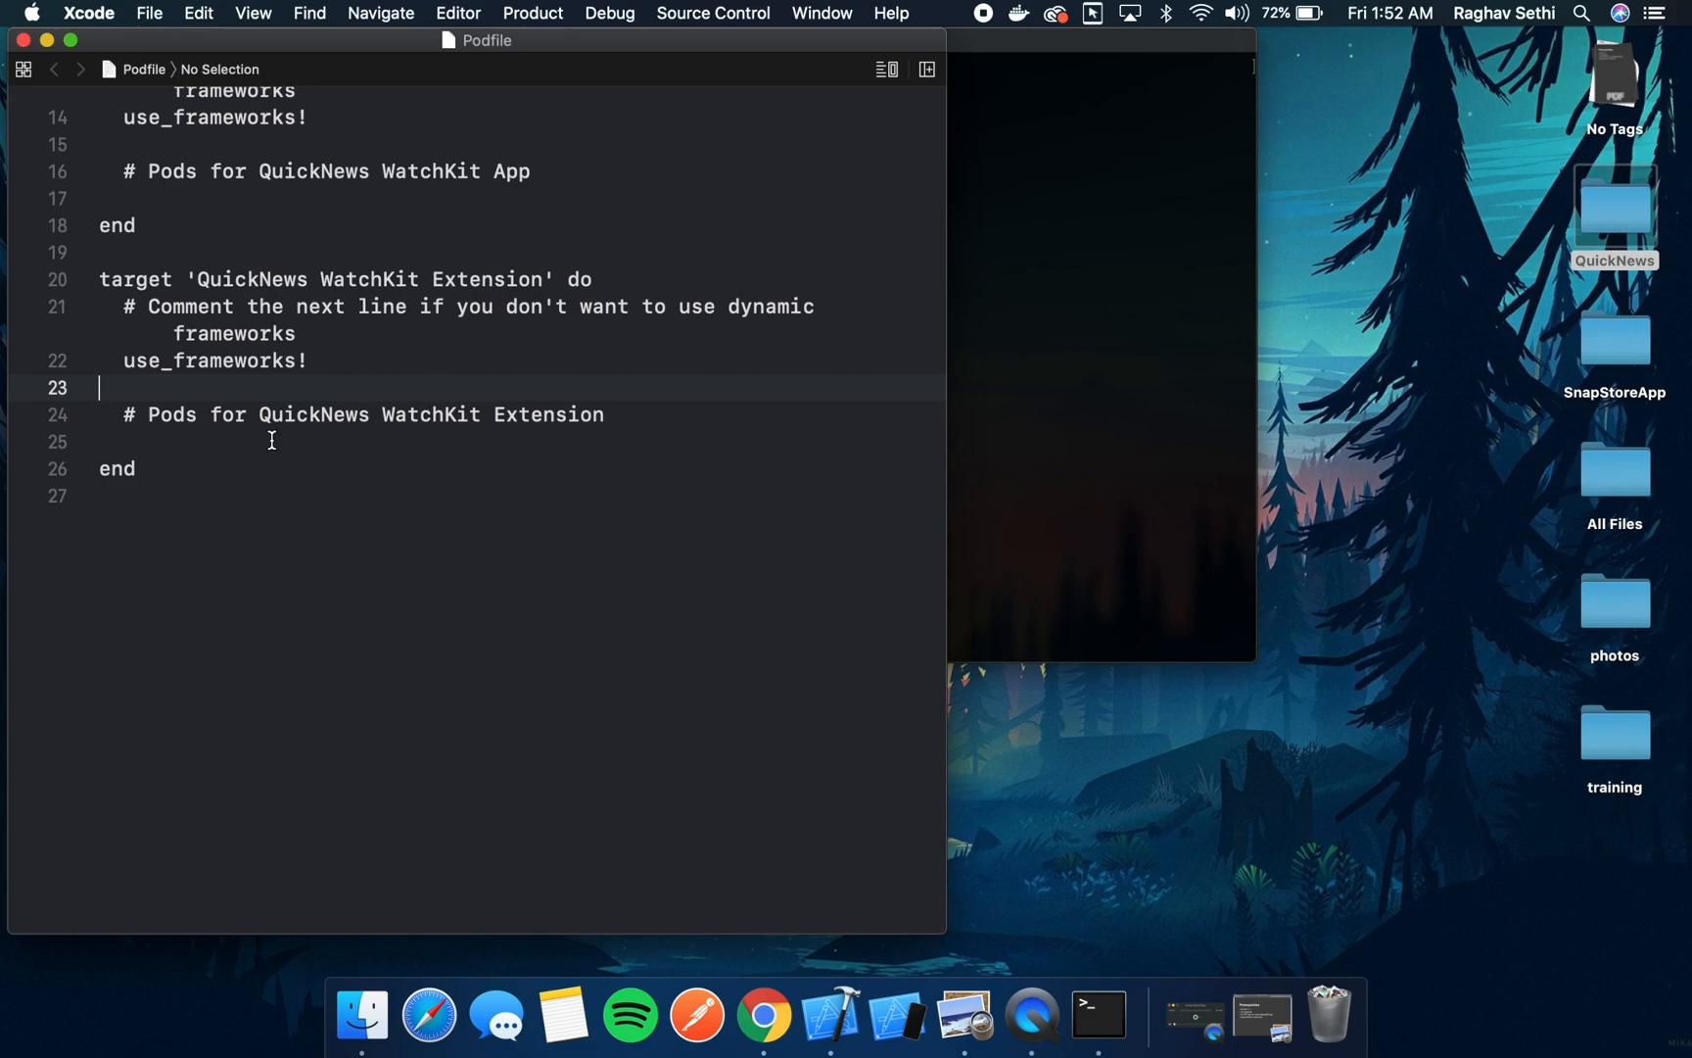
- Add pod 'Kingfisher/SwiftUI', '~> 5.0' under the WatchKit Extension target
double_click(548, 414)
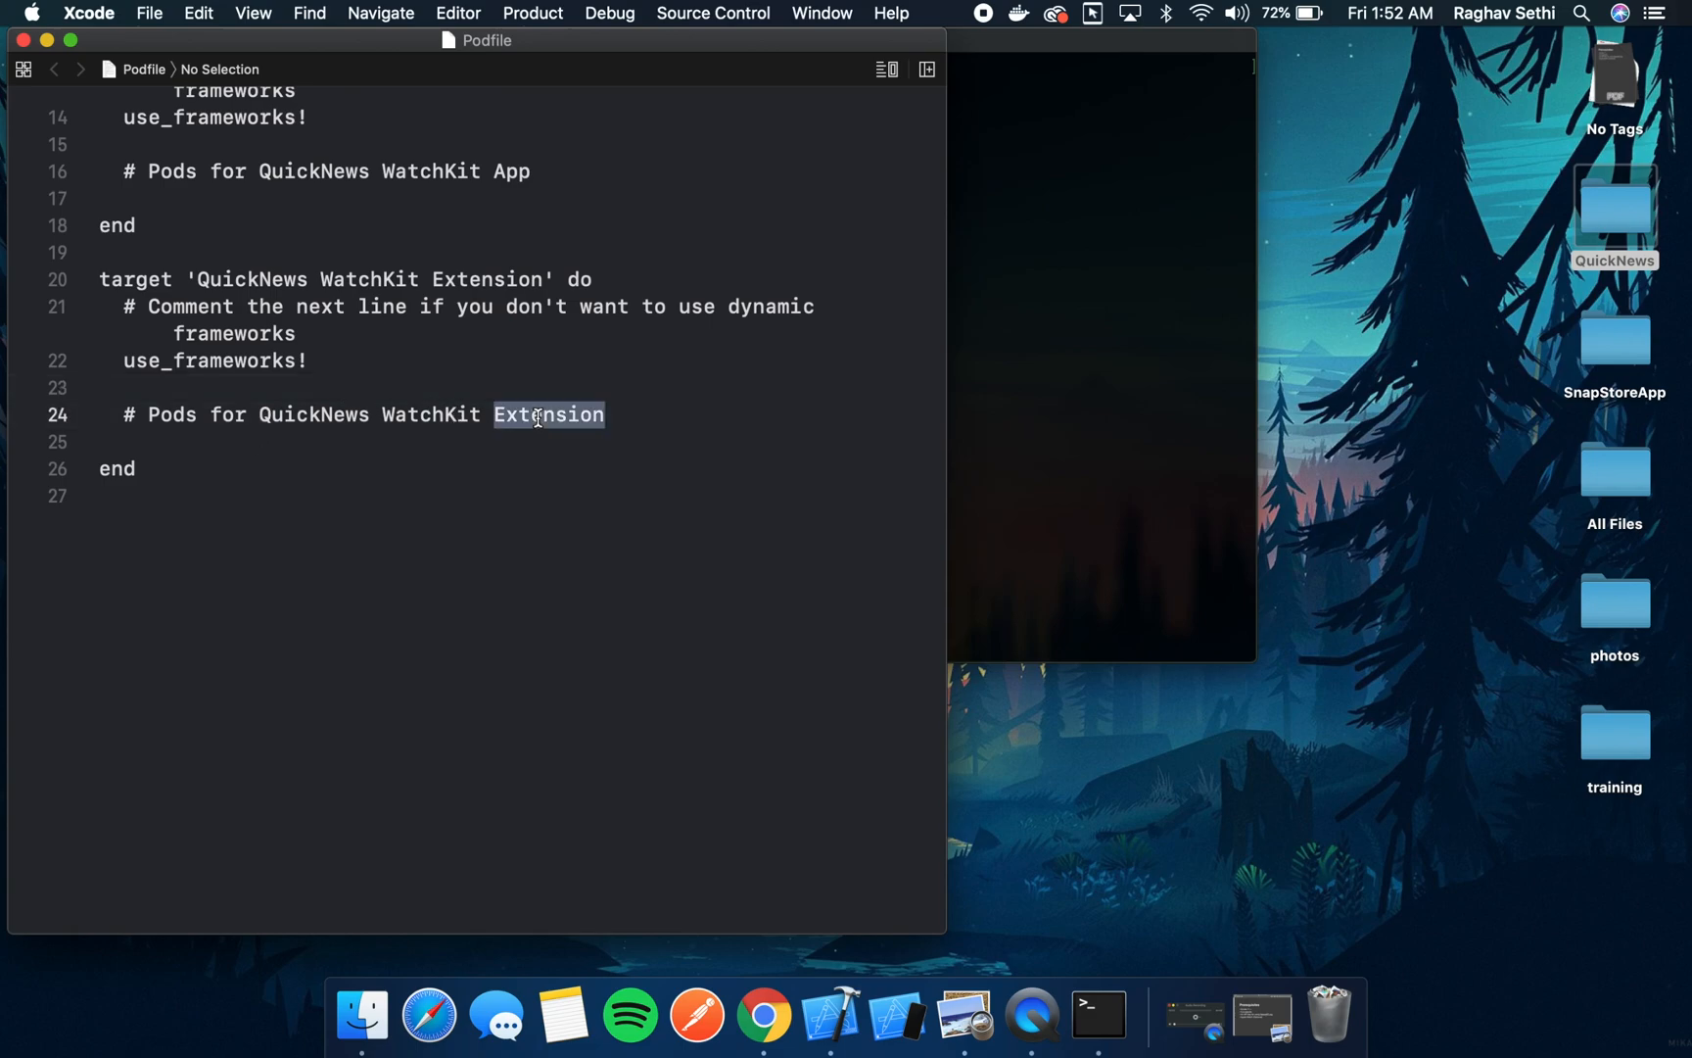
key(return)
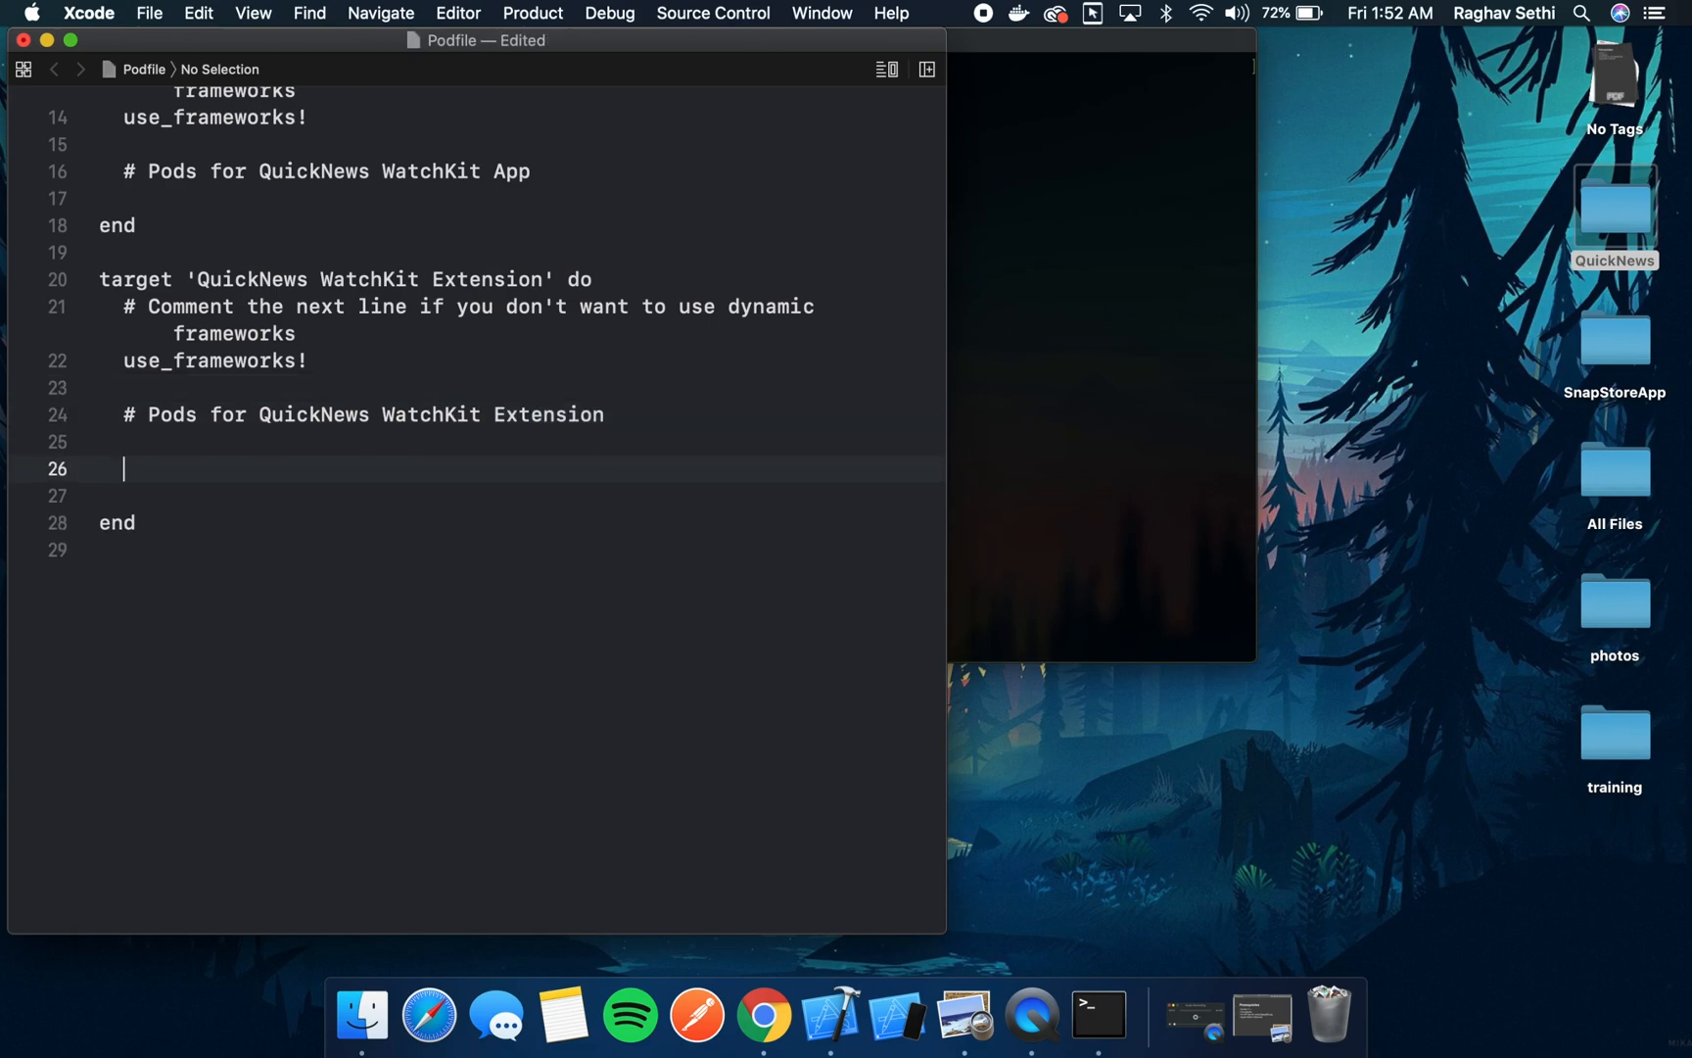
text(pod)
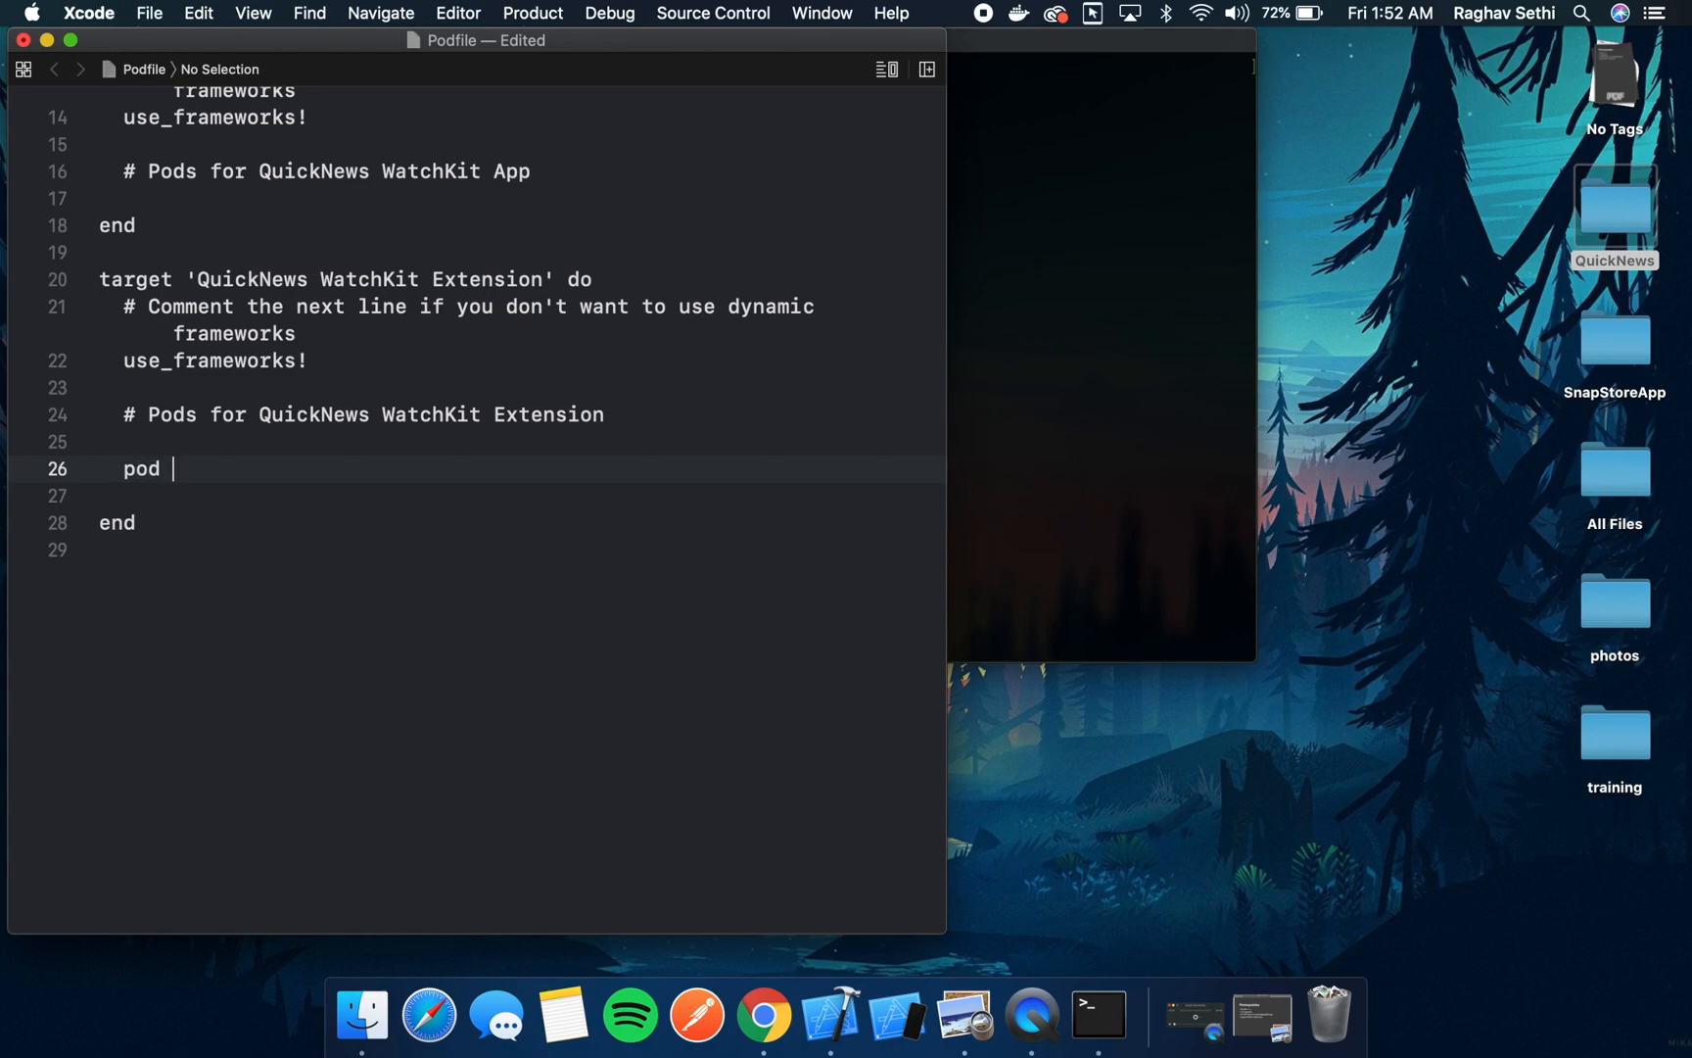
text('Ki')
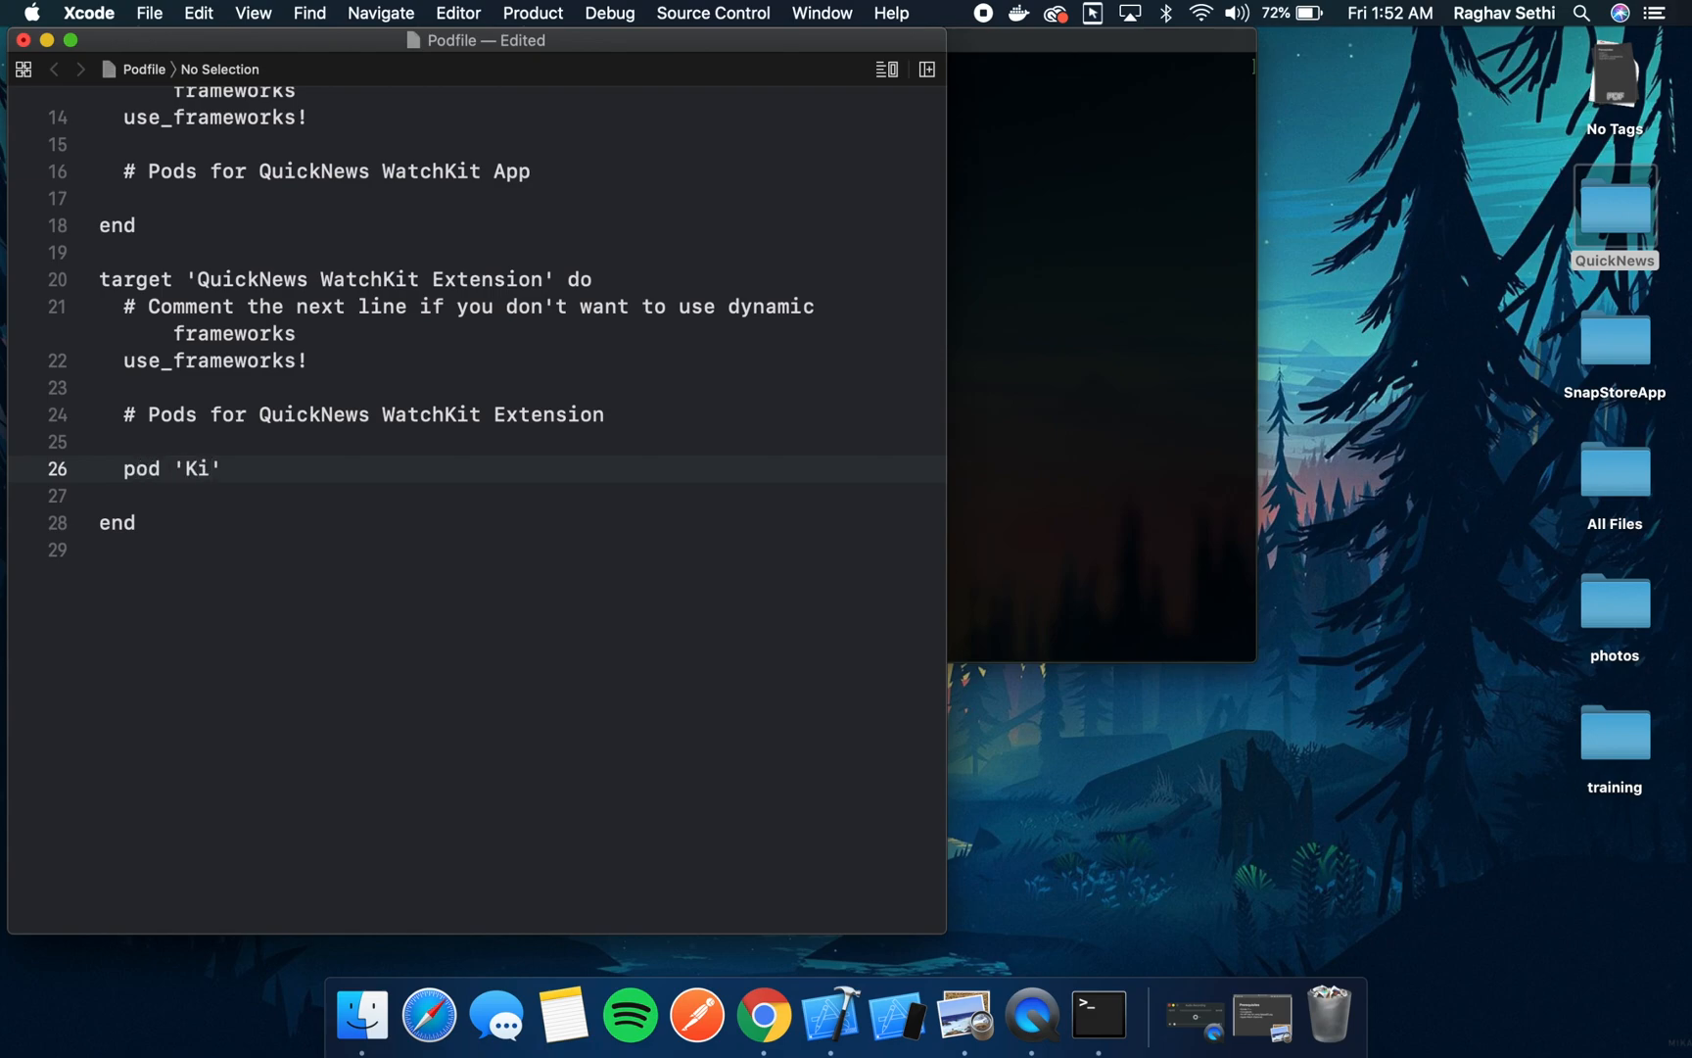
text(ngfisher)
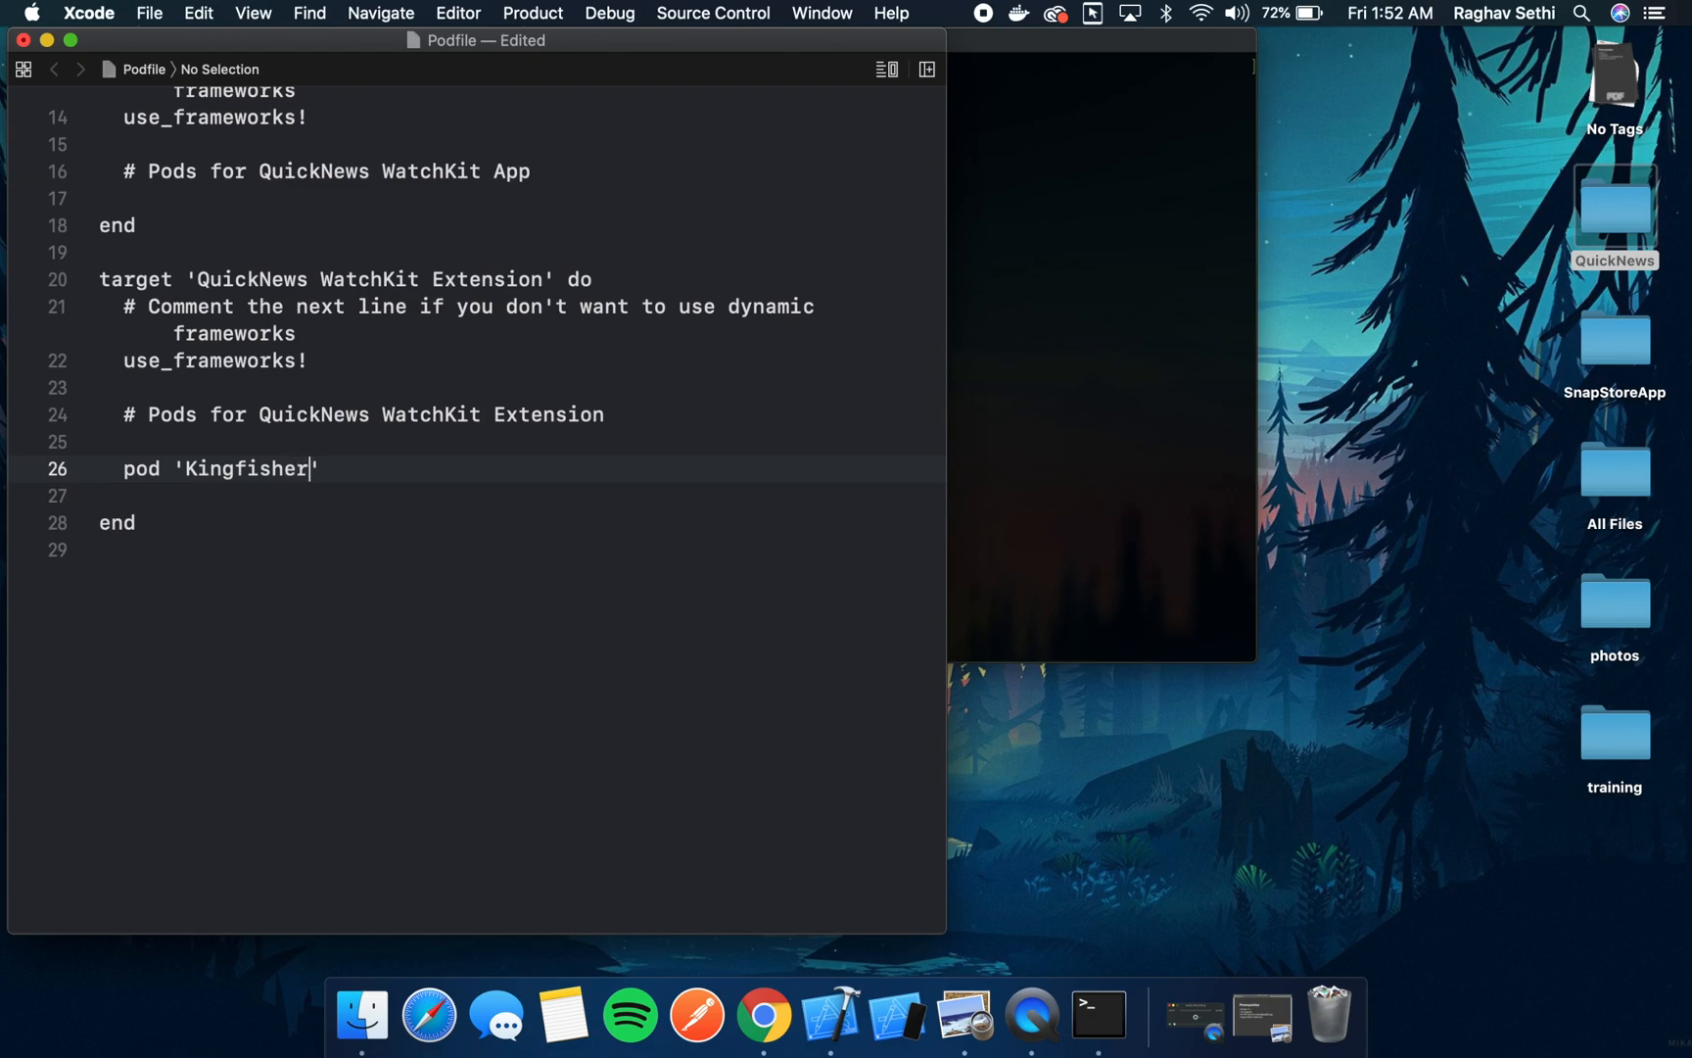
text(/Swiftui)
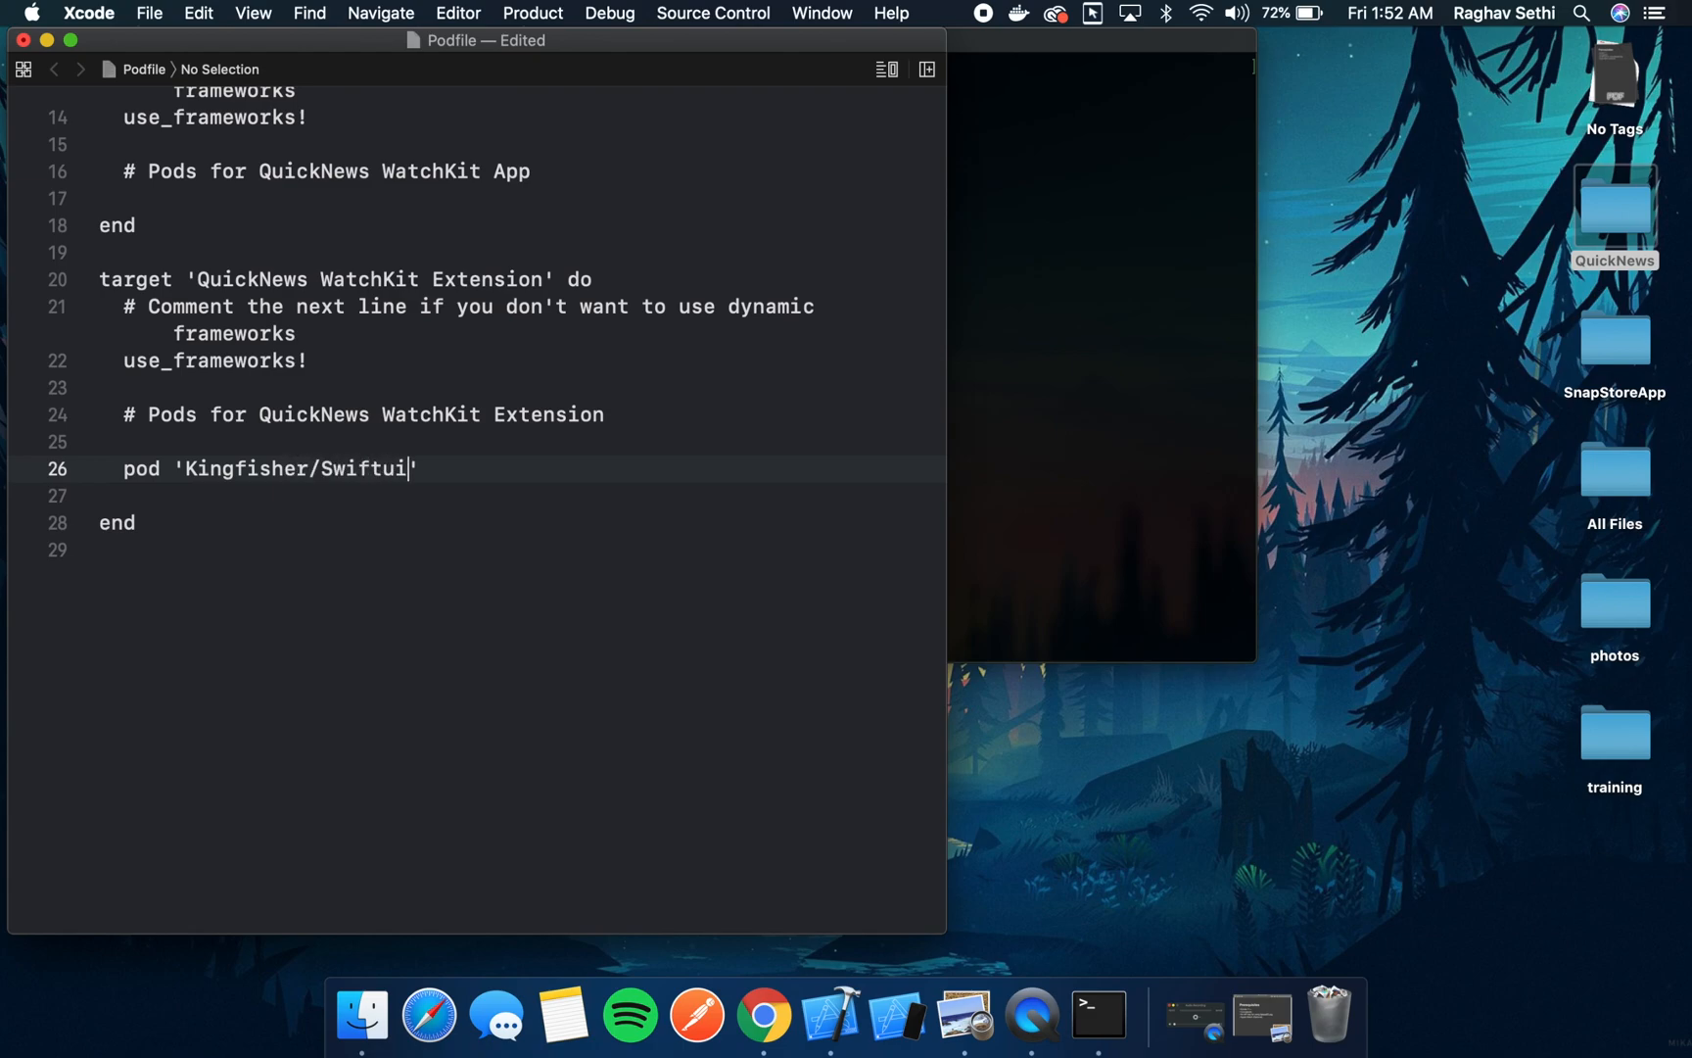
text(UI)
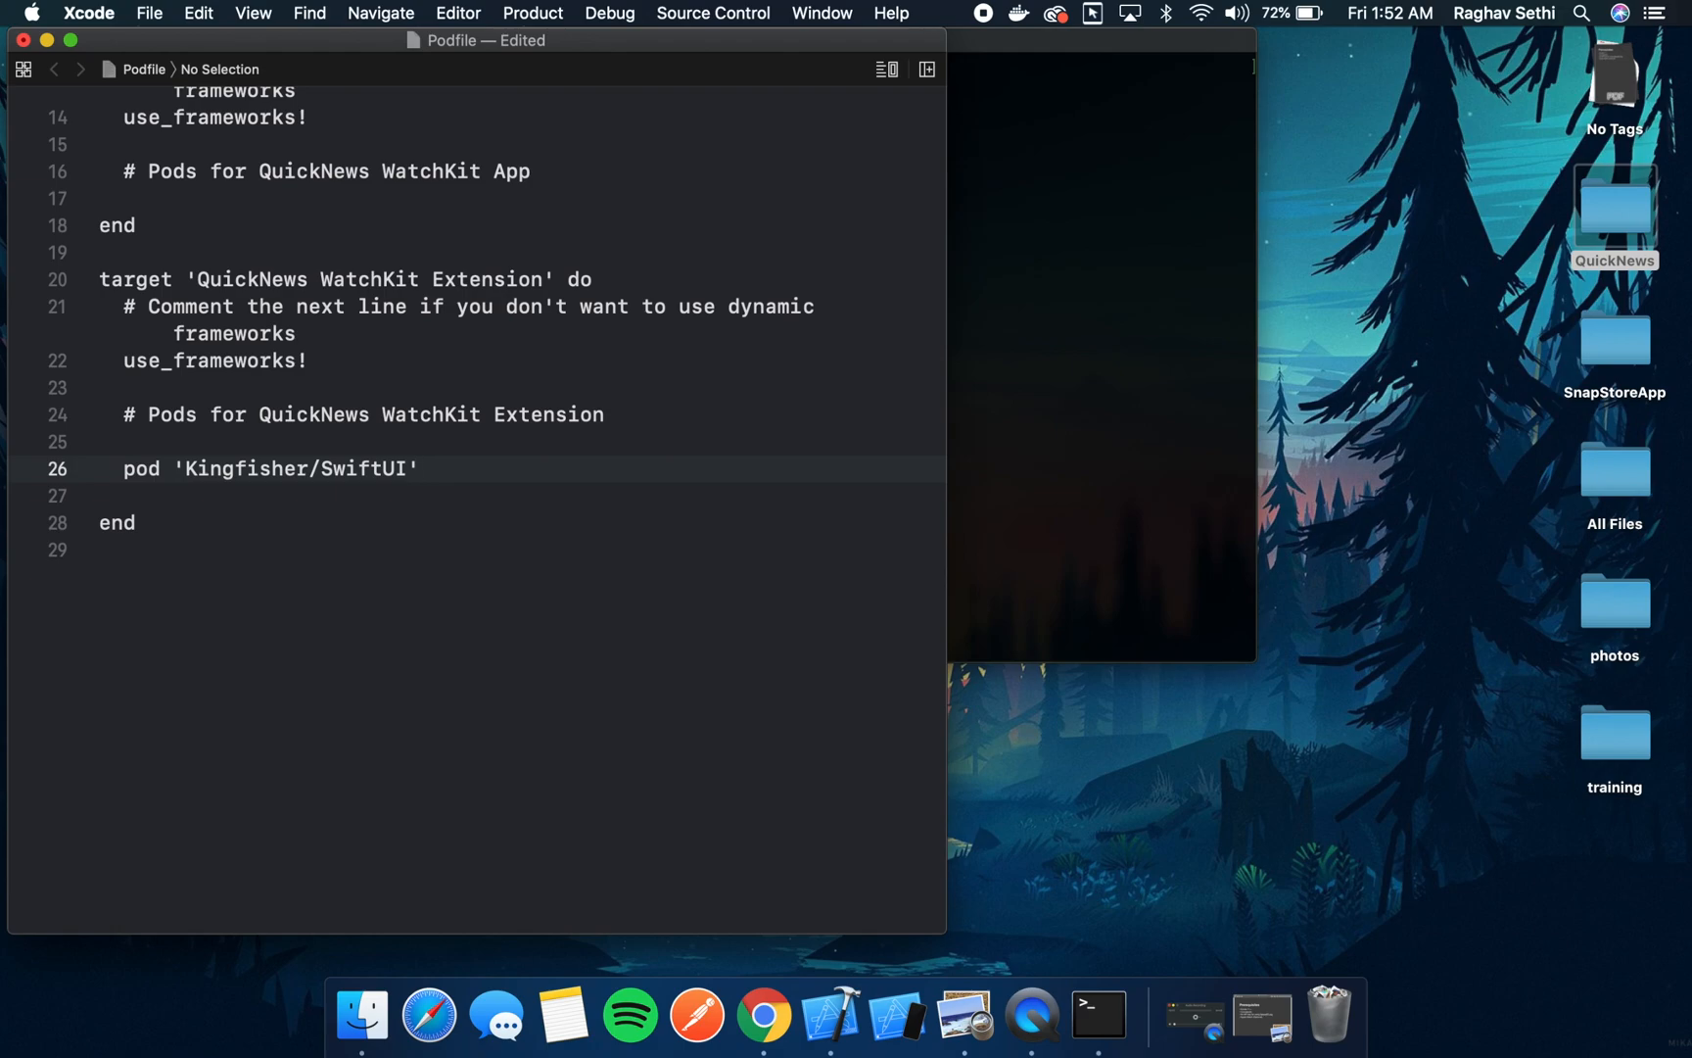
text(, '')
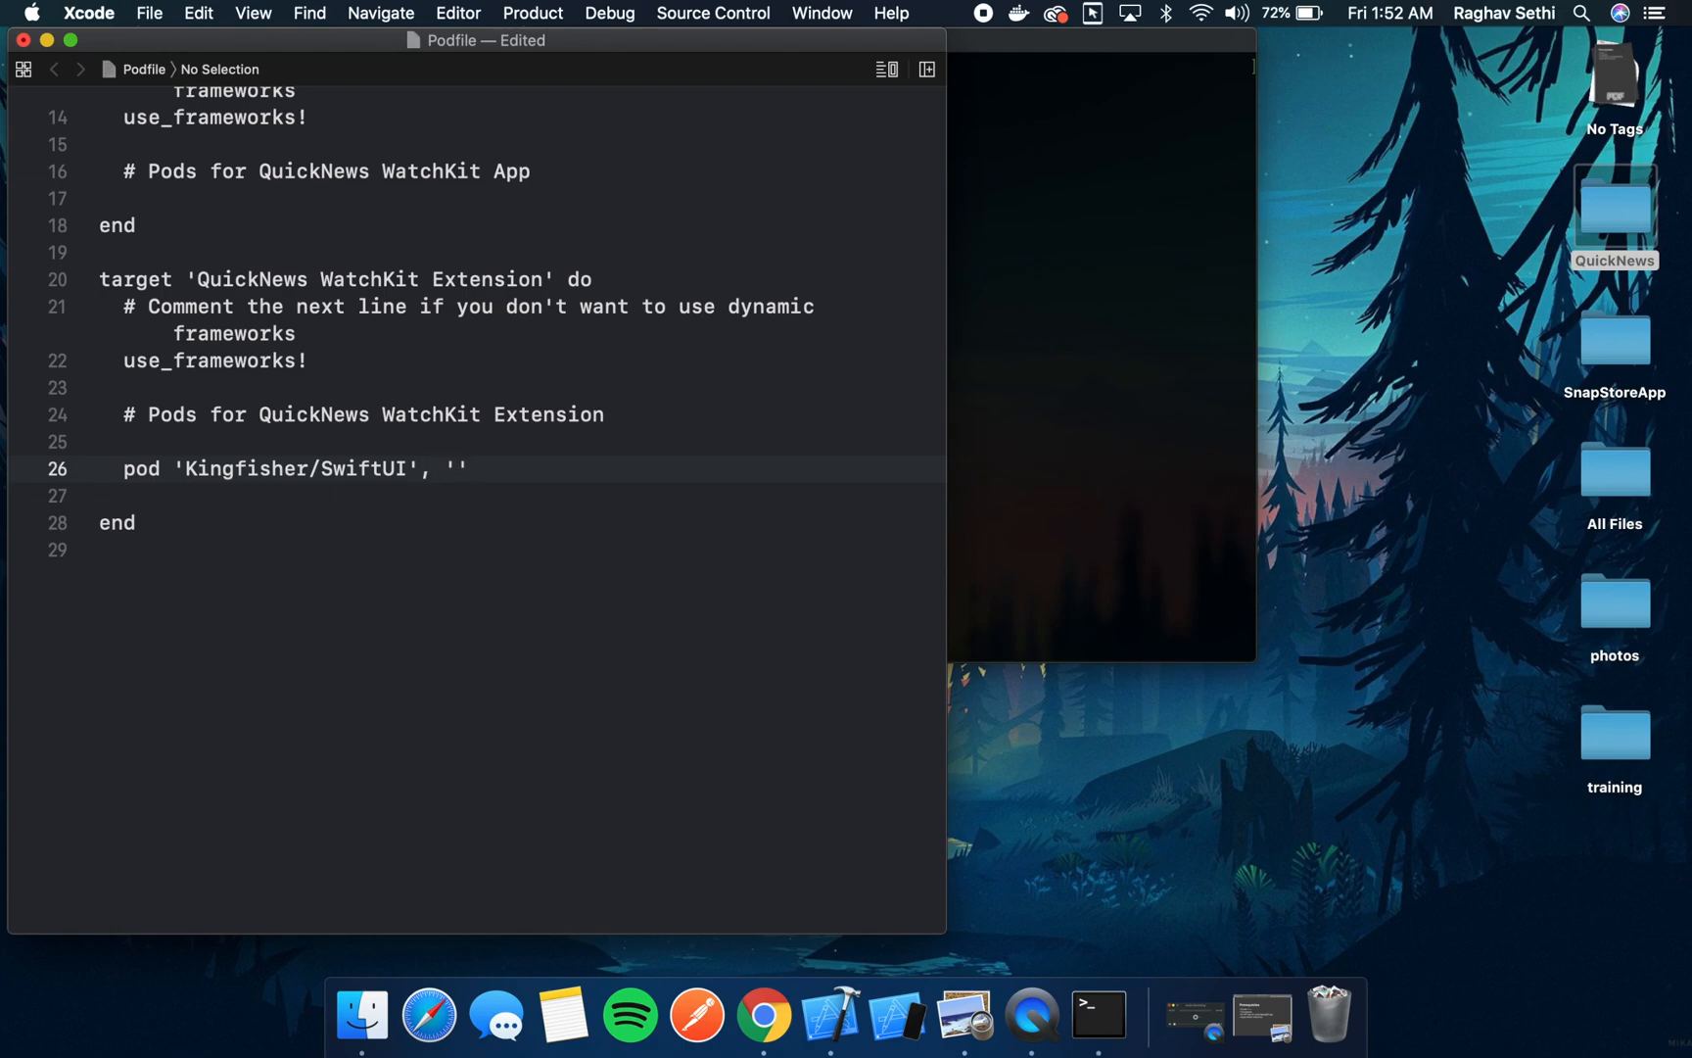
text(~>)
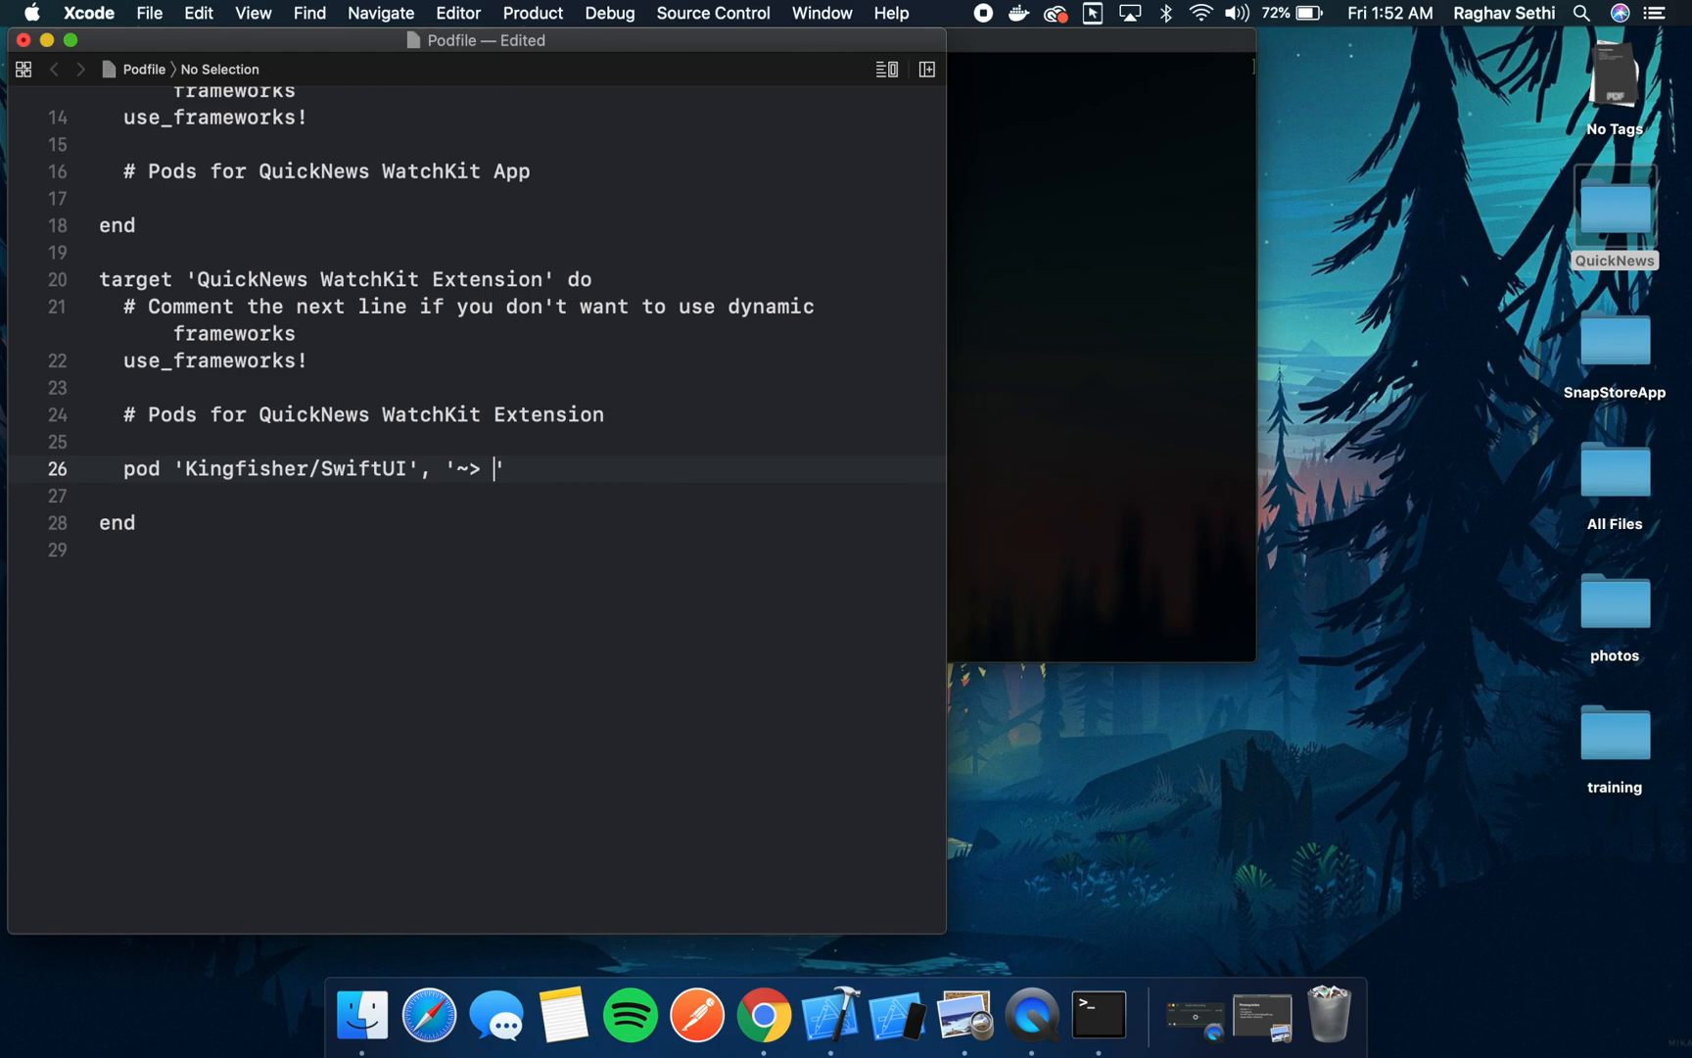
text(5.0)
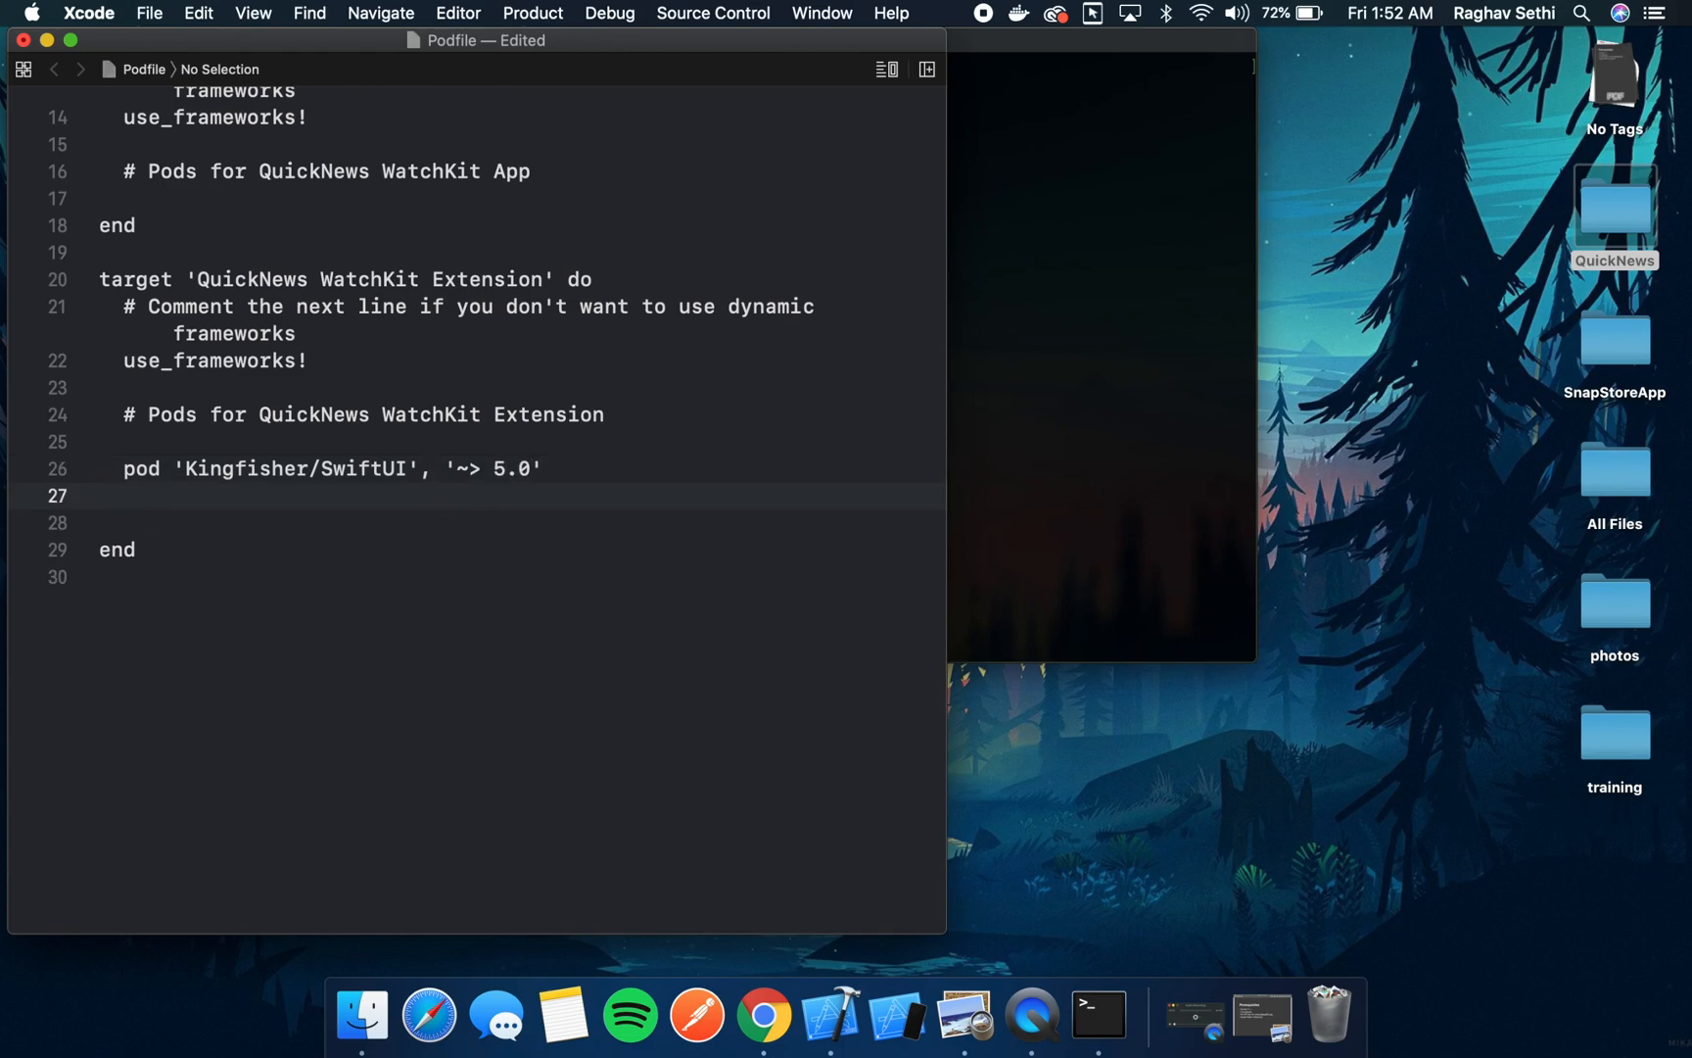
- Add pod lines for Alamofire '~> 5.1' and SwiftyJSON '~> 4.0'
text(pod ')
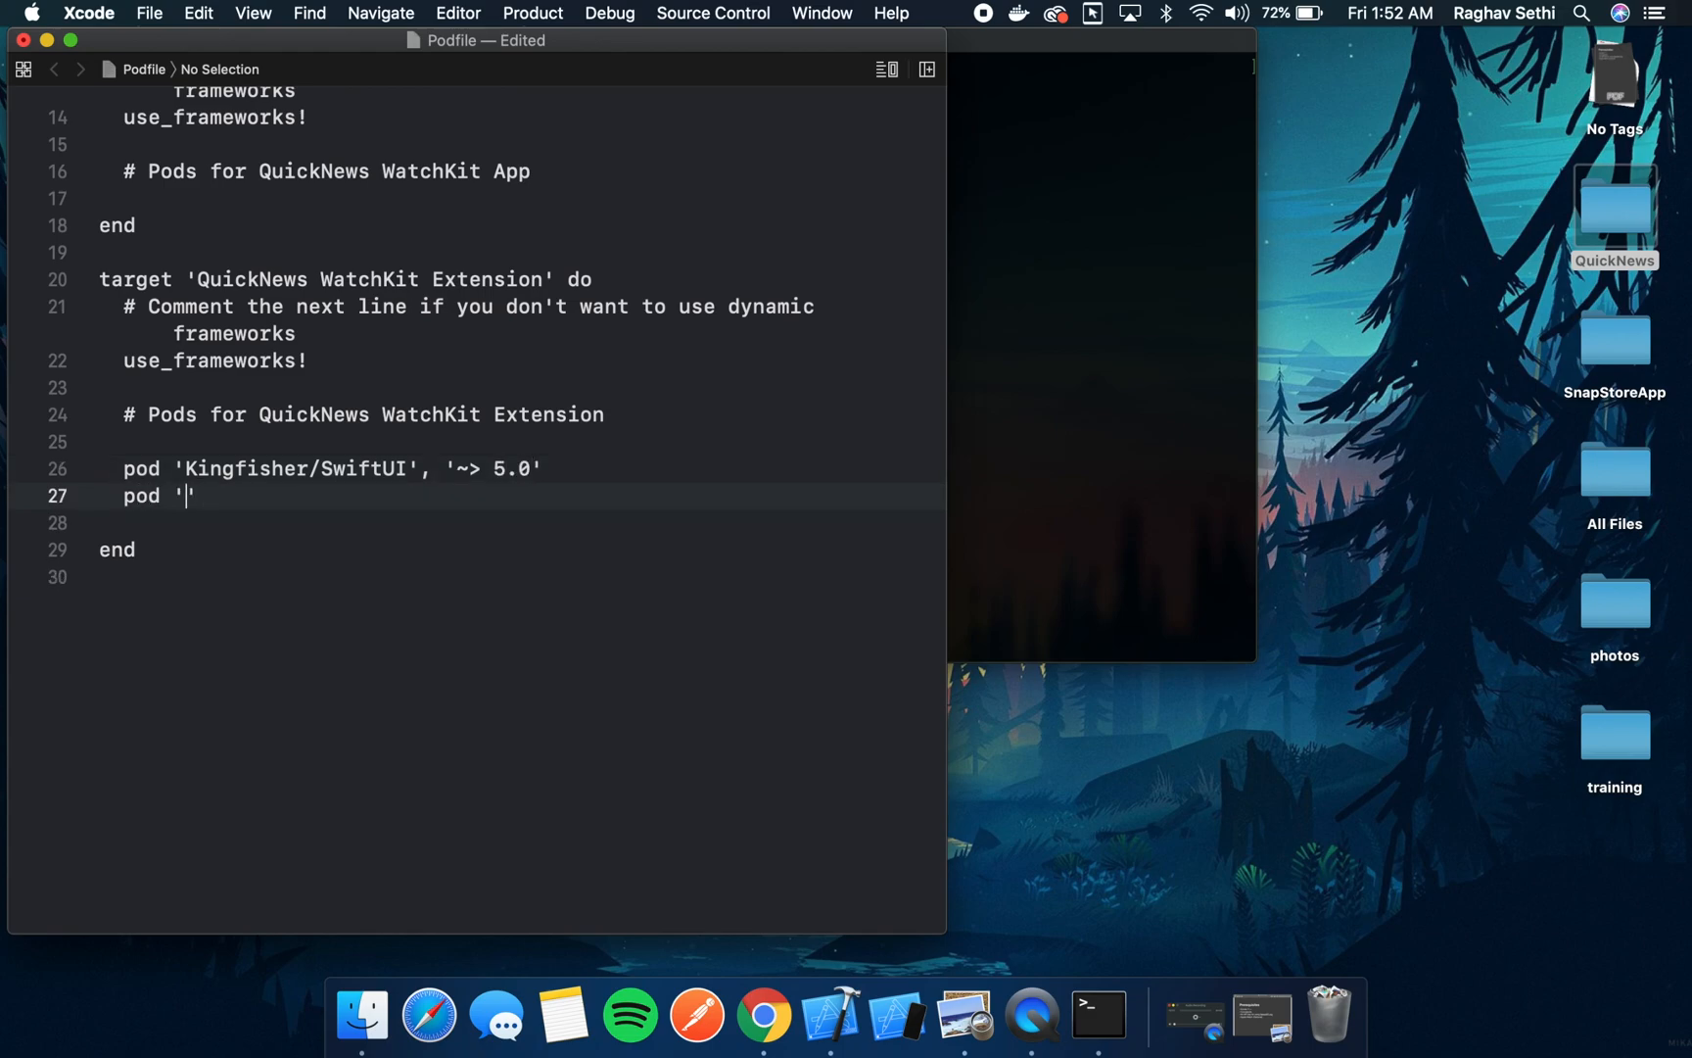
text(Alamofir)
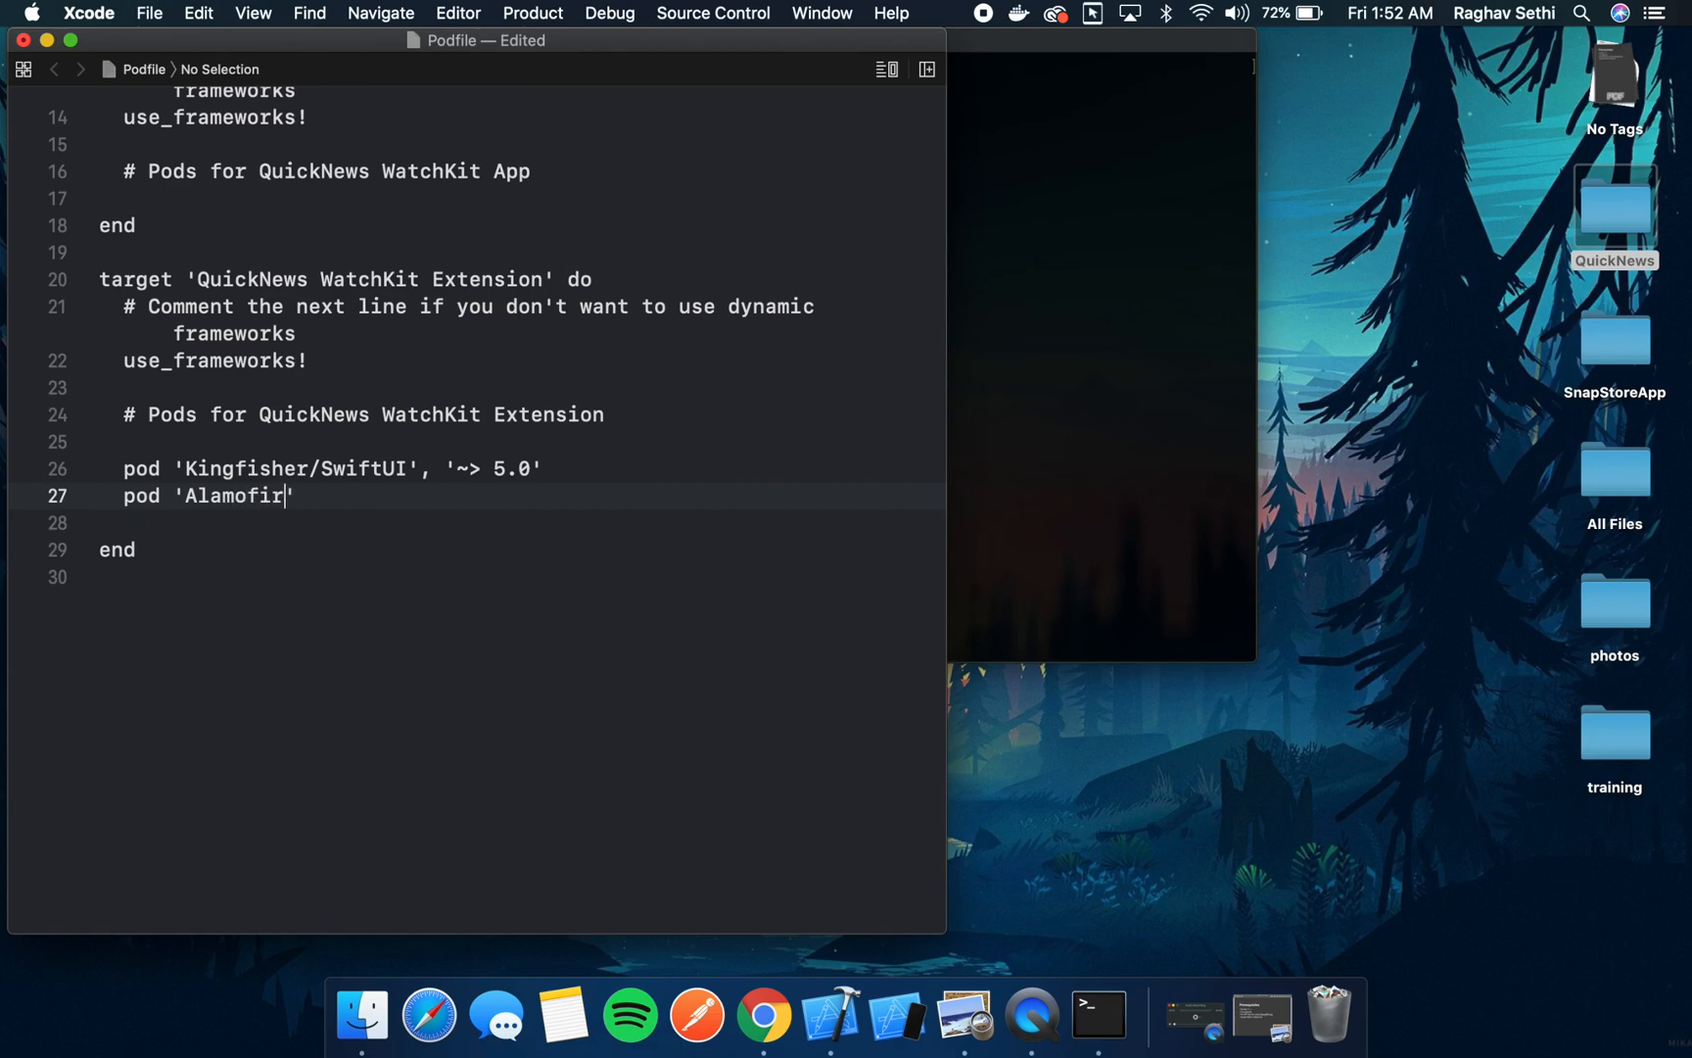
text(e)
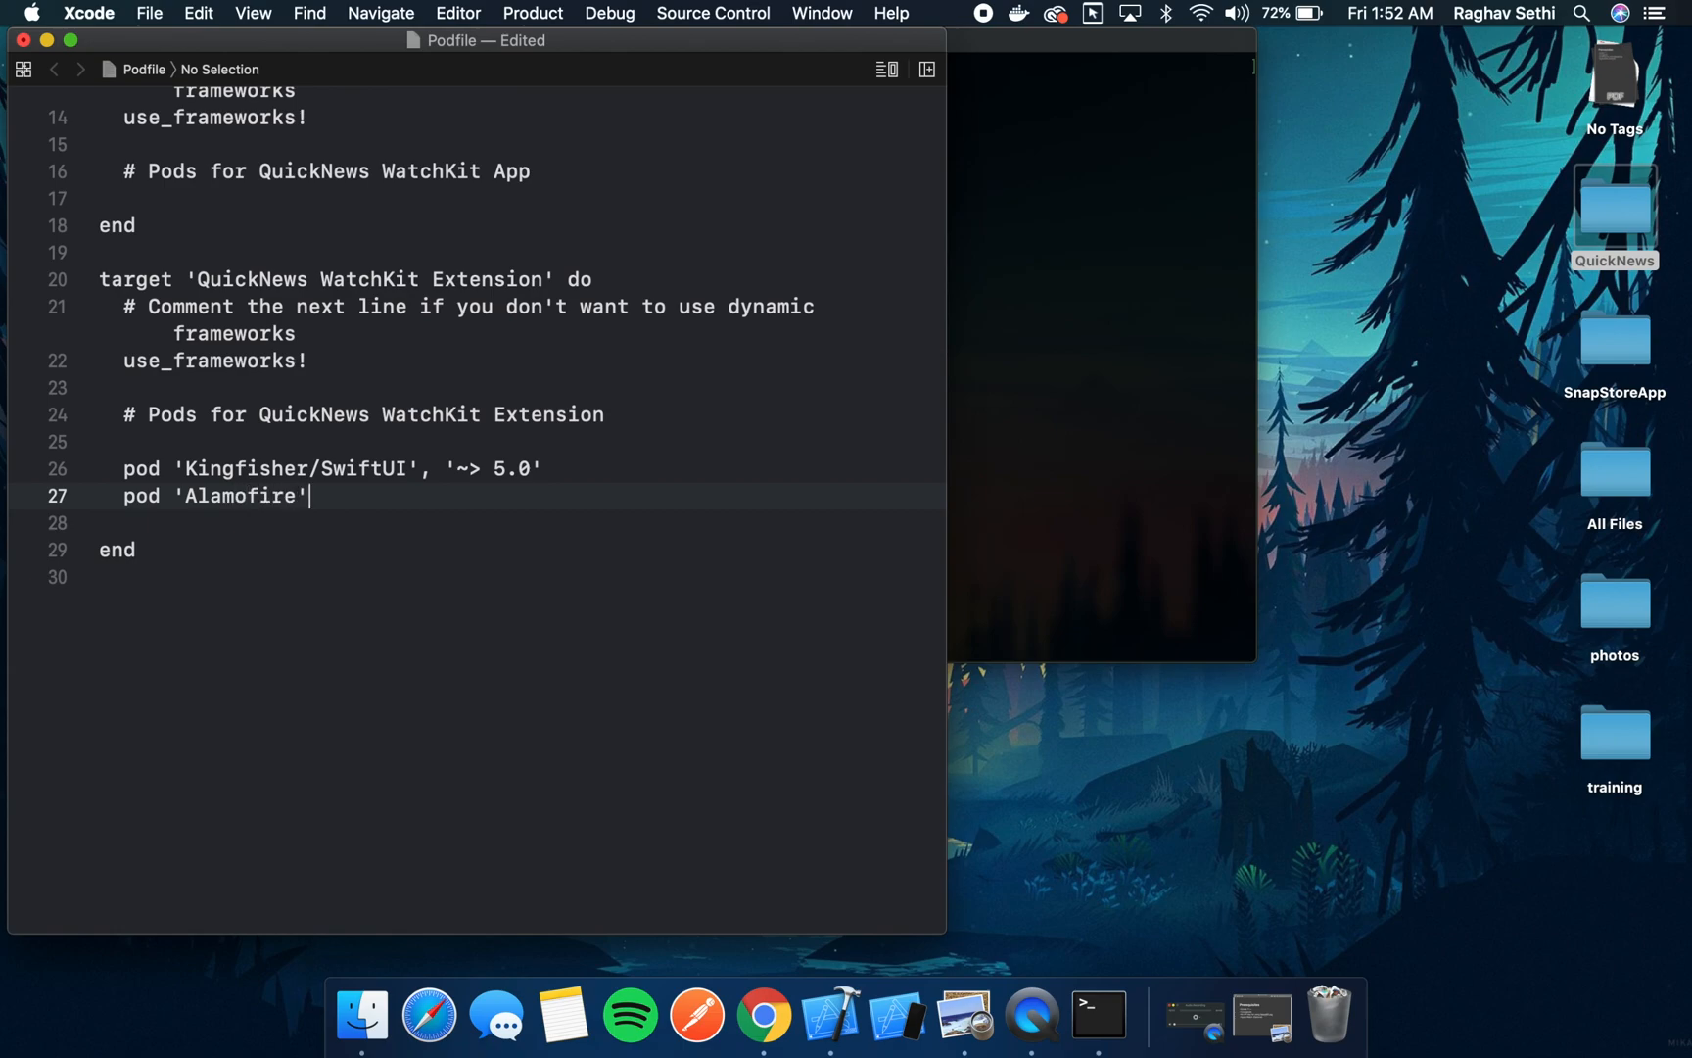
text(, ')
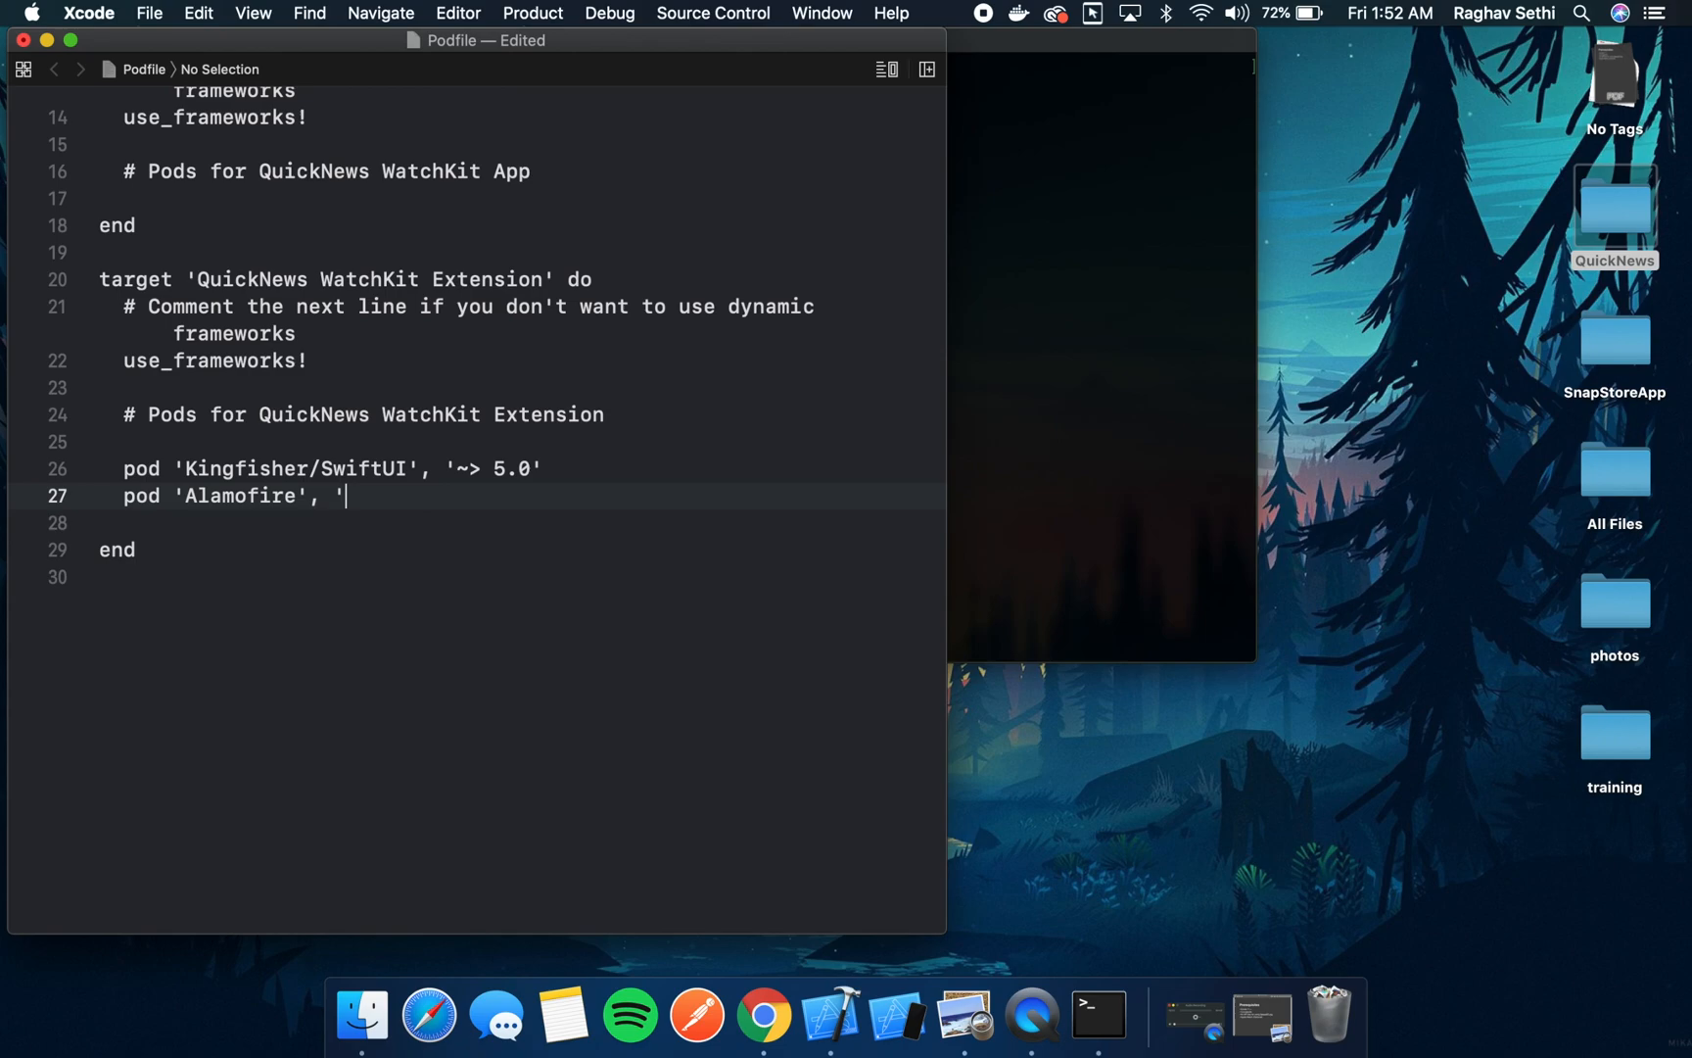
text(~')
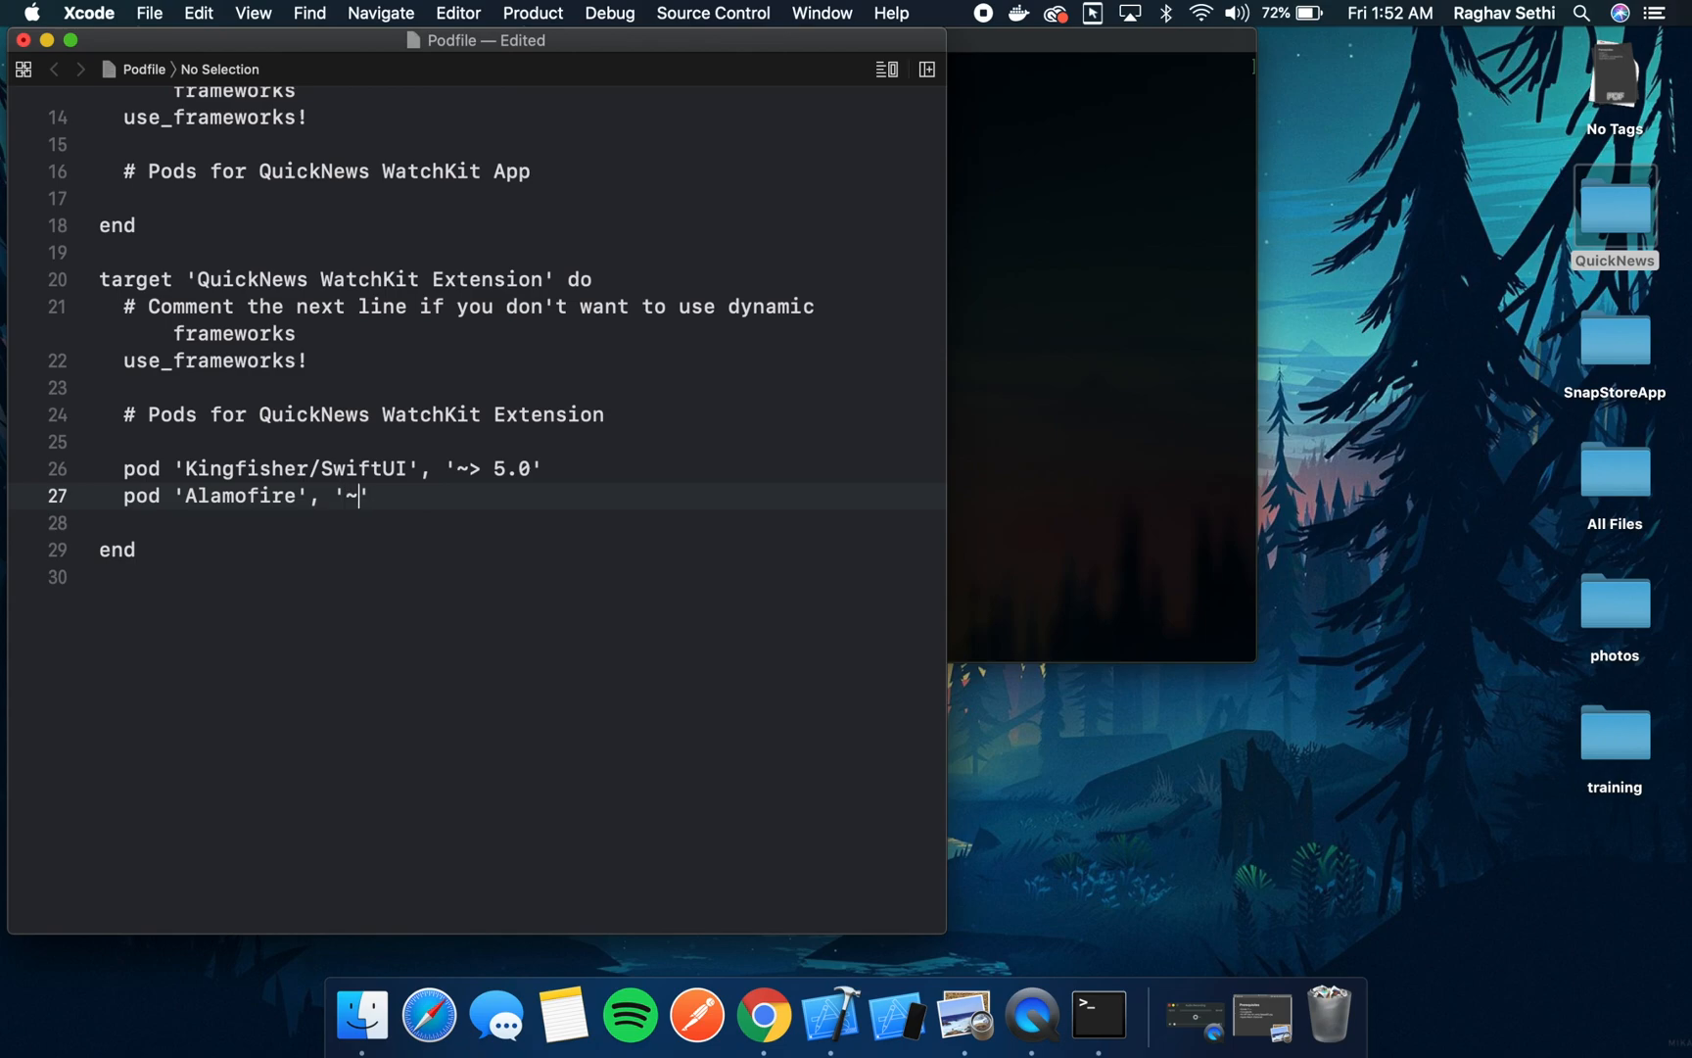
text(>)
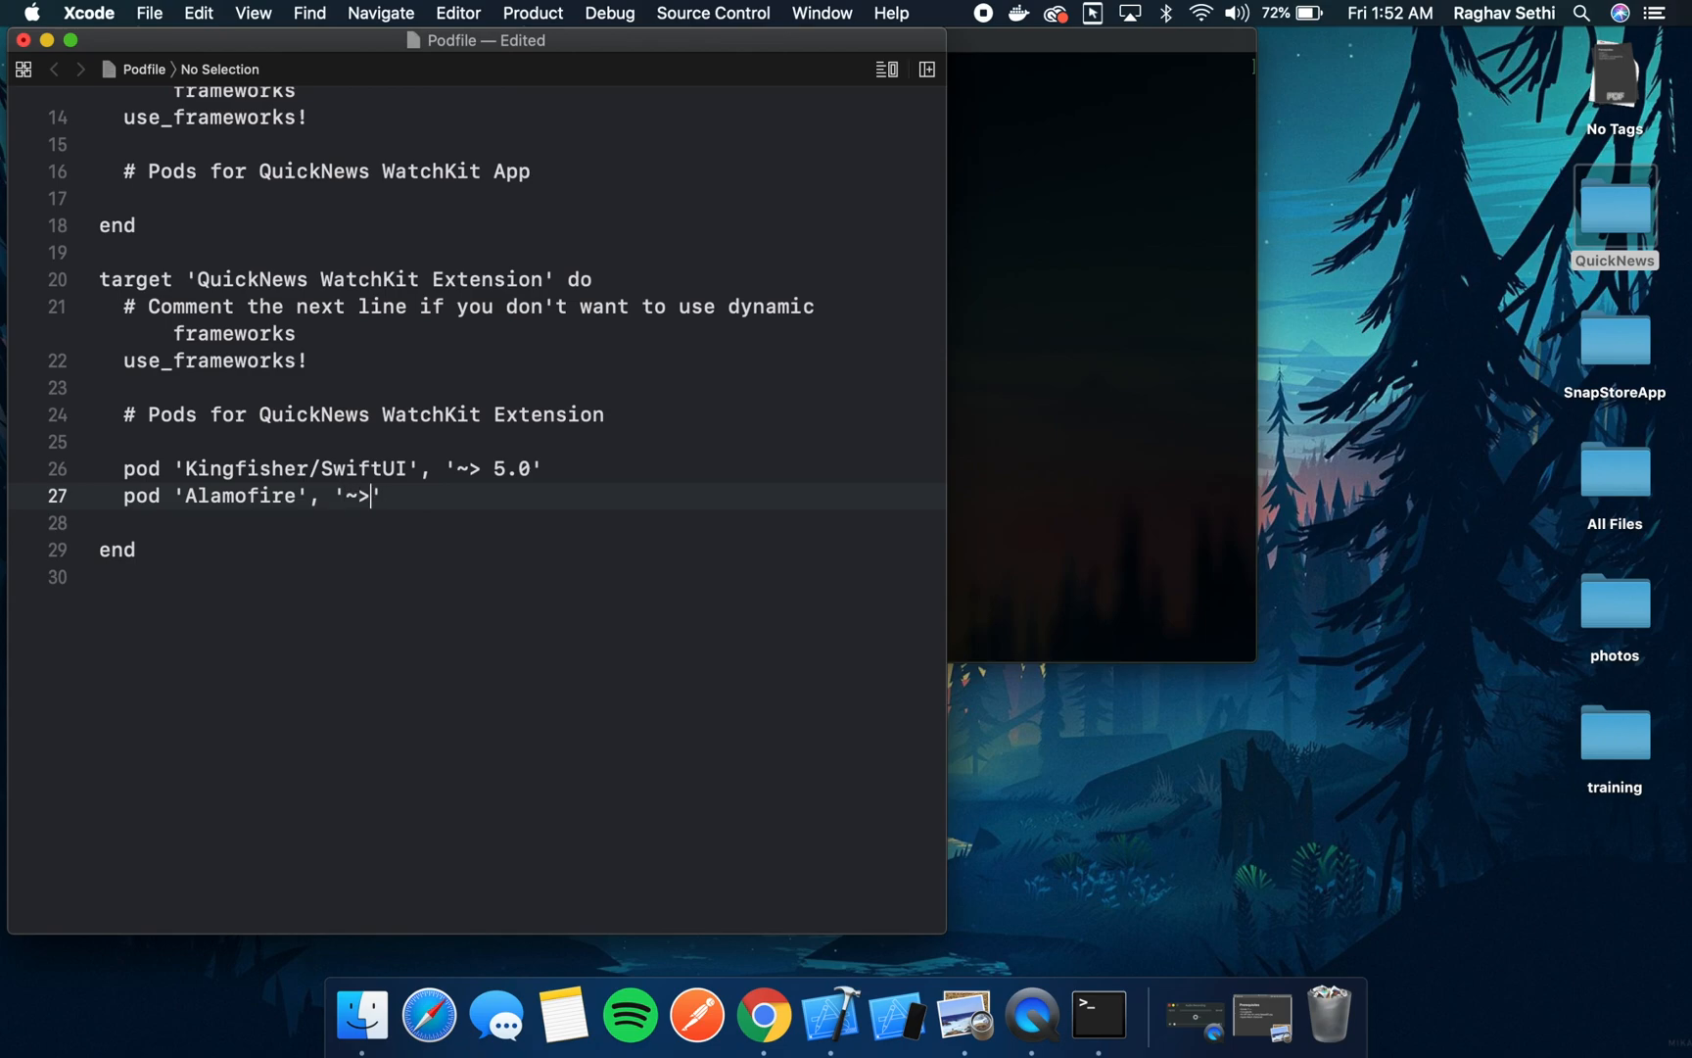
text(5.1')
click(522, 522)
text(pod)
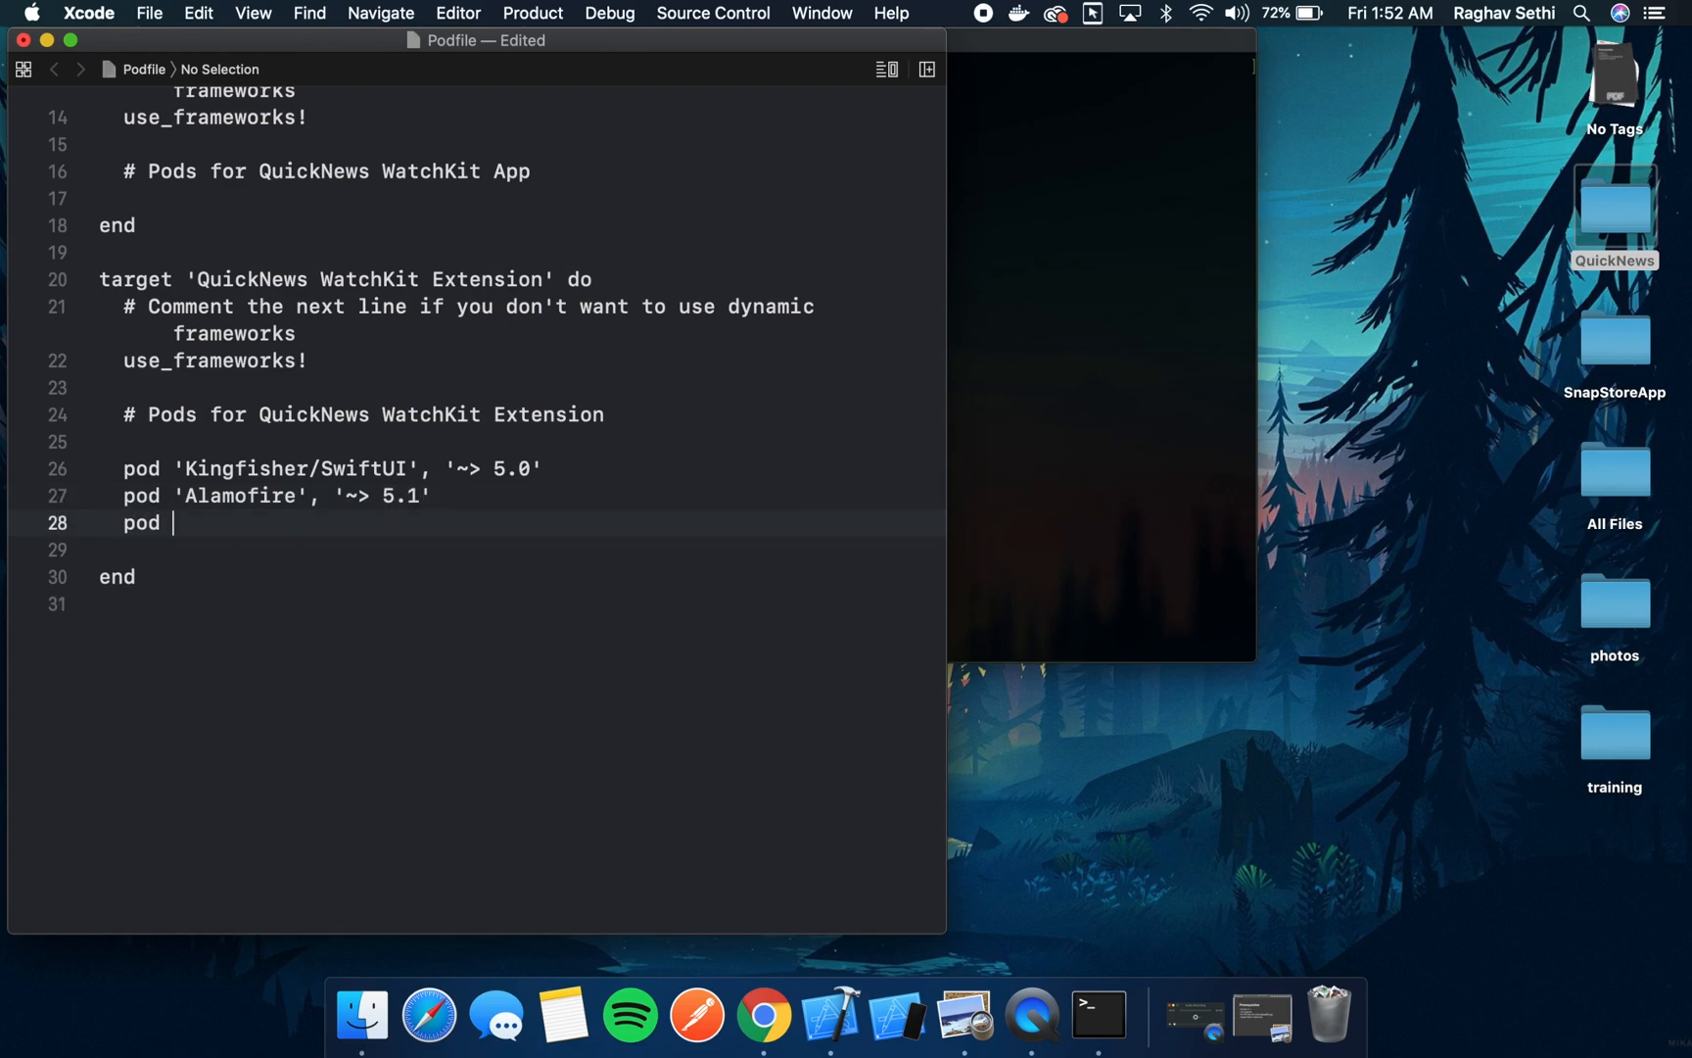
text('Swif')
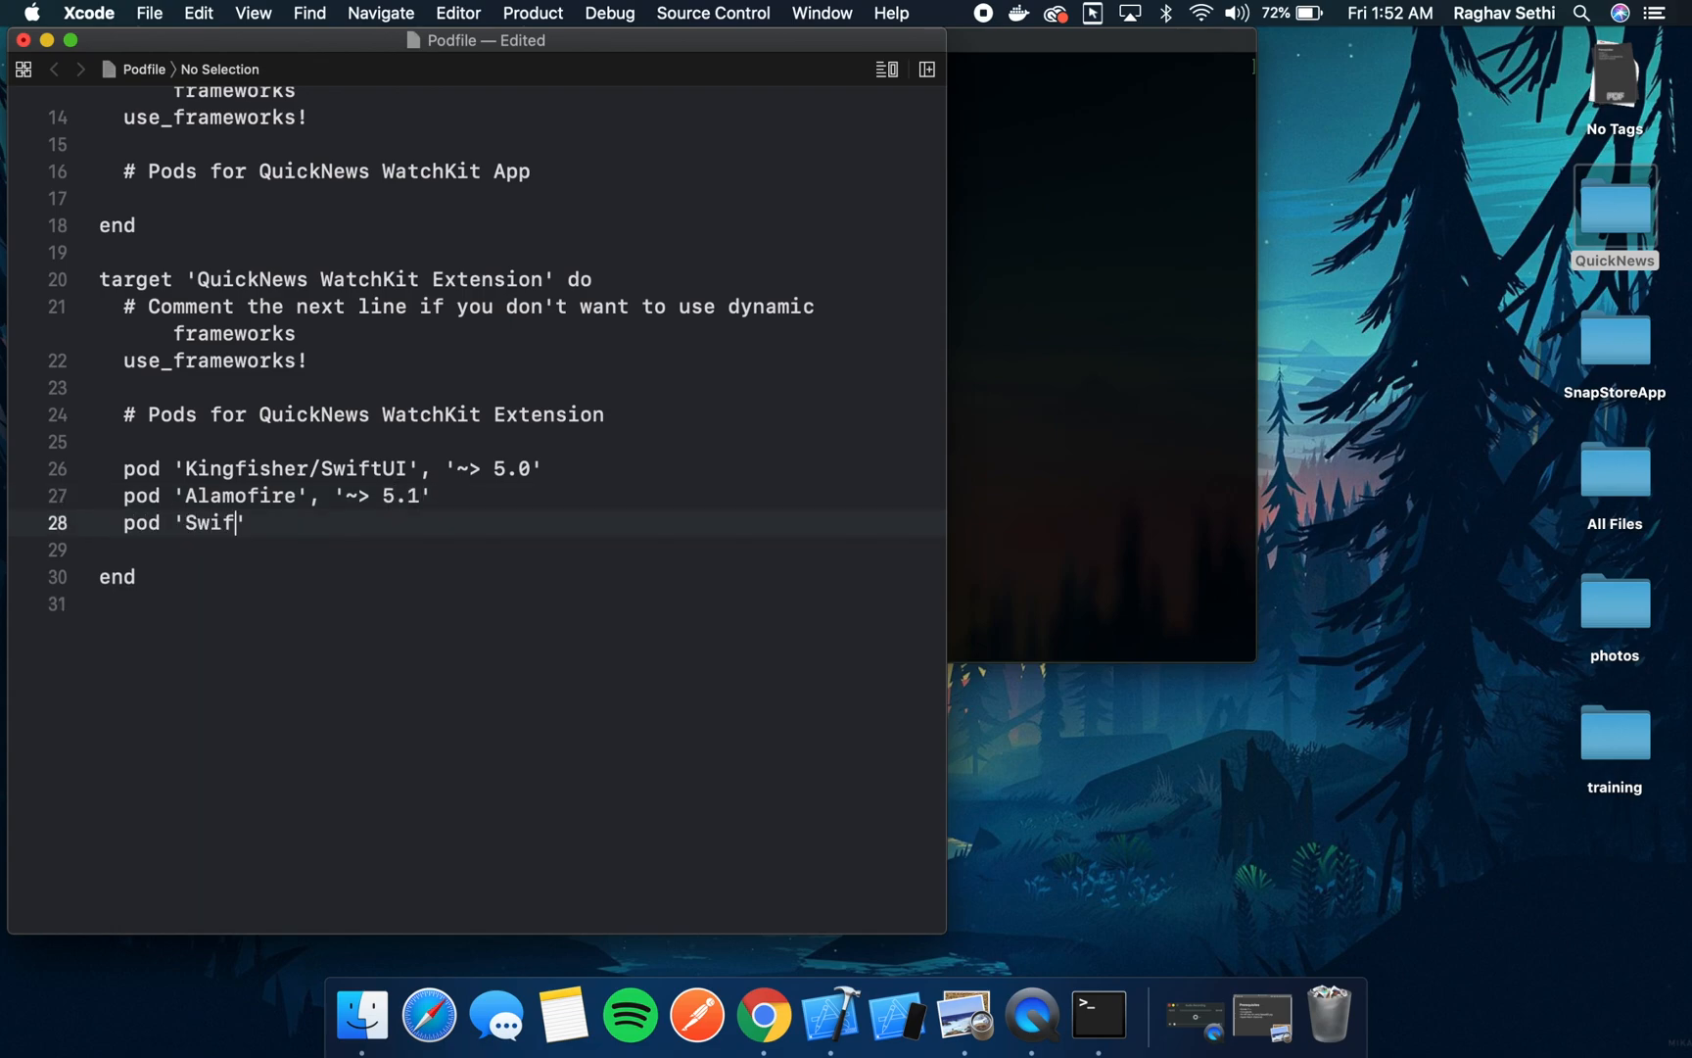
text(tyJS)
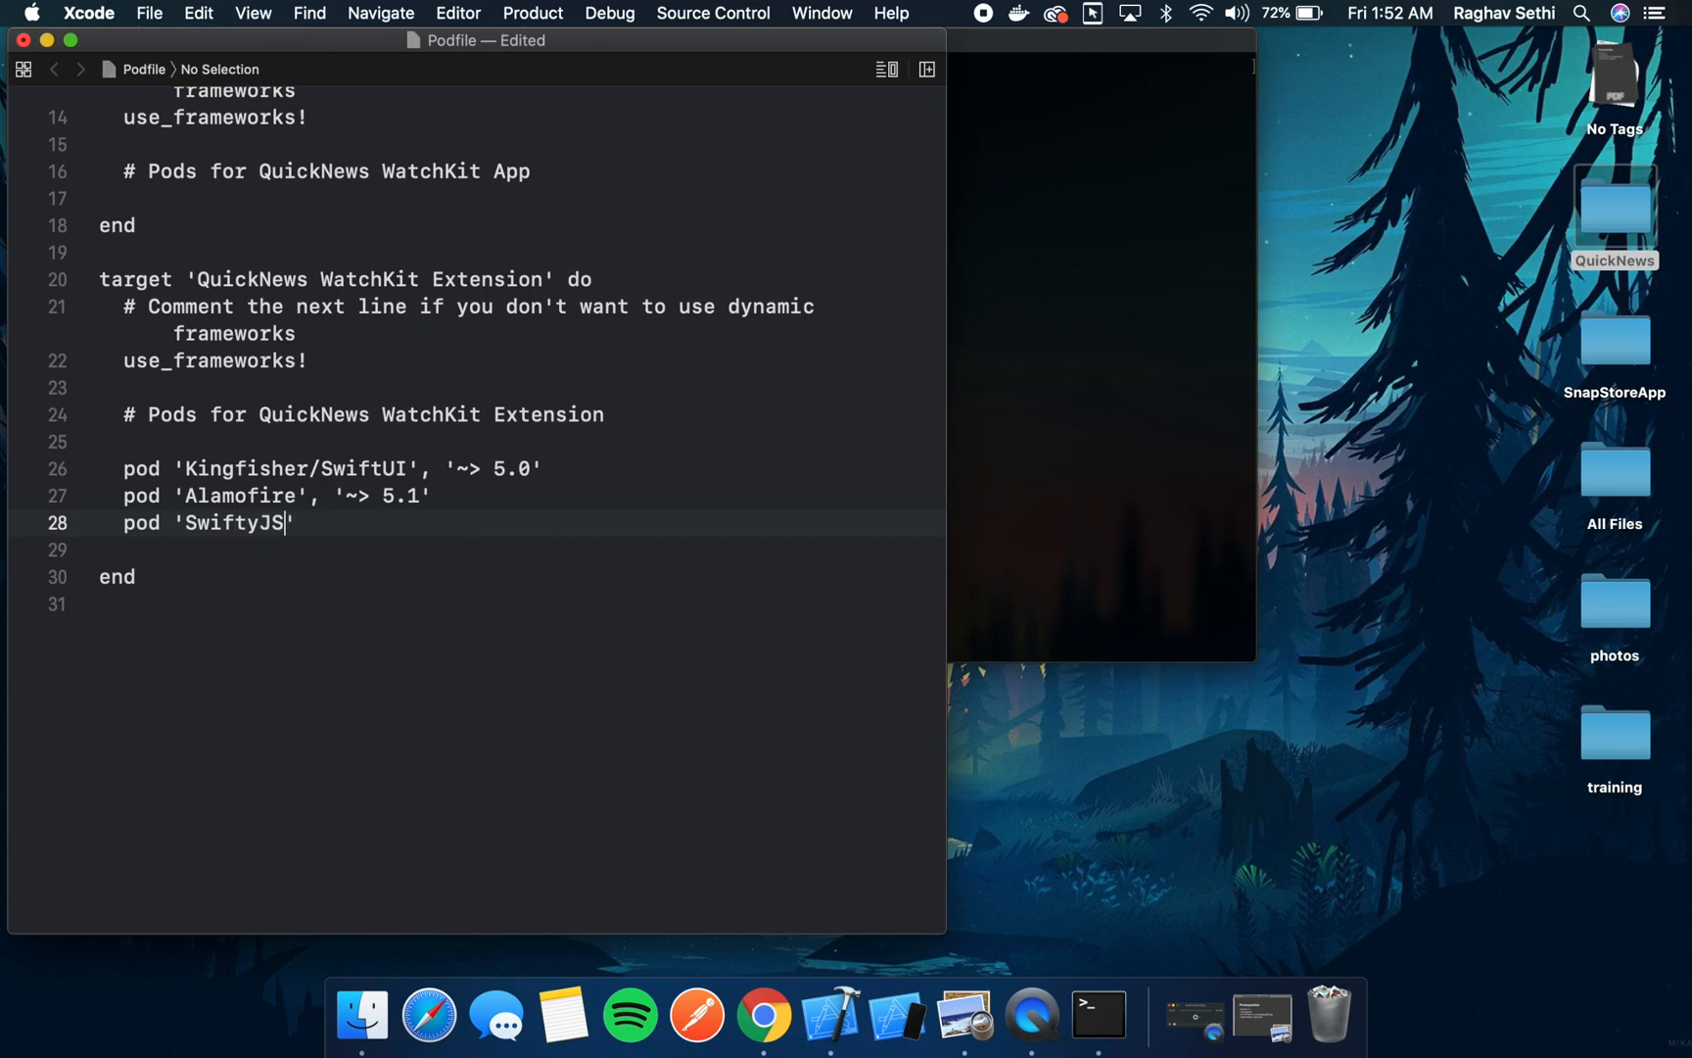
text(ON')
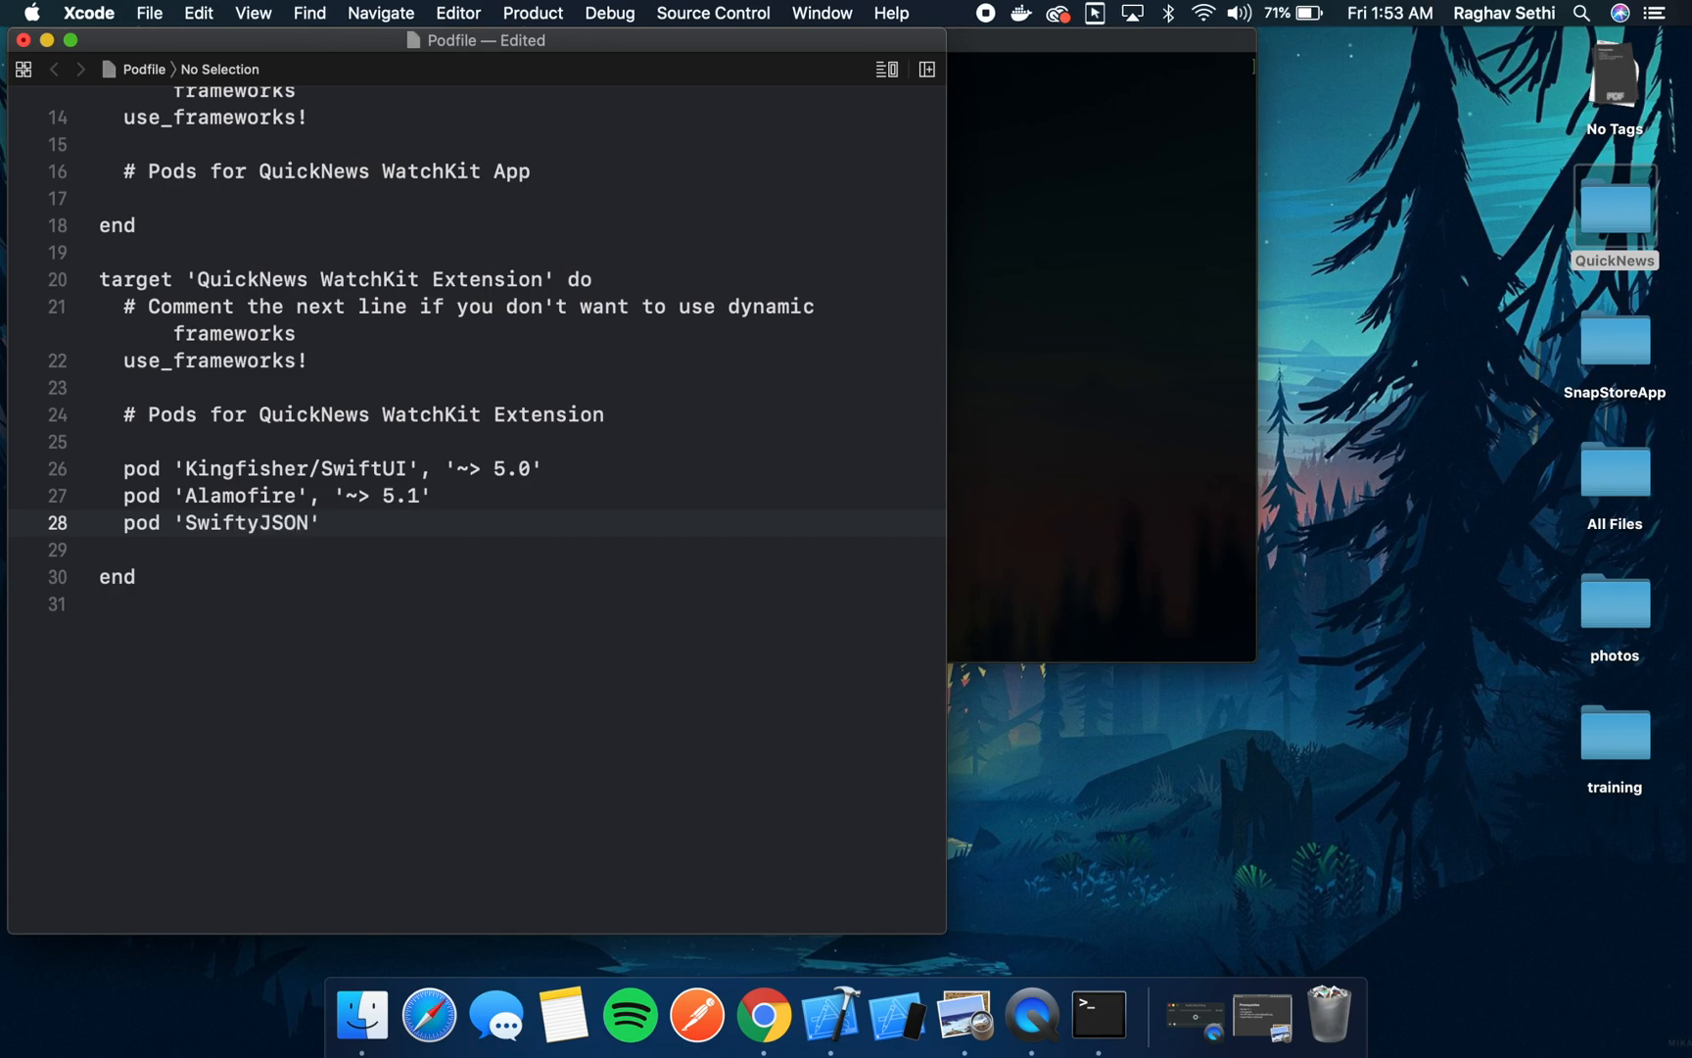
text(,)
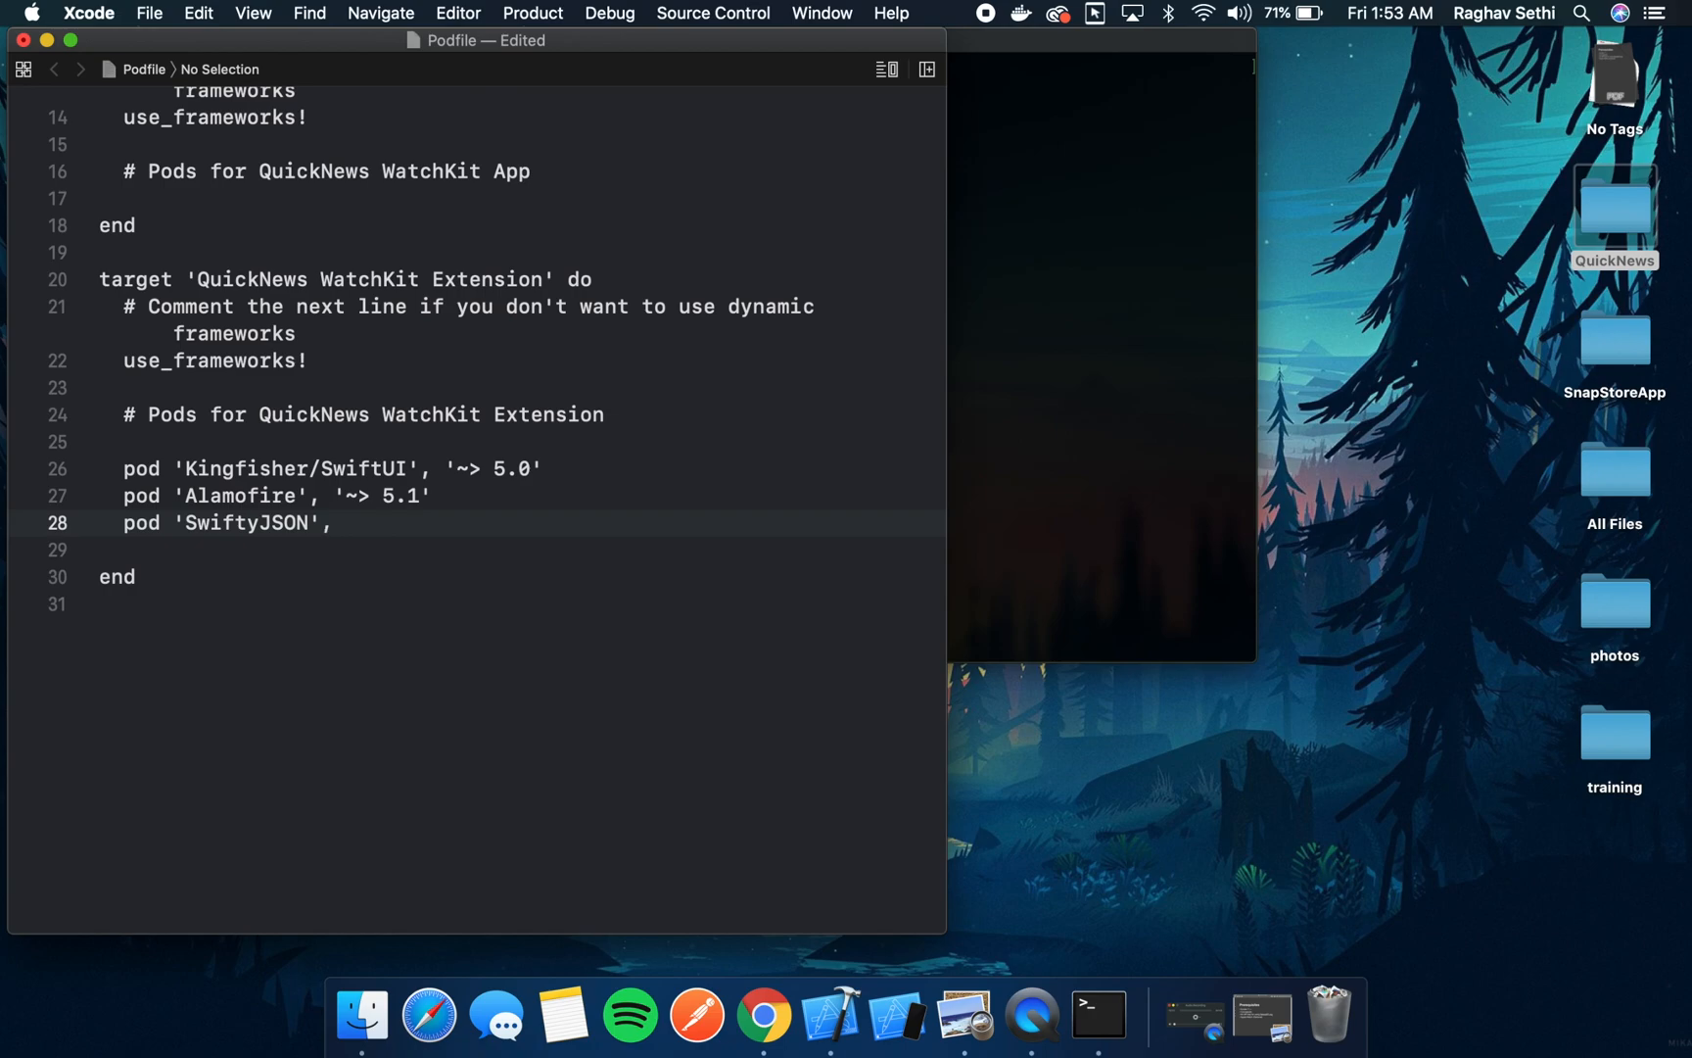
text('')
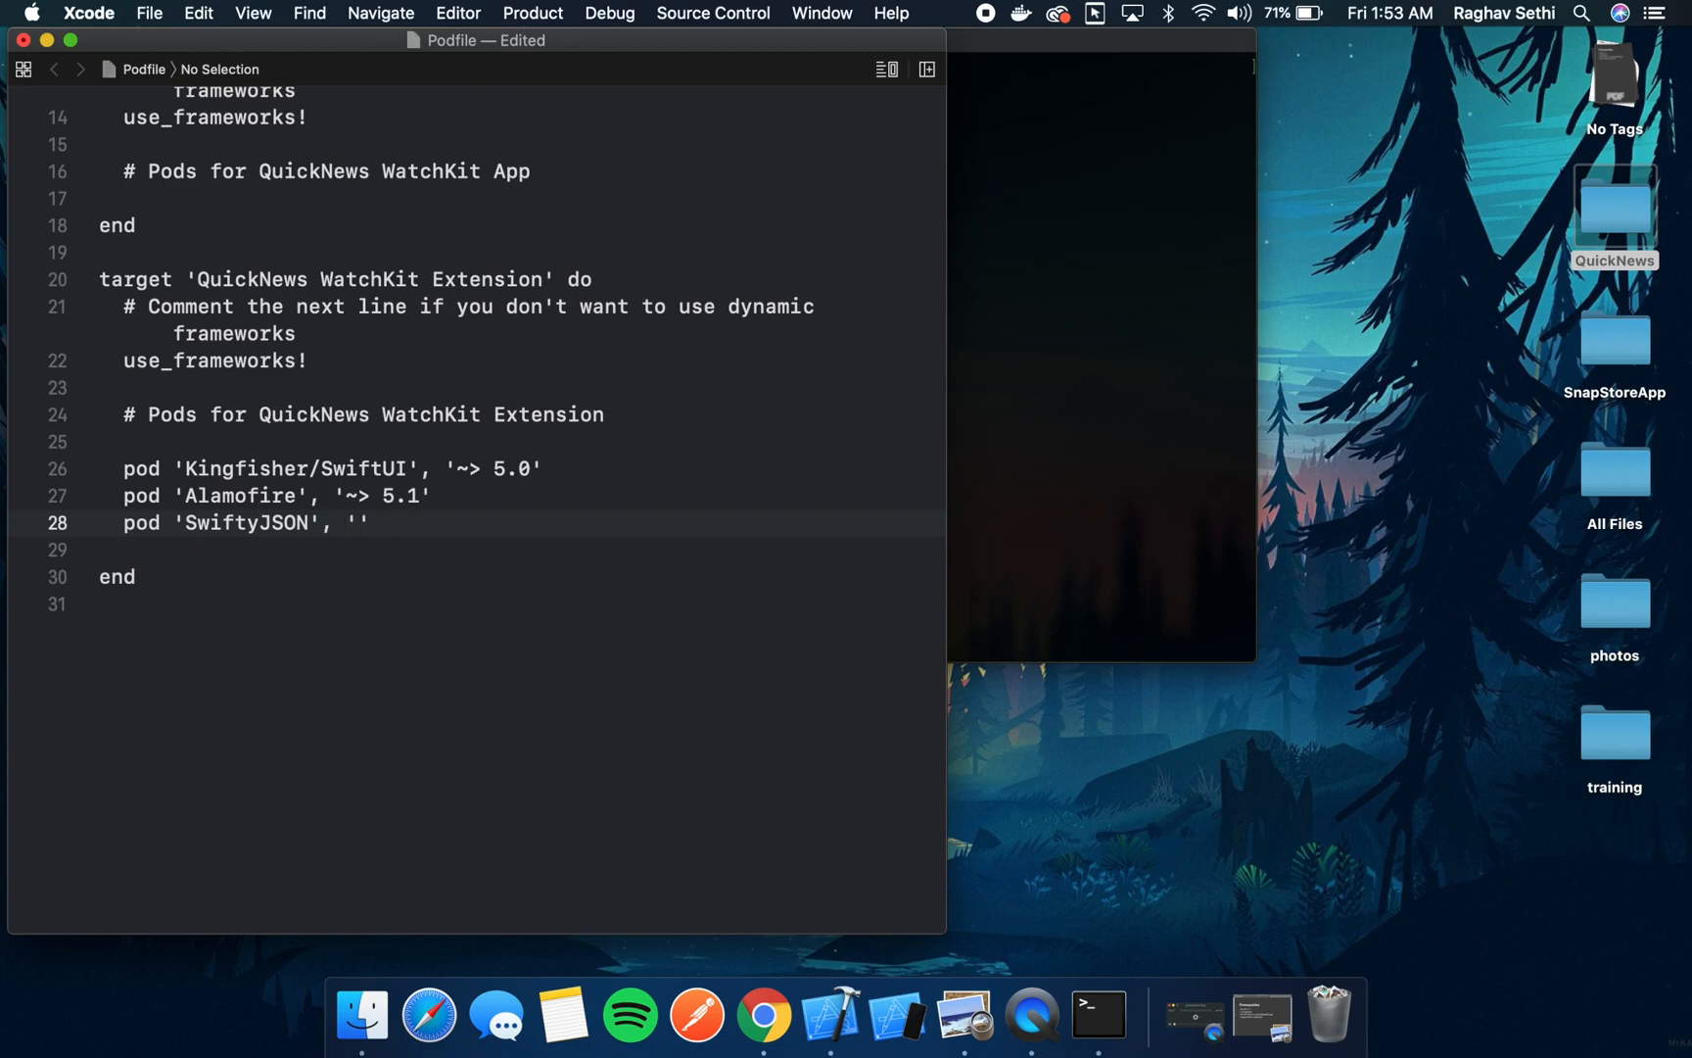
text(~>)
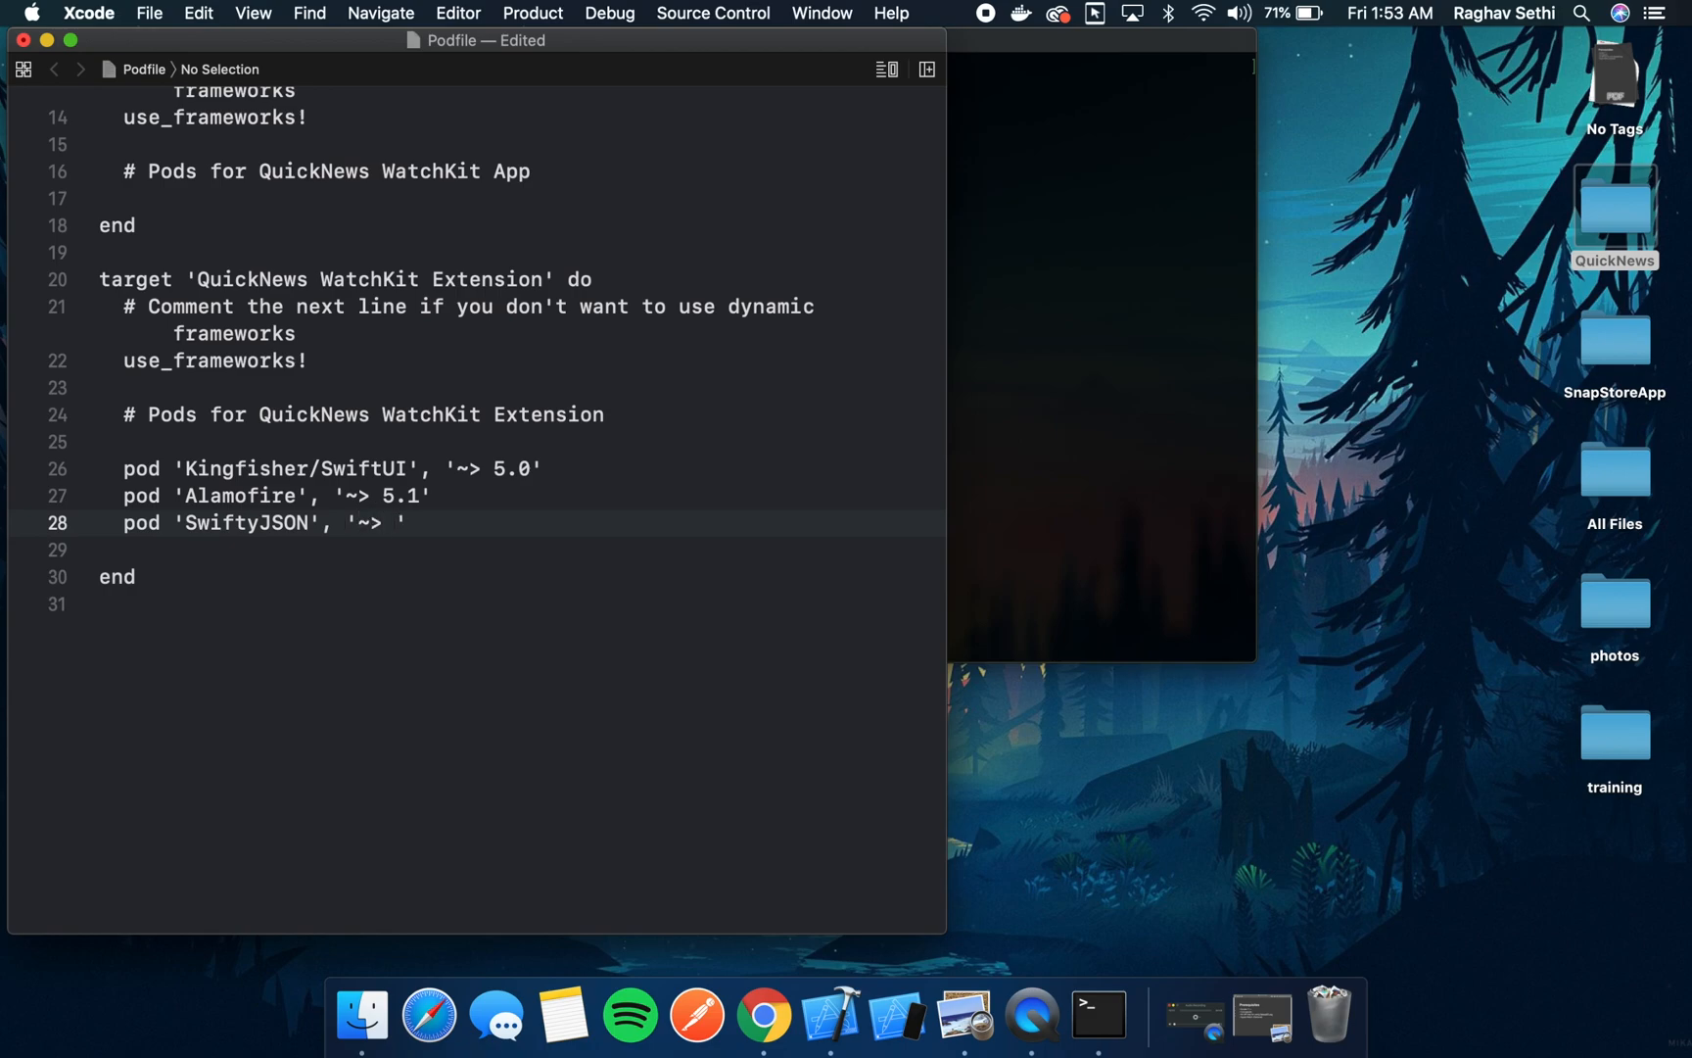
text(4.0)
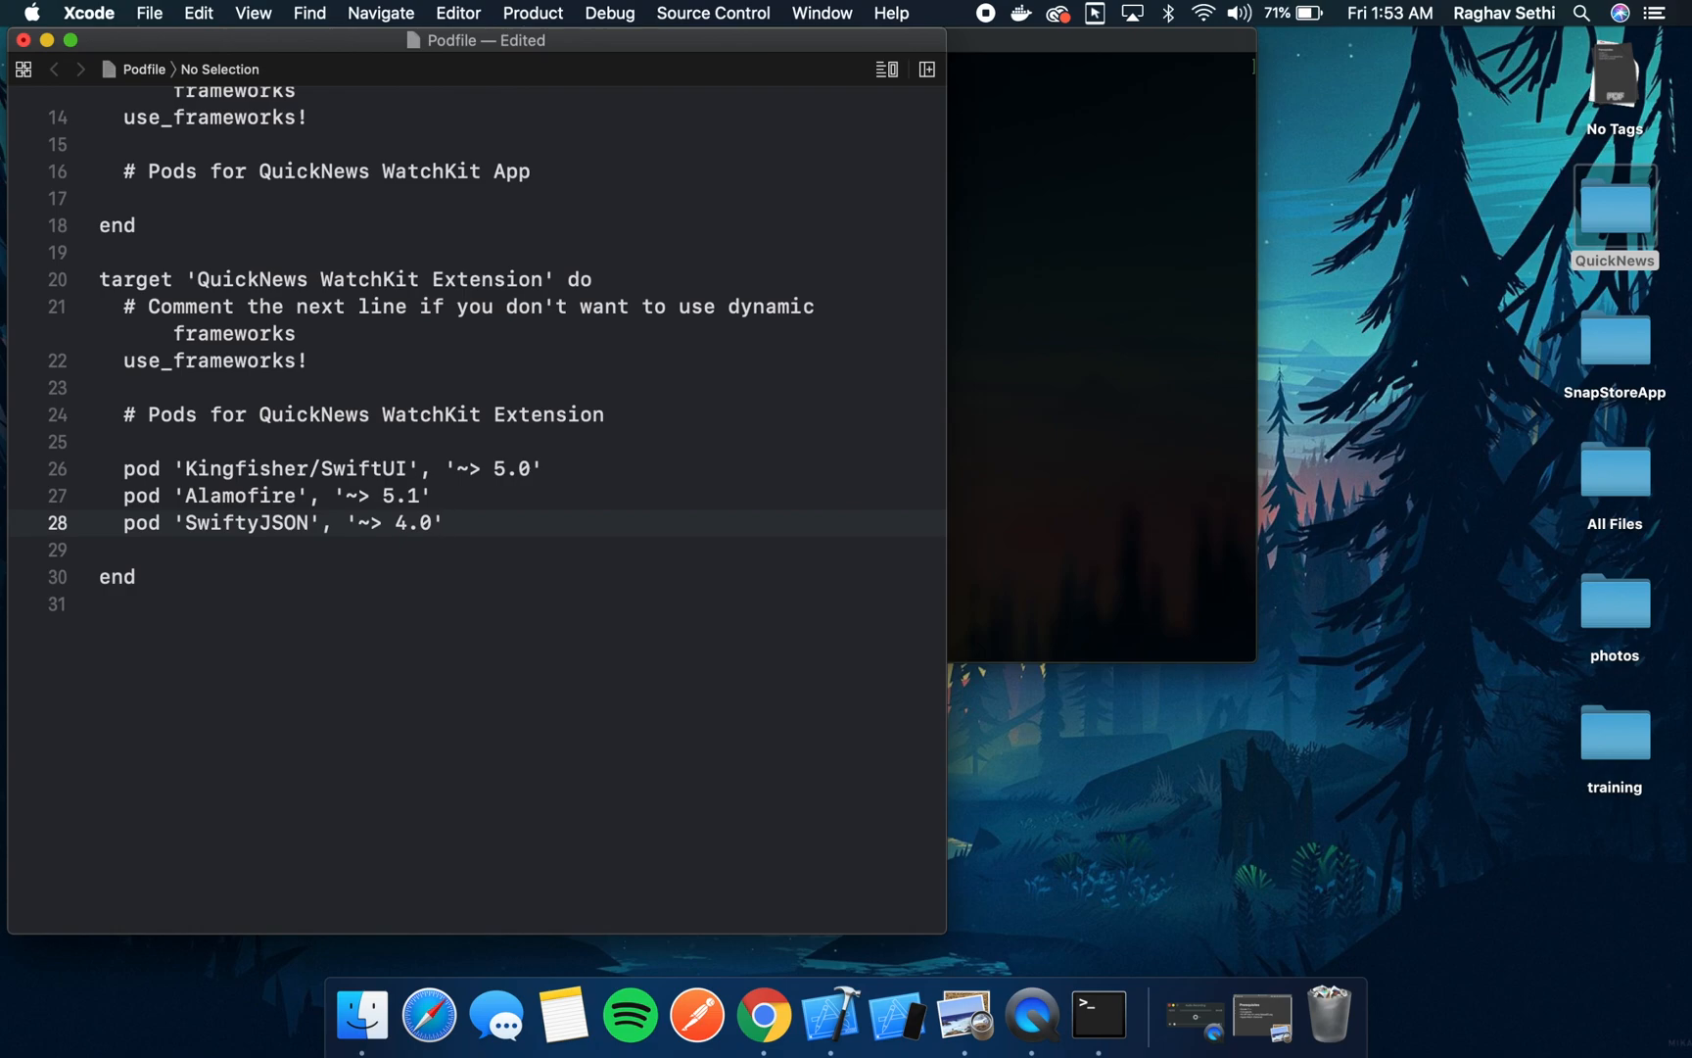
mouse_move(607, 517)
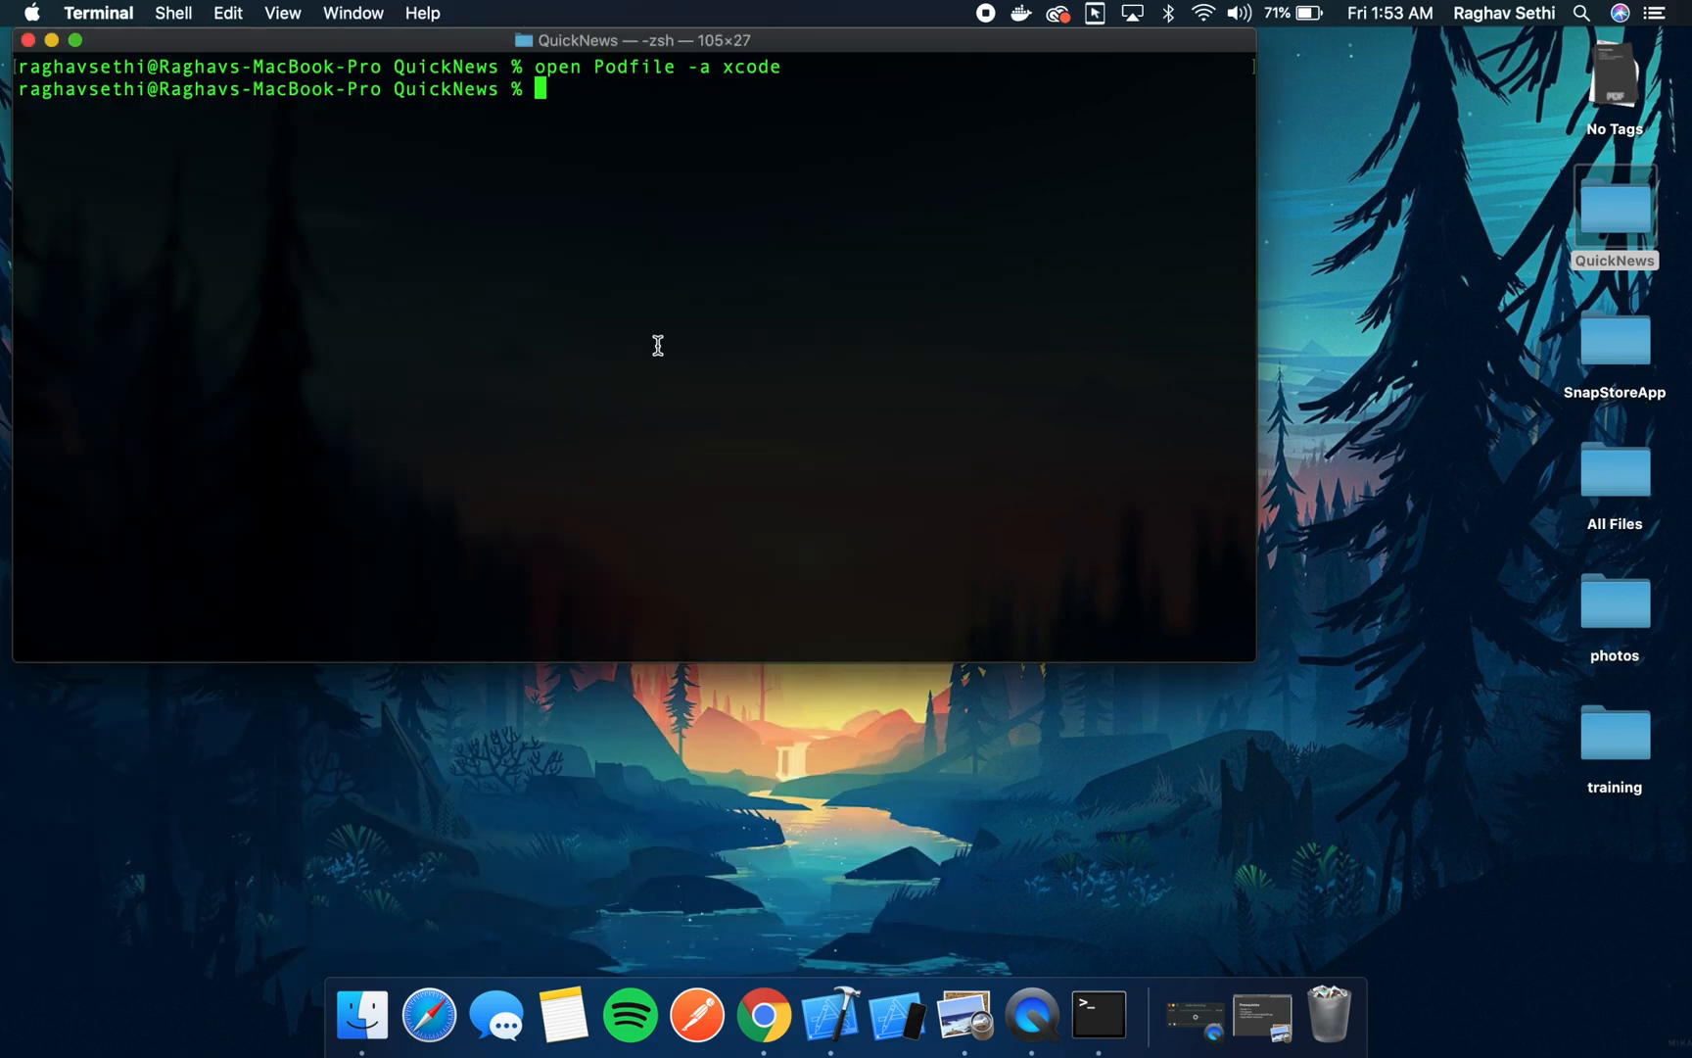
- Run pod install, then open QuickNews.xcworkspace from the project folder
text(pod install)
text(open .)
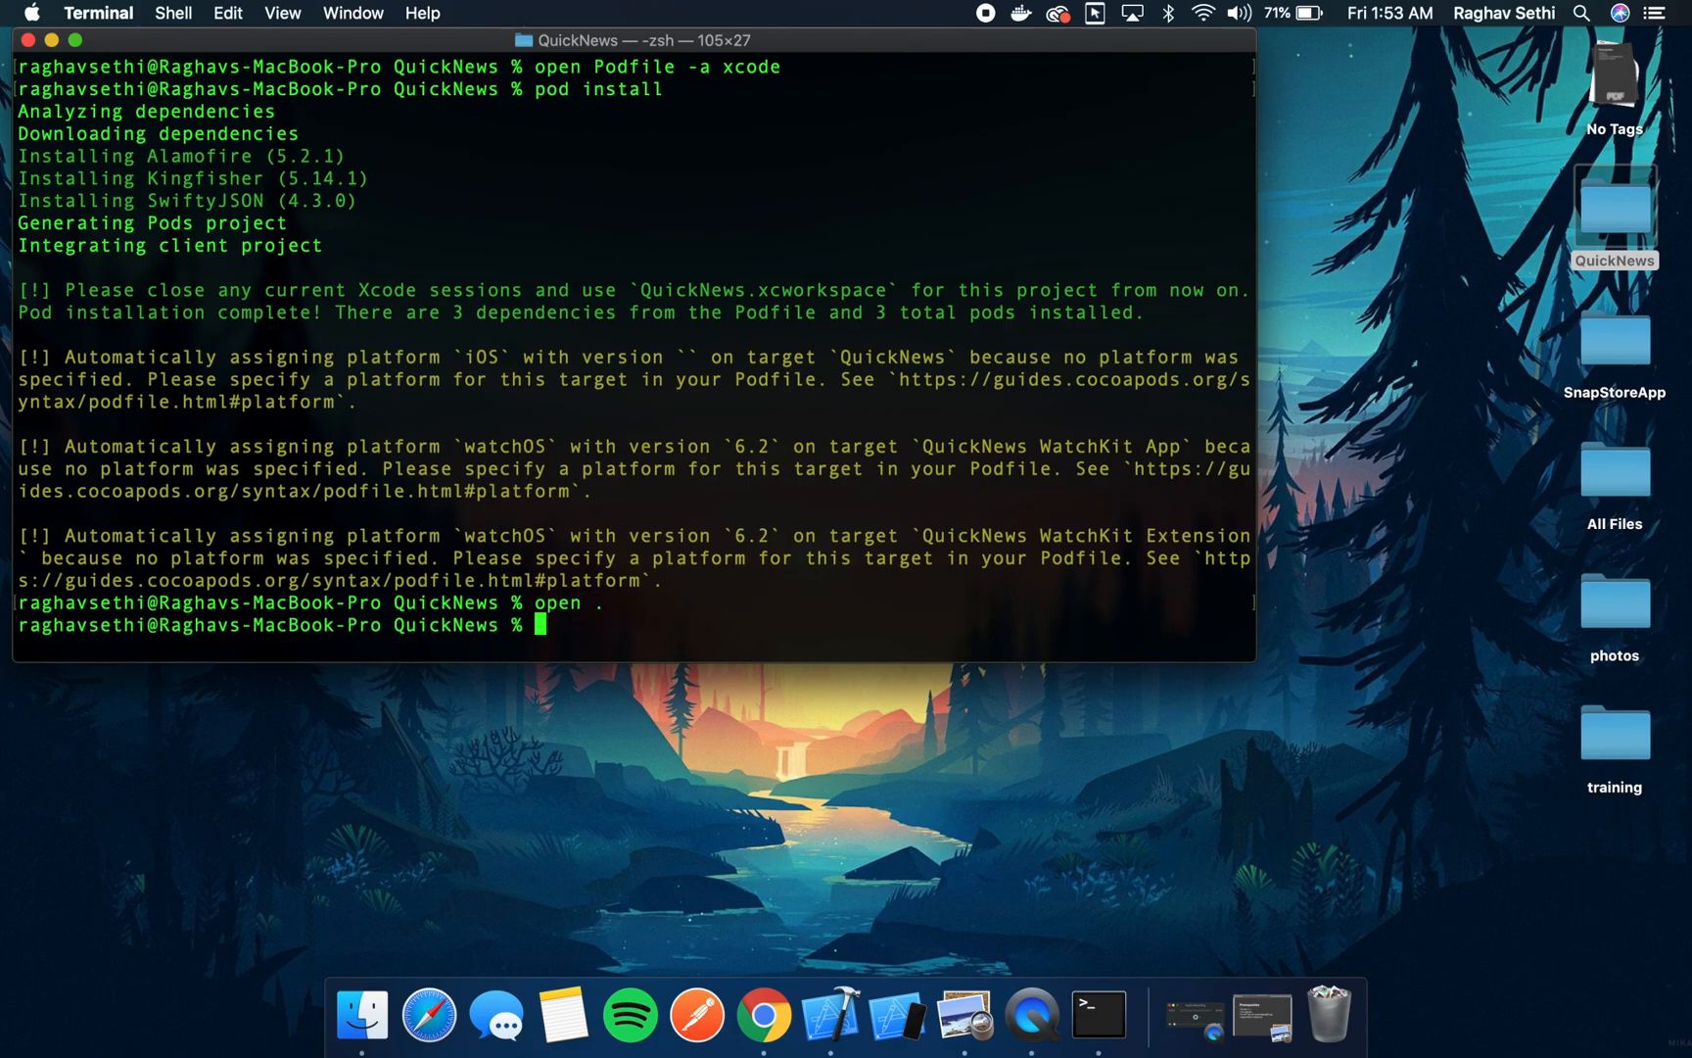
key(Return)
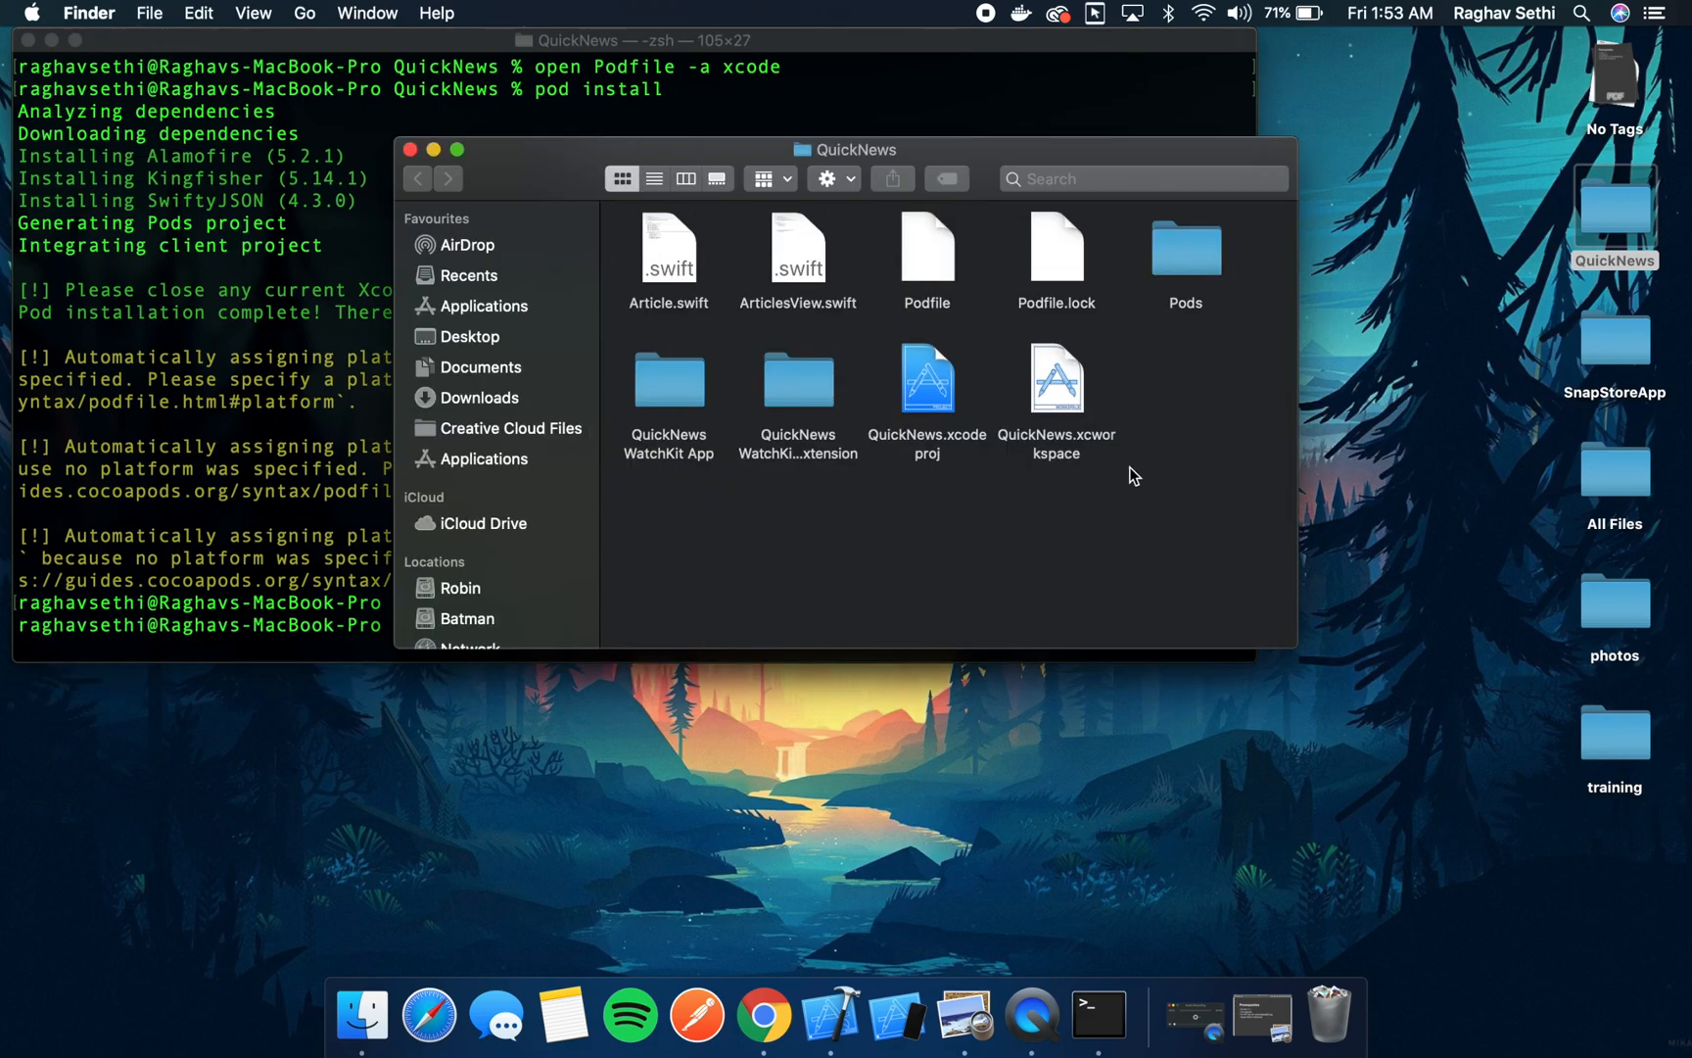
mouse_move(1080, 498)
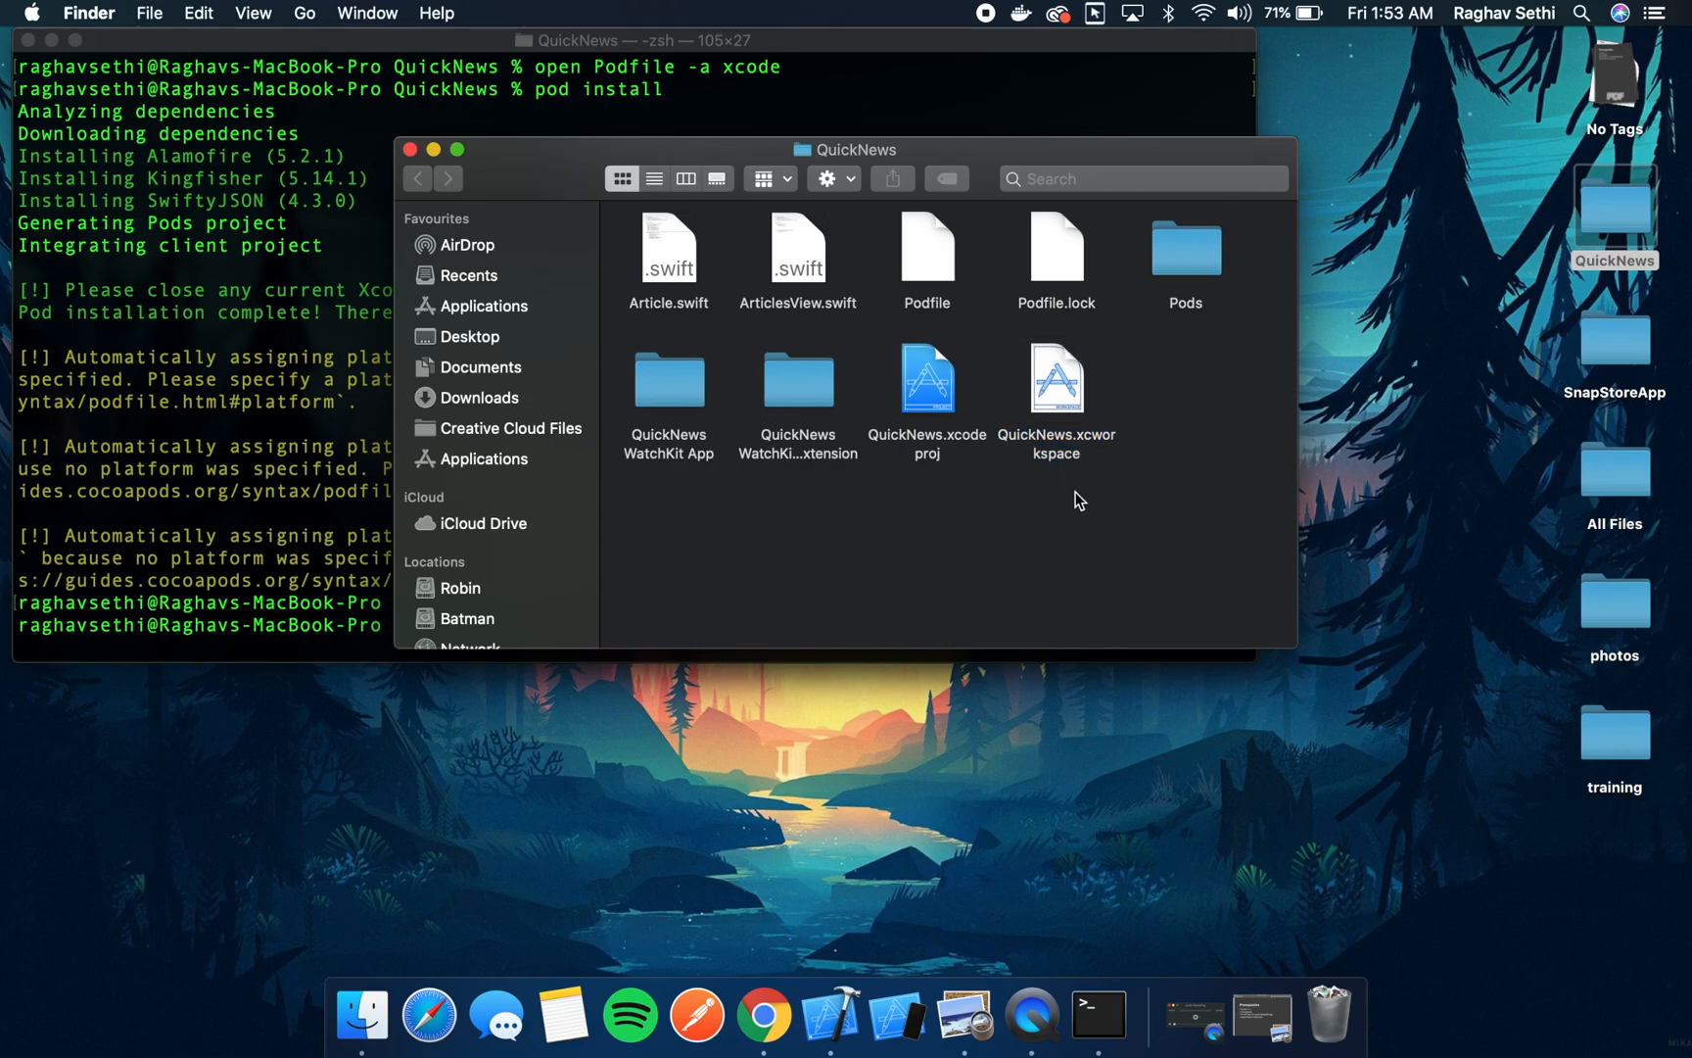
mouse_move(1098, 540)
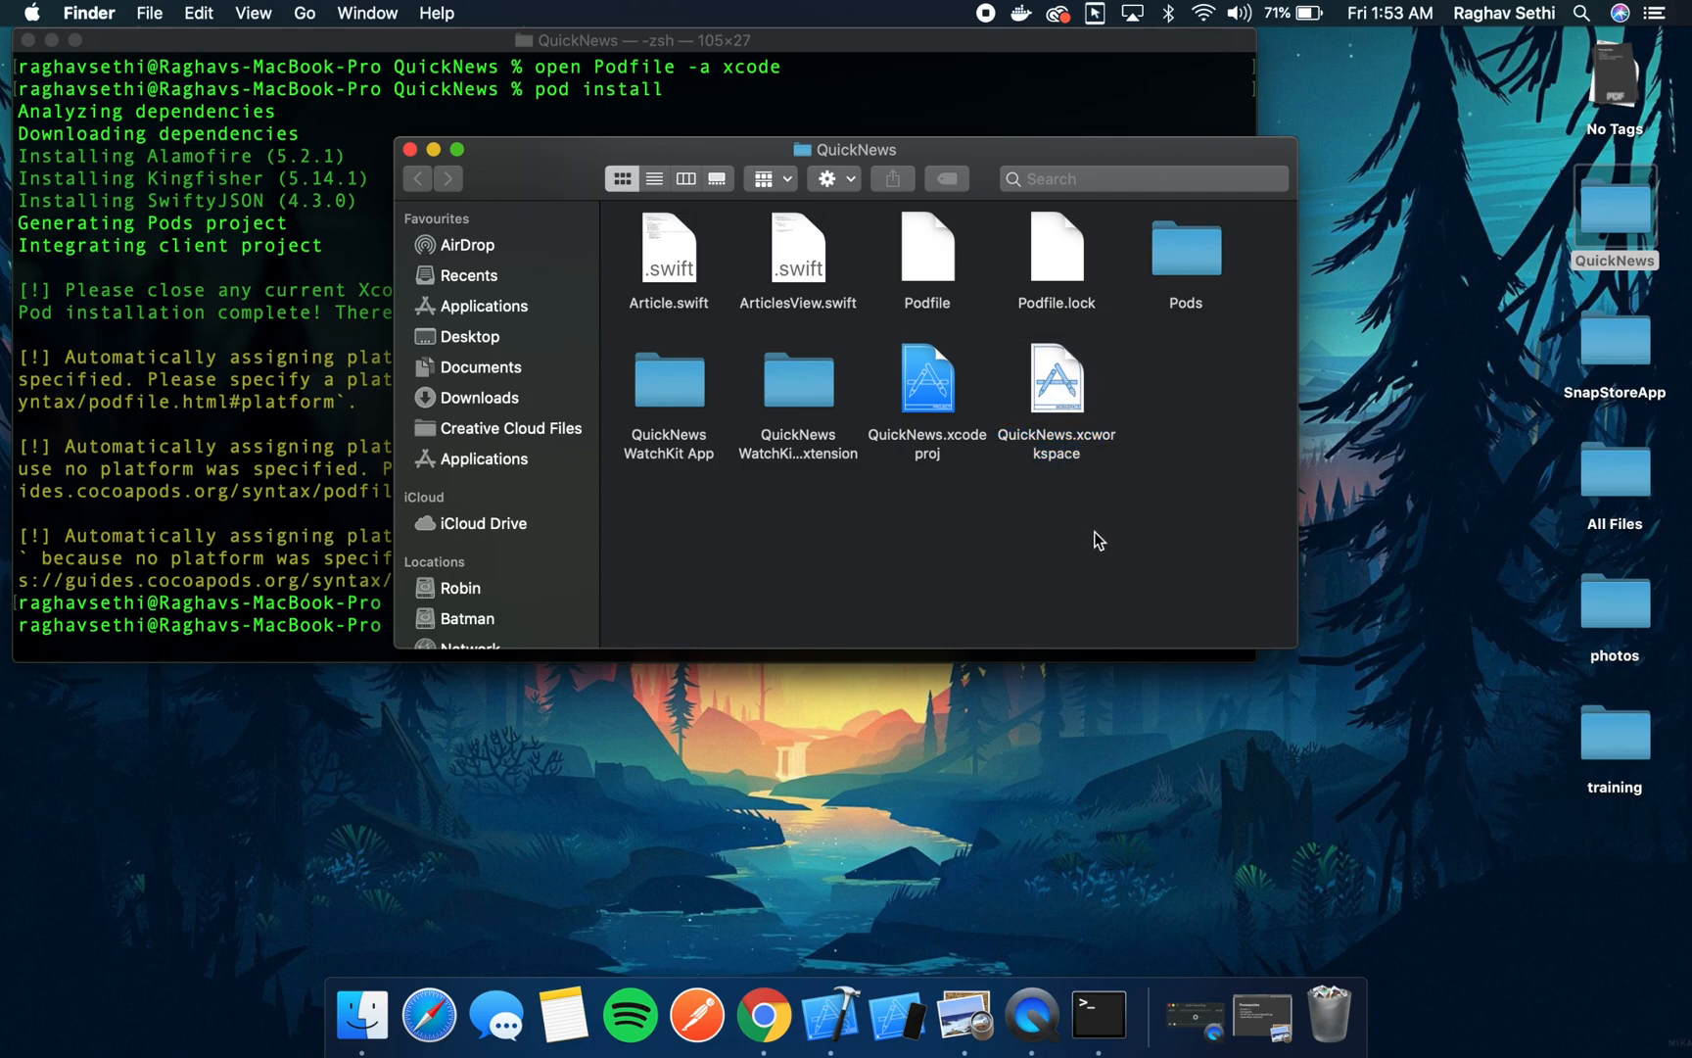
double_click(1055, 379)
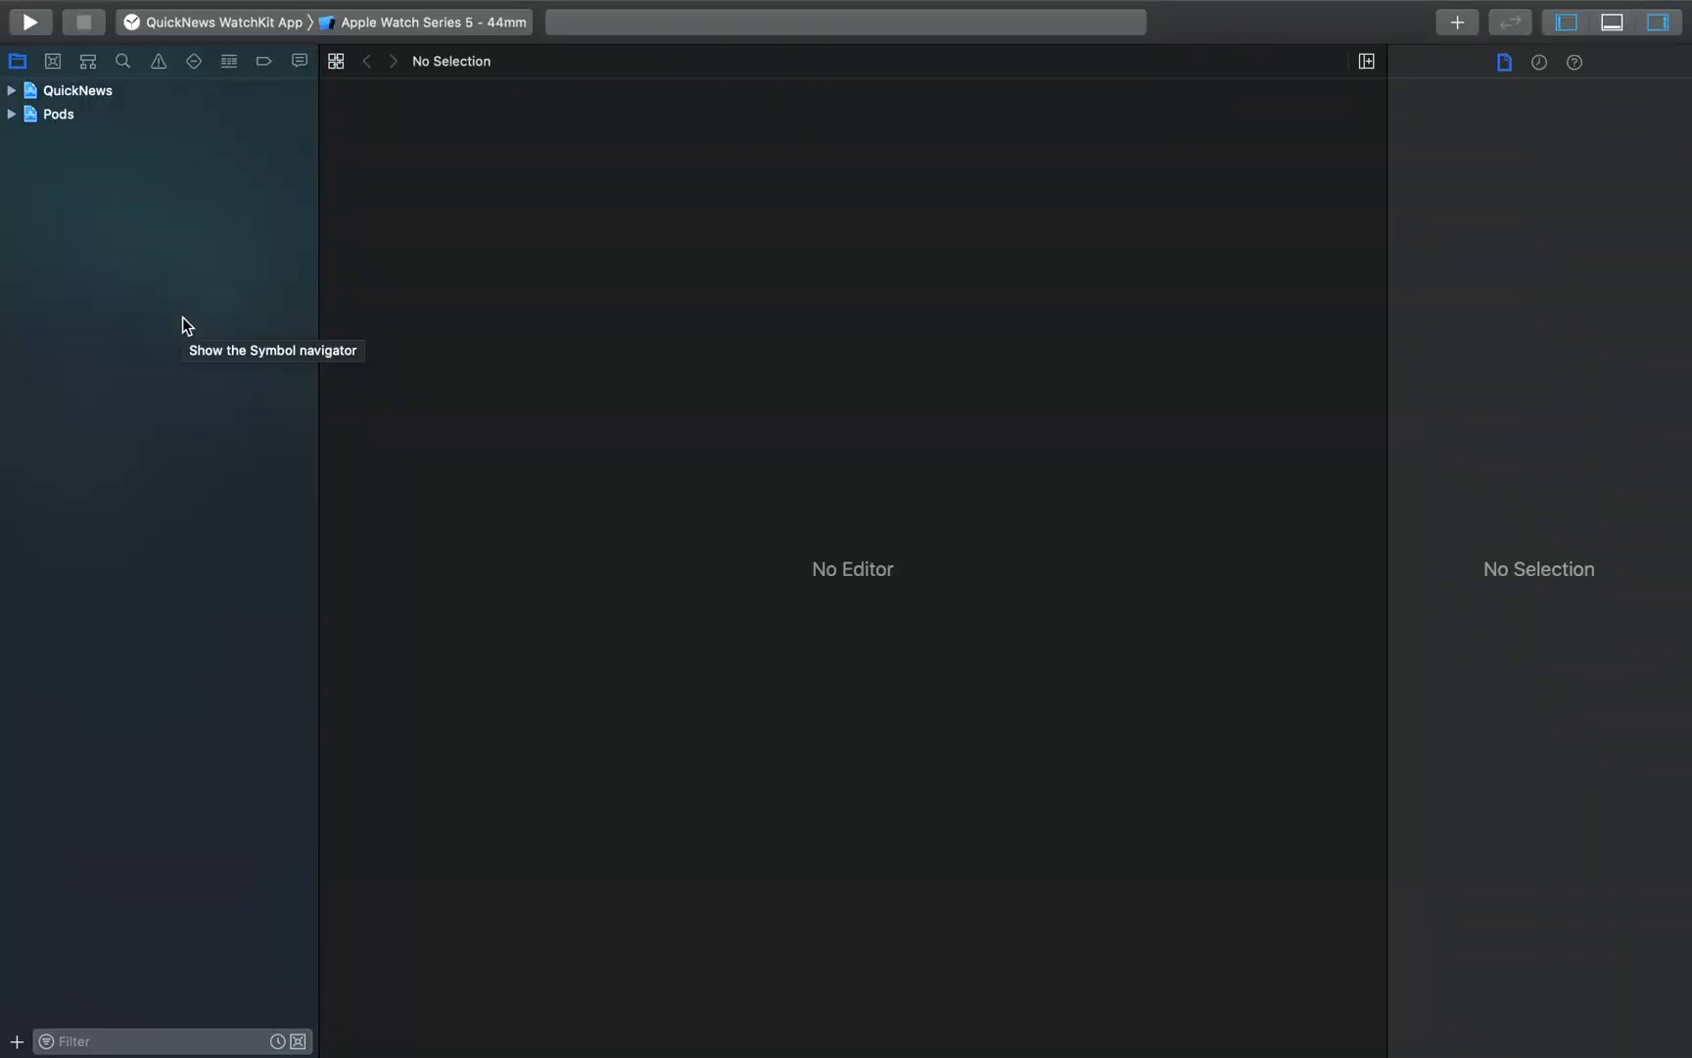
mouse_move(95, 150)
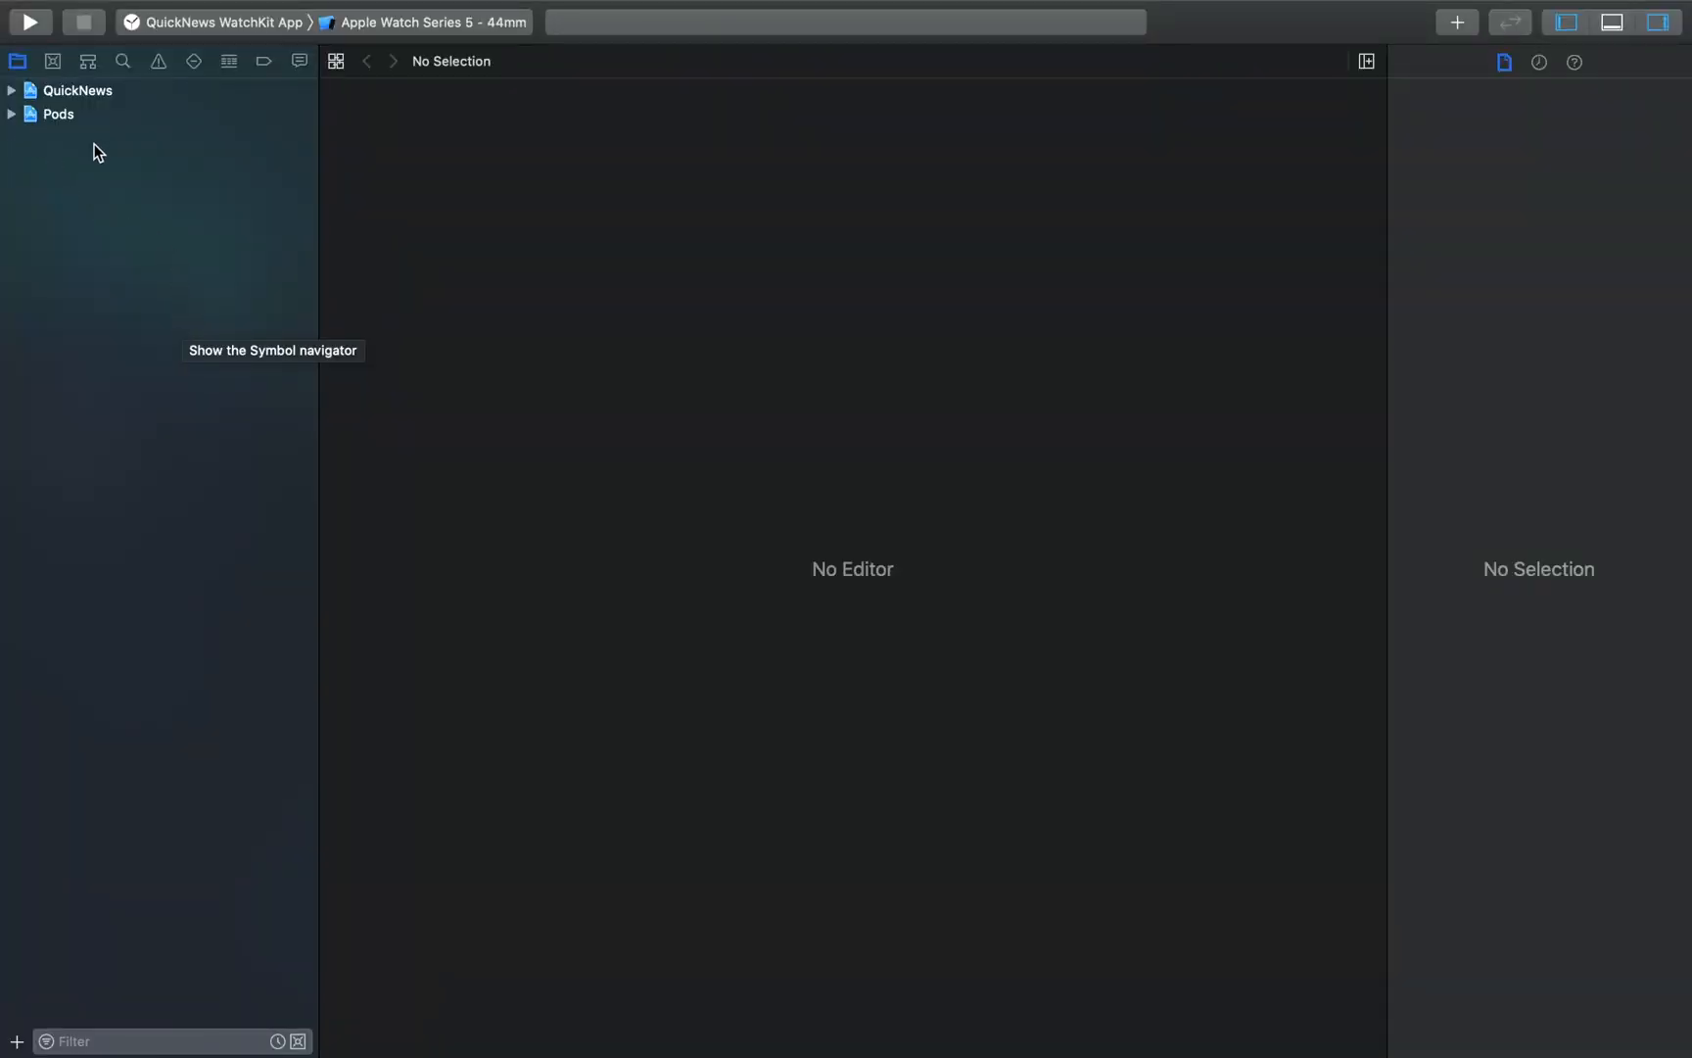